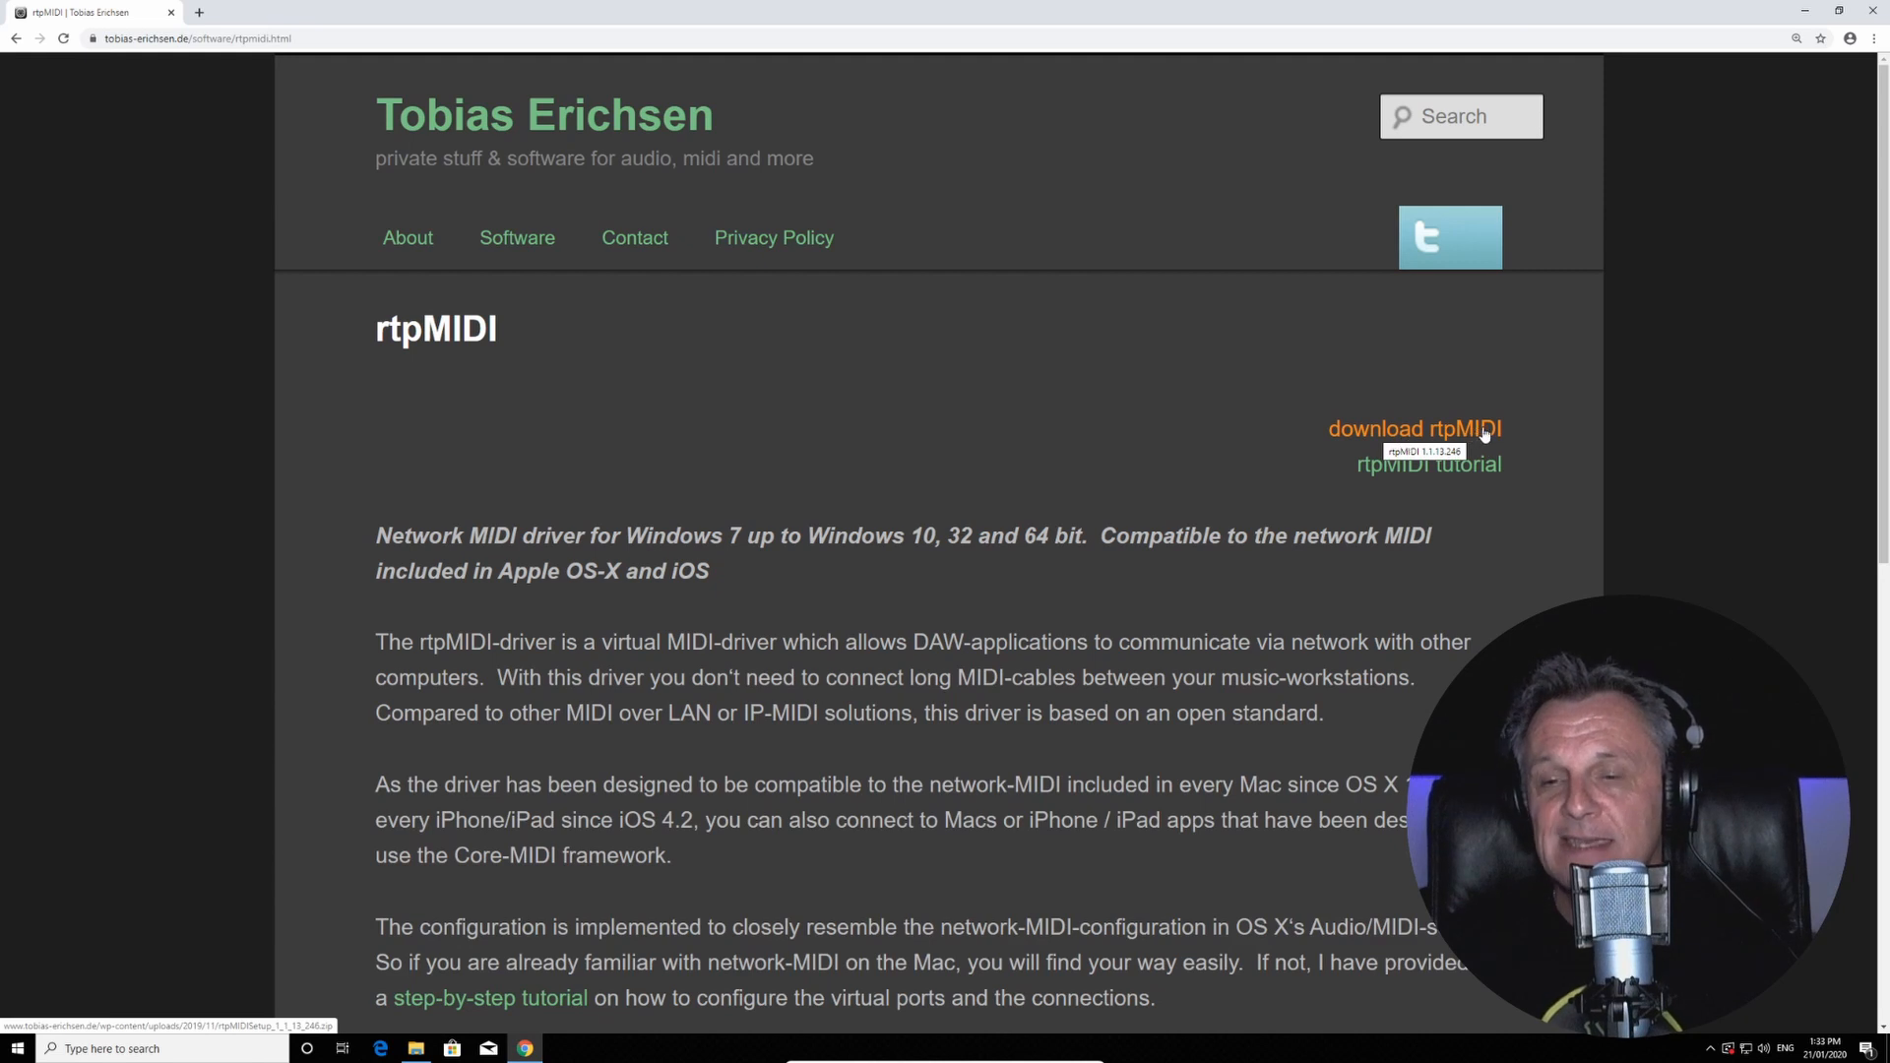
pyautogui.moveTo(917, 387)
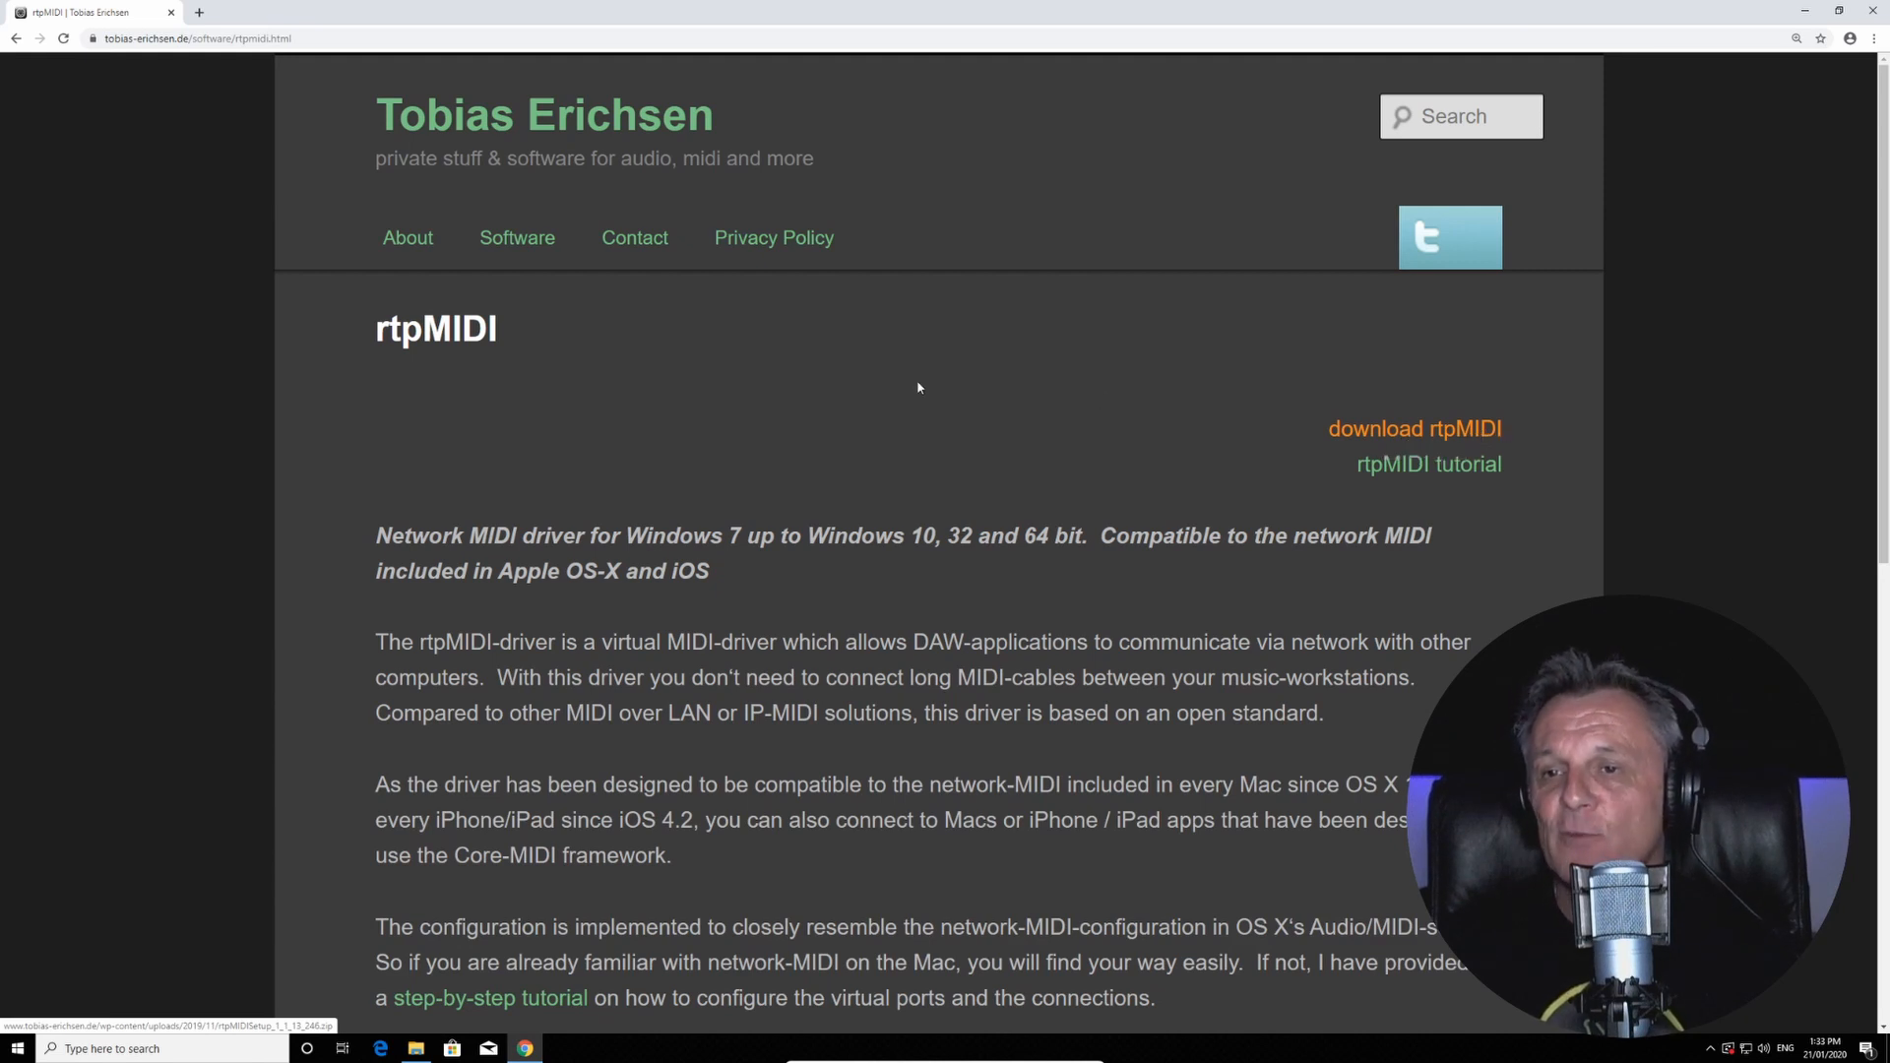
# Step: Download the rtpMIDI setup zip from the Tobias Erichsen rtpMIDI page
pyautogui.click(1414, 428)
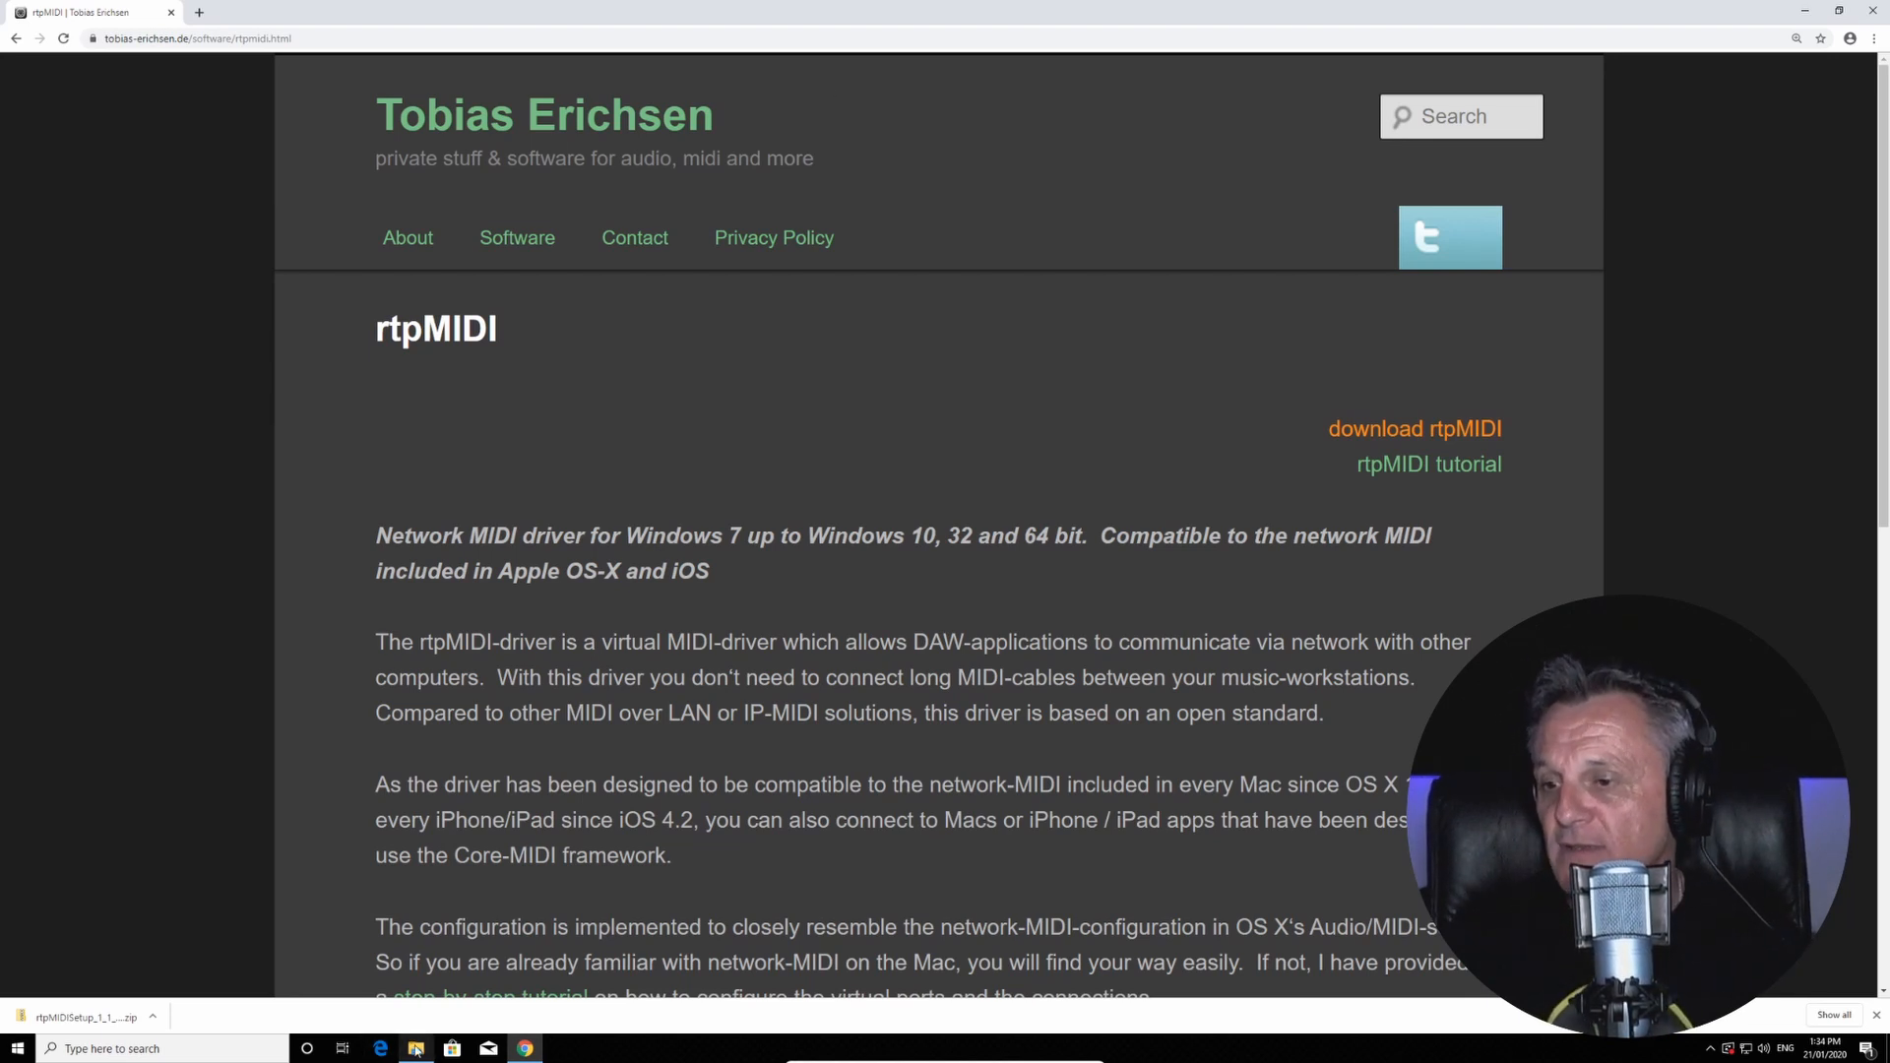
# Step: Extract the downloaded rtpMIDI zip in Downloads to reveal rtpMIDISetup.exe
pyautogui.click(416, 1048)
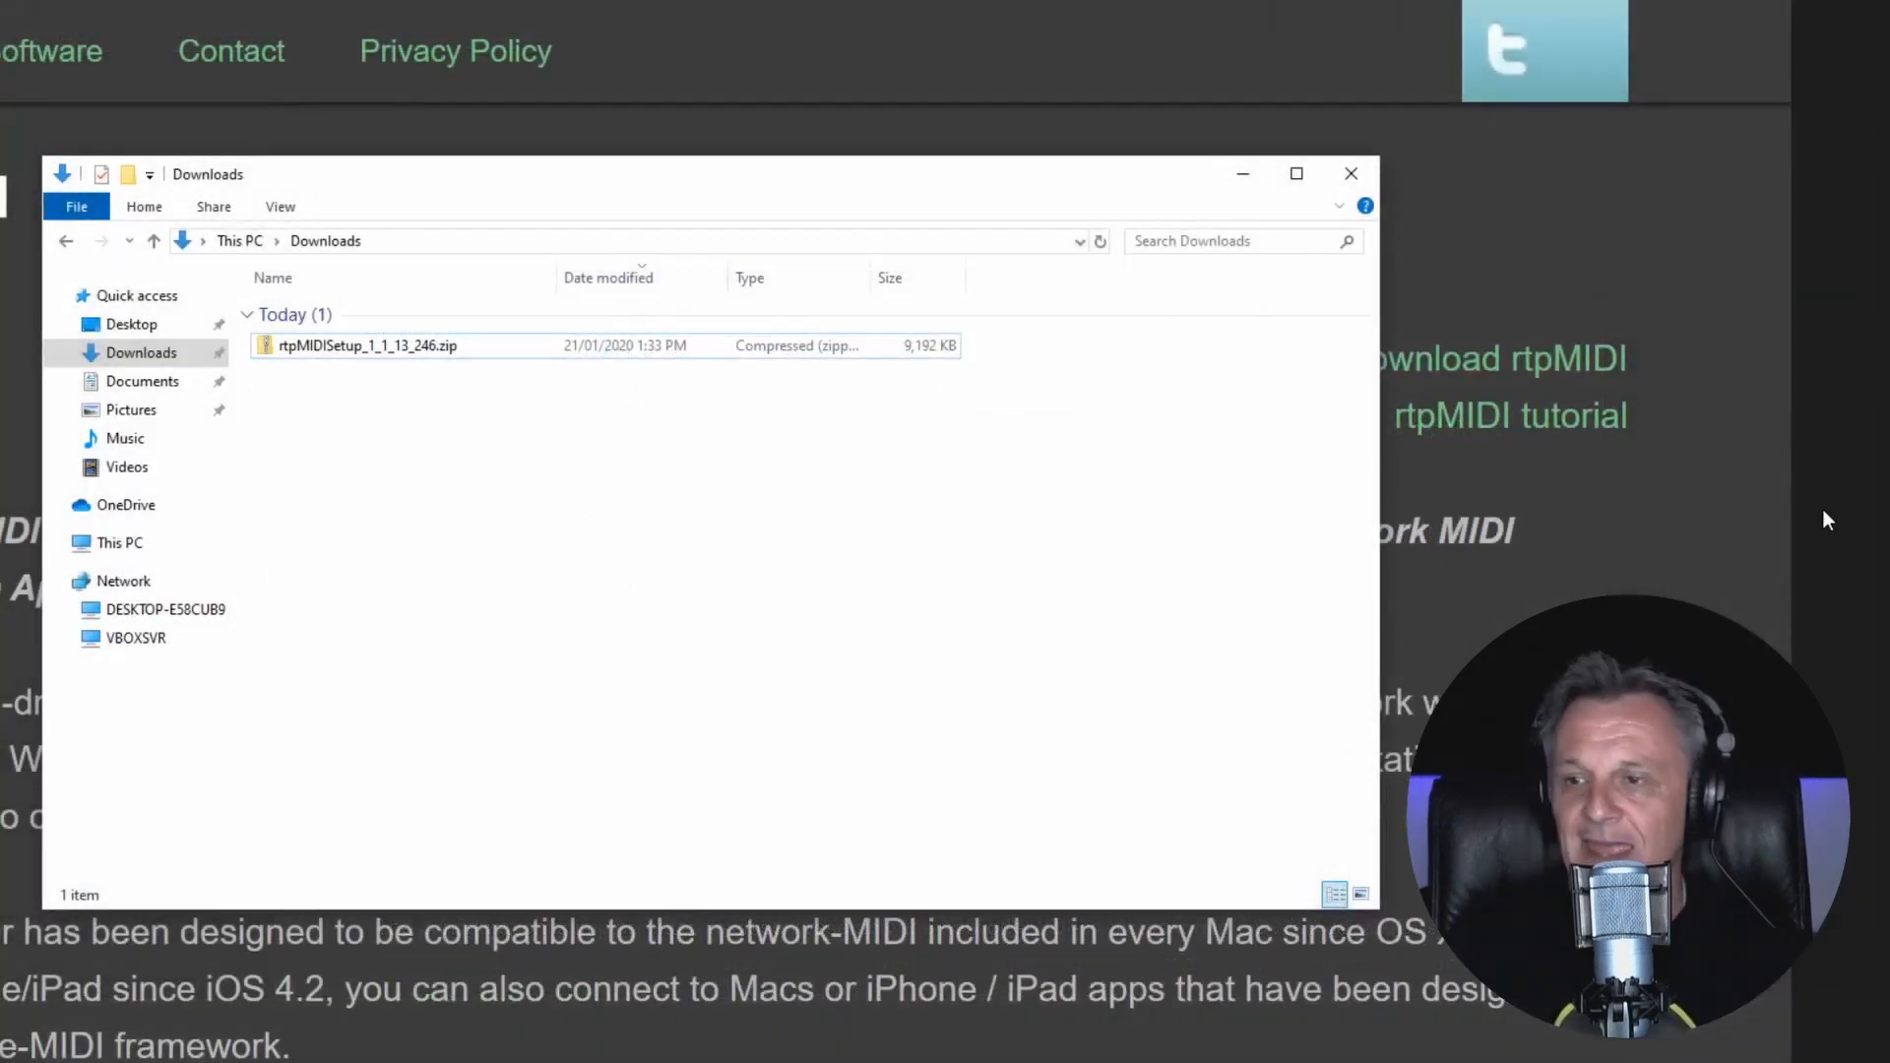
pyautogui.rightClick(361, 345)
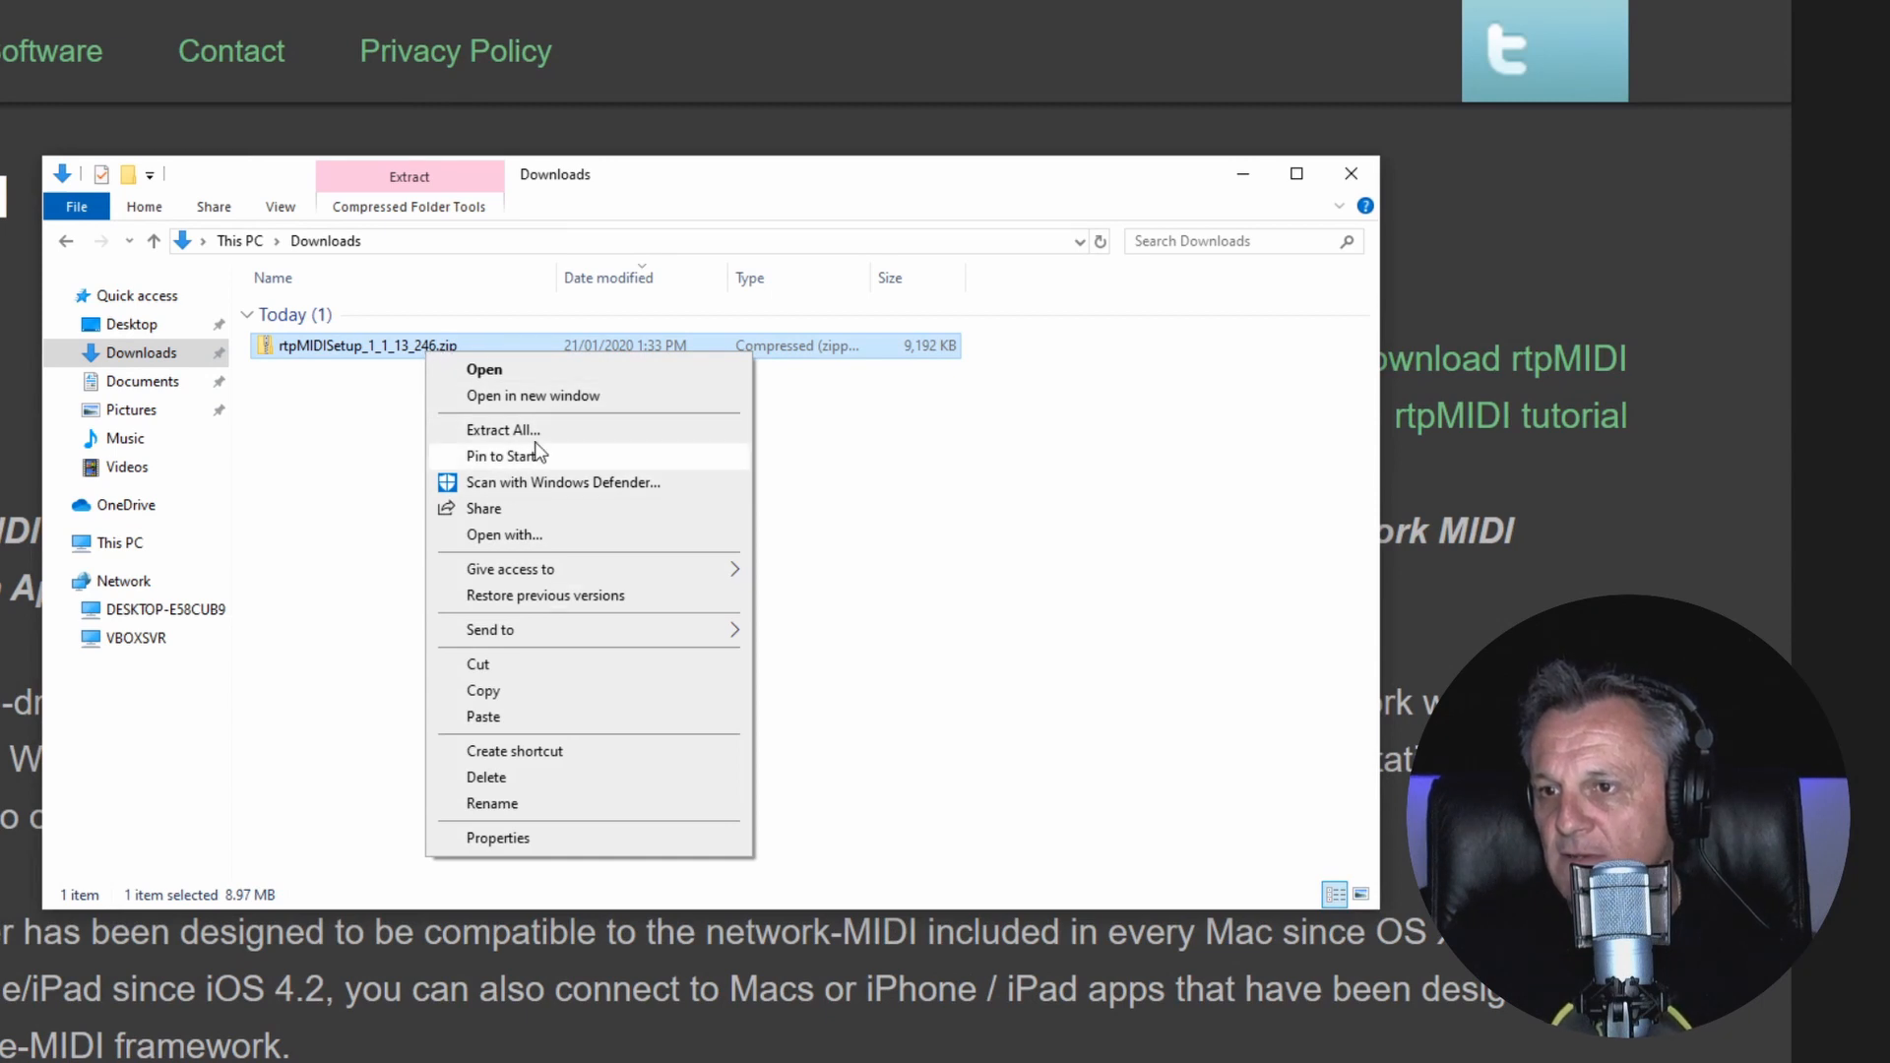
pyautogui.click(503, 429)
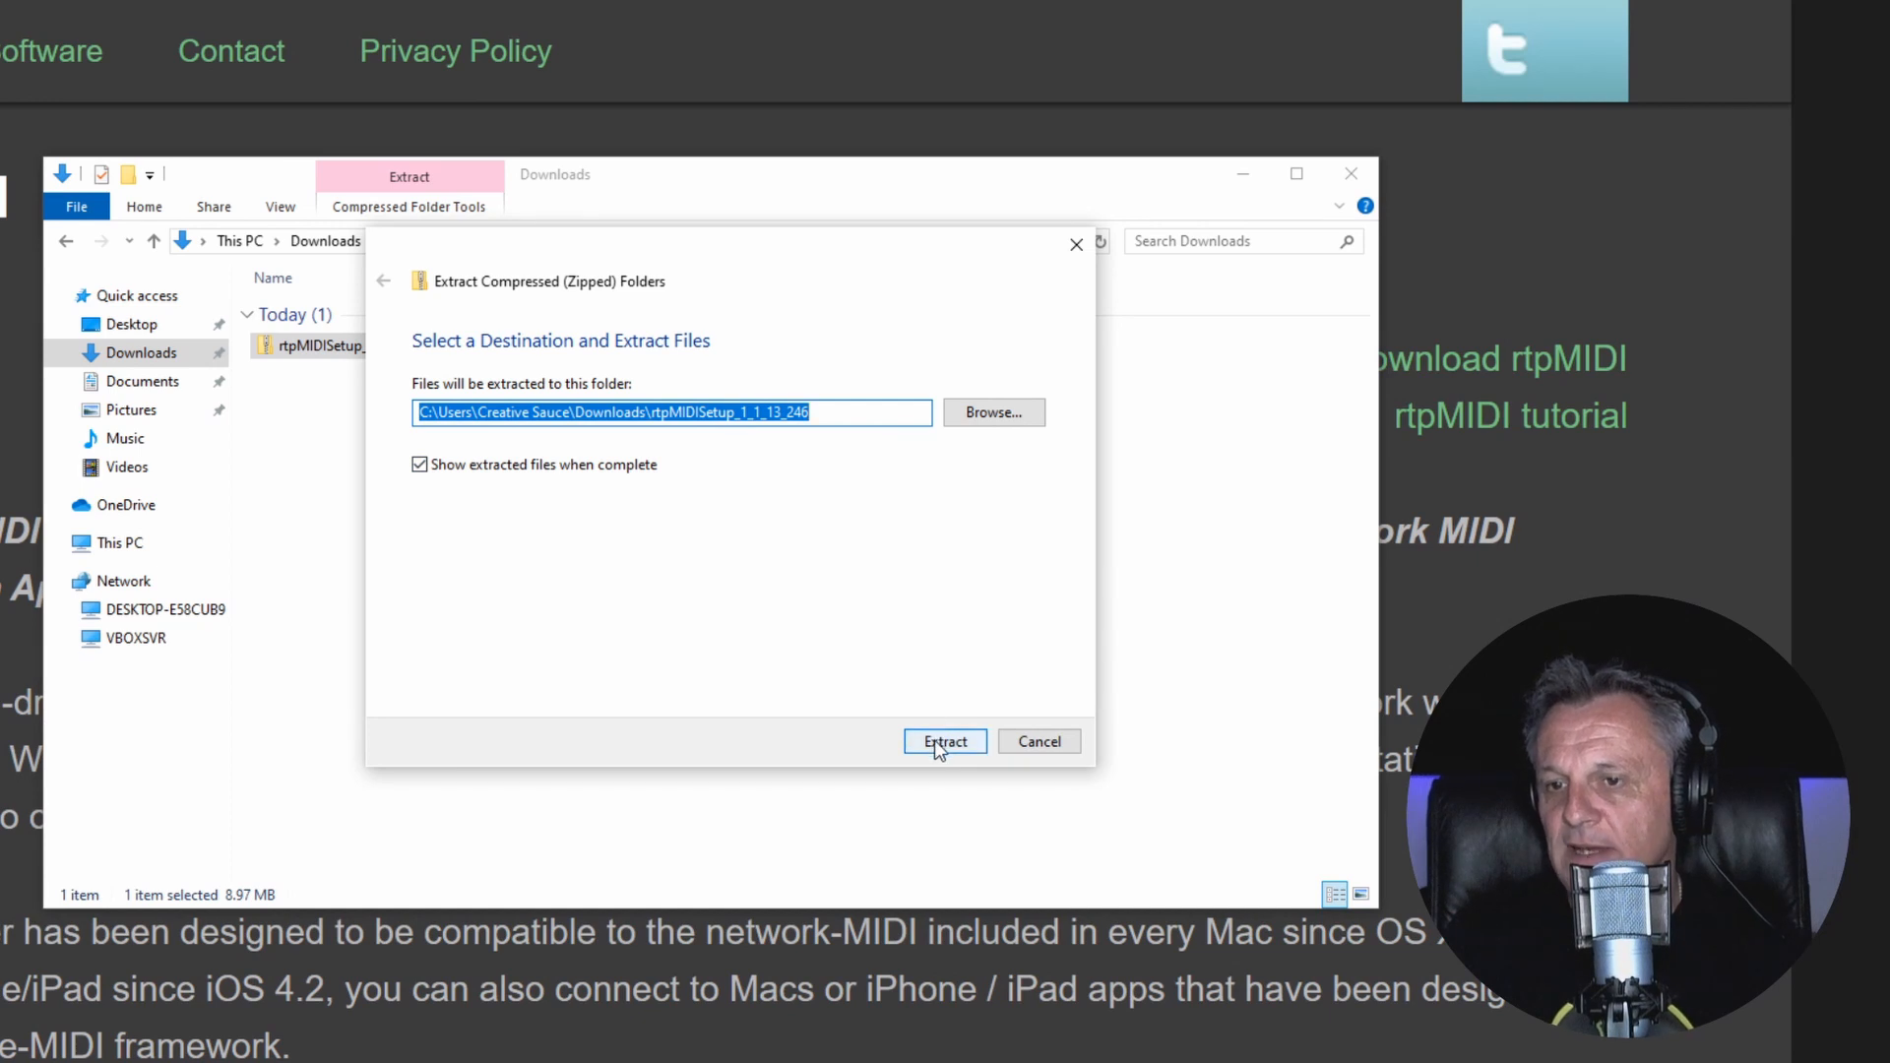
pyautogui.click(945, 741)
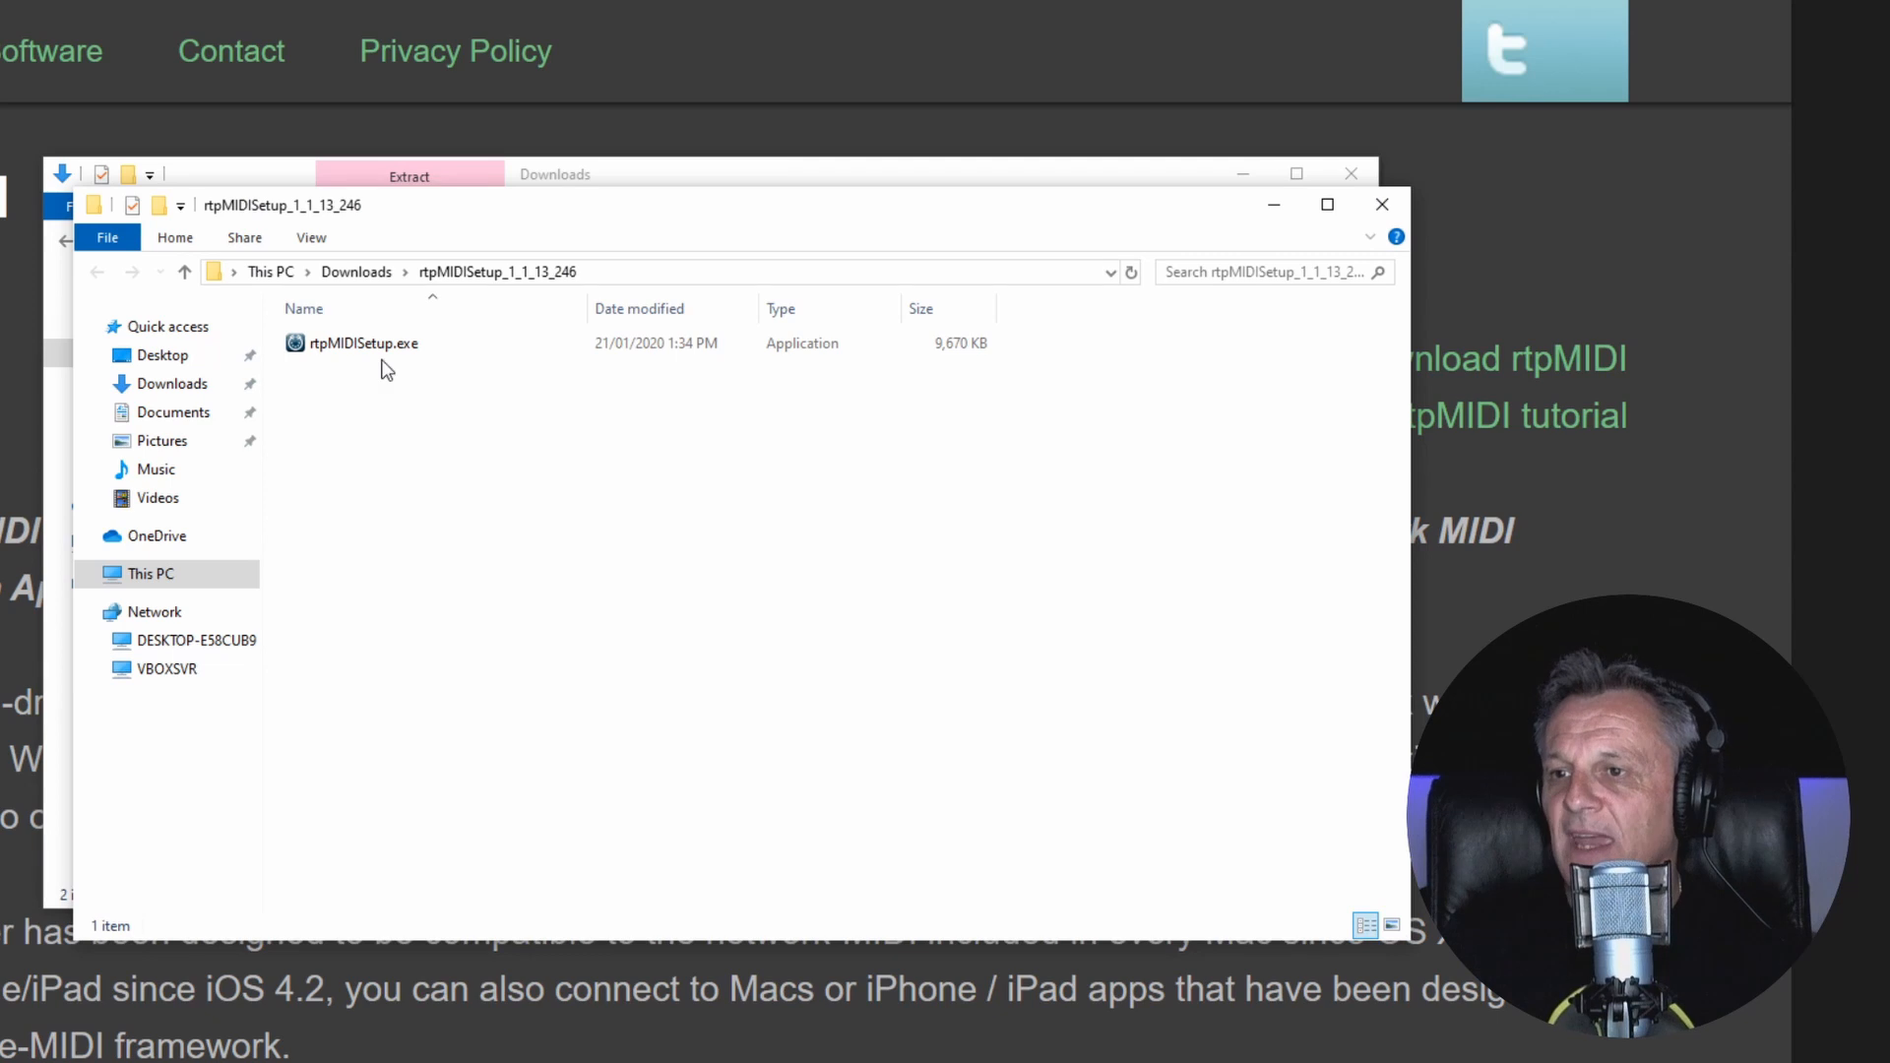
pyautogui.moveTo(364, 343)
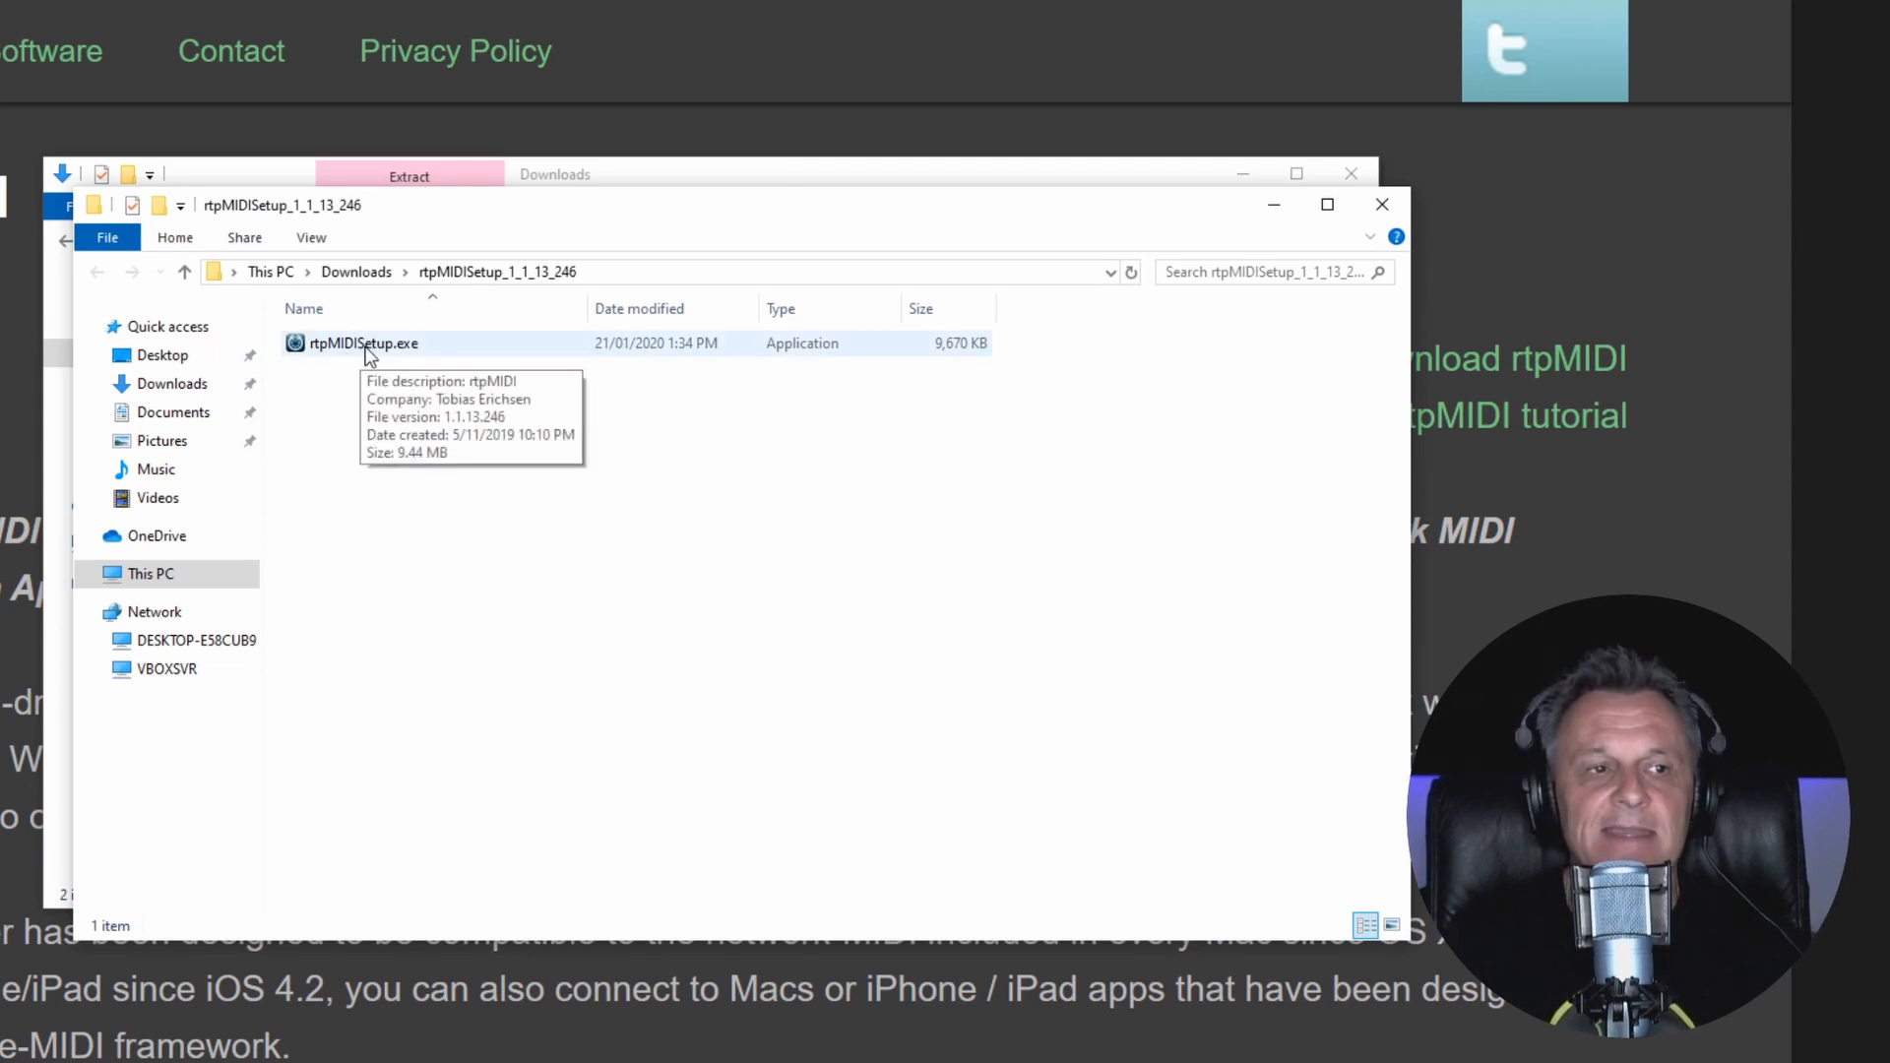
pyautogui.moveTo(356, 350)
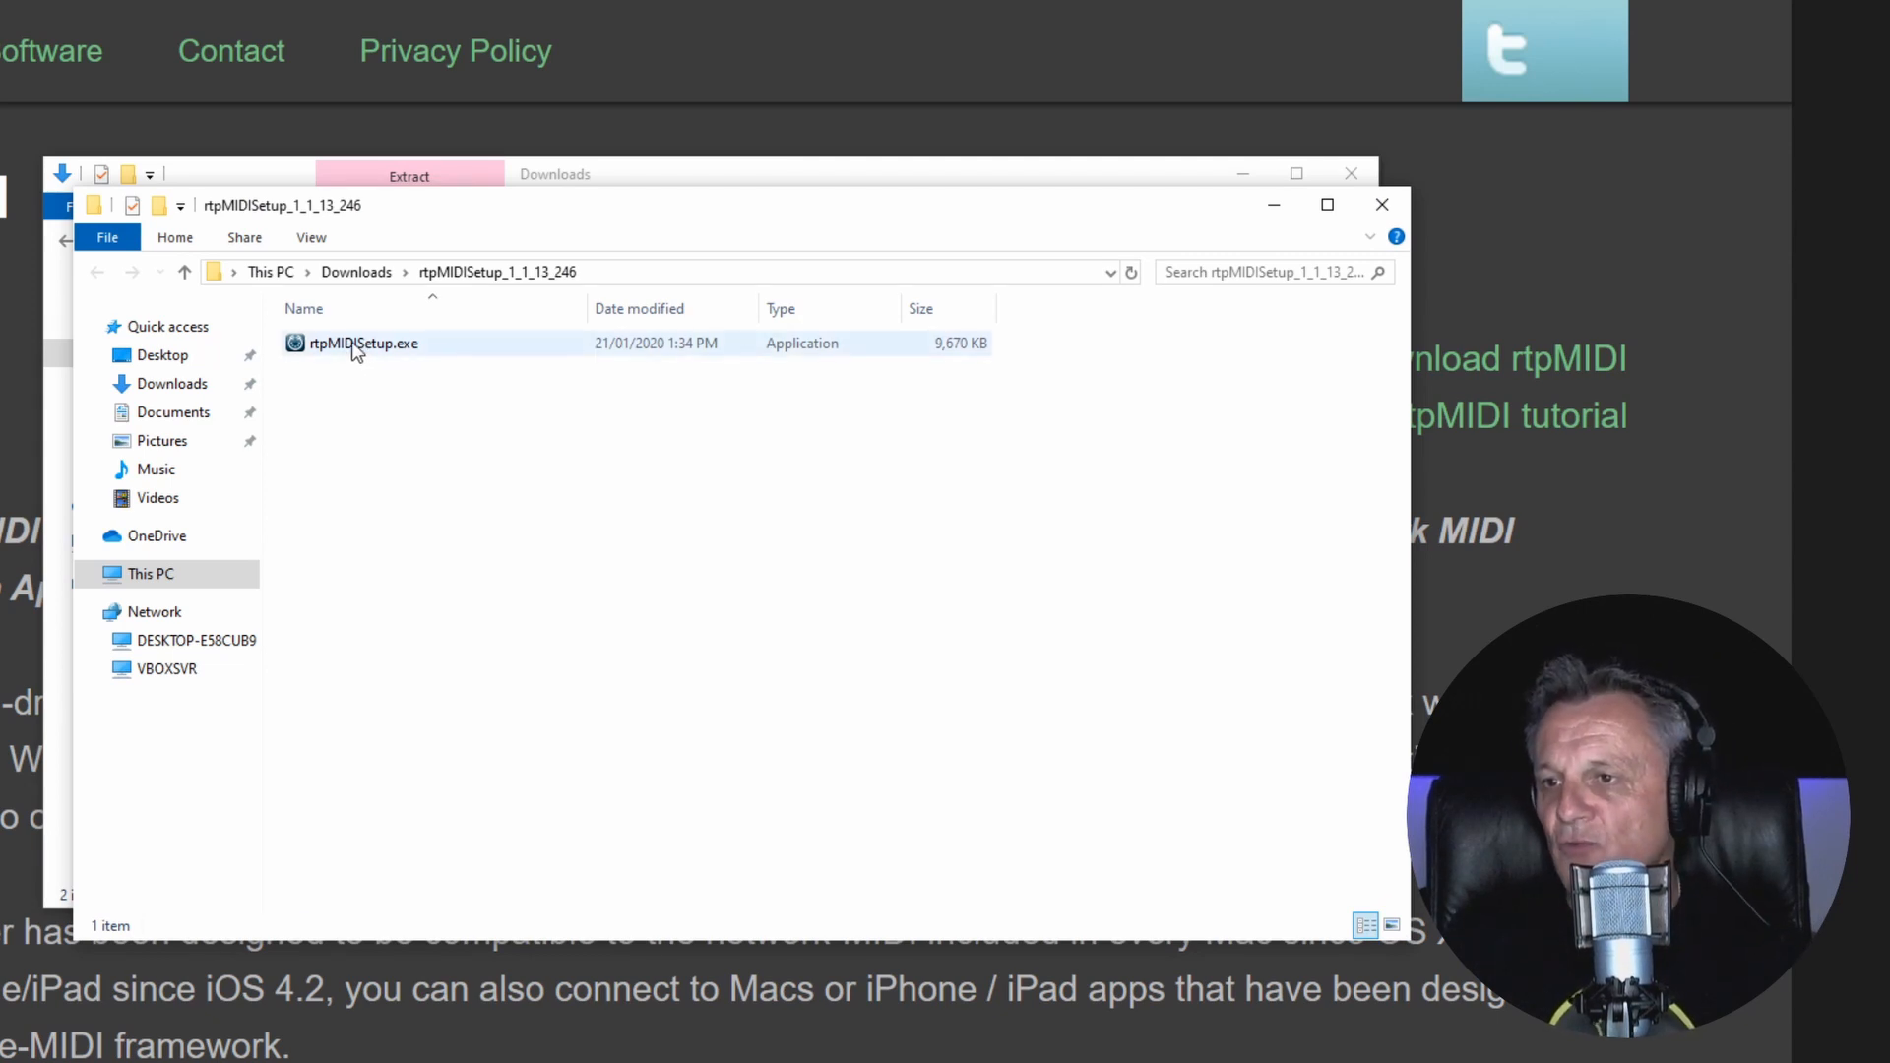
# Step: Run rtpMIDISetup.exe as administrator and allow it to make changes
pyautogui.click(363, 344)
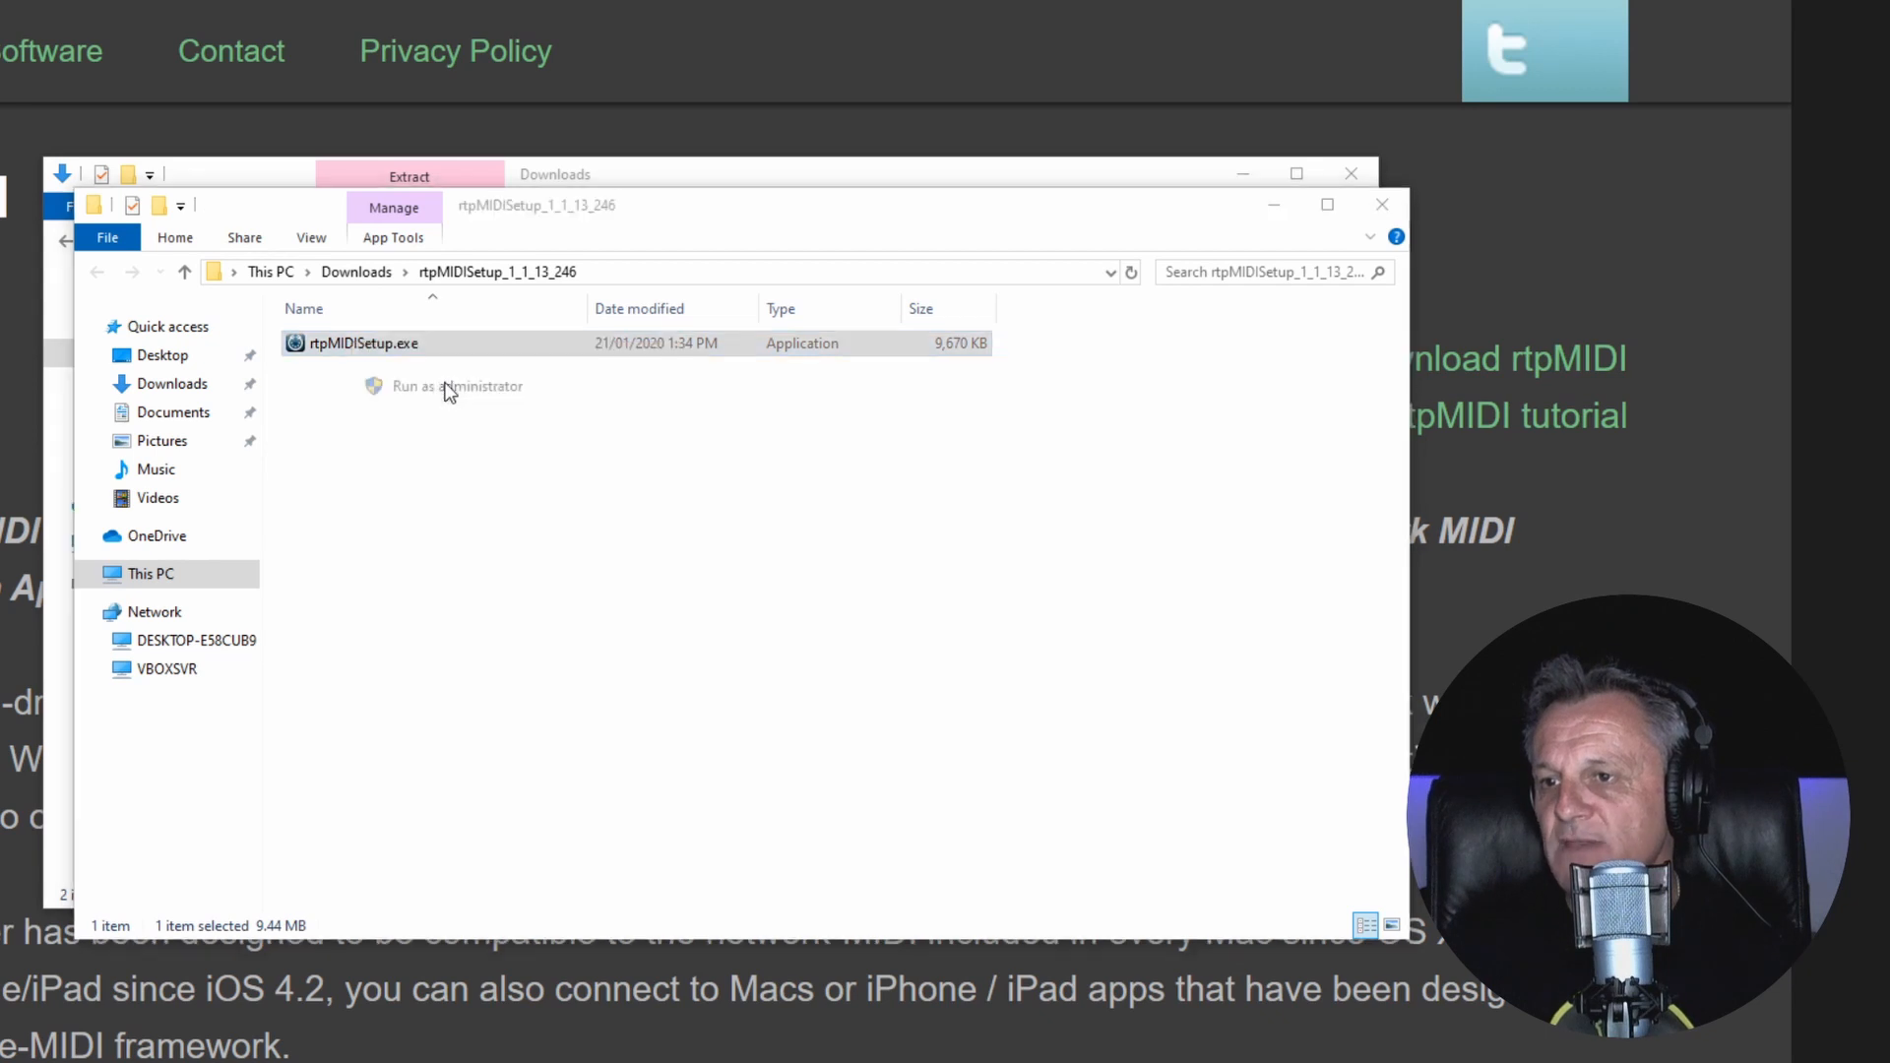
pyautogui.click(456, 386)
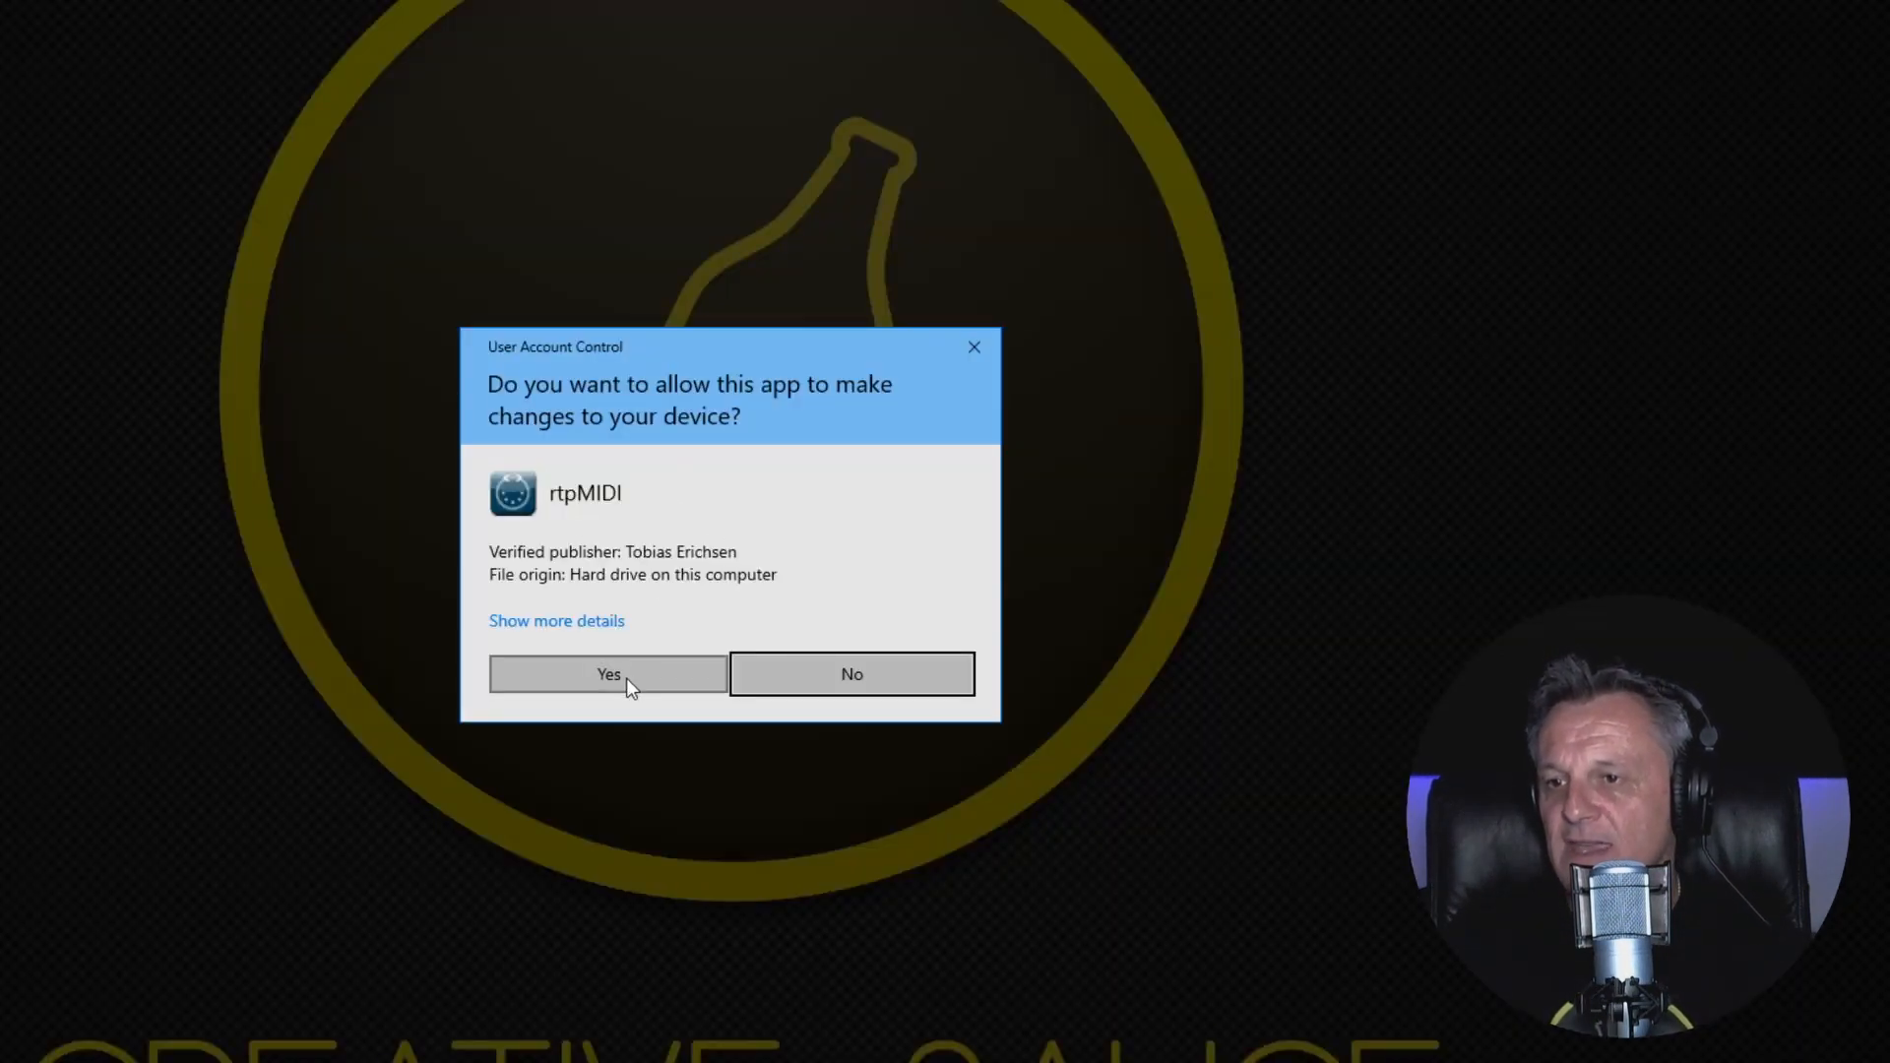
pyautogui.click(607, 673)
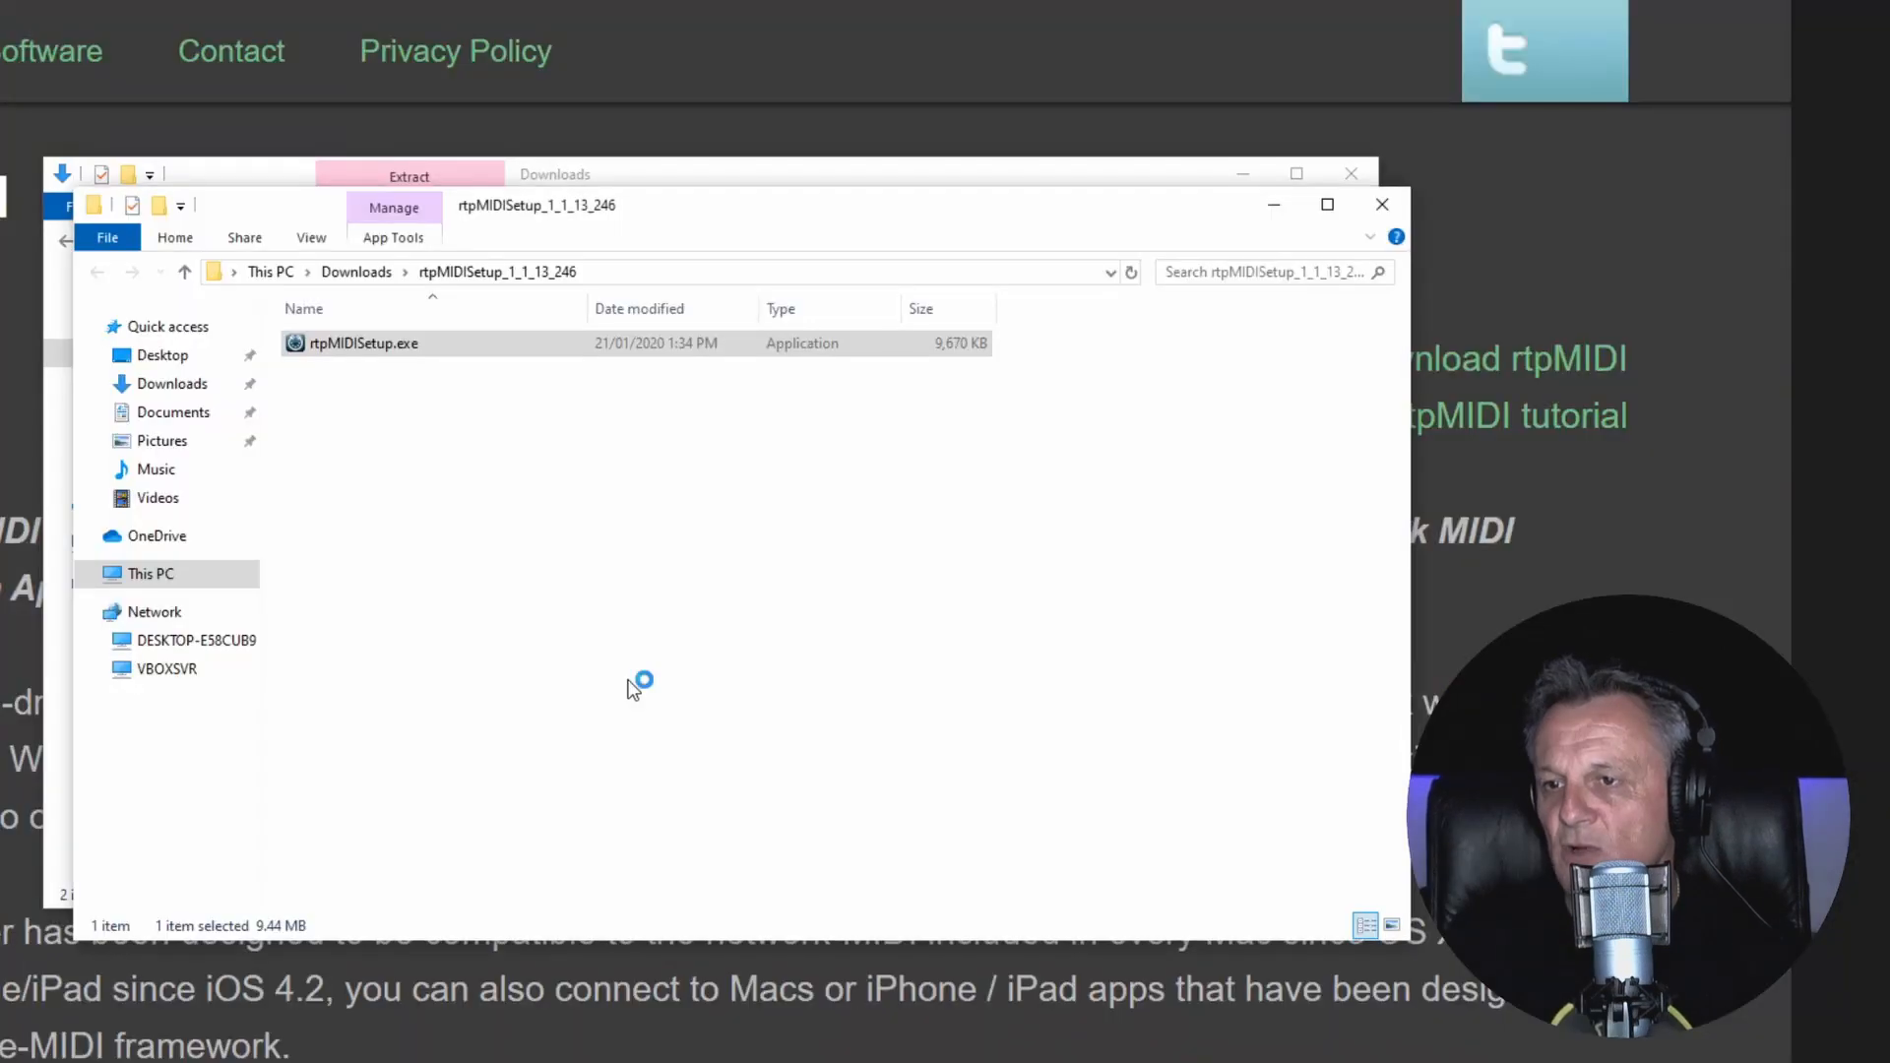
pyautogui.doubleClick(363, 343)
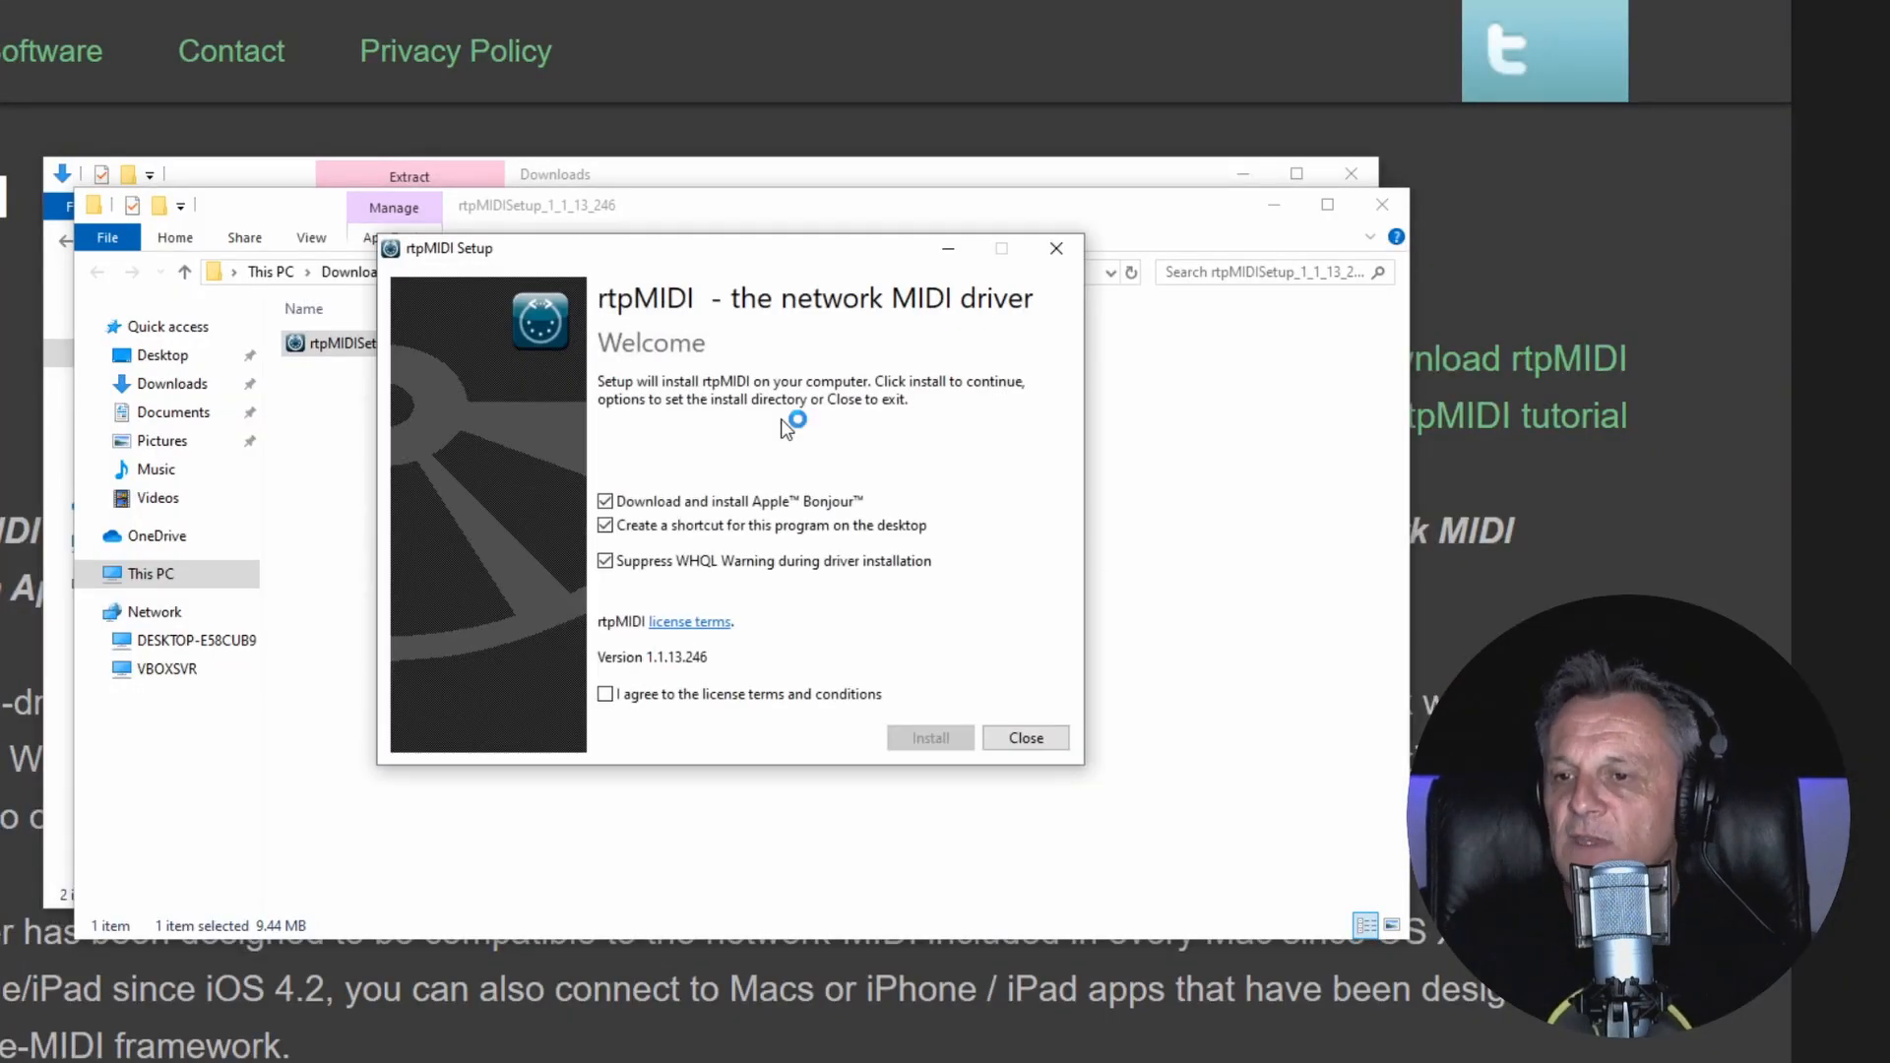
pyautogui.moveTo(606, 693)
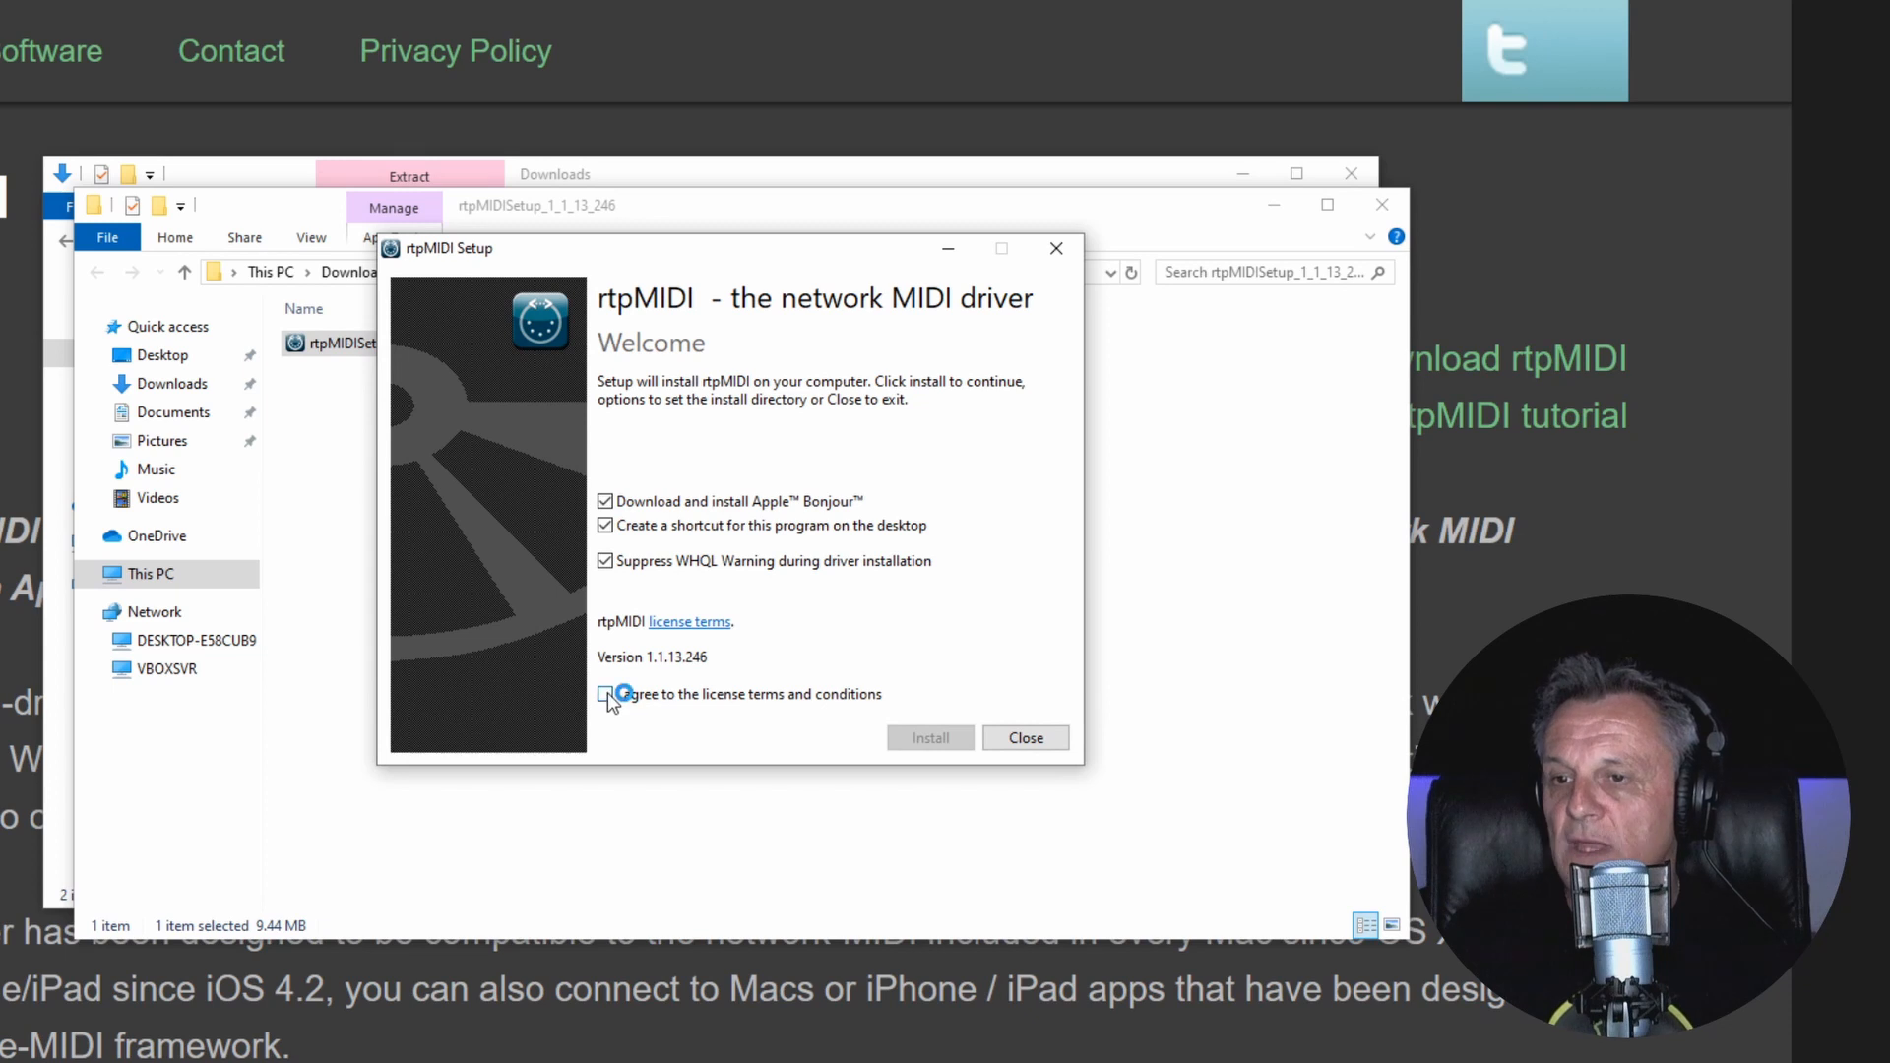
# Step: Accept the rtpMIDI license terms and start the installation
pyautogui.click(604, 693)
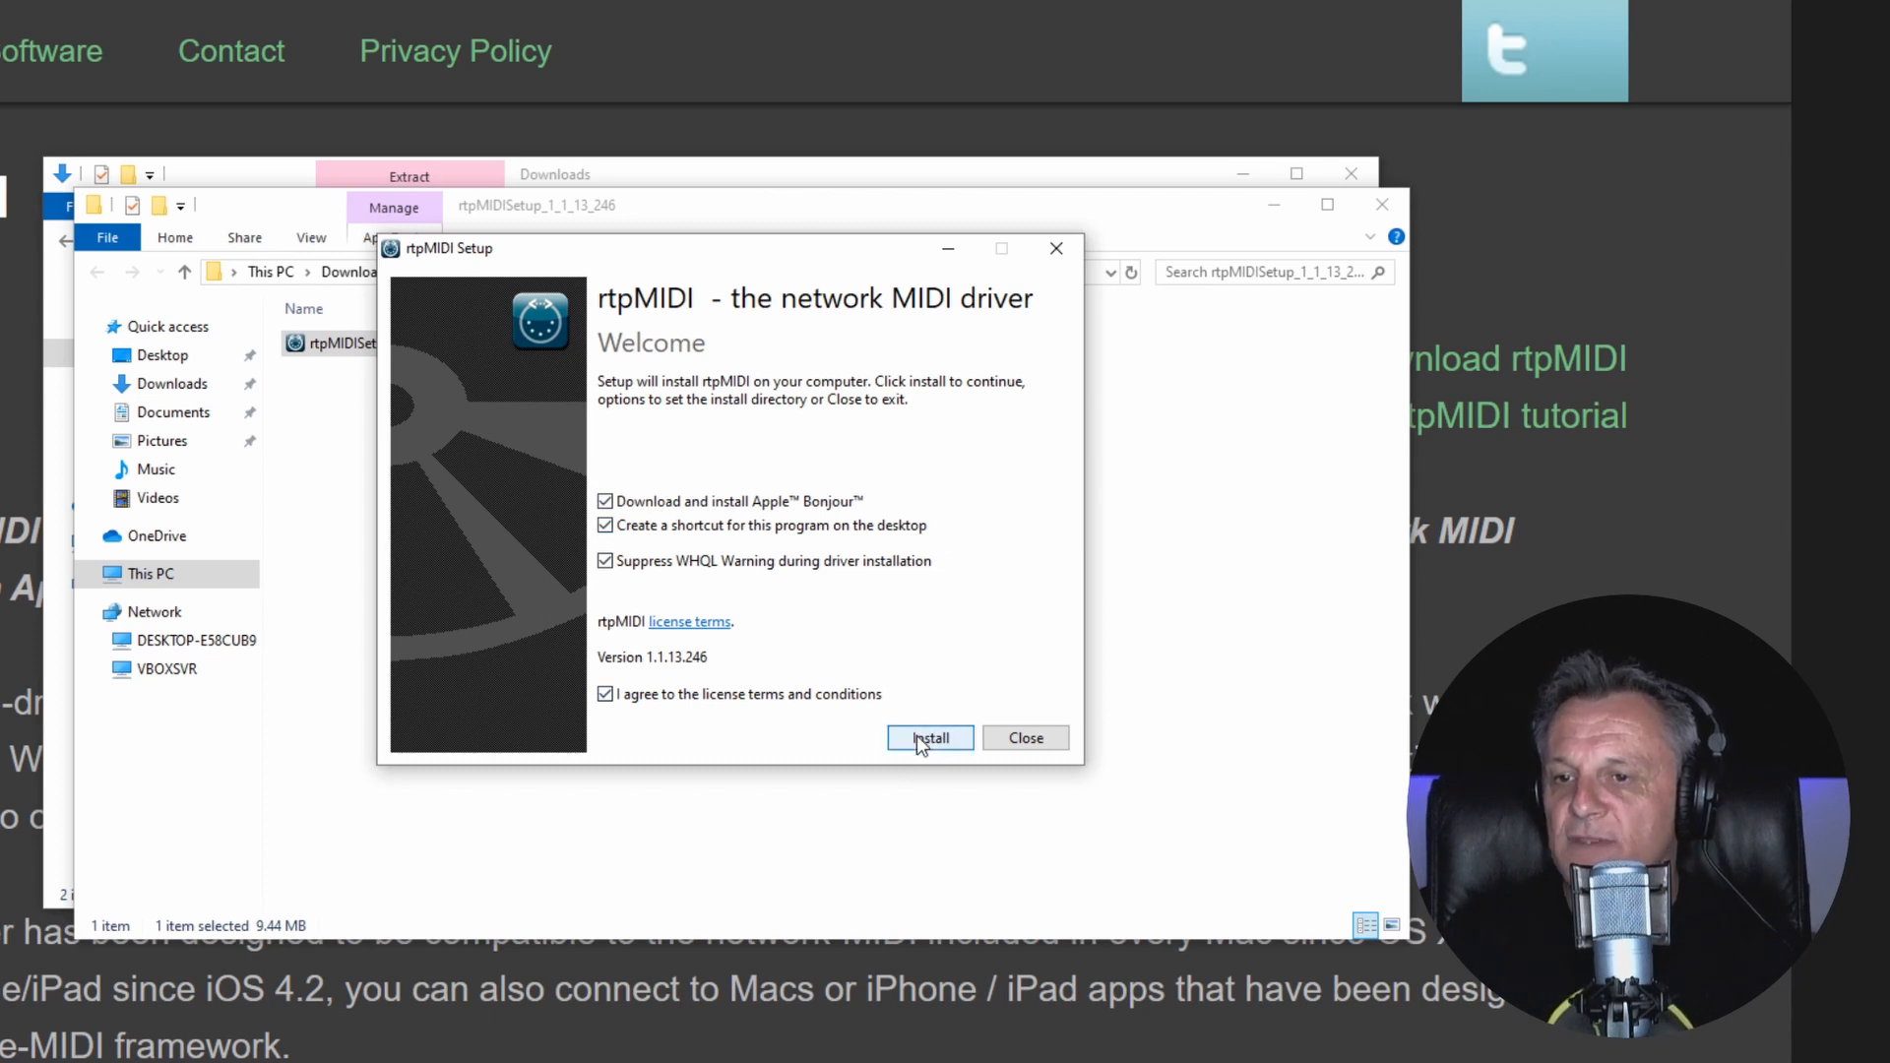
pyautogui.click(929, 737)
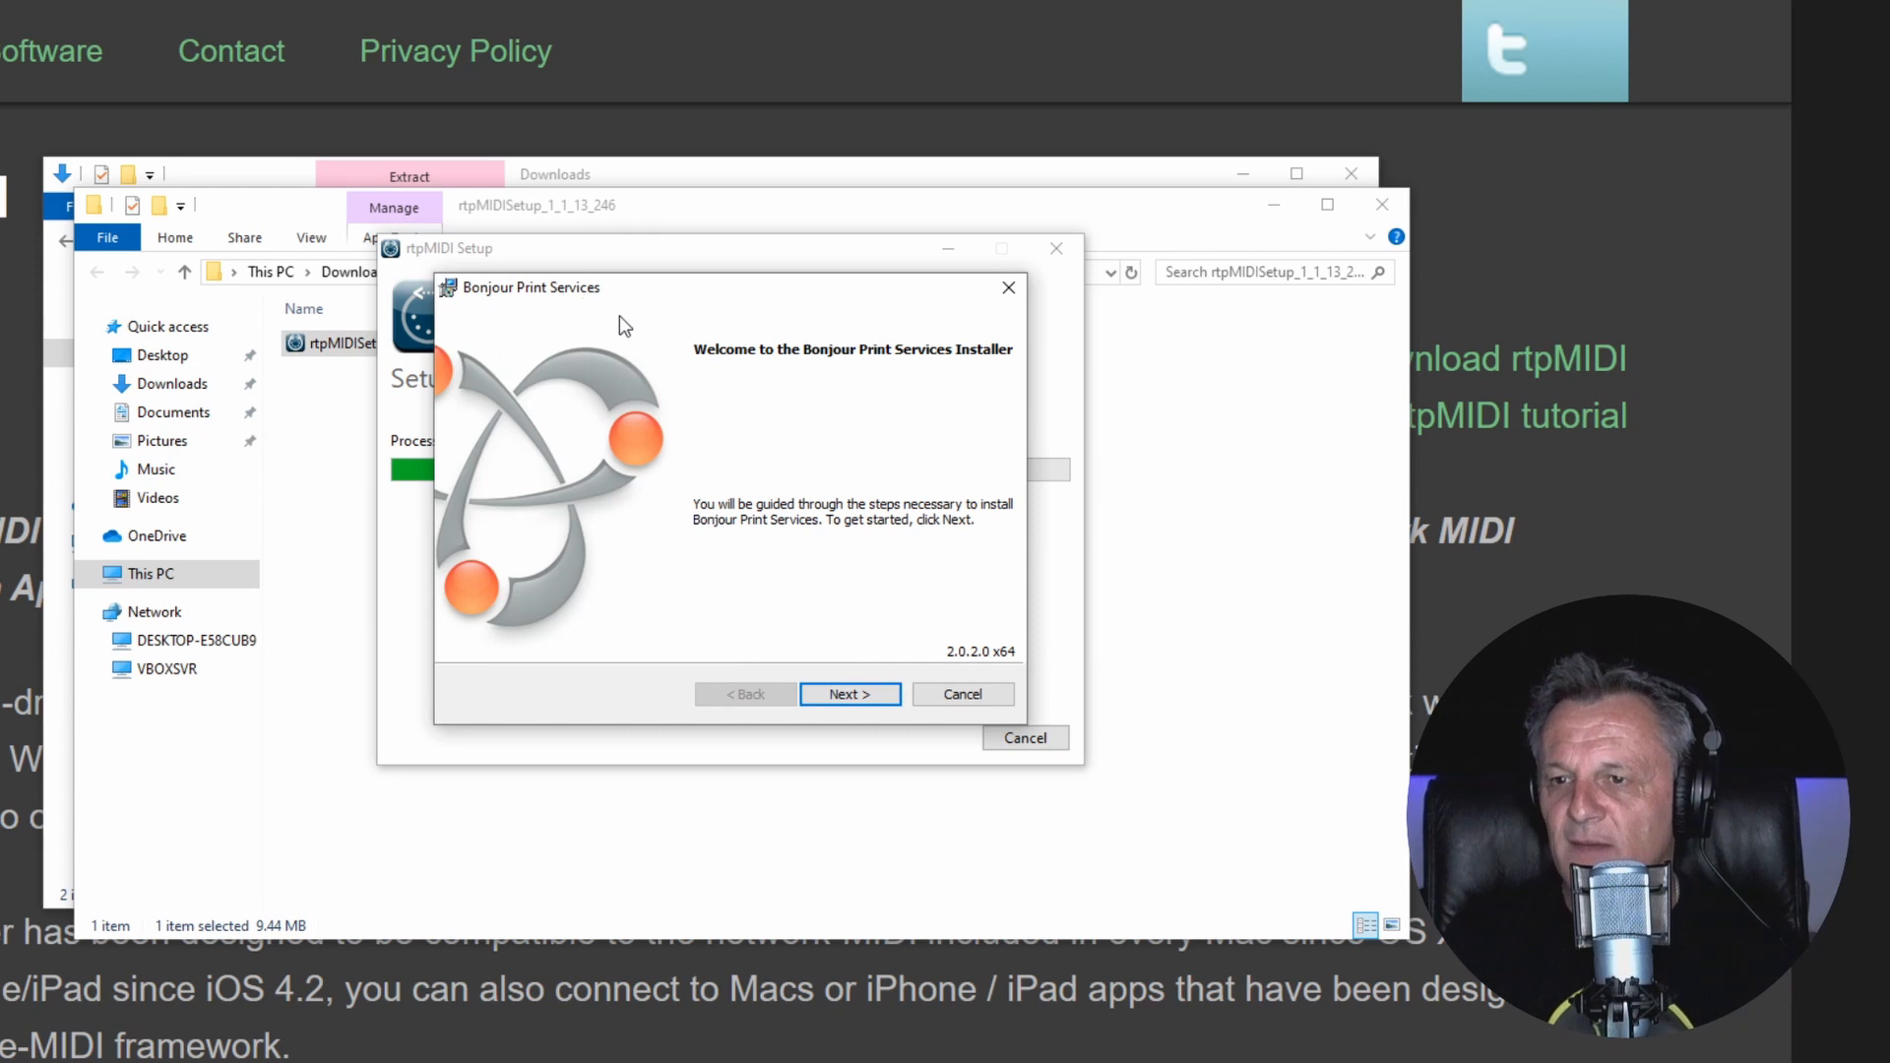
# Step: Accept the Bonjour Print Services license and complete its installation
pyautogui.click(849, 693)
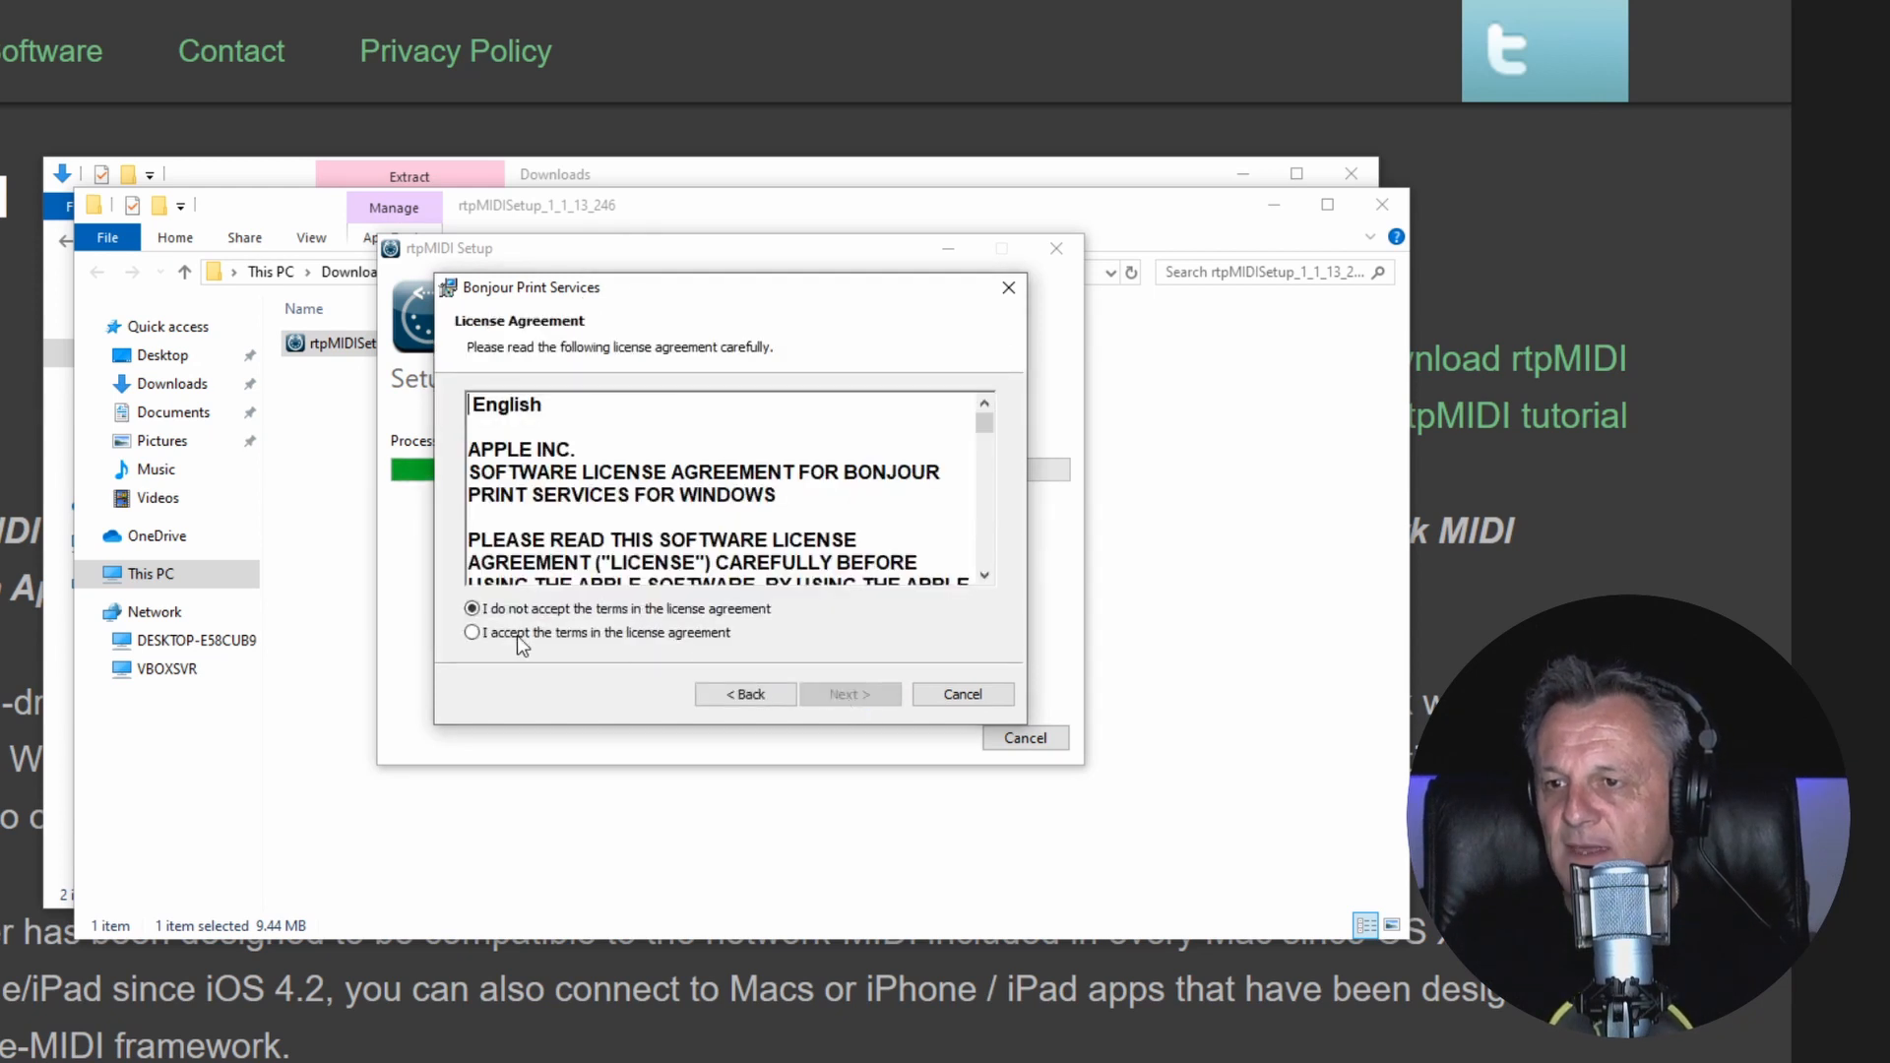
pyautogui.click(472, 633)
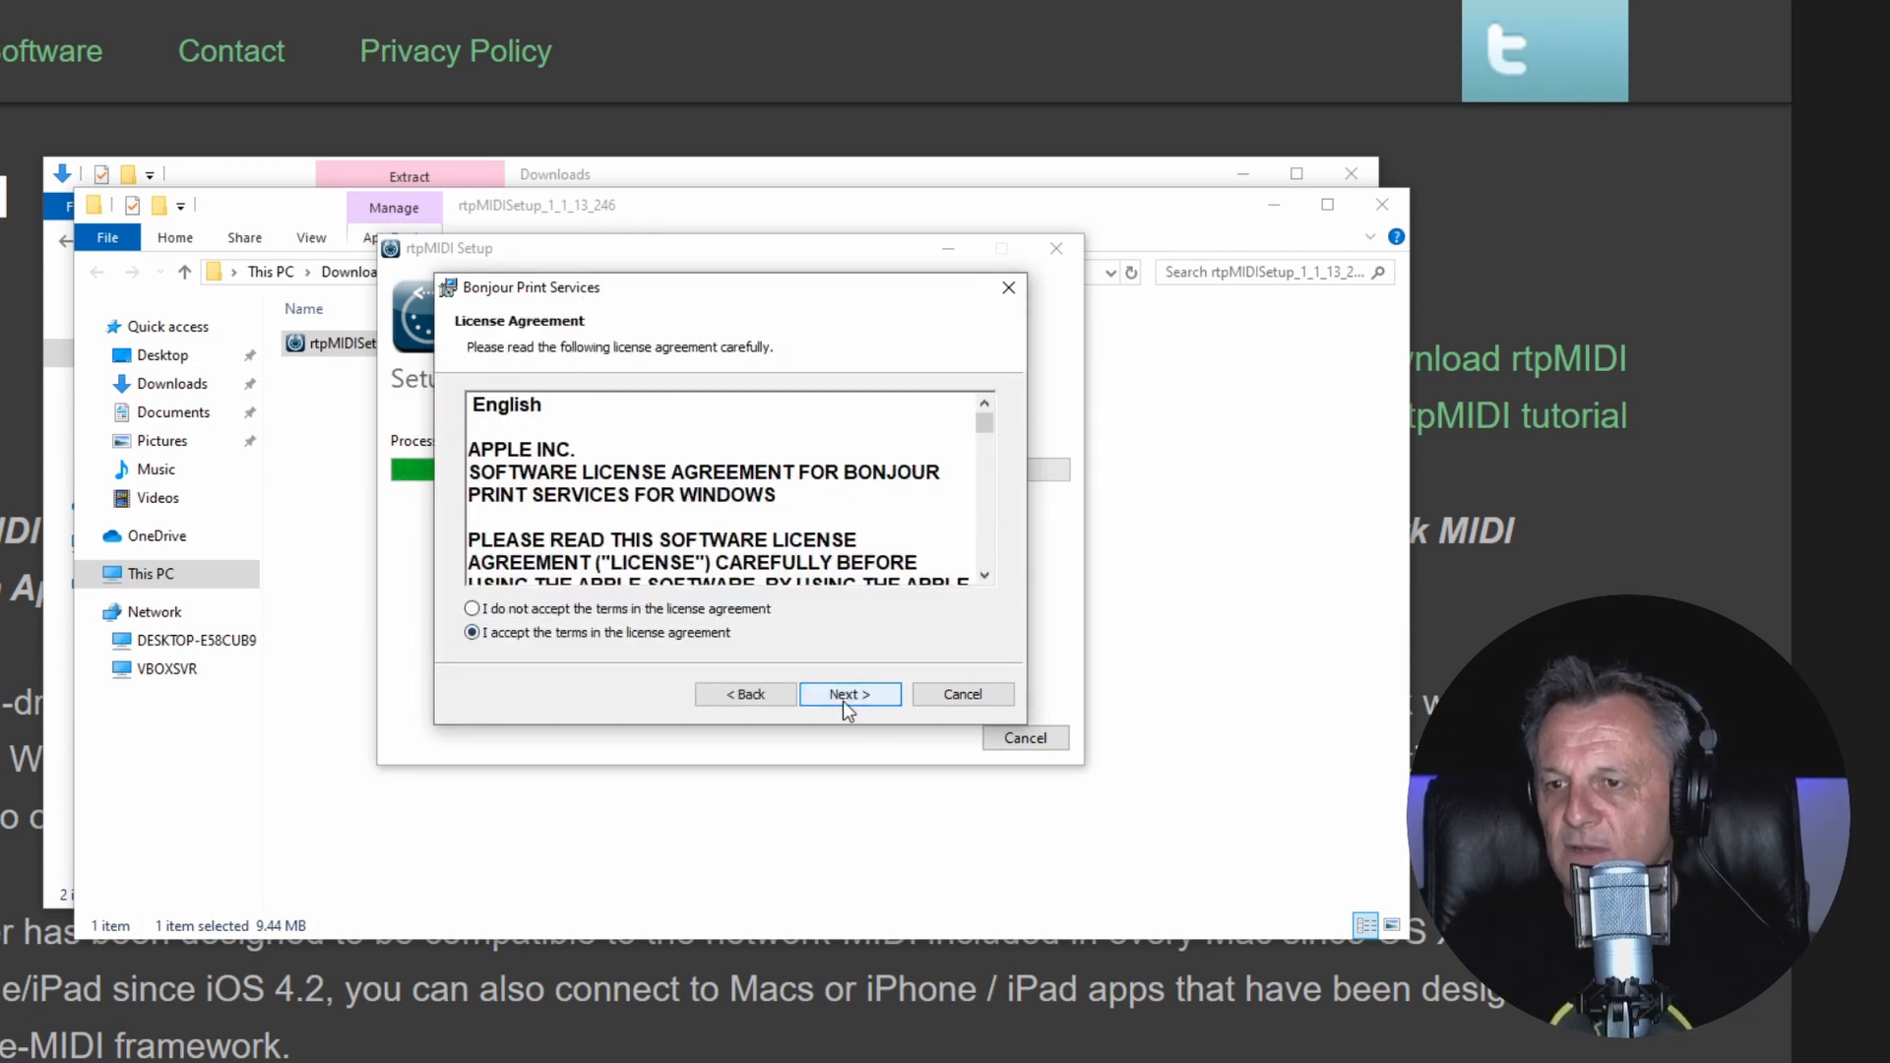
pyautogui.click(849, 693)
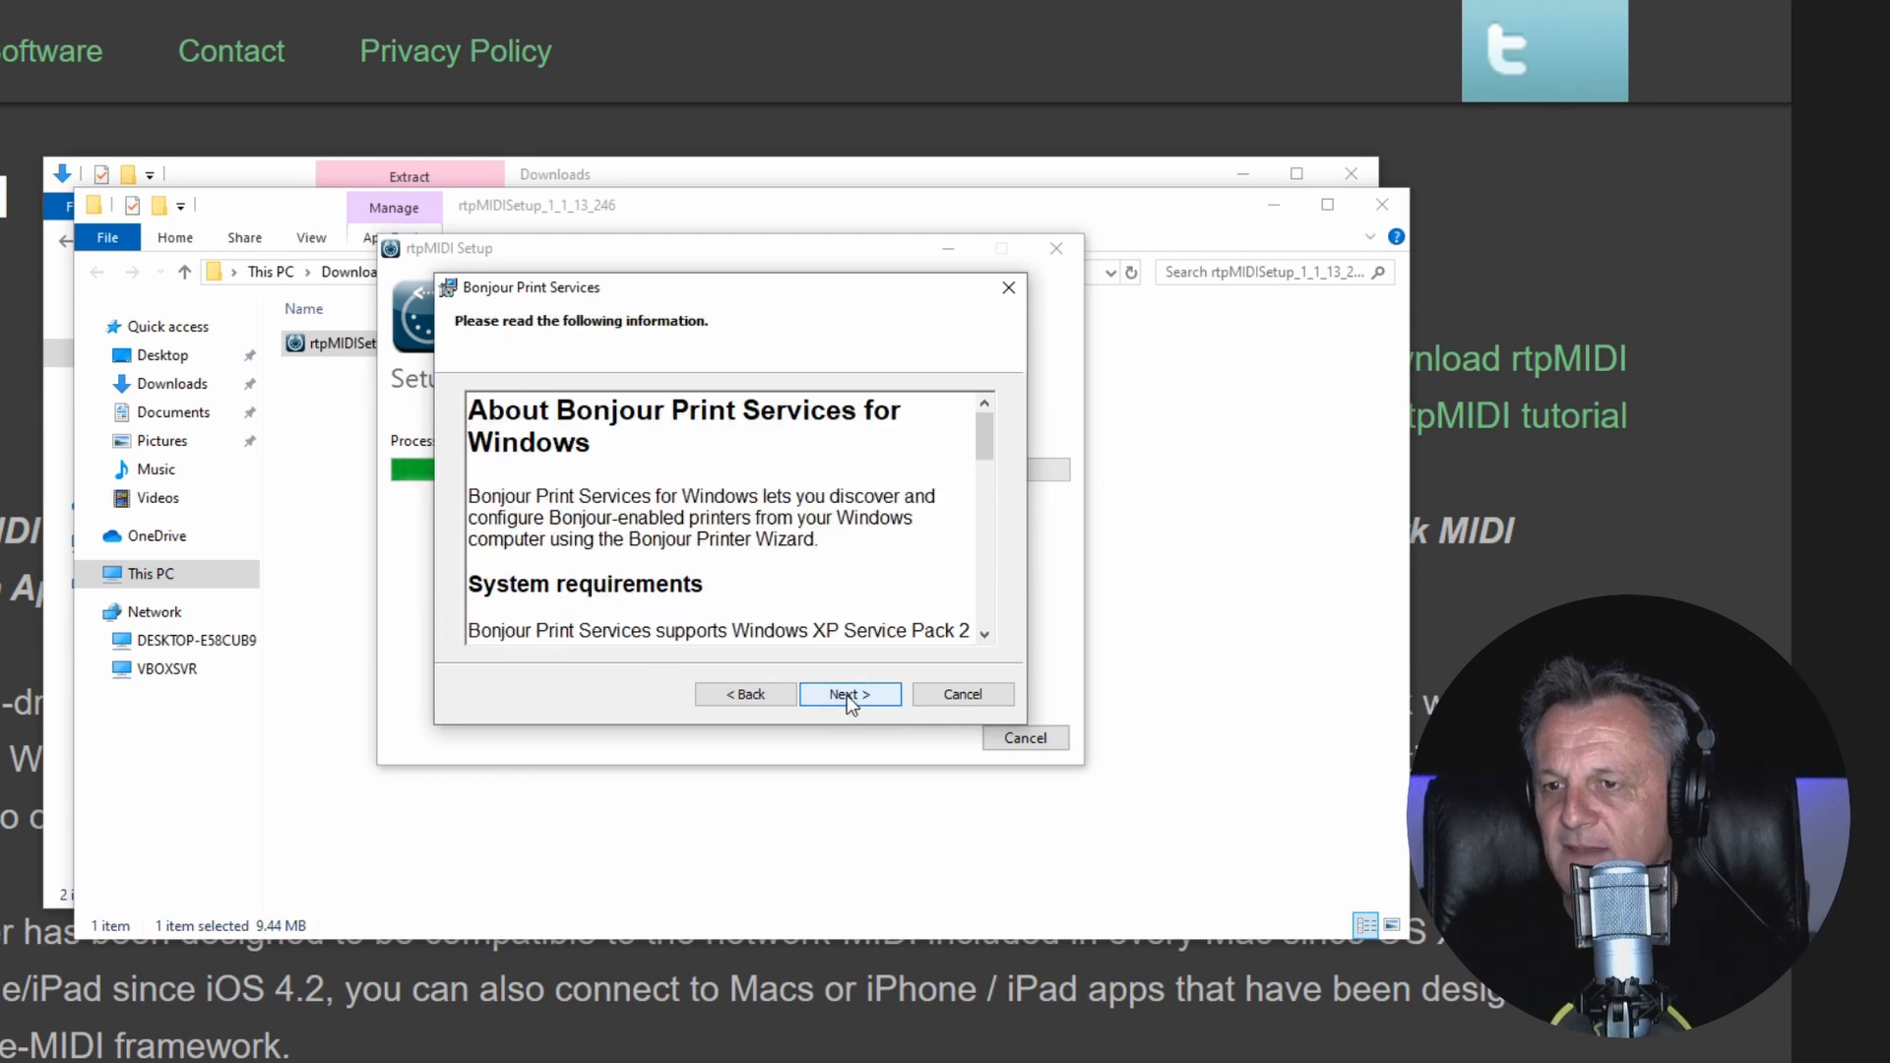
pyautogui.click(850, 693)
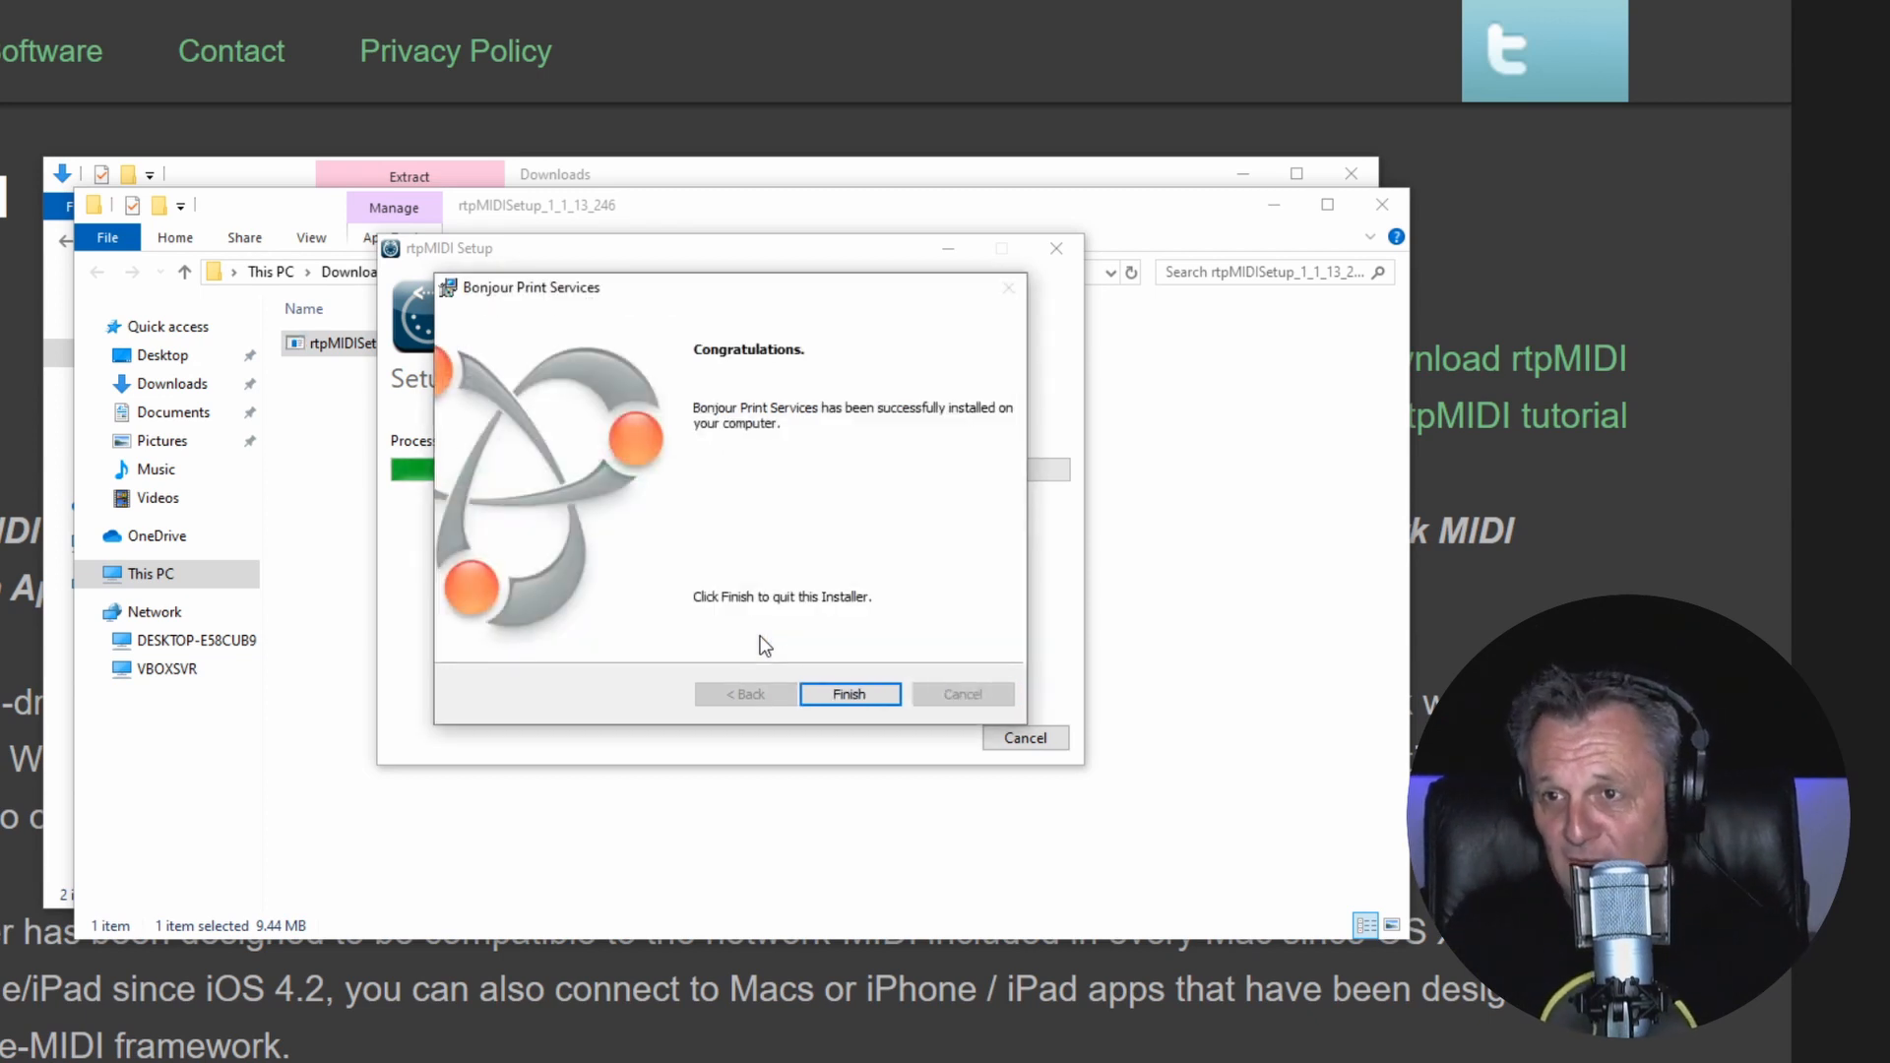
pyautogui.click(849, 693)
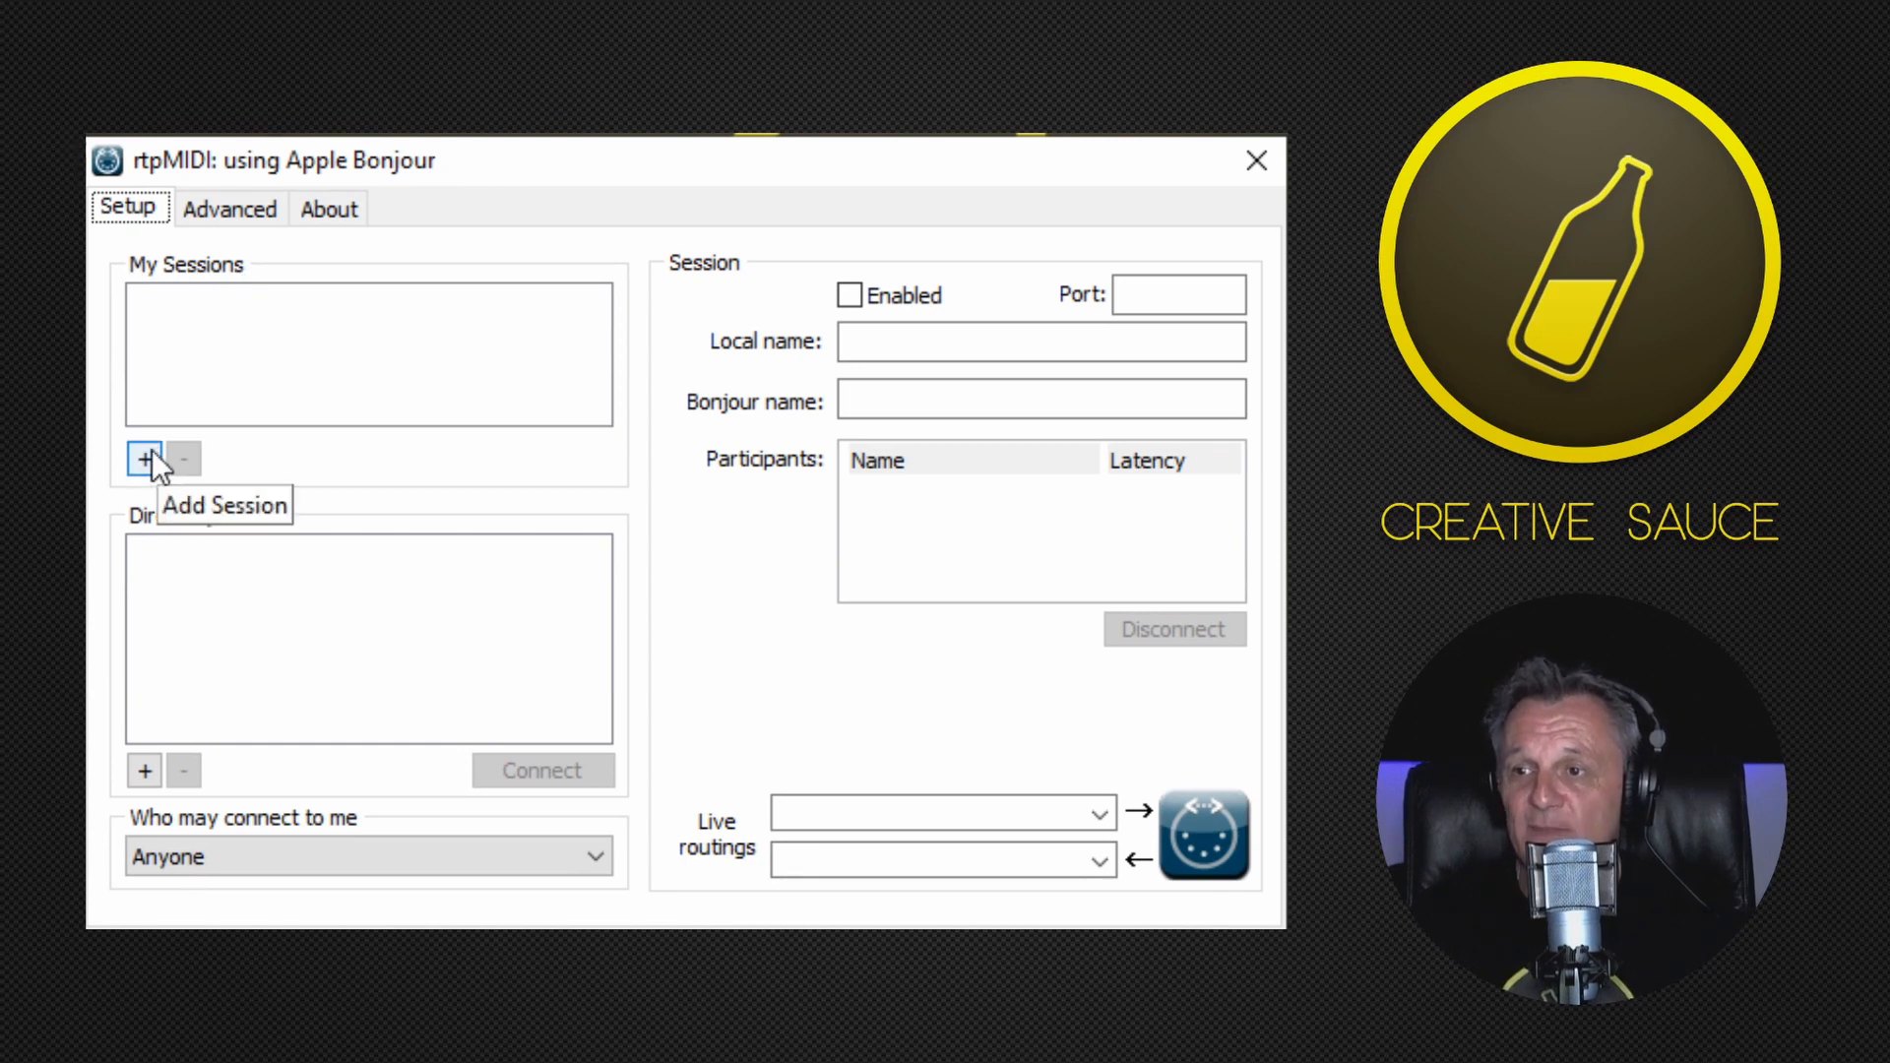
# Step: Add a new network MIDI session under My Sessions, created as STUDIO on port 5004
pyautogui.click(144, 460)
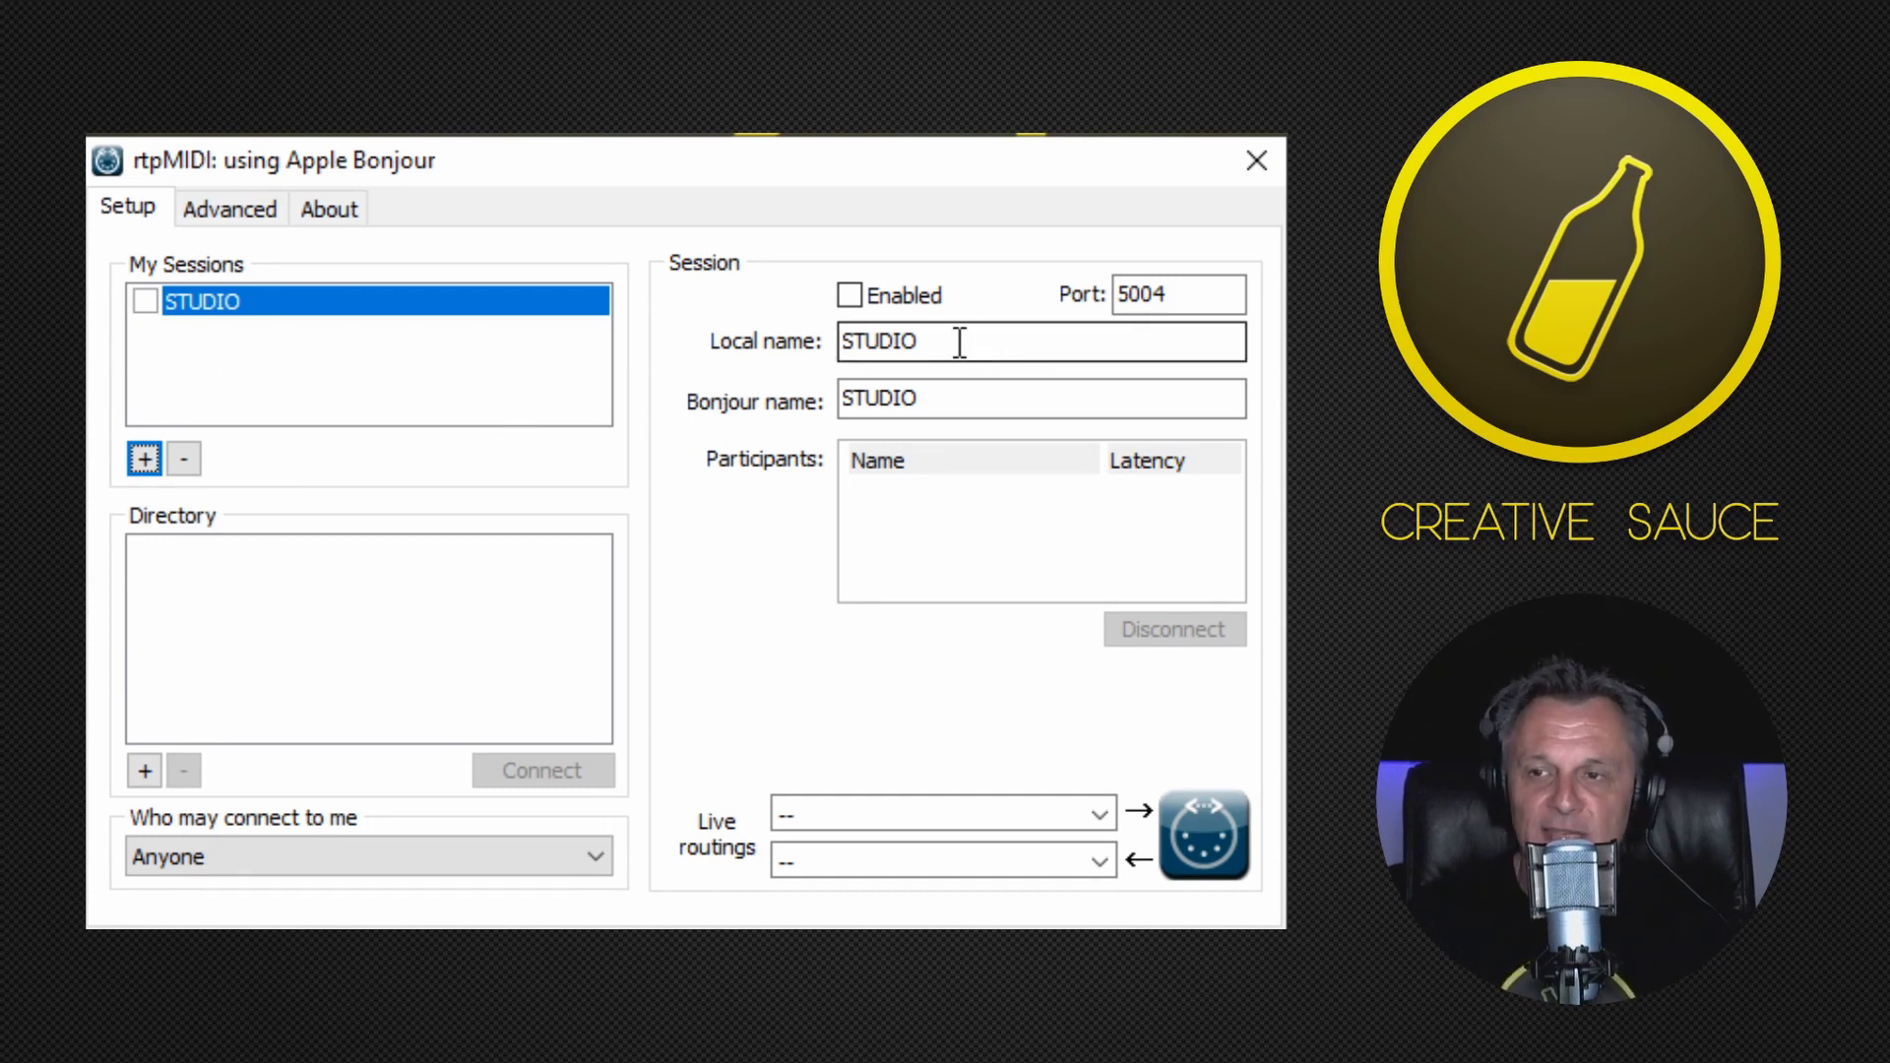
pyautogui.moveTo(958, 341)
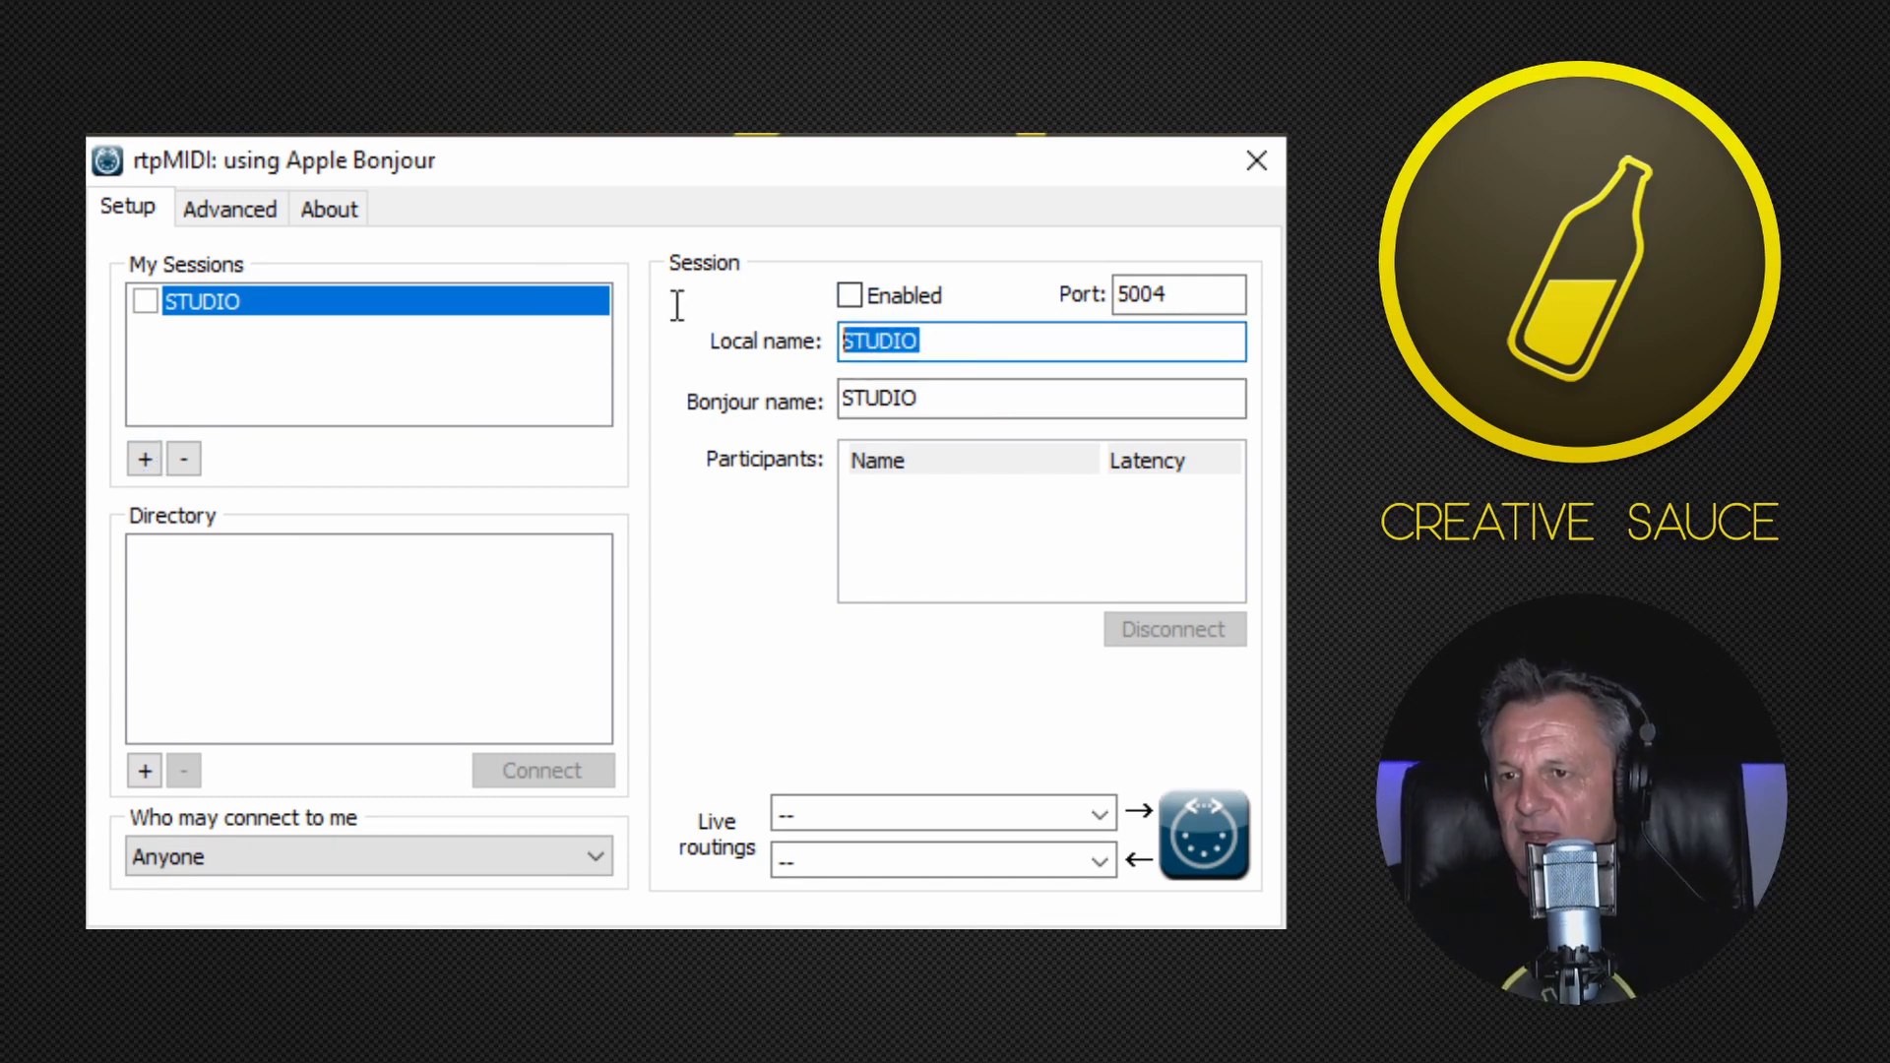
# Step: Name the session VMIDI locally and on Bonjour, and enable it
pyautogui.write('VM')
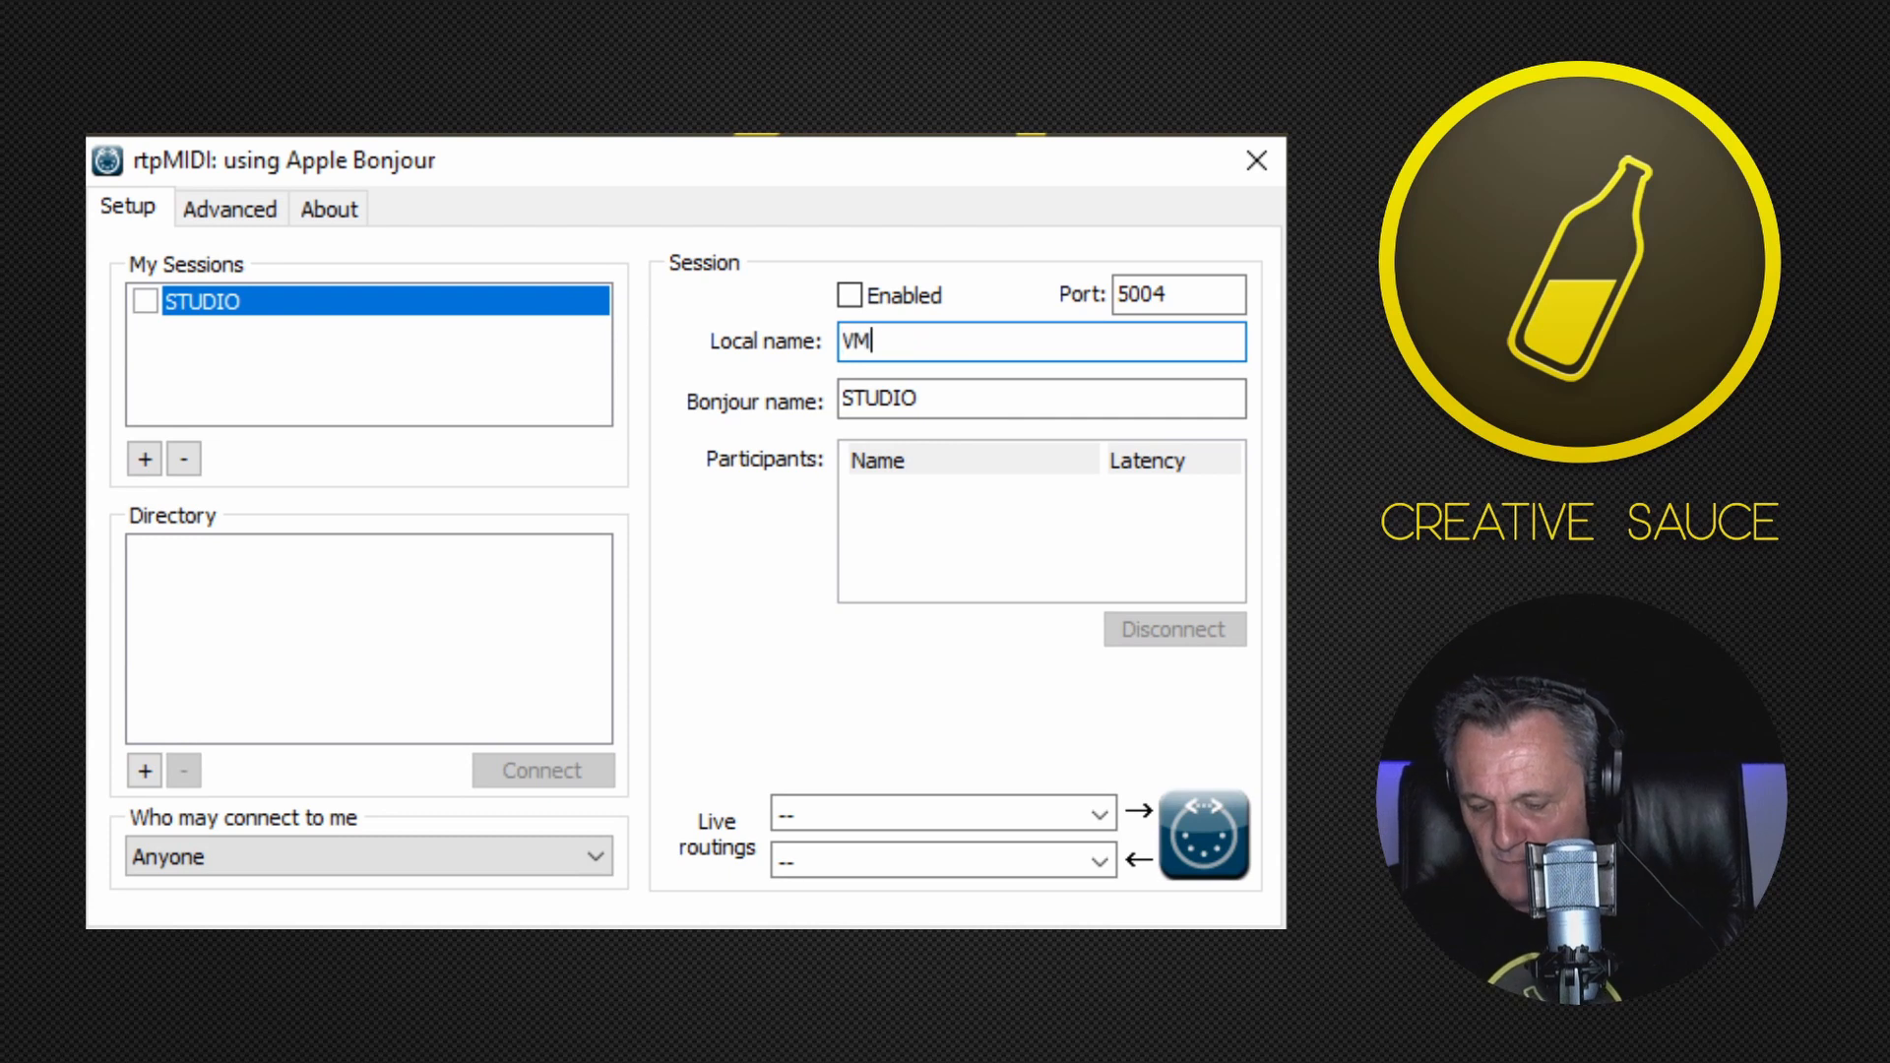
pyautogui.write('IDI')
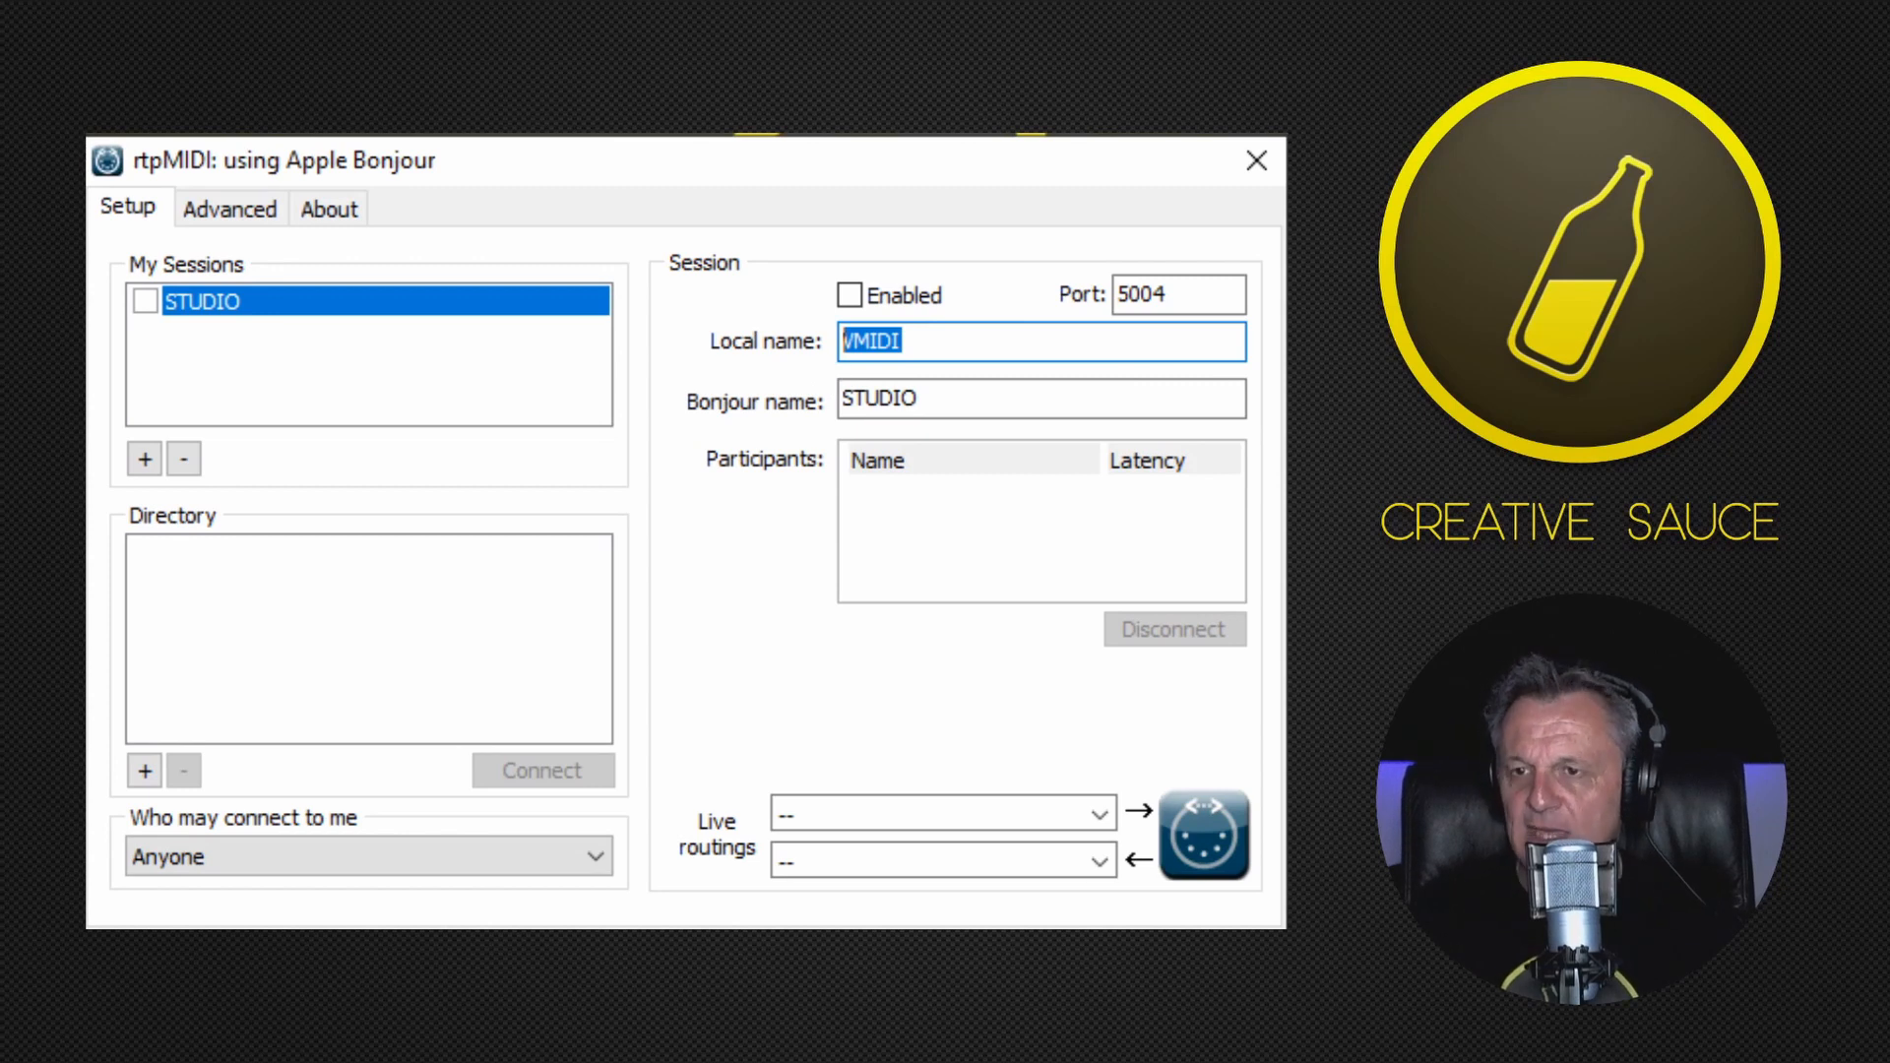
pyautogui.moveTo(726, 436)
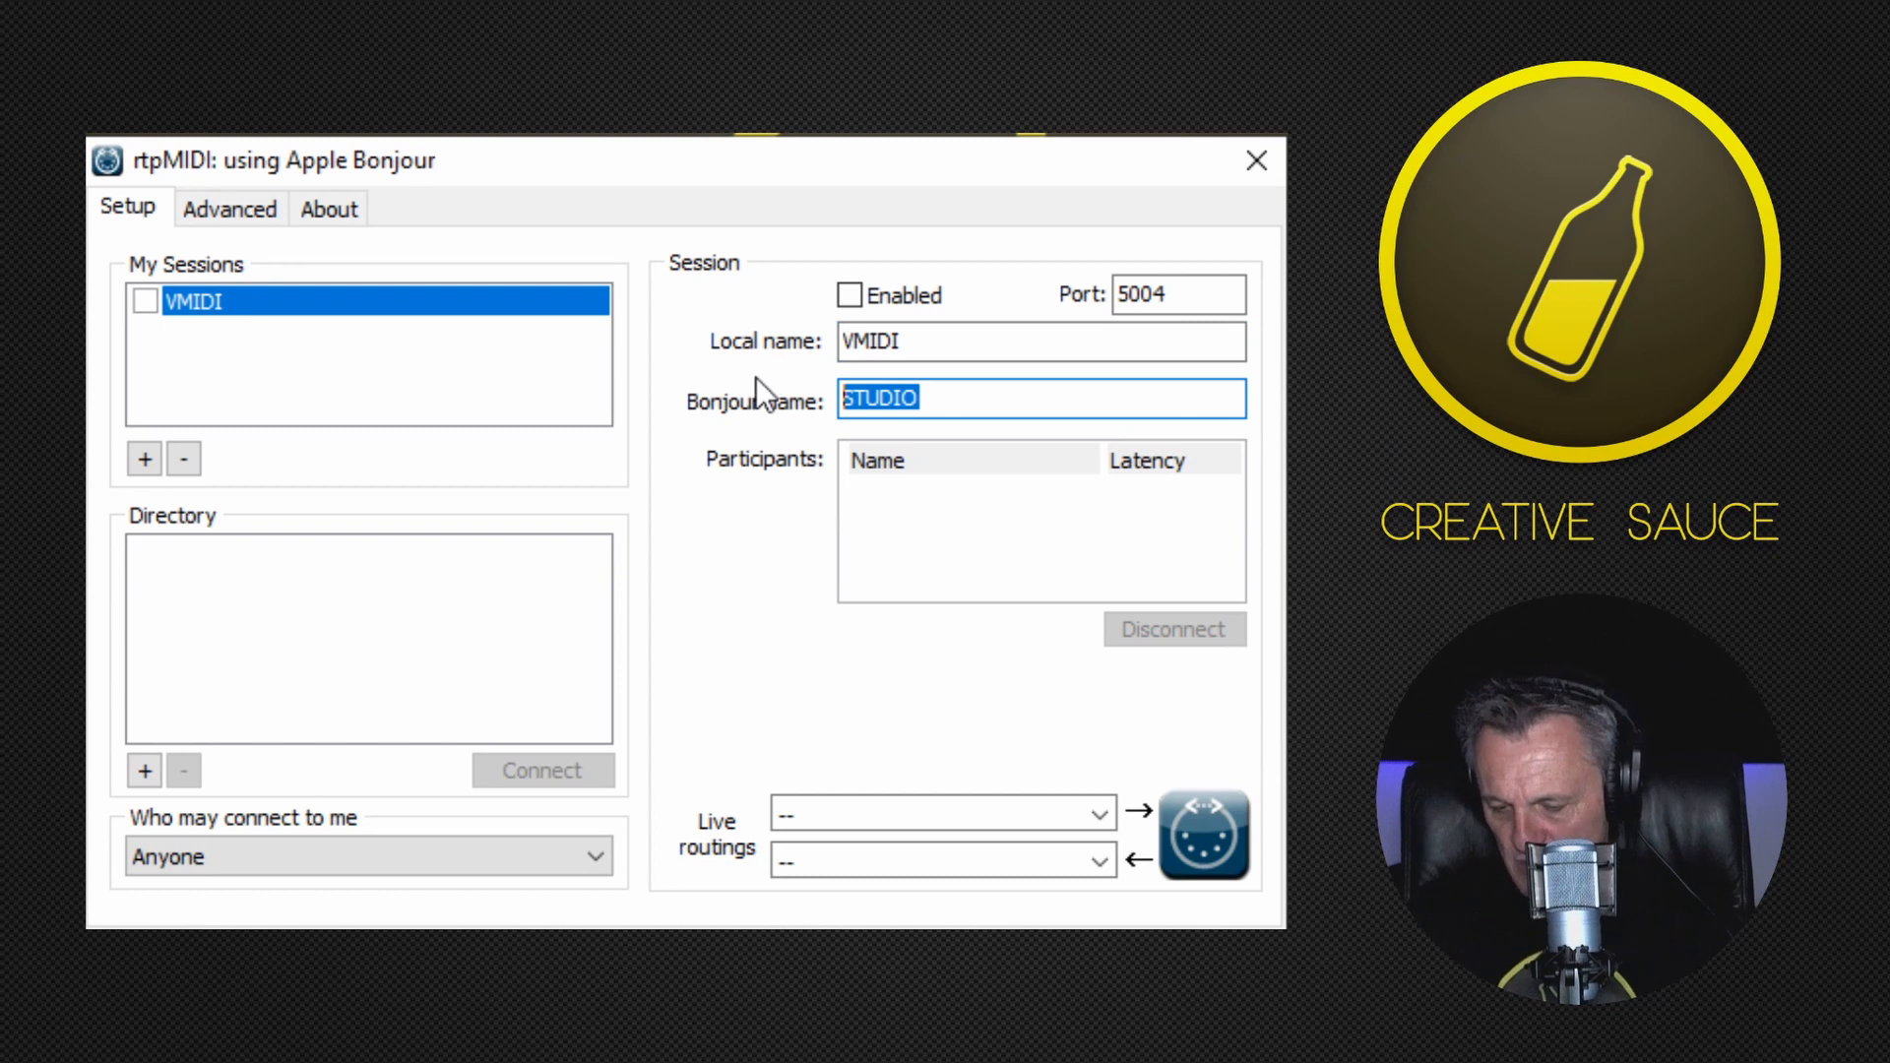
pyautogui.write('VMIDI')
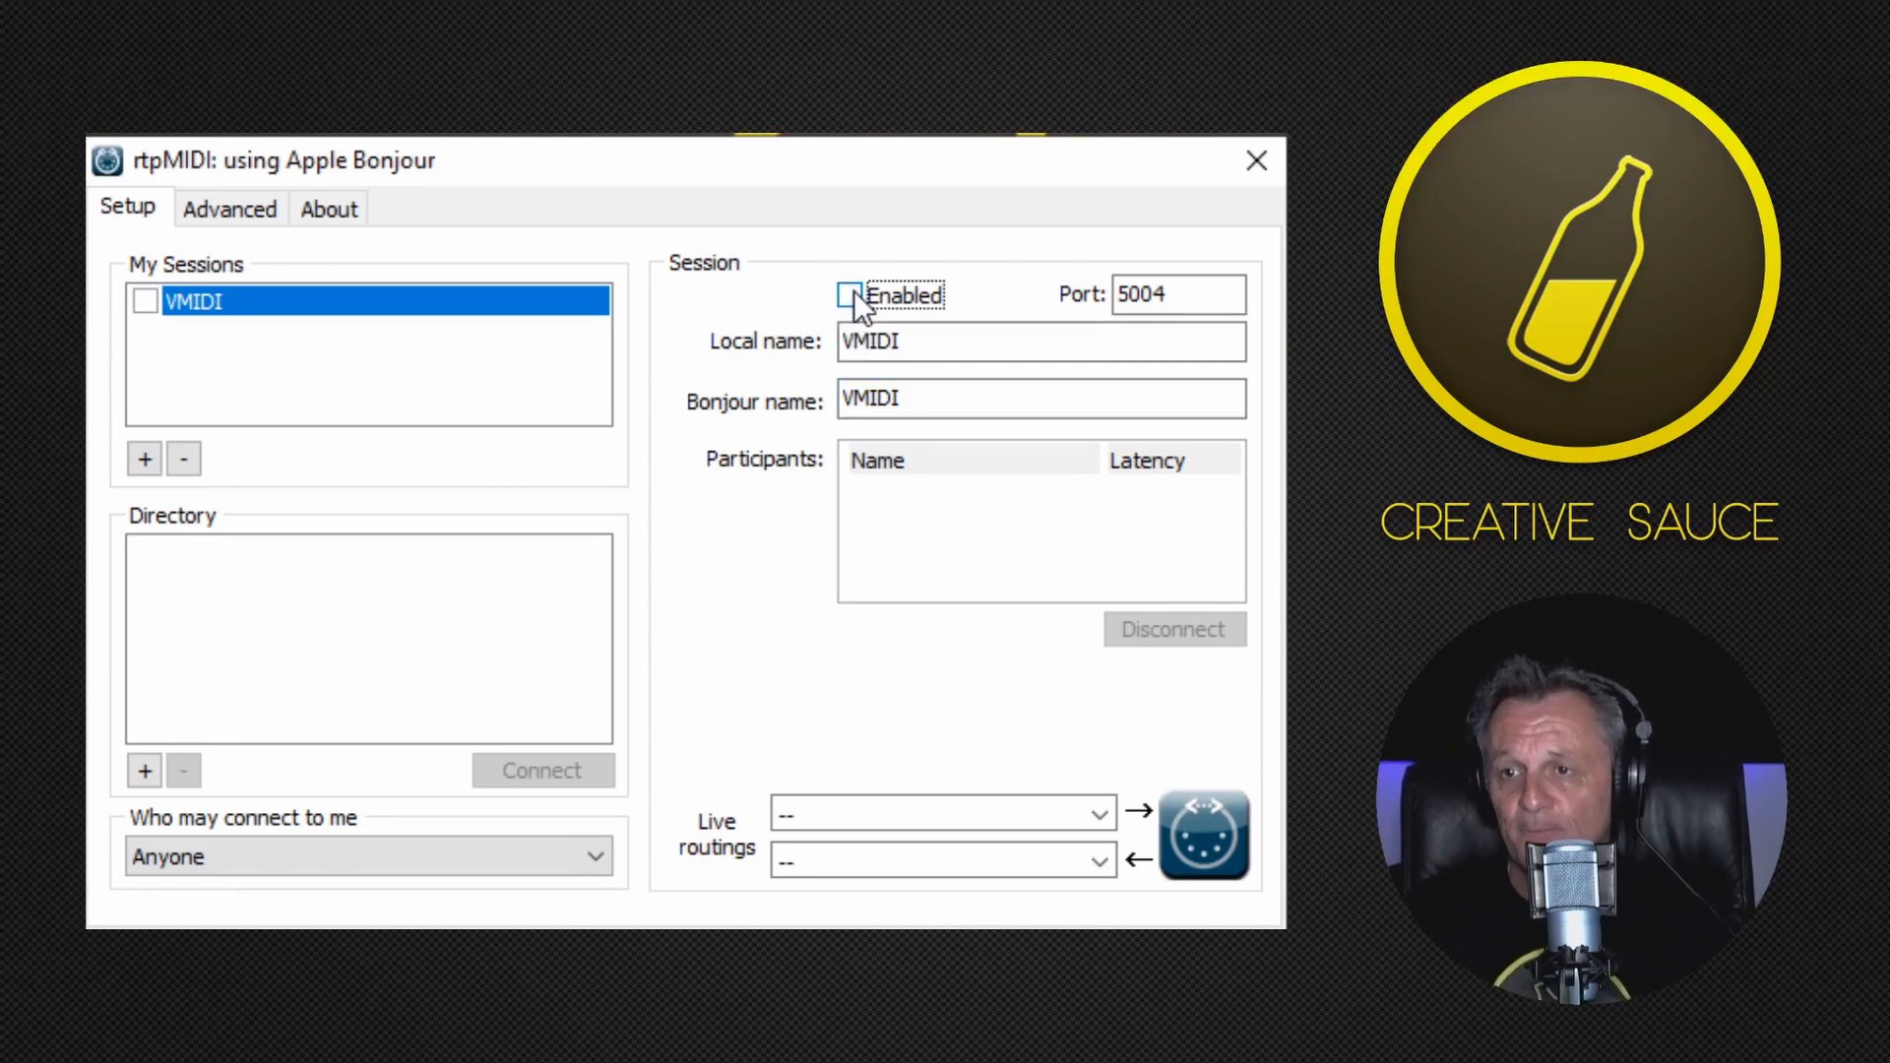
pyautogui.click(850, 295)
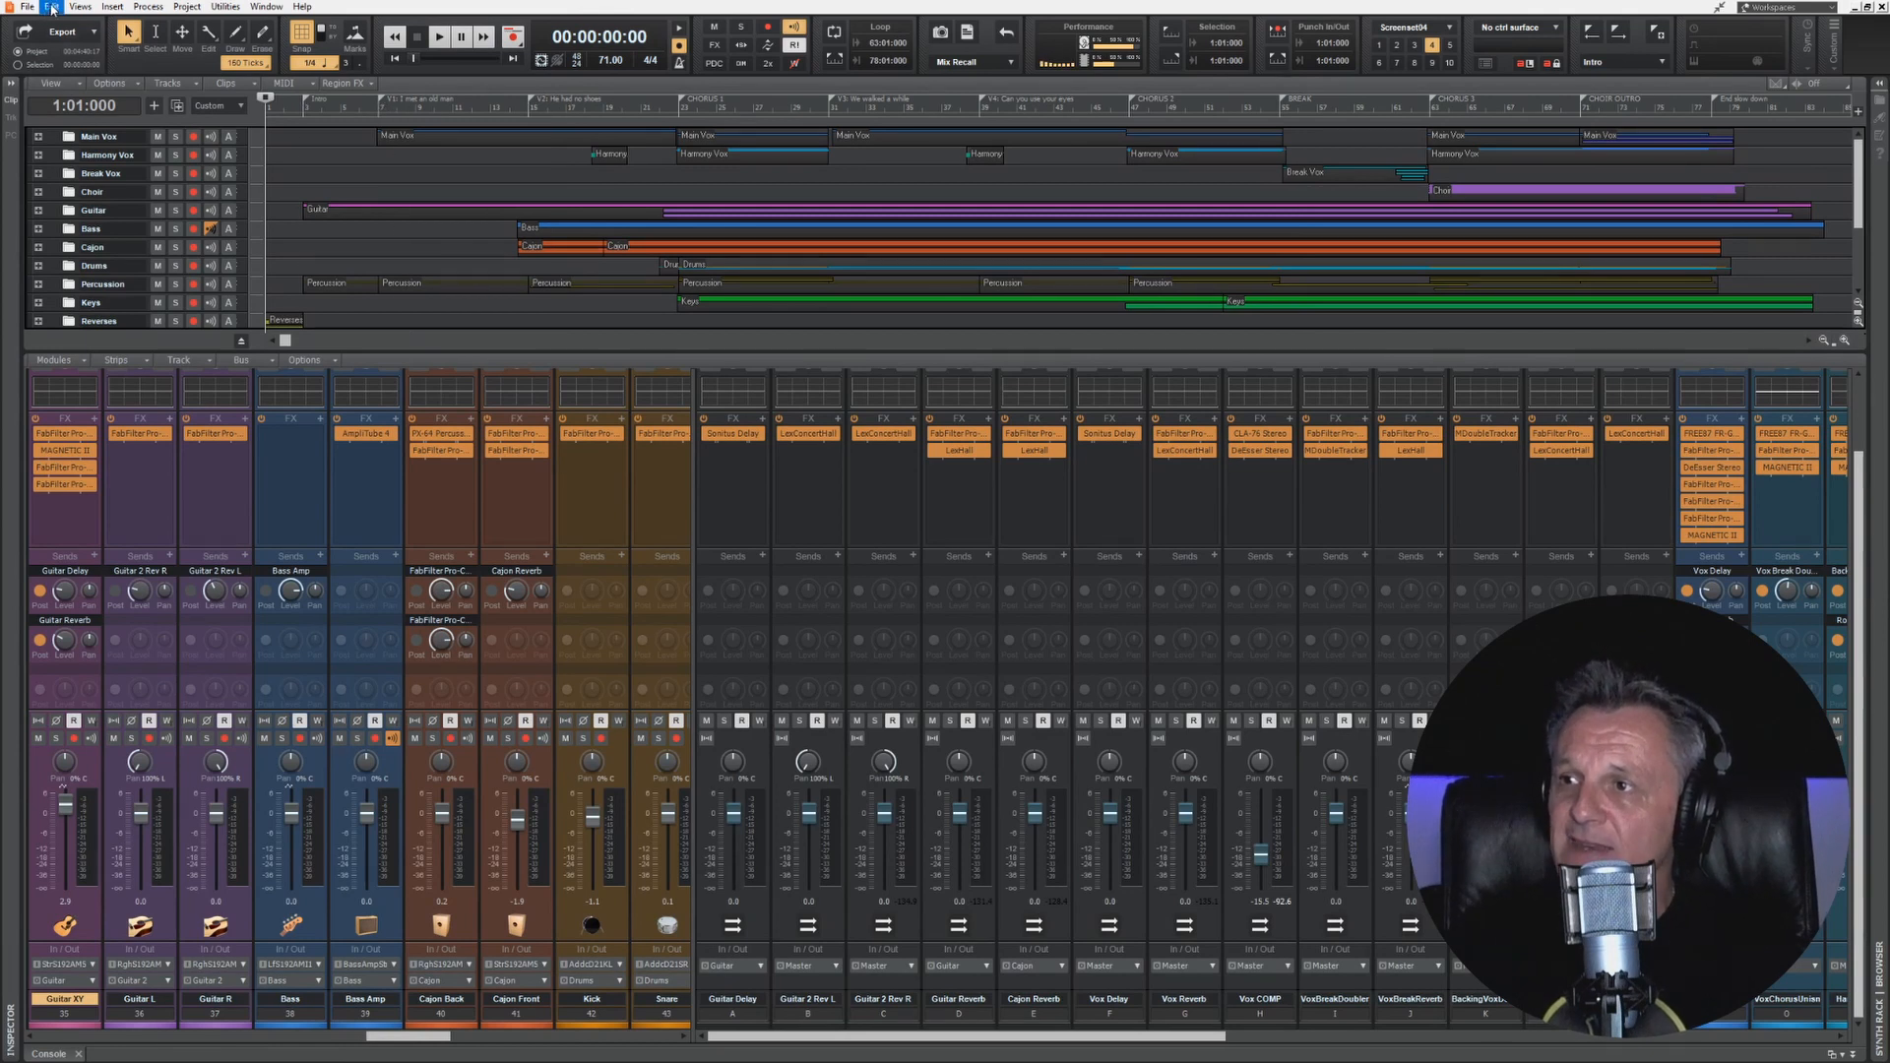
# Step: Bring up Cakewalk's Preferences dialog from the Edit menu
pyautogui.click(51, 6)
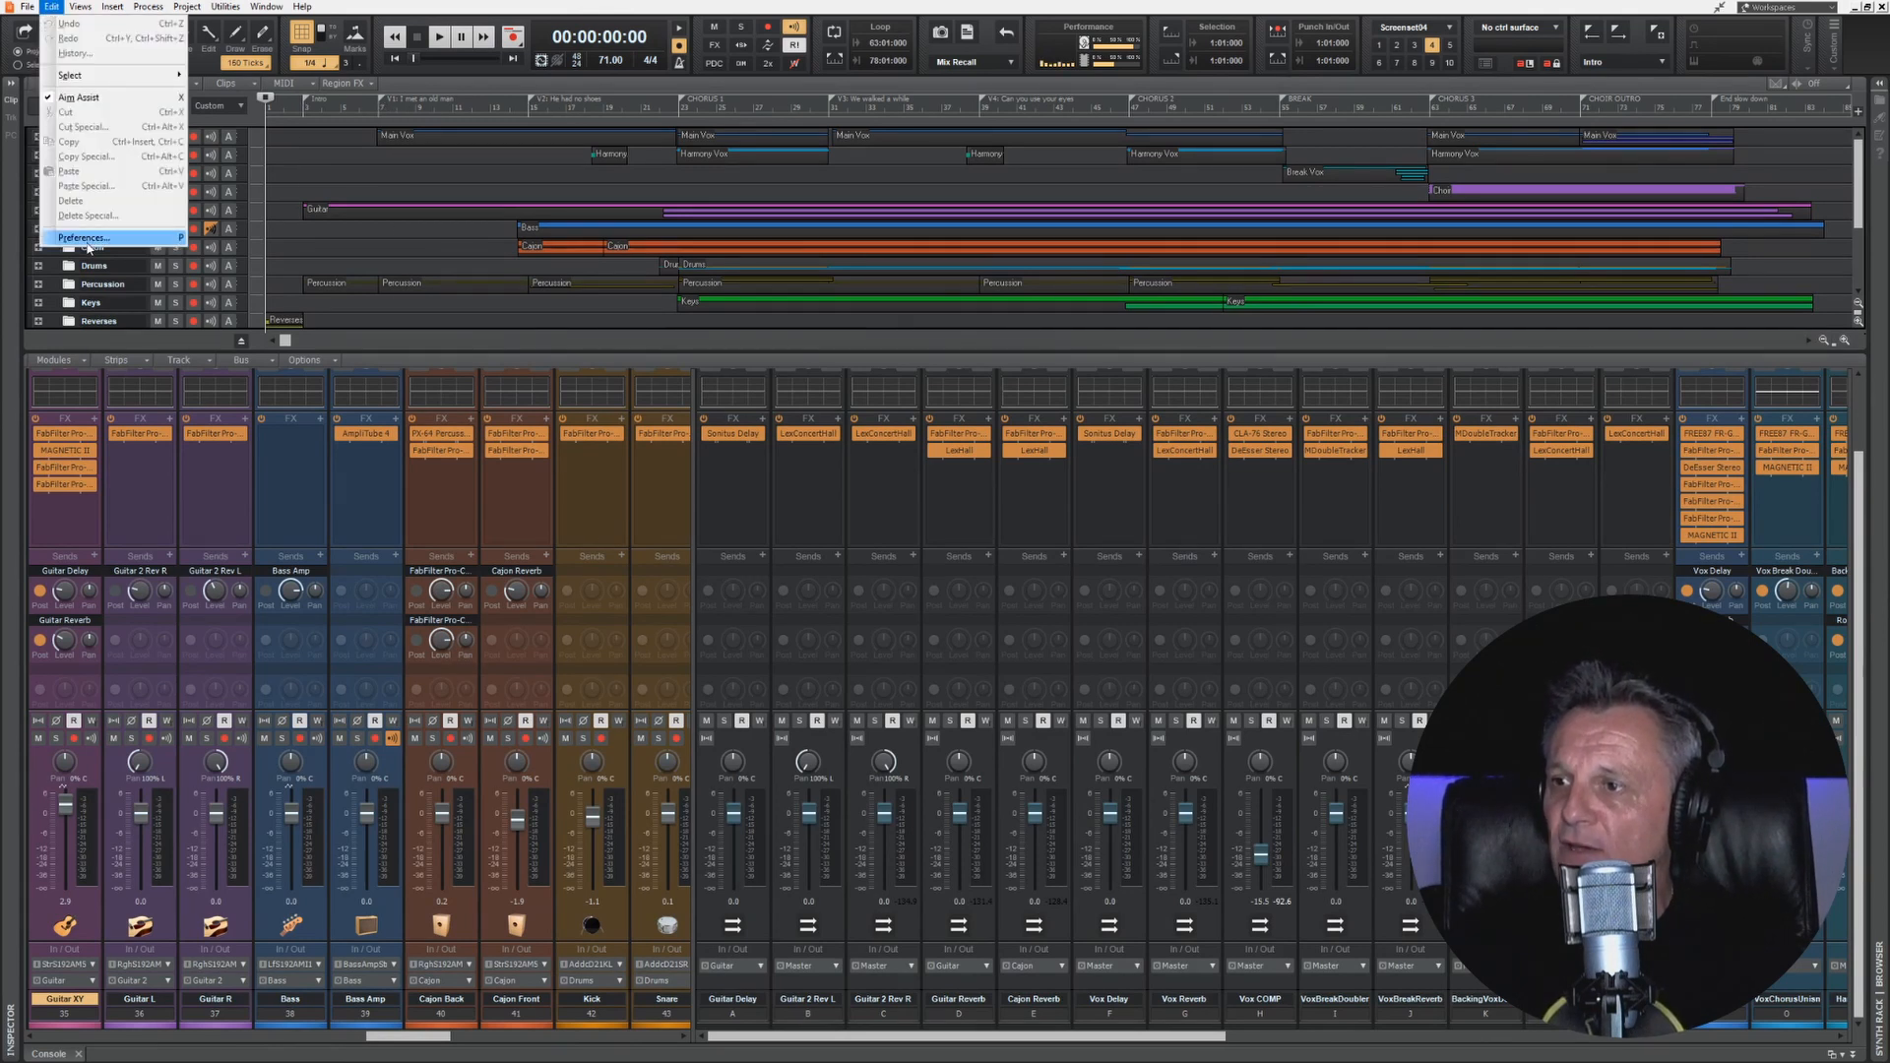
pyautogui.click(85, 236)
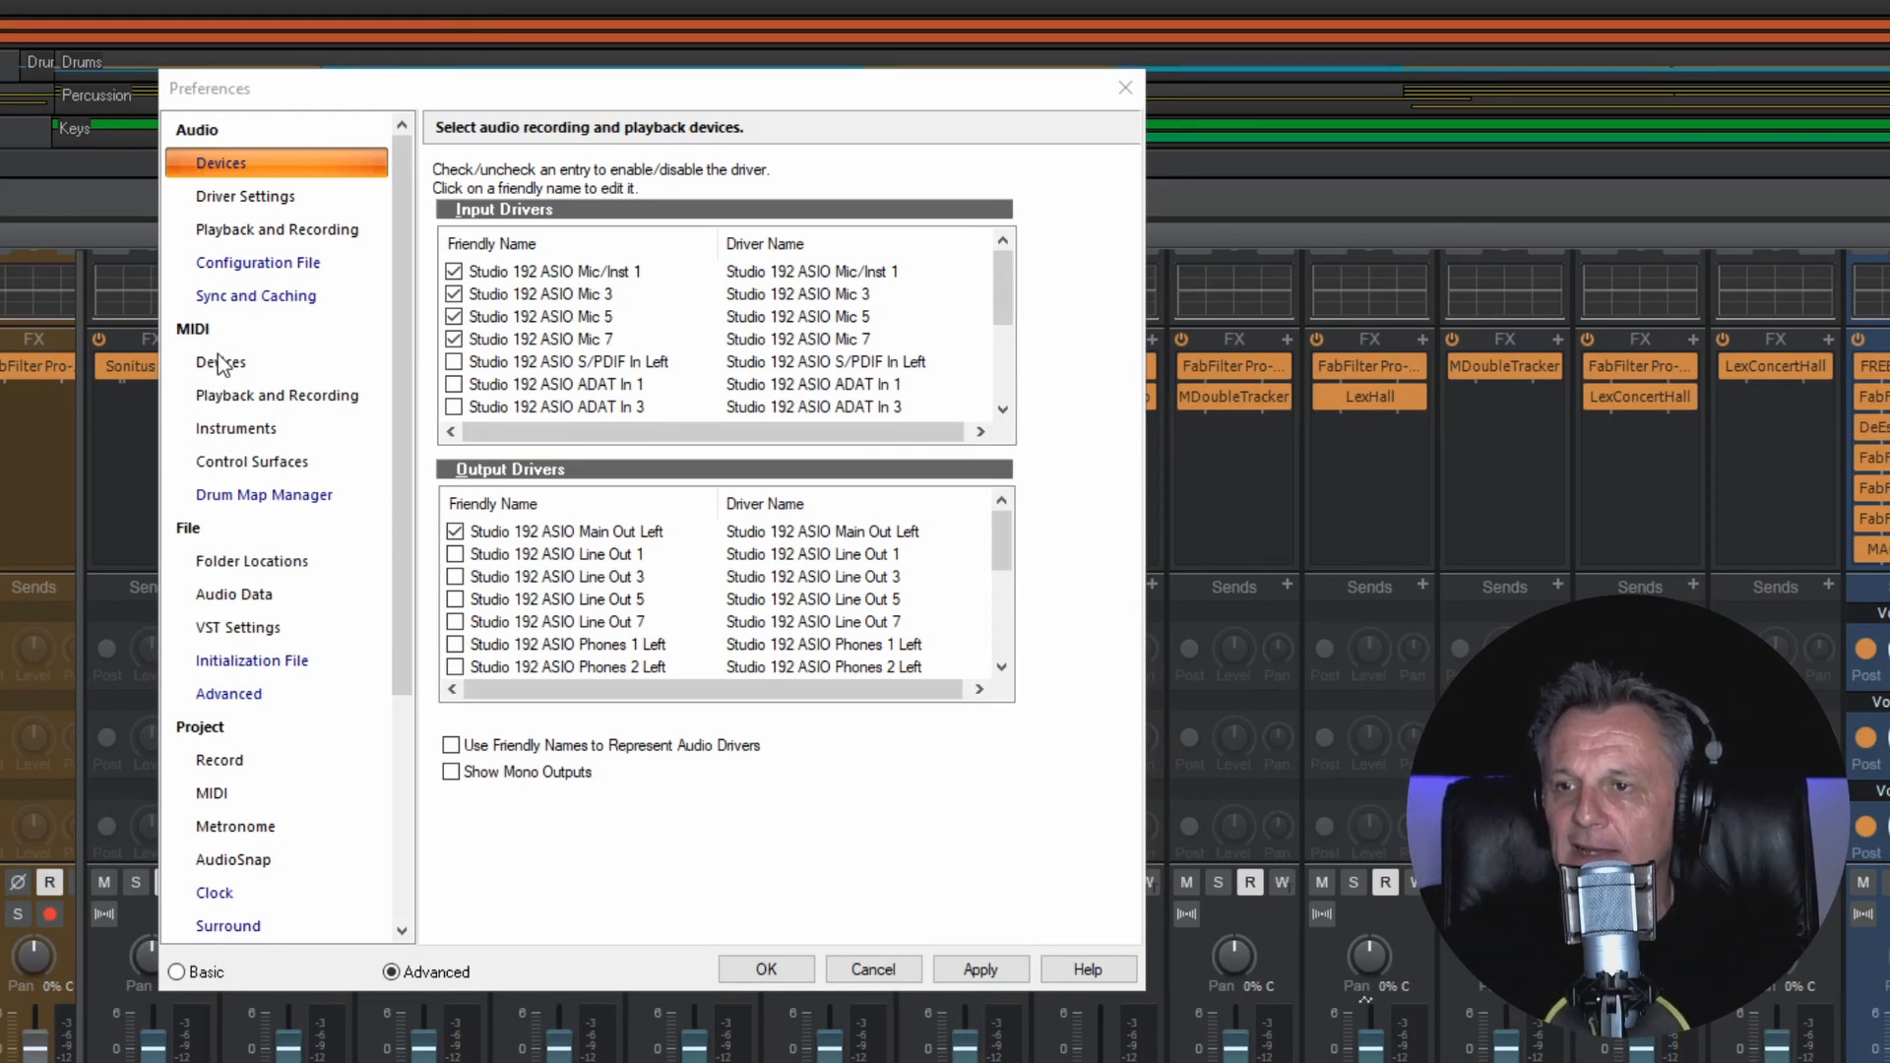
# Step: Enable VMIDI as a MIDI input and output under MIDI Devices and apply the change
pyautogui.click(220, 361)
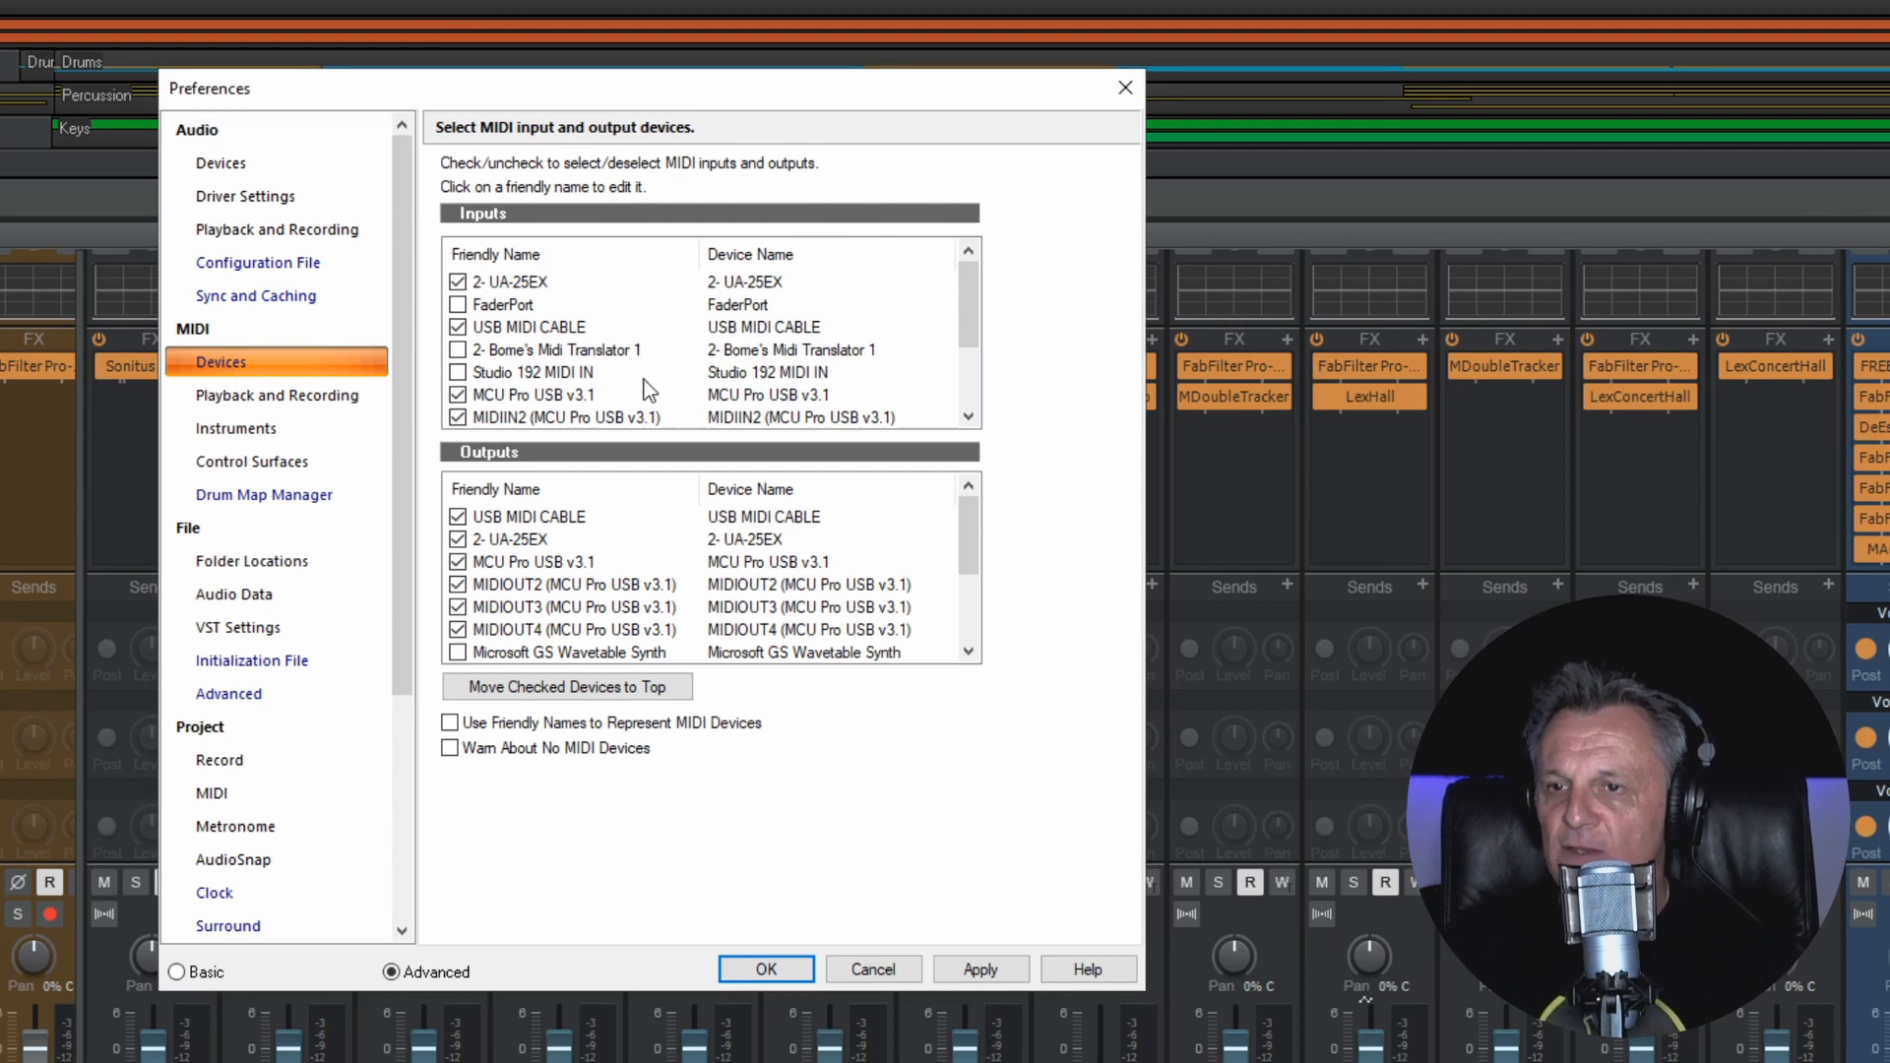
pyautogui.moveTo(538, 360)
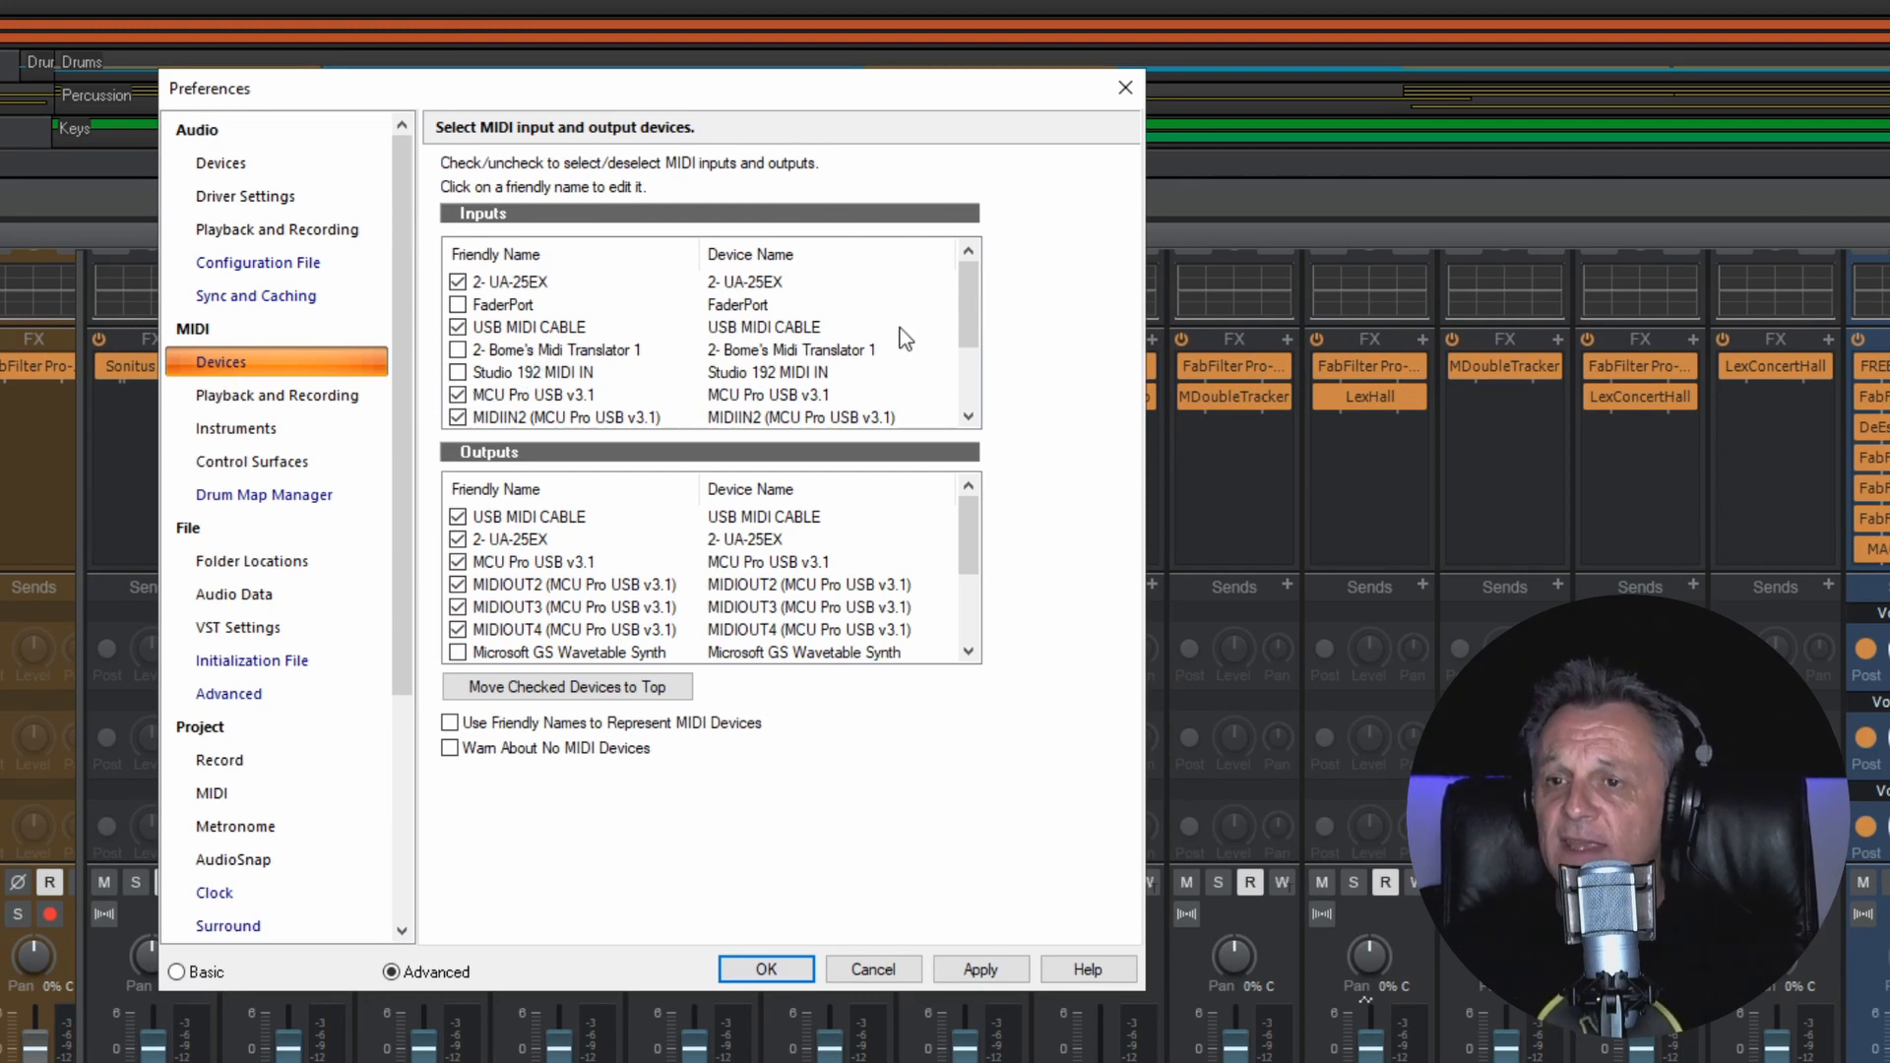
pyautogui.scroll(-3)
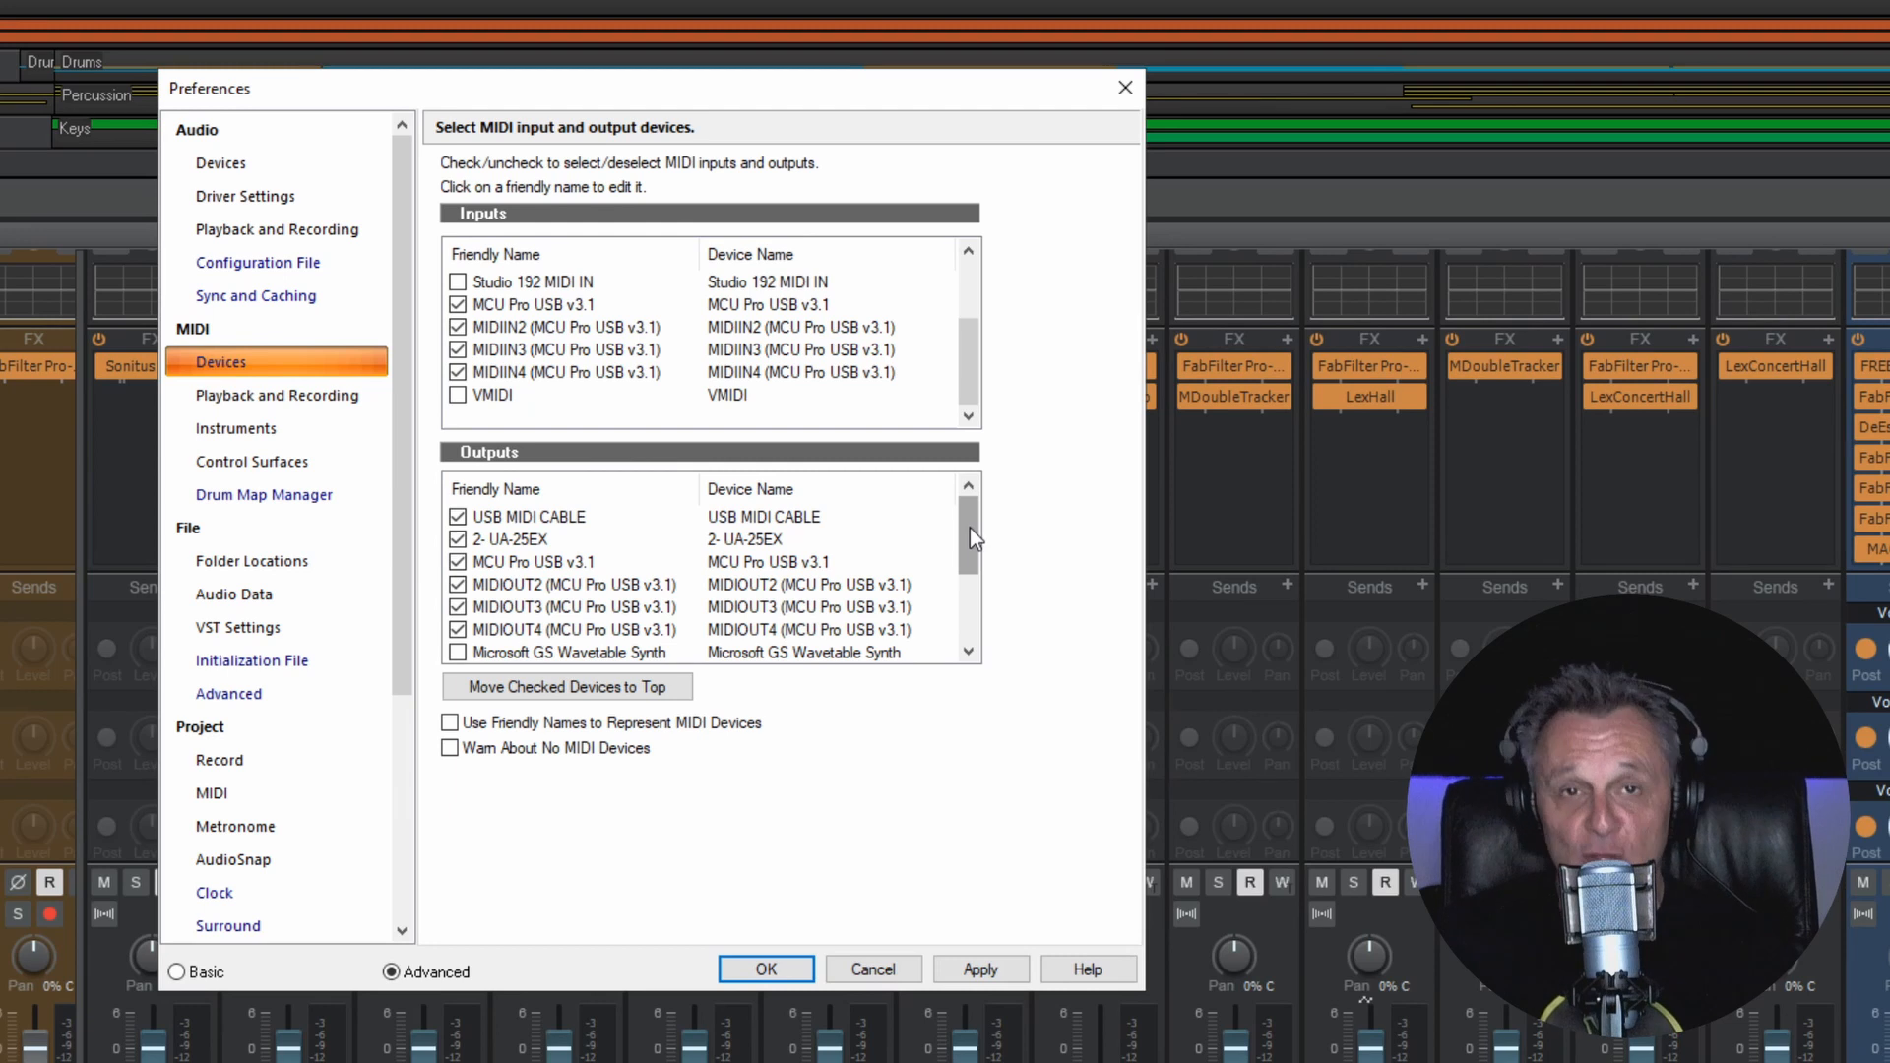
pyautogui.scroll(-3)
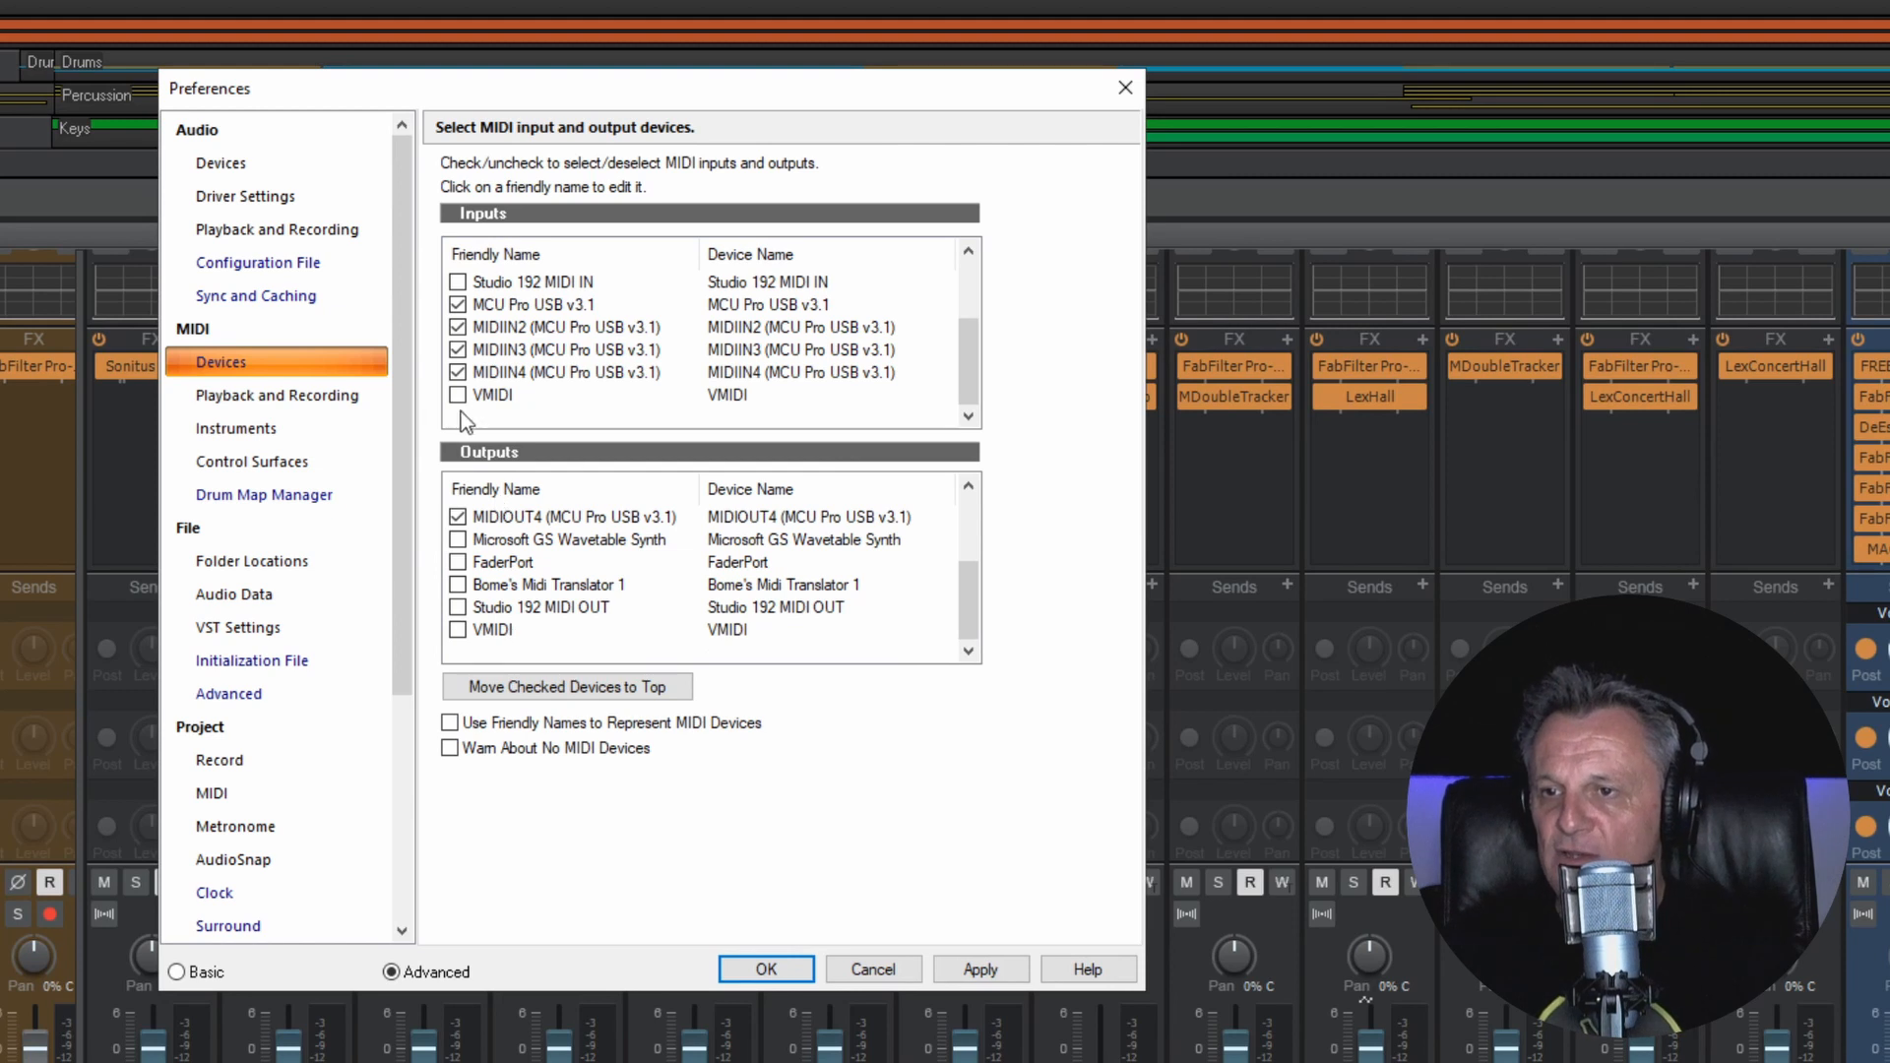
pyautogui.click(457, 396)
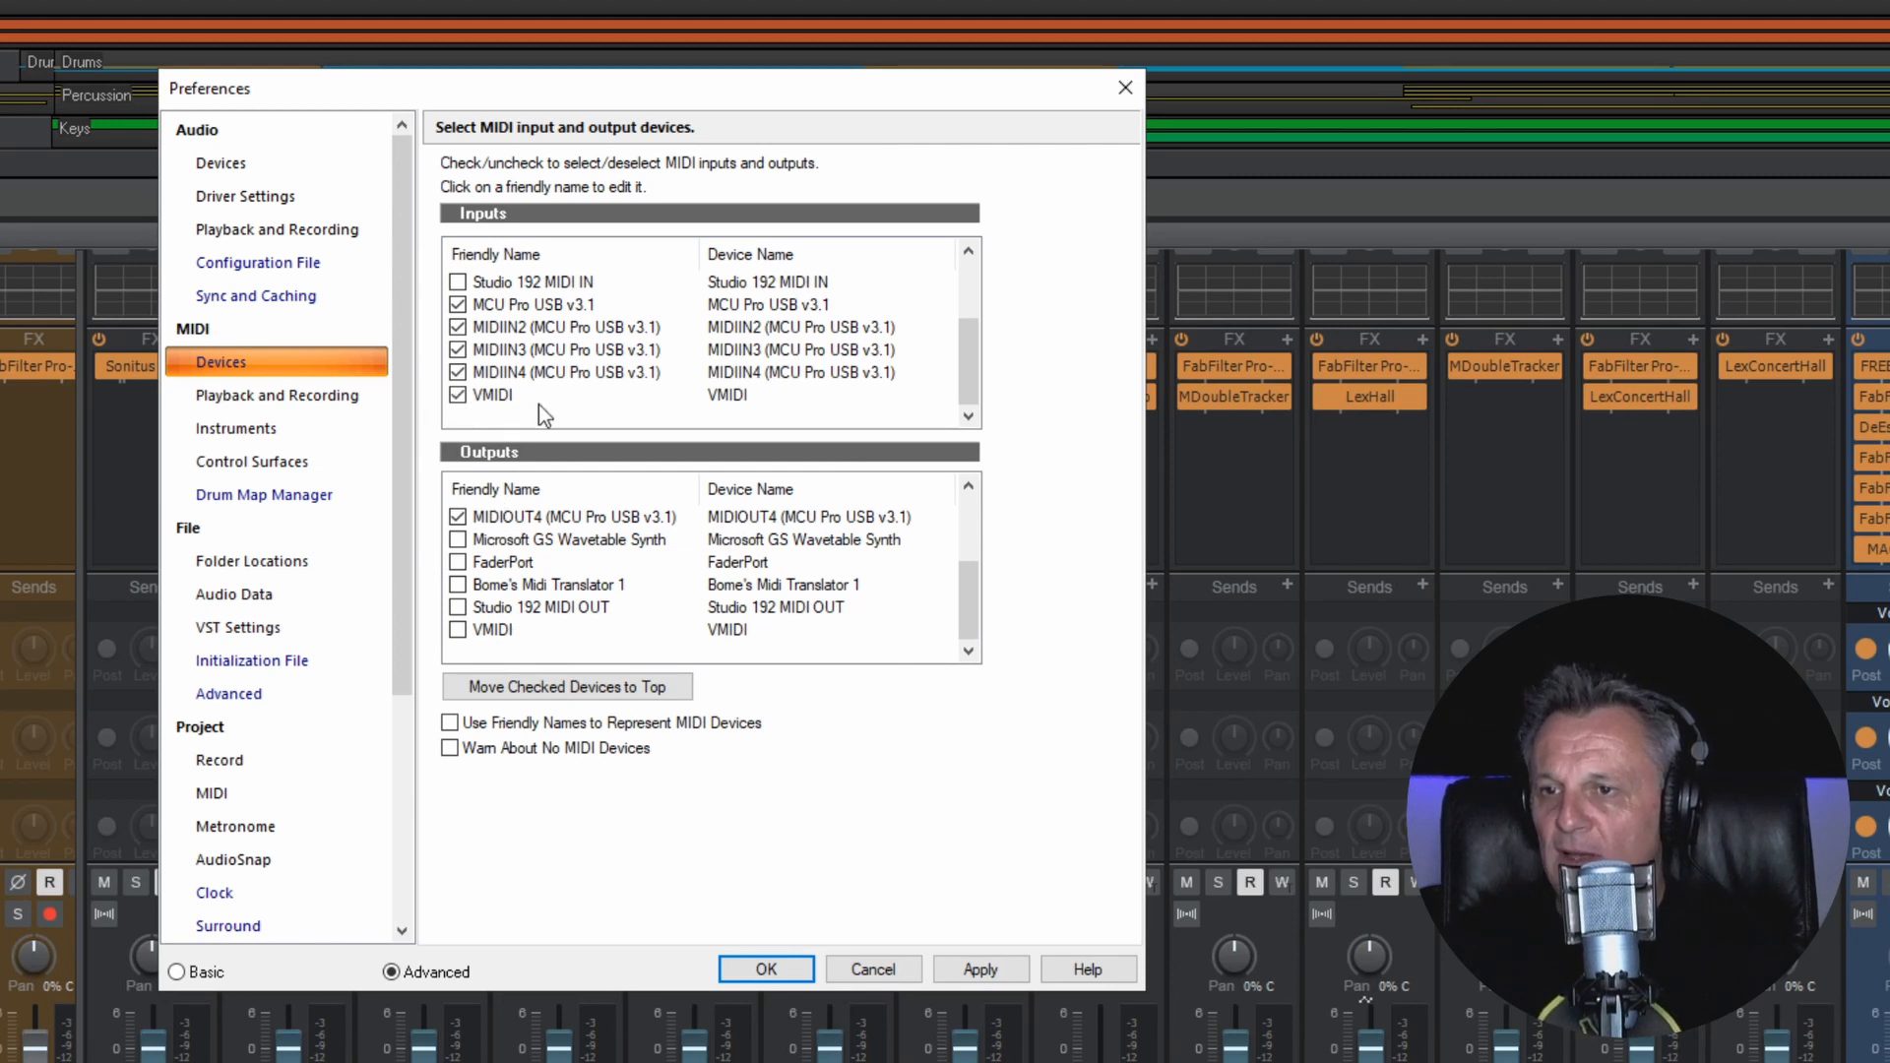
pyautogui.click(457, 629)
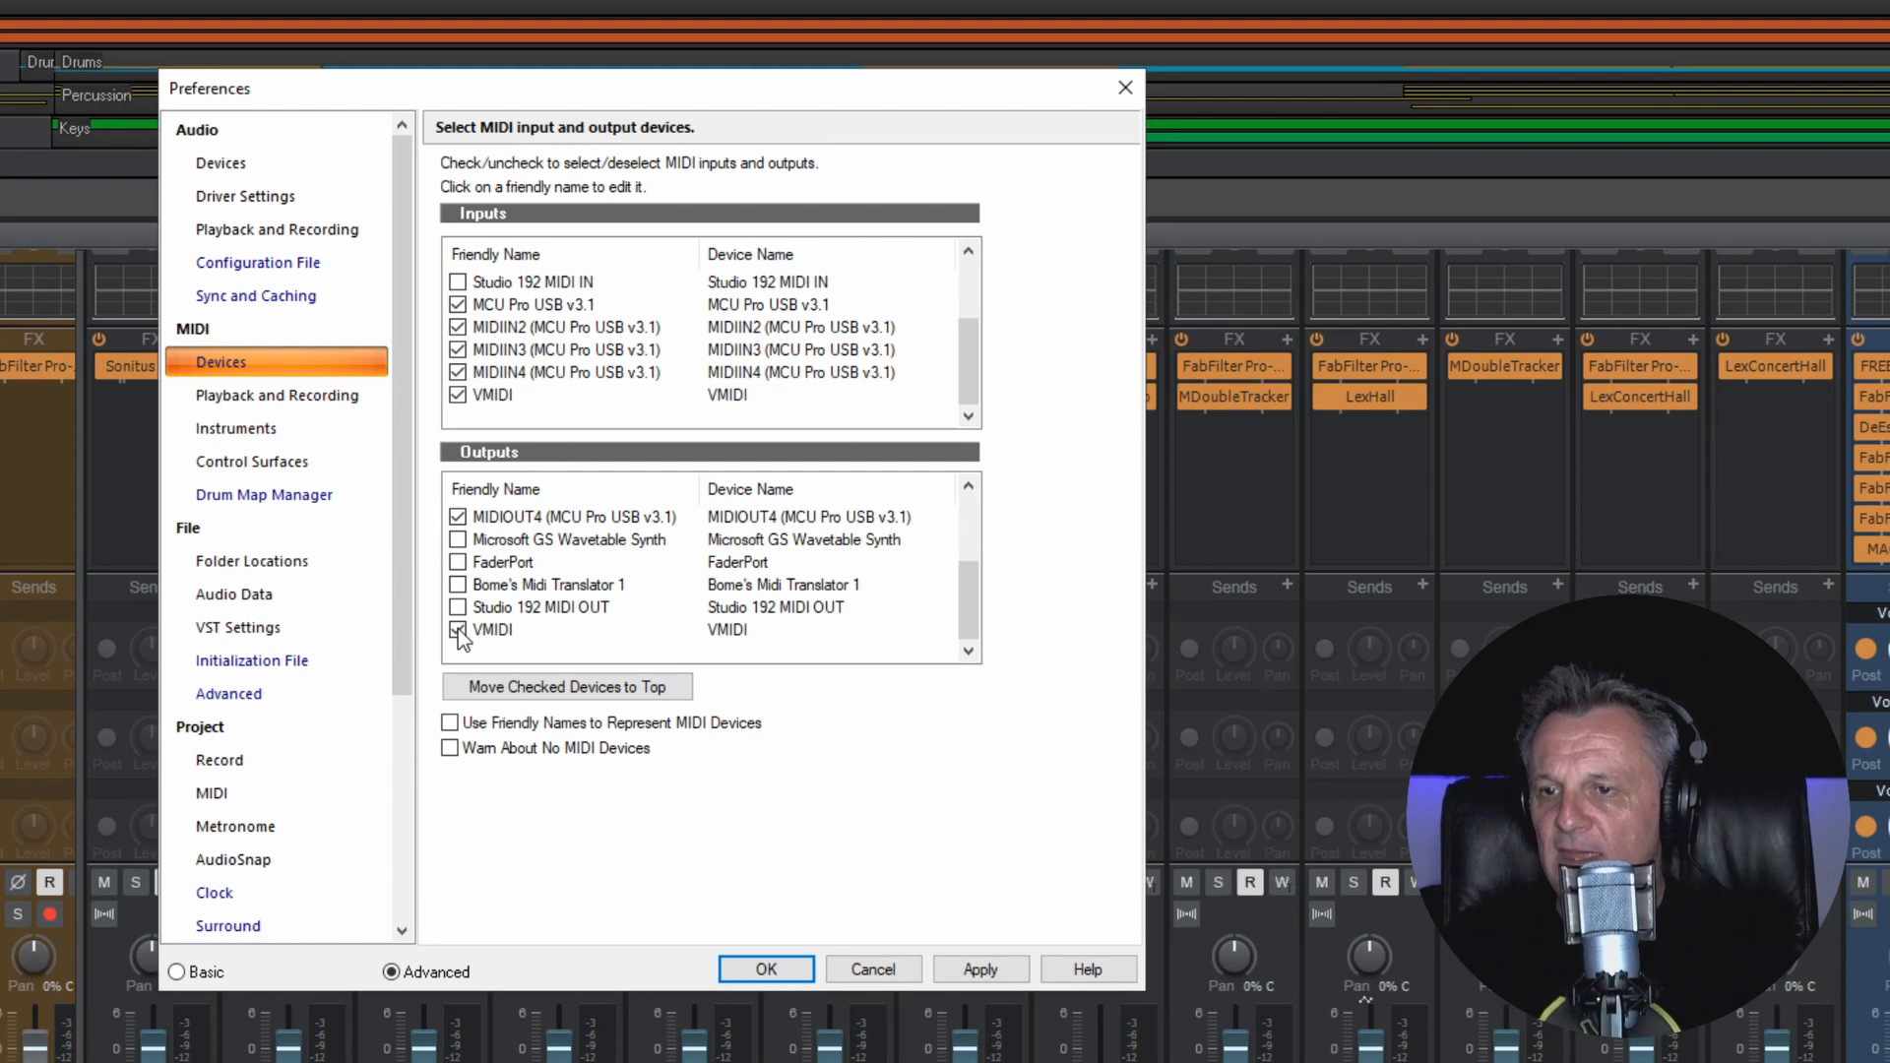
pyautogui.click(980, 968)
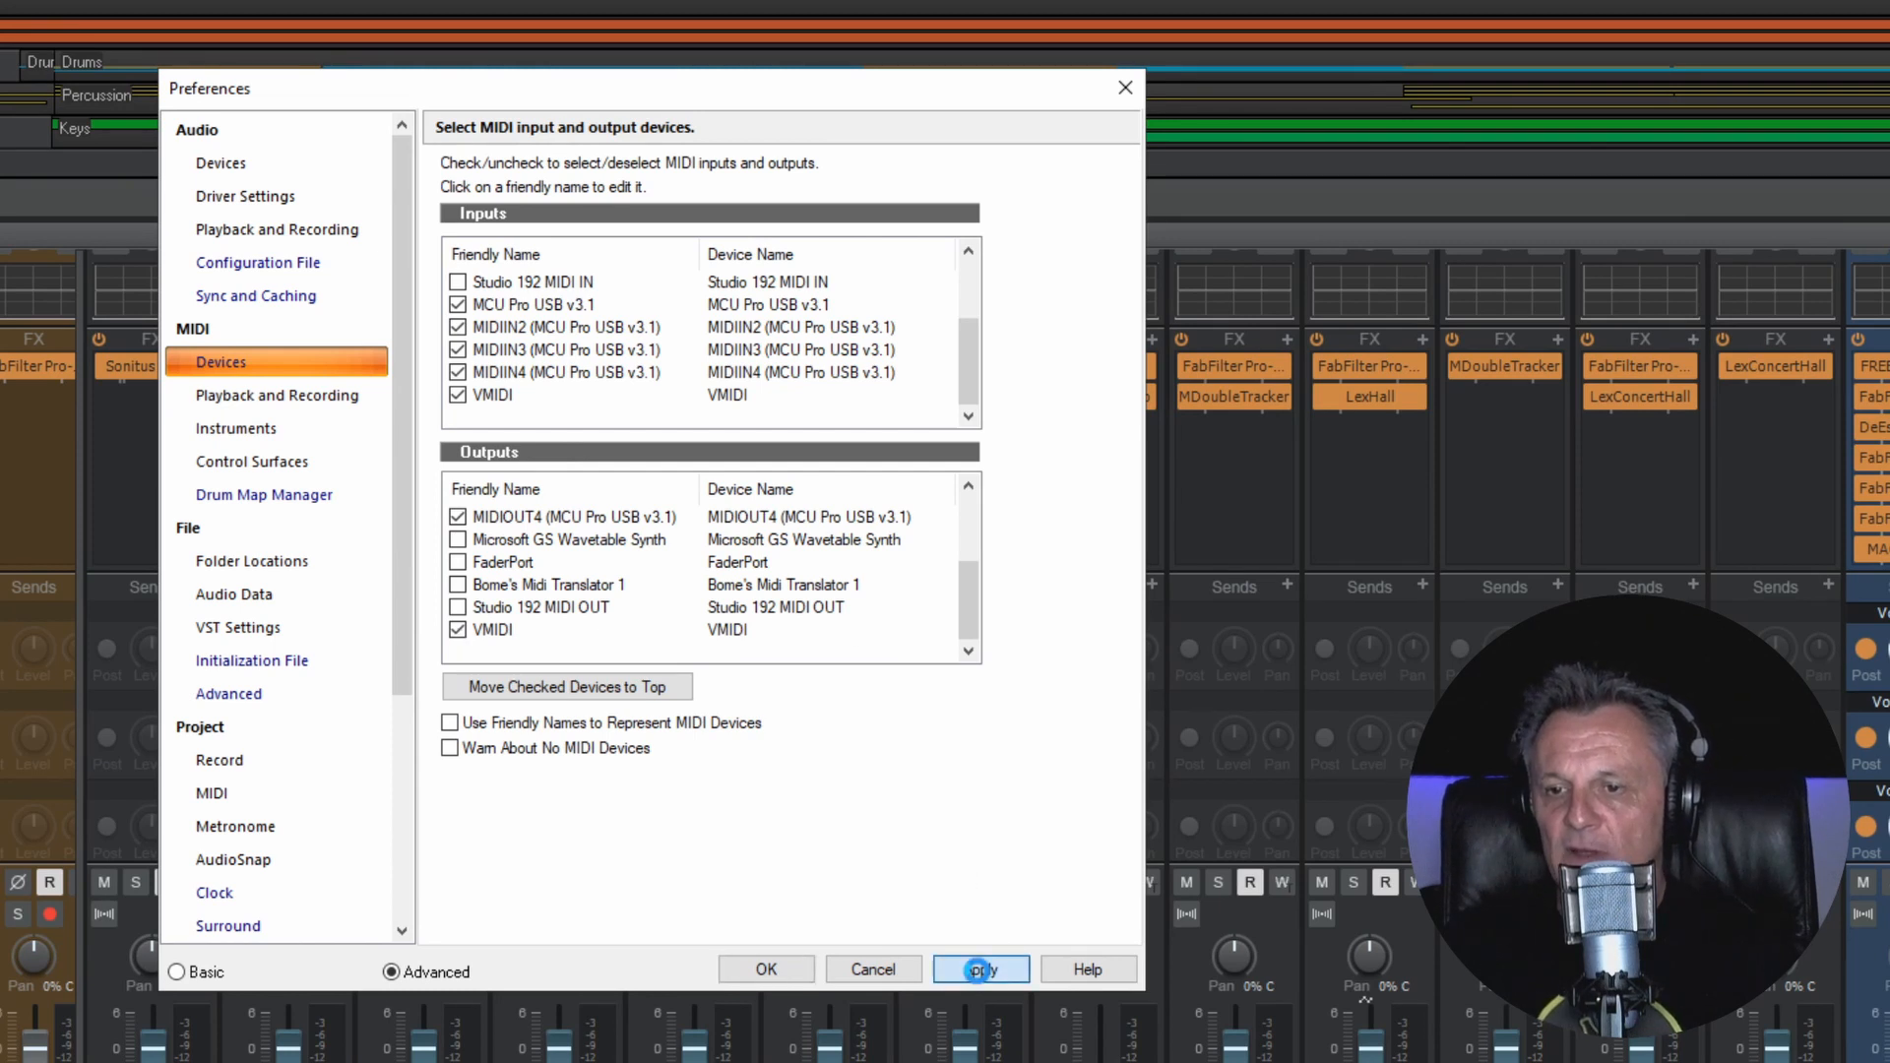
pyautogui.click(981, 969)
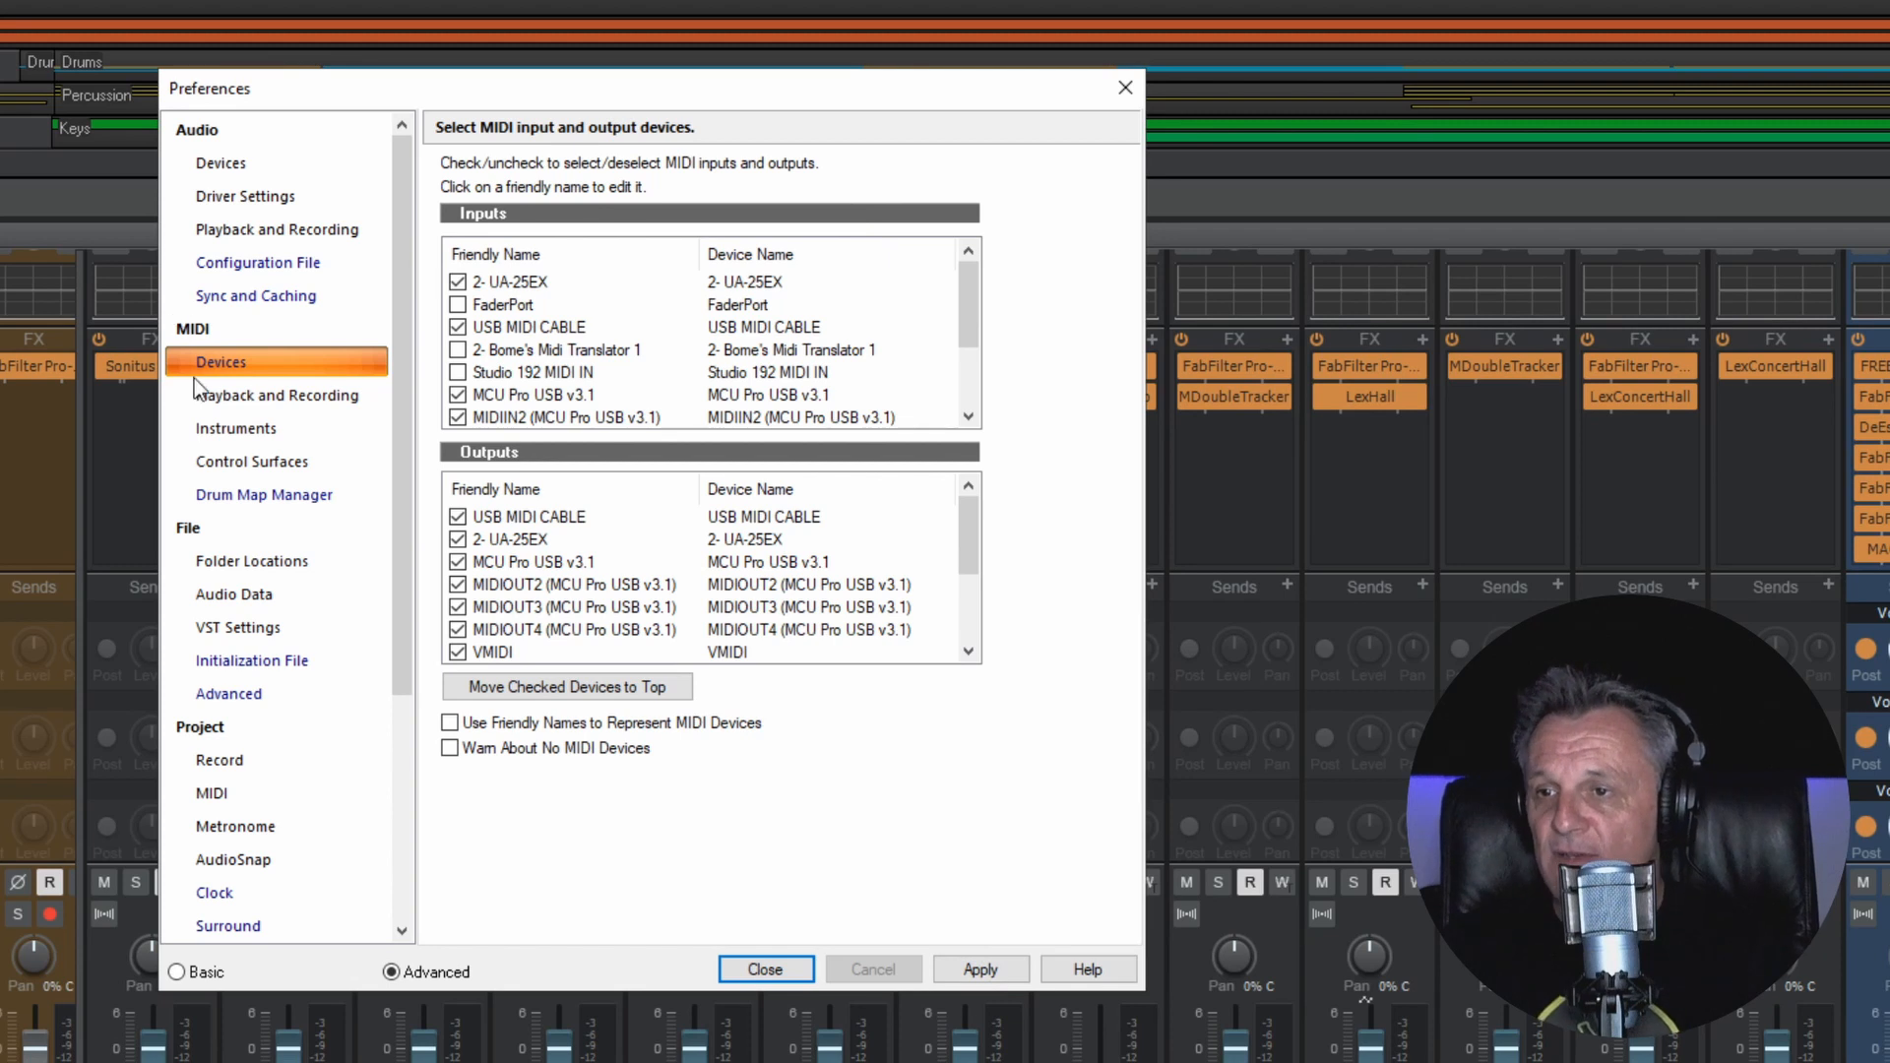
pyautogui.moveTo(227, 472)
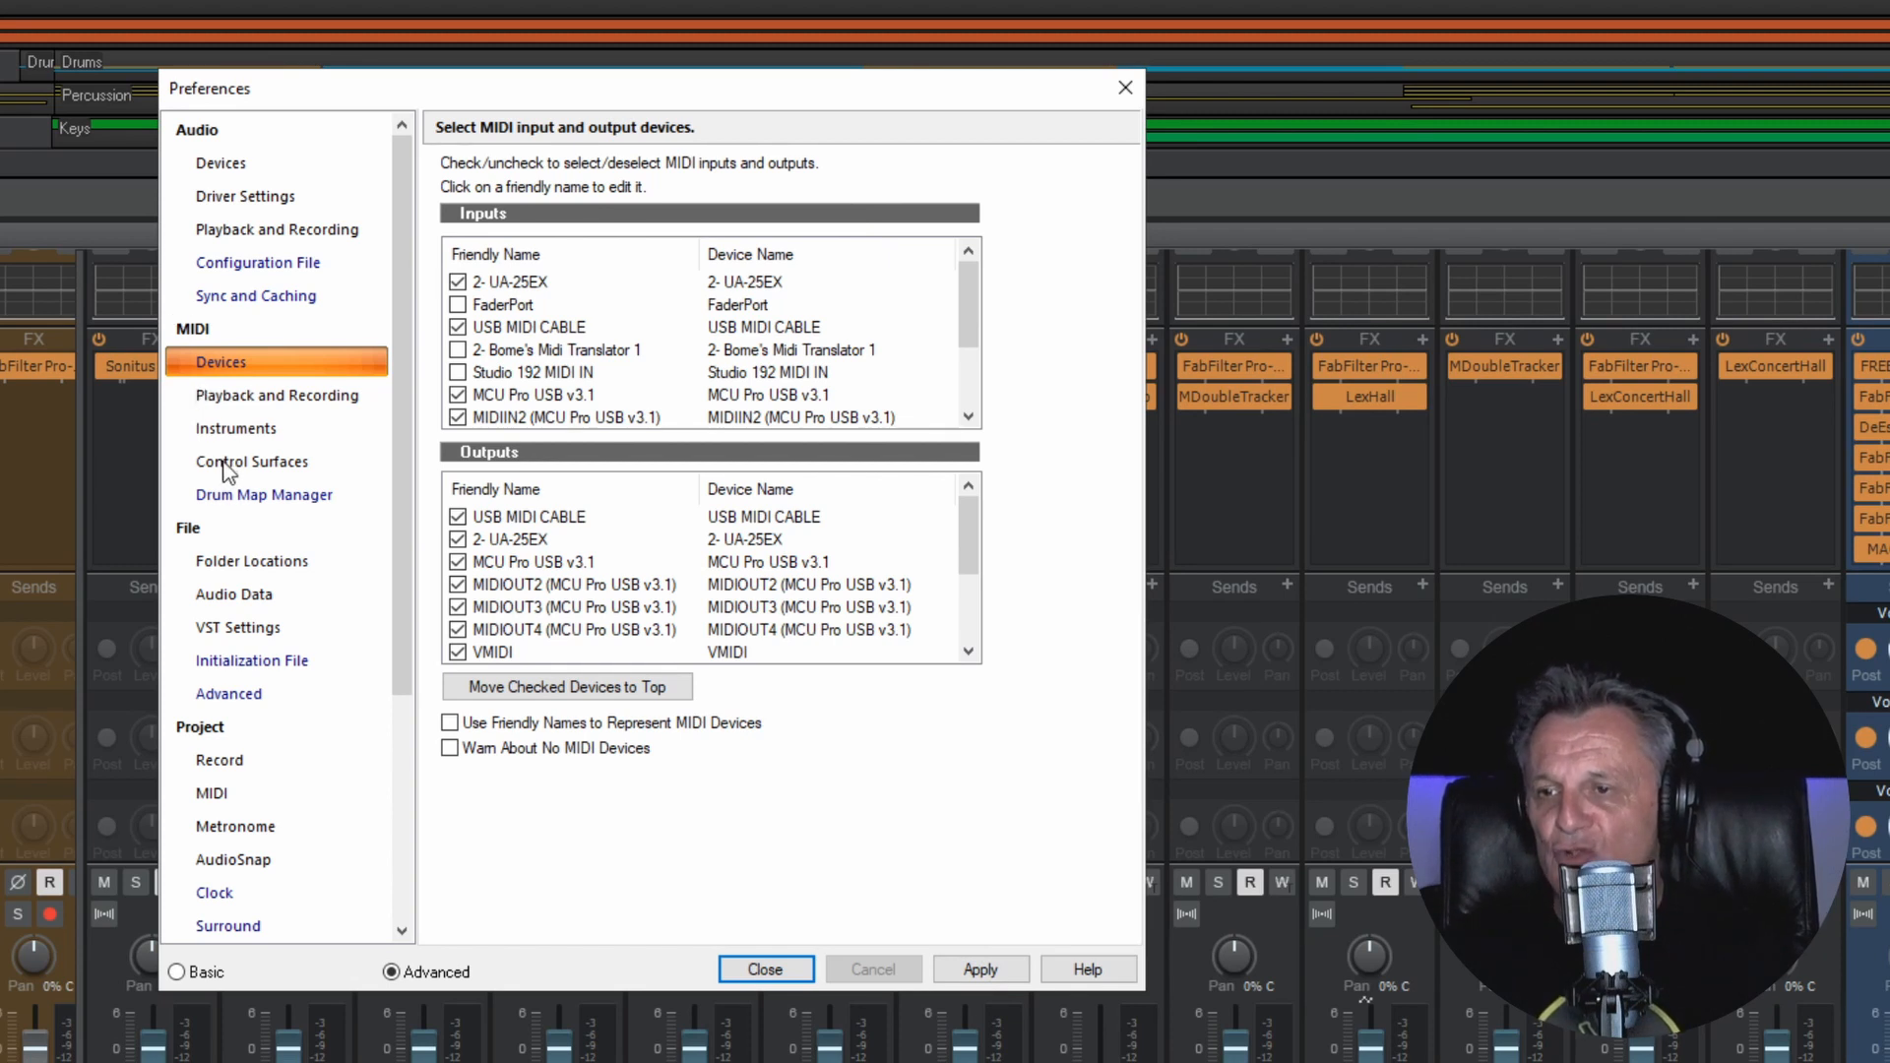
pyautogui.click(251, 461)
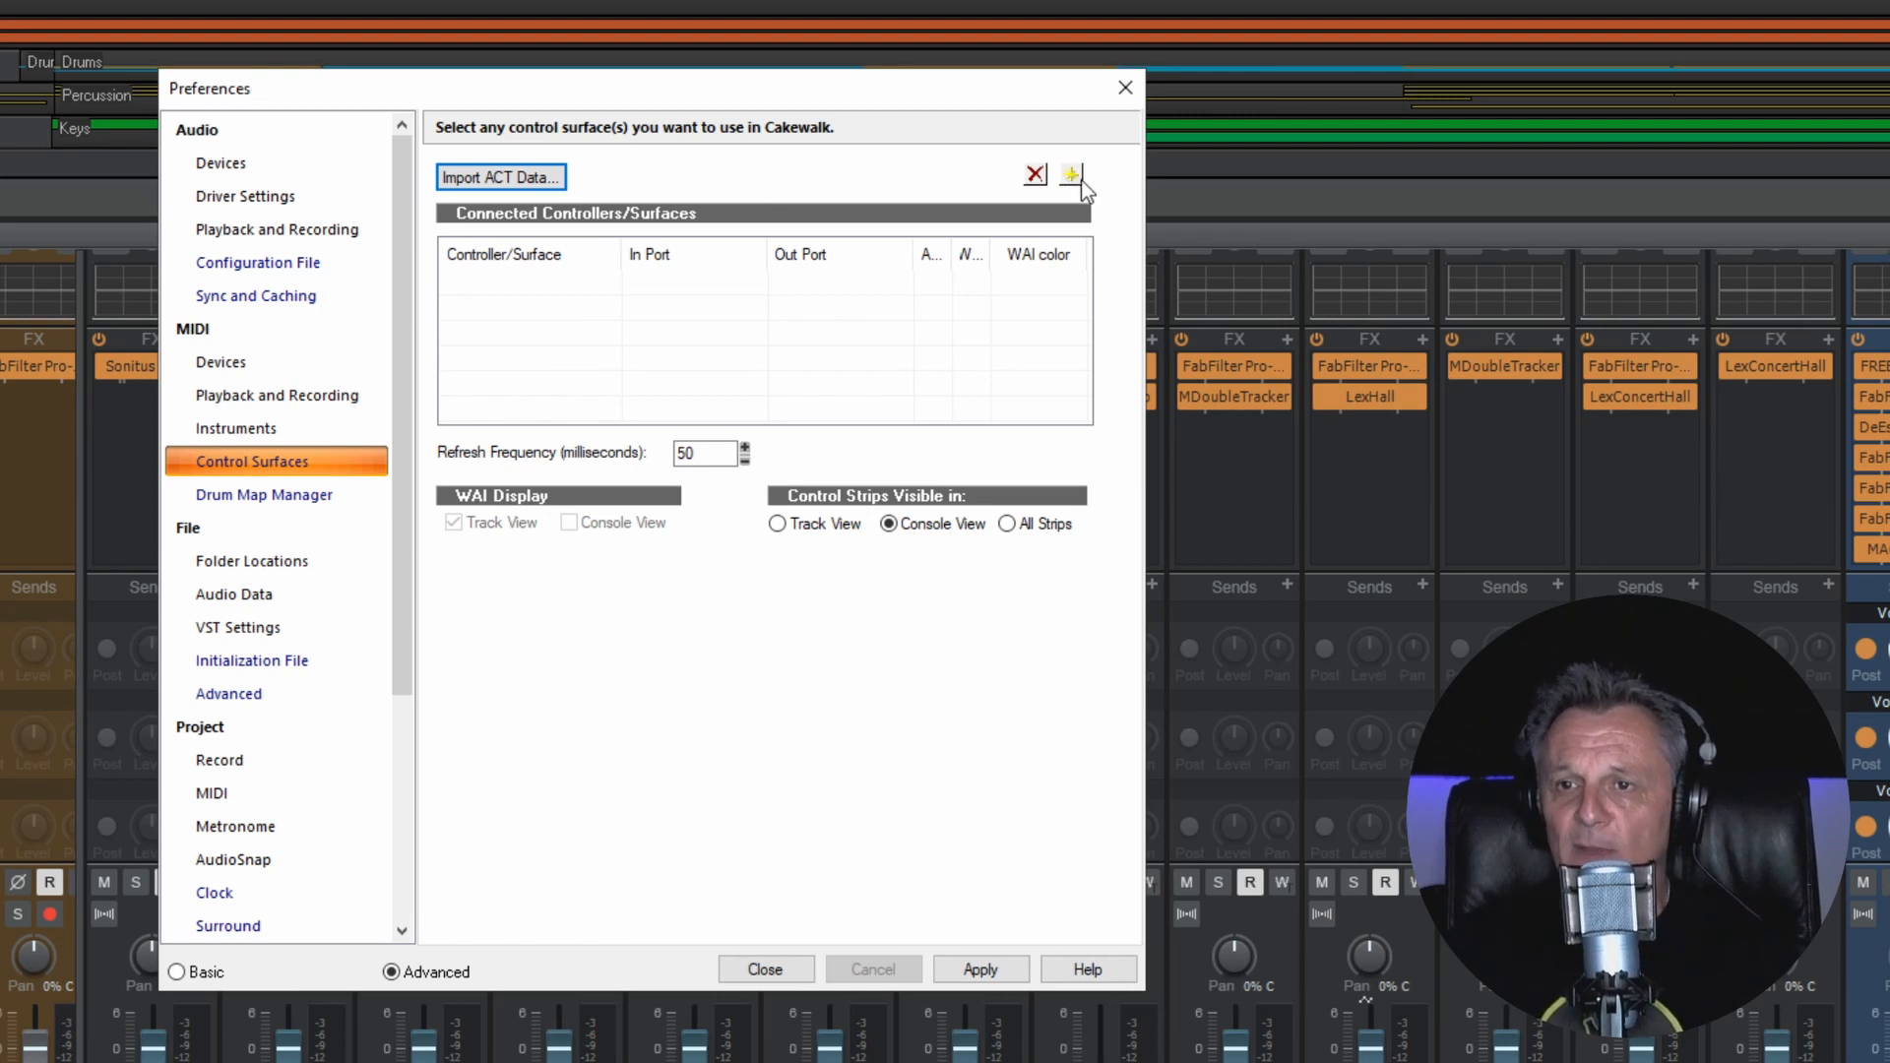
# Step: Add a Mackie Control surface with VMIDI as its input and output ports
pyautogui.click(1070, 177)
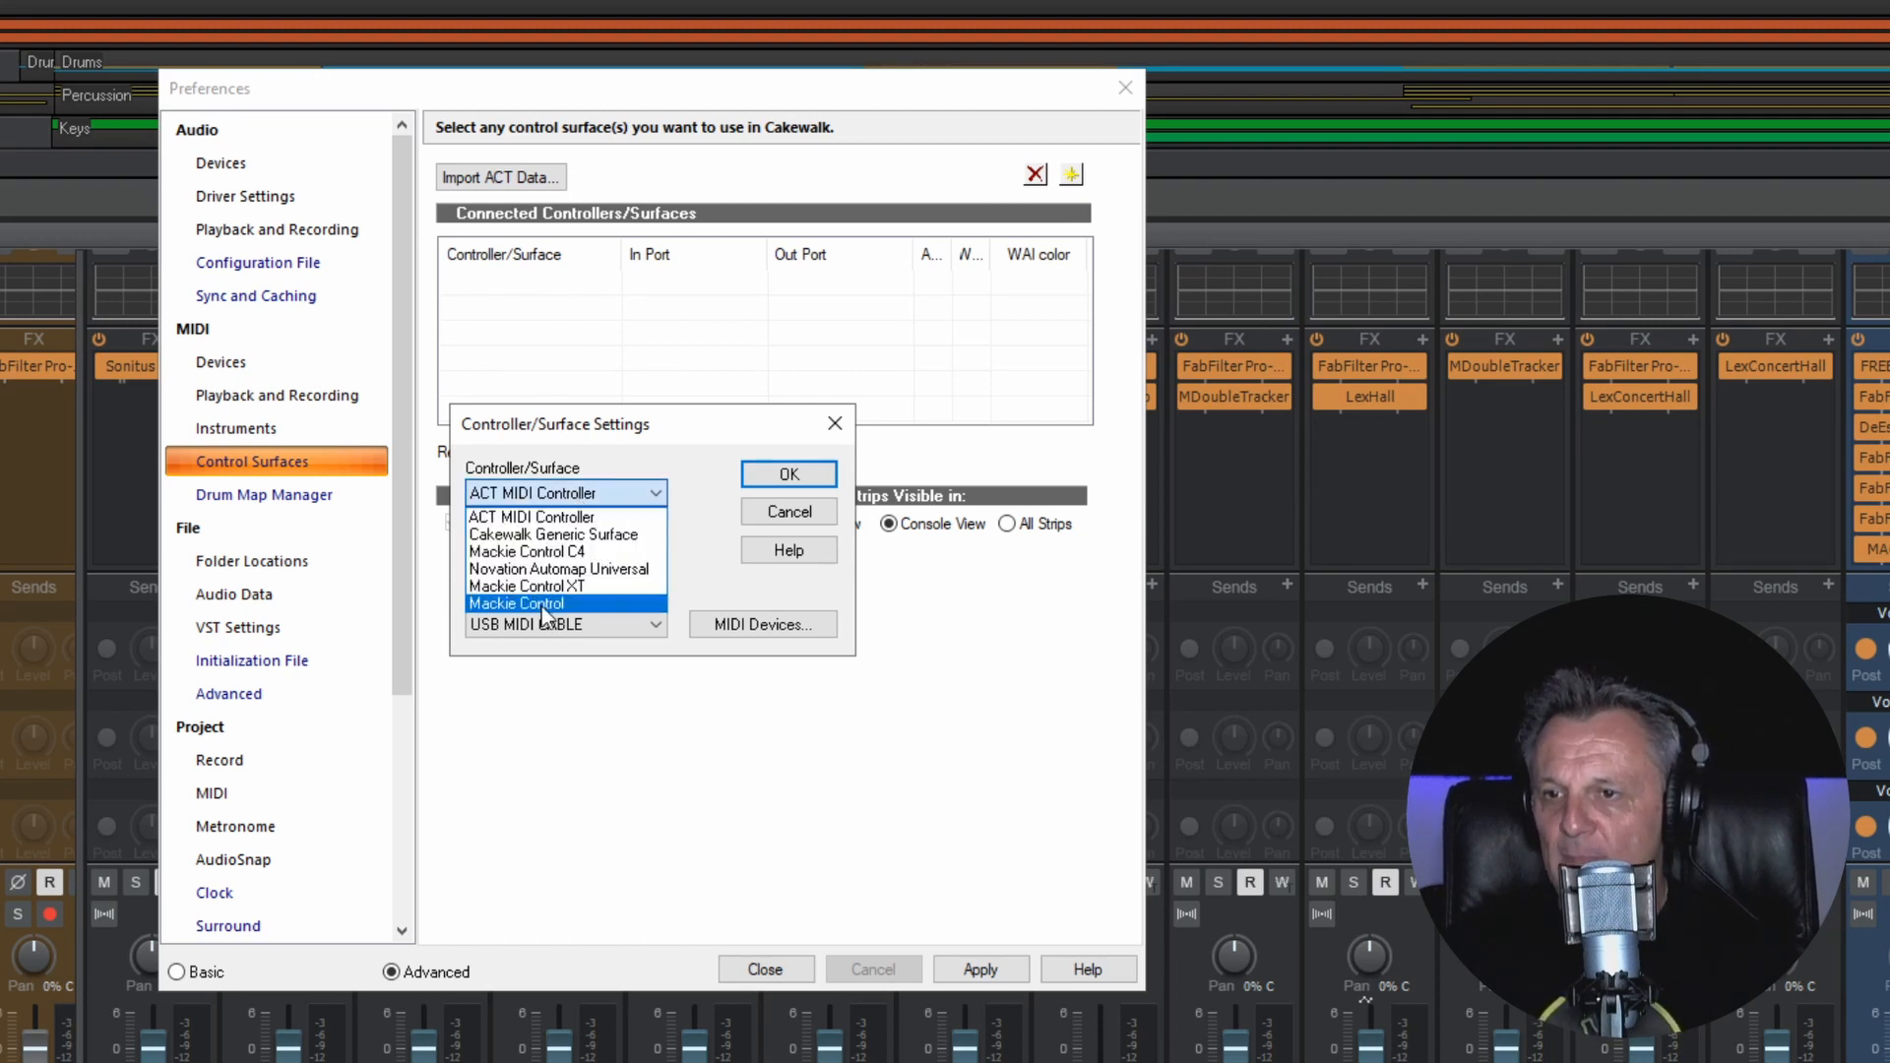
pyautogui.click(516, 604)
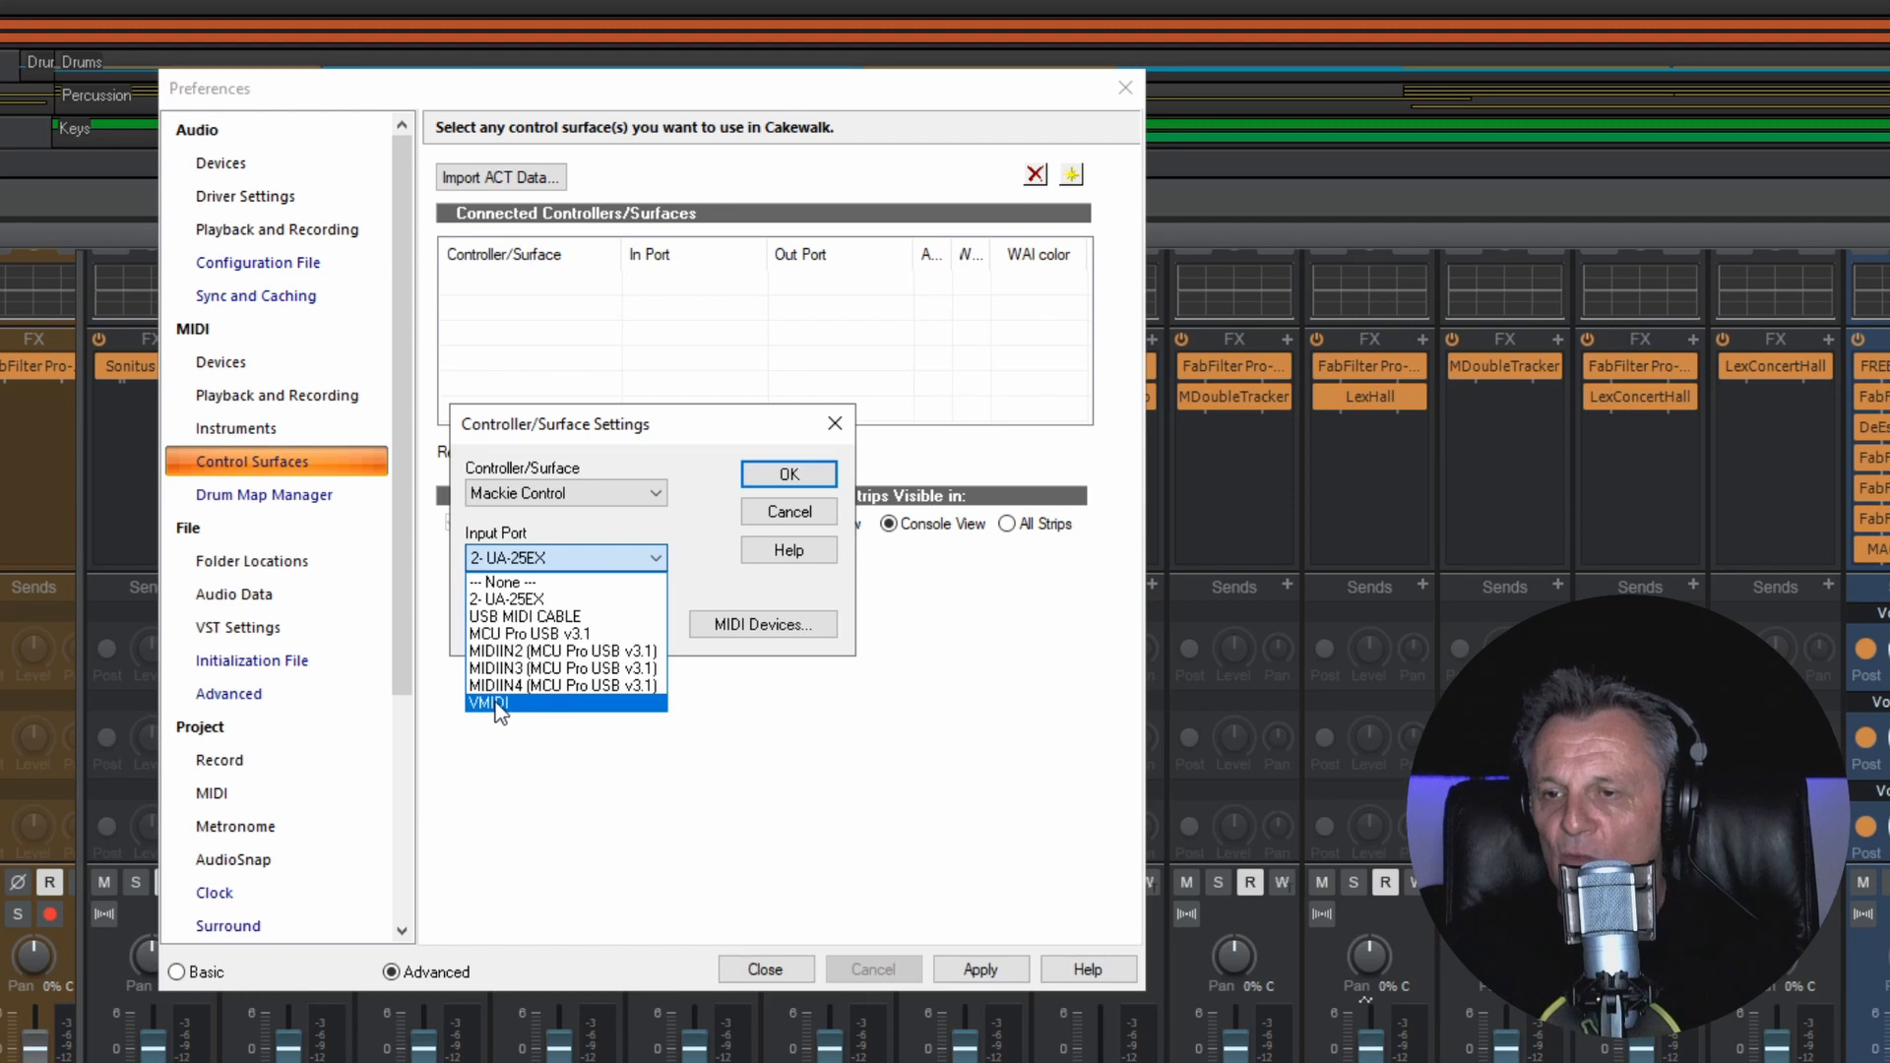
pyautogui.click(487, 703)
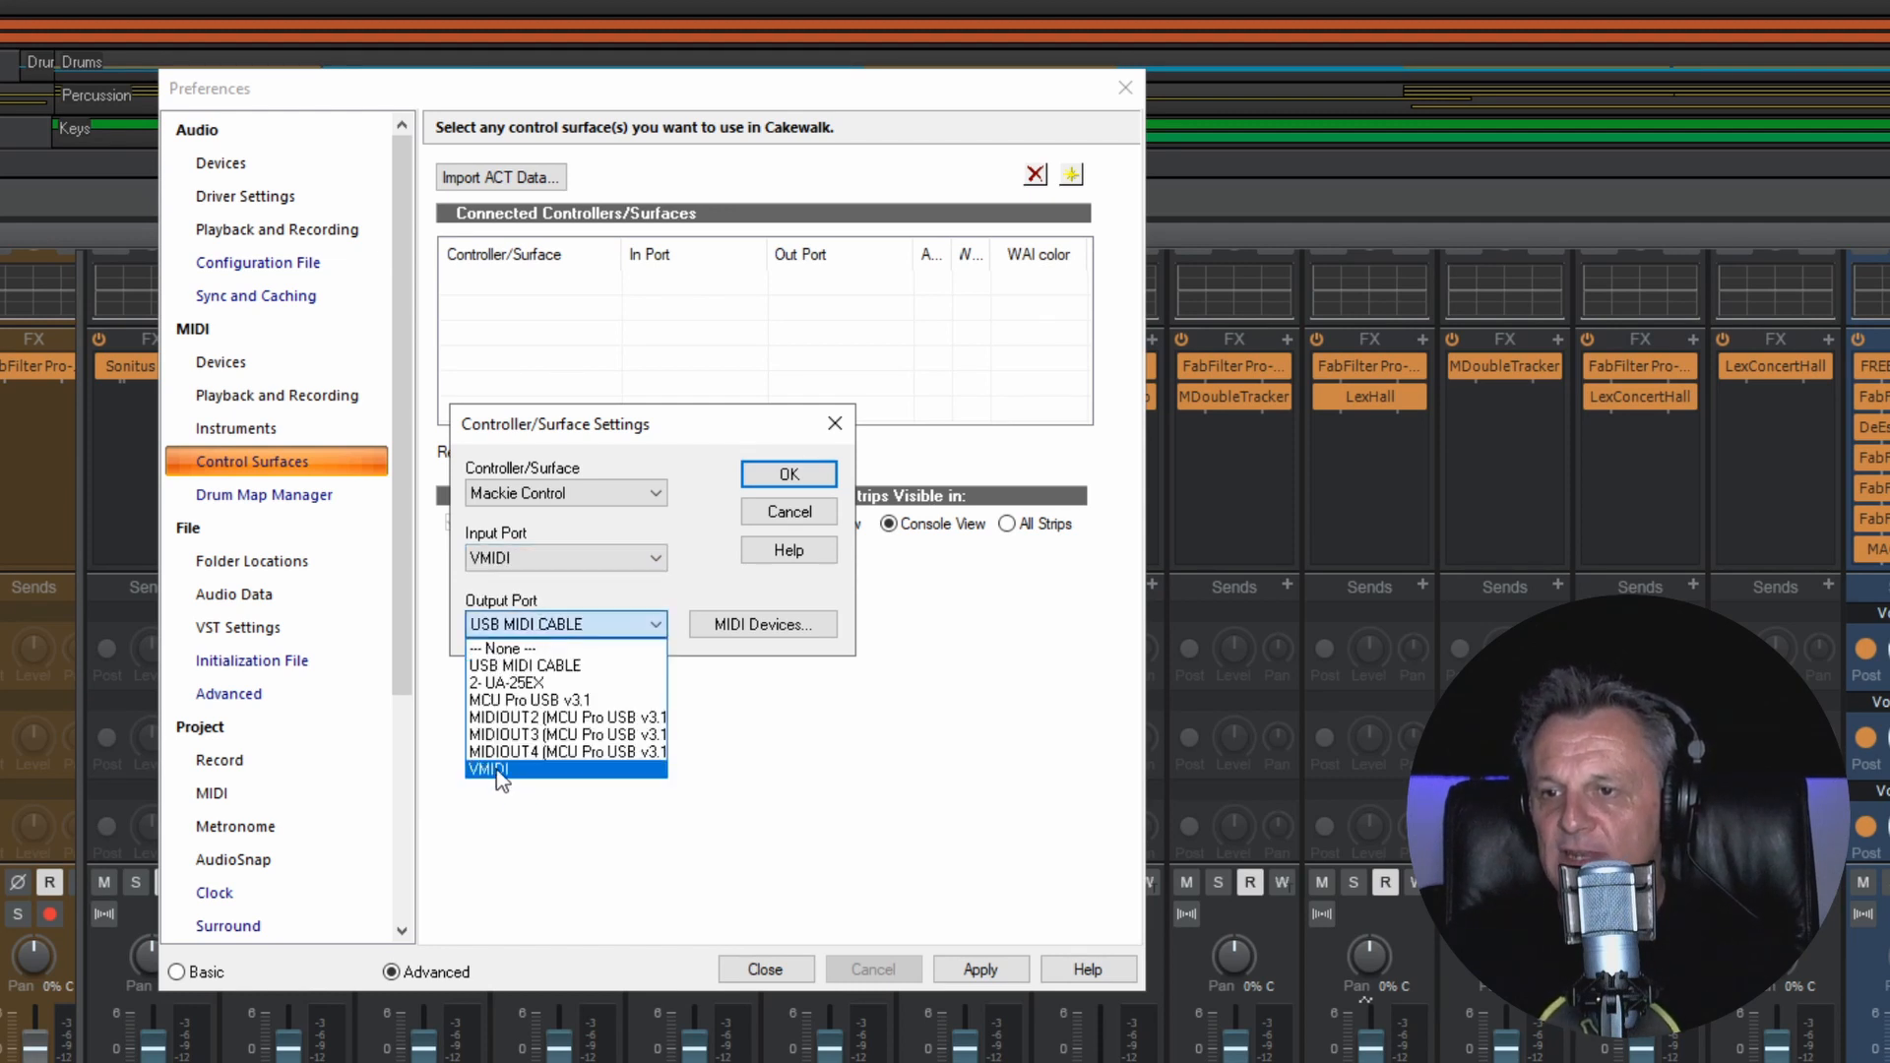
pyautogui.click(488, 769)
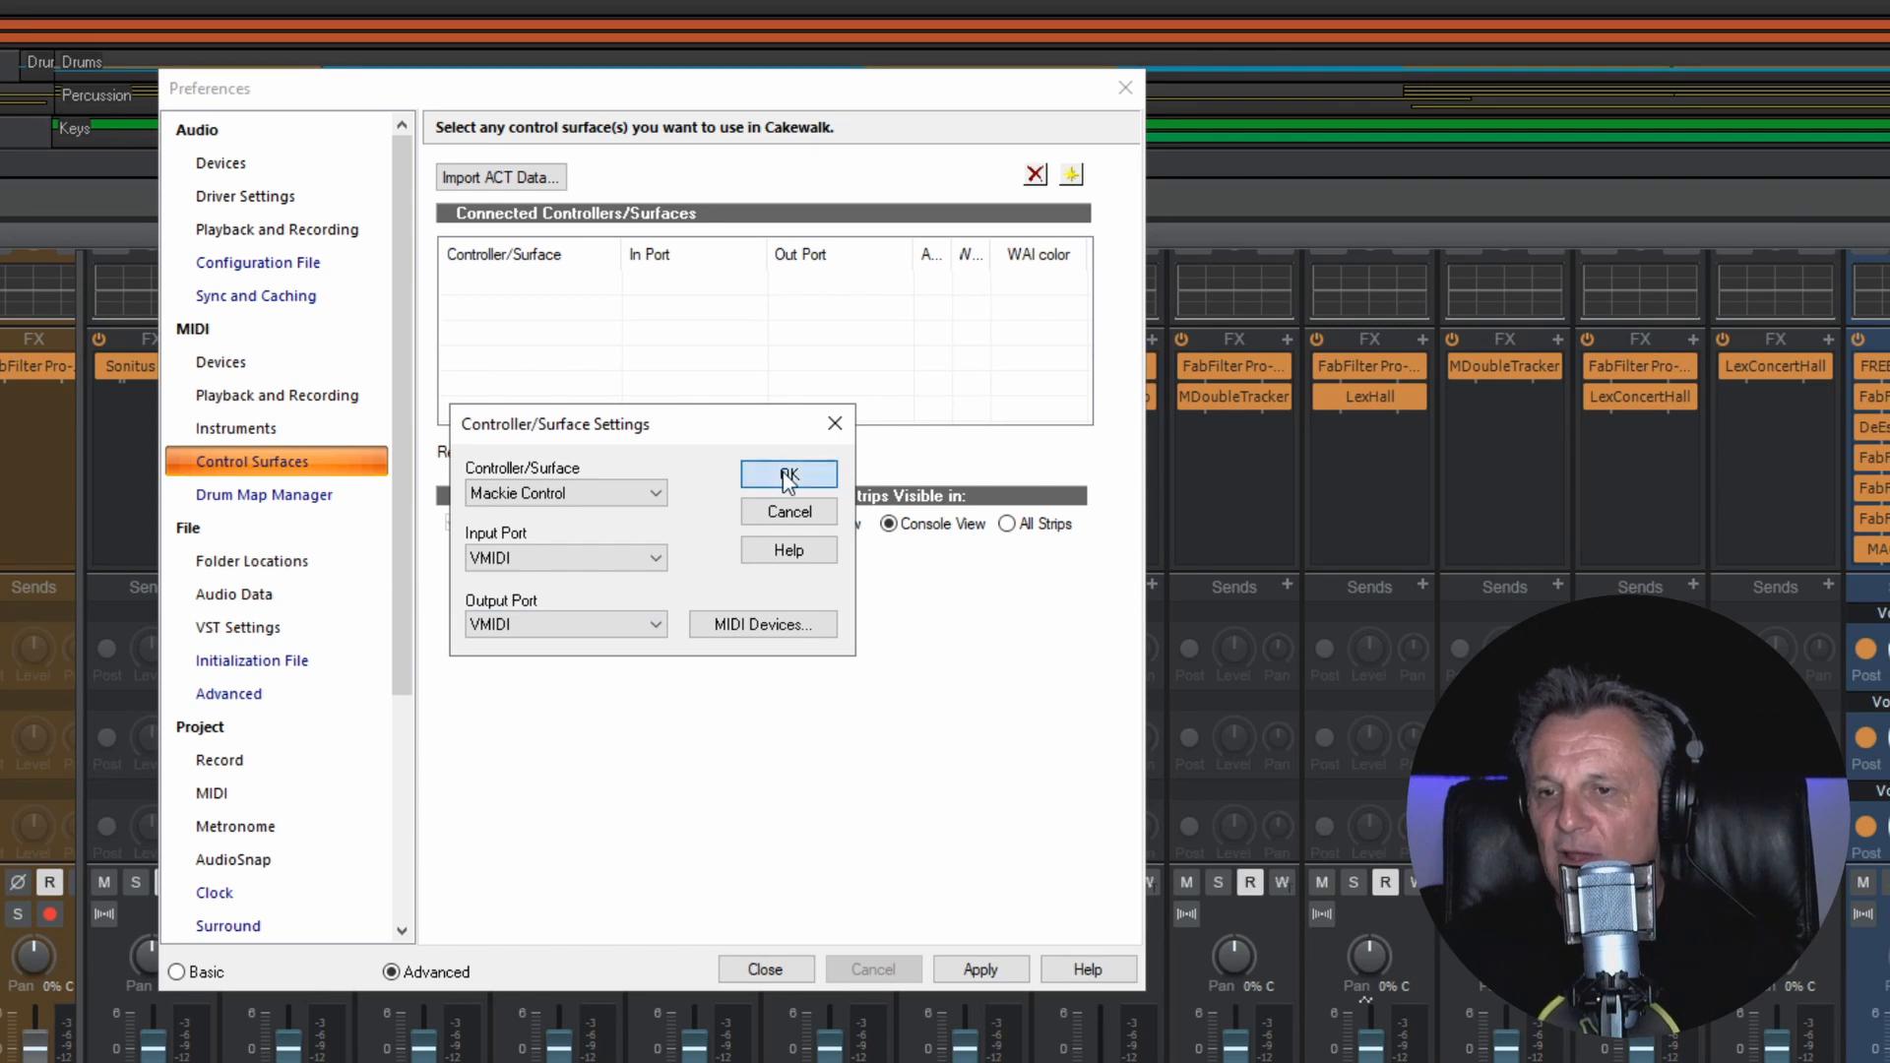
pyautogui.click(789, 474)
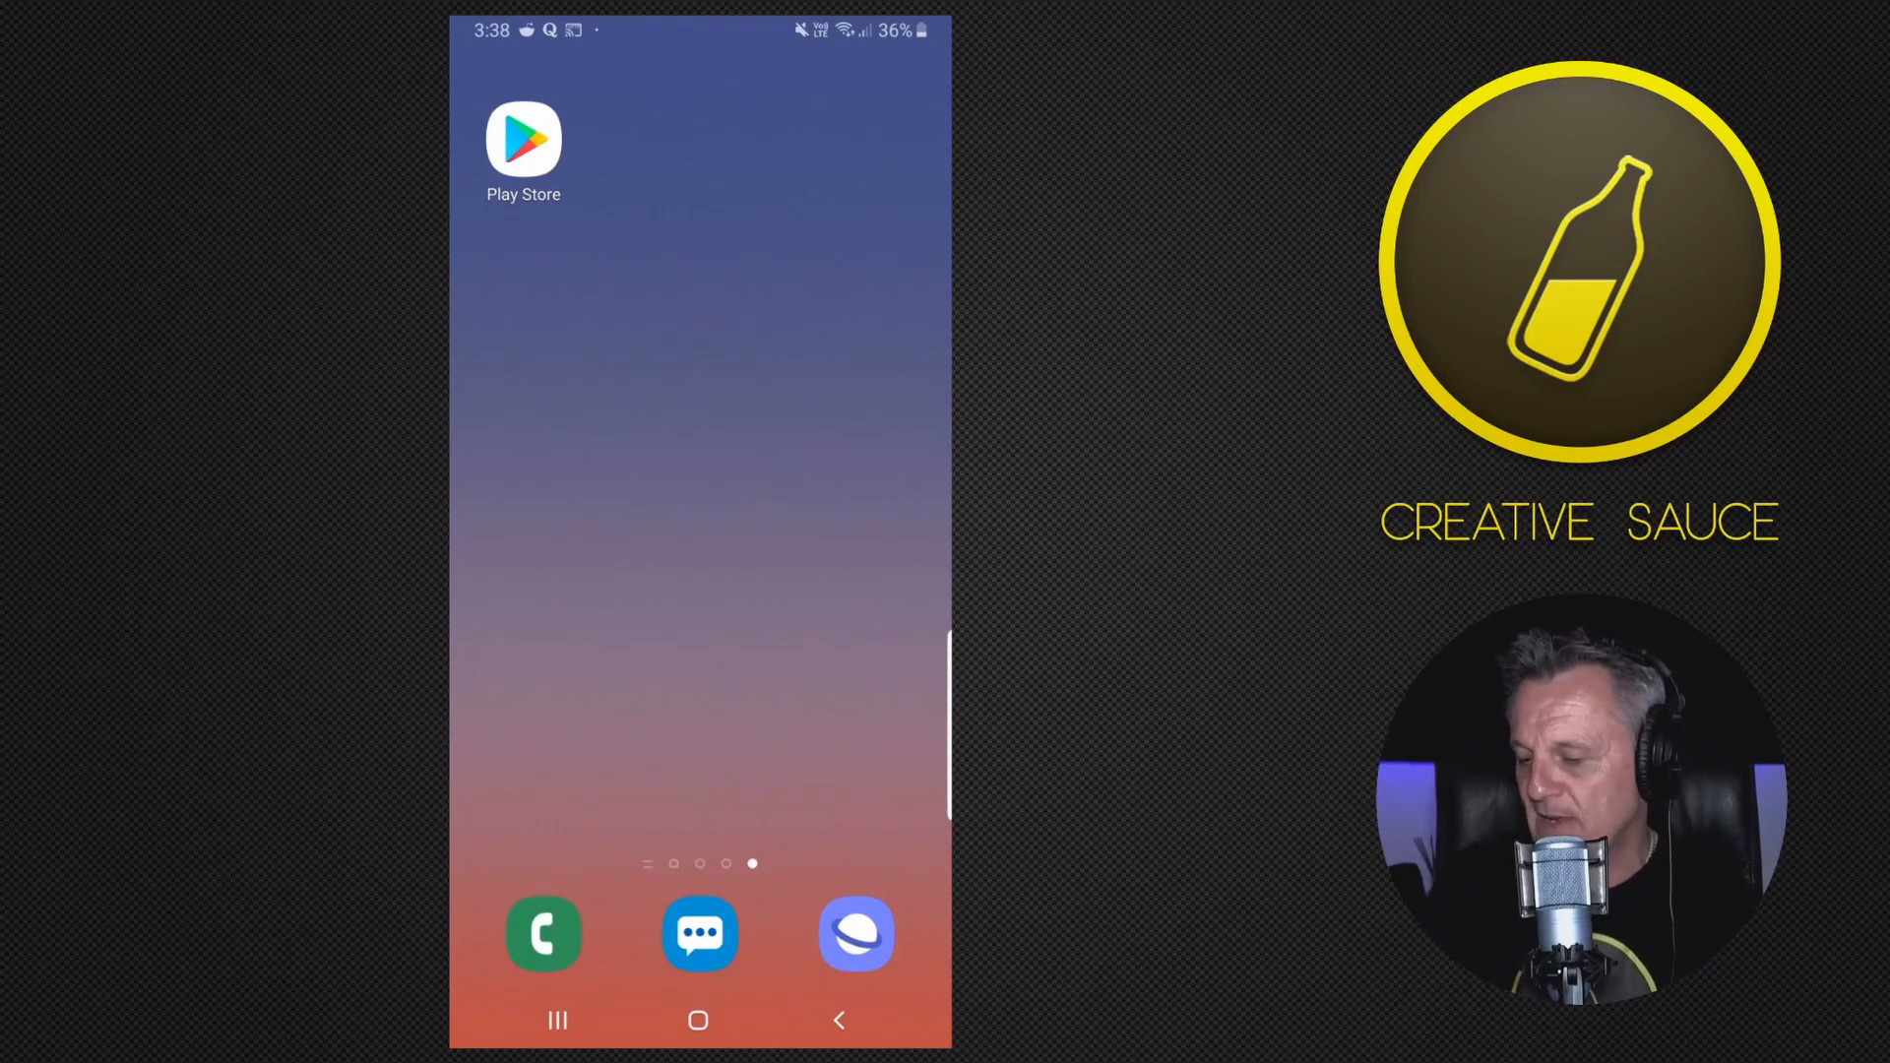
# Step: Search the Play Store for touchdaw and install TouchDAW by humatic
pyautogui.click(523, 138)
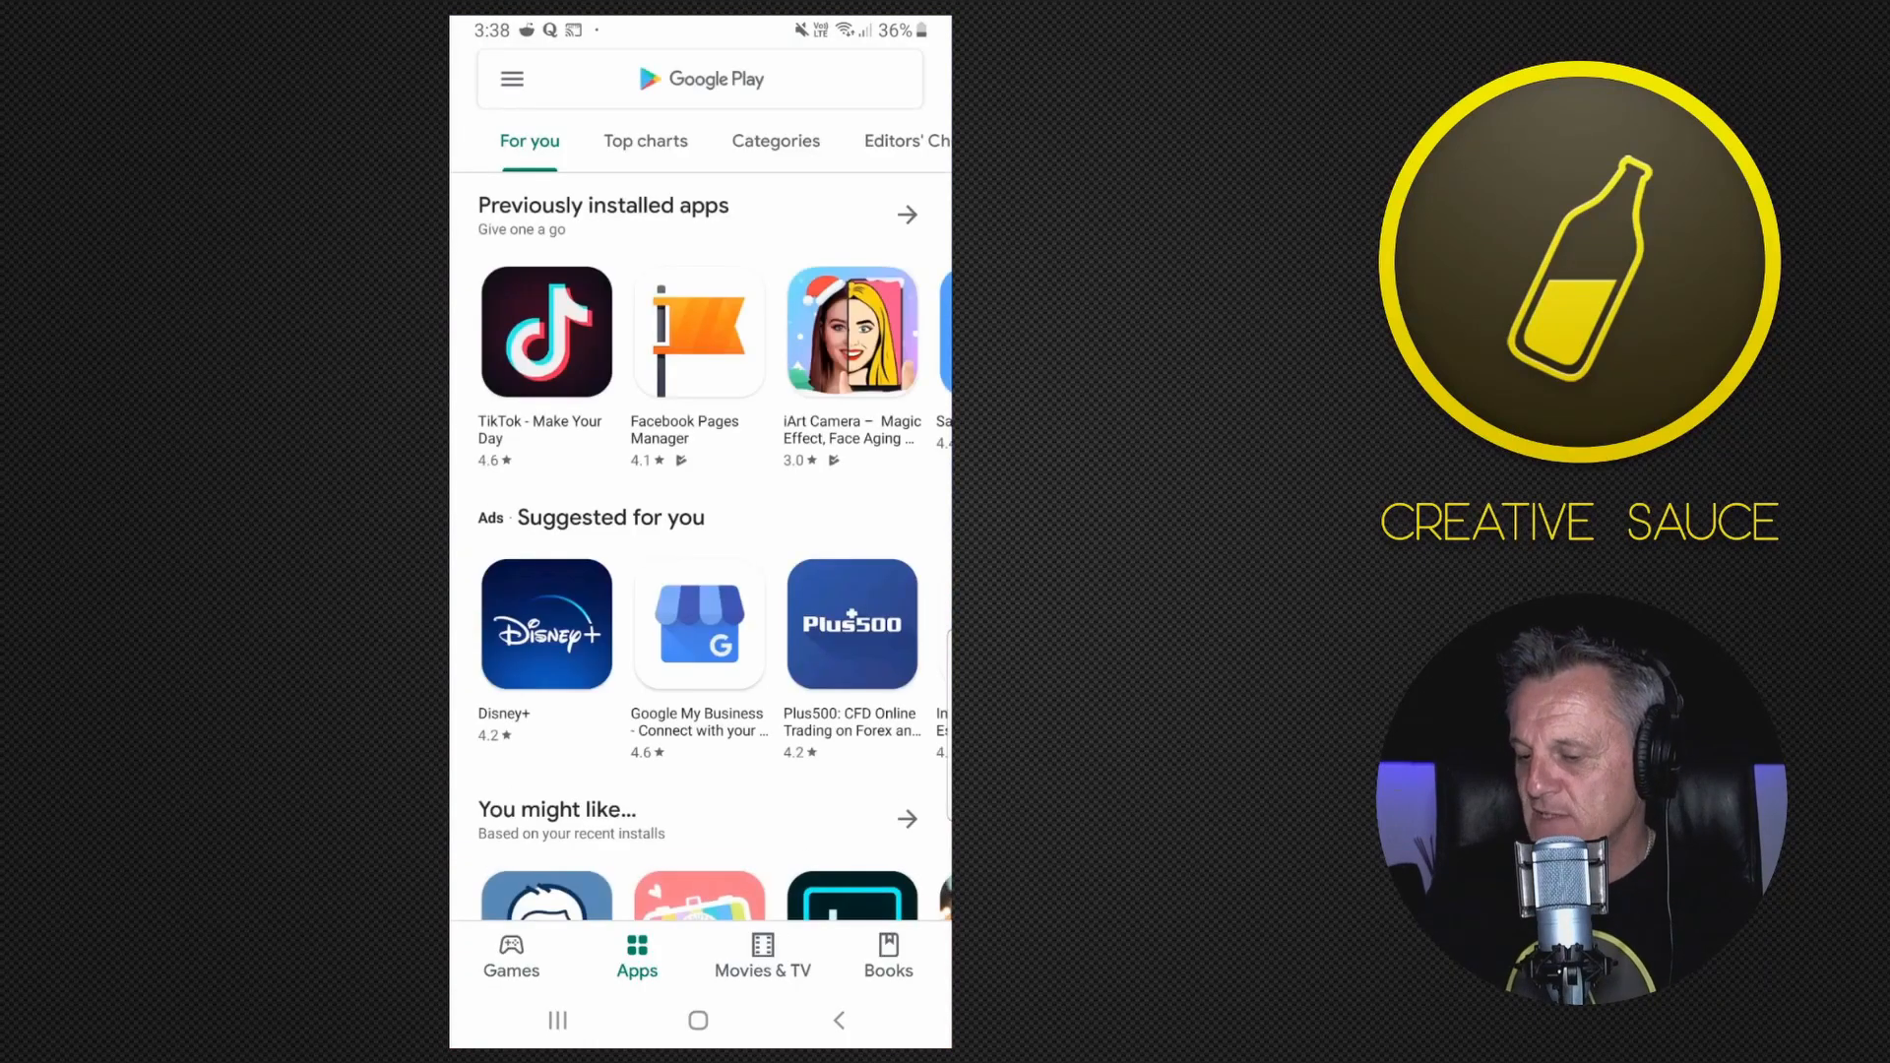
pyautogui.click(699, 79)
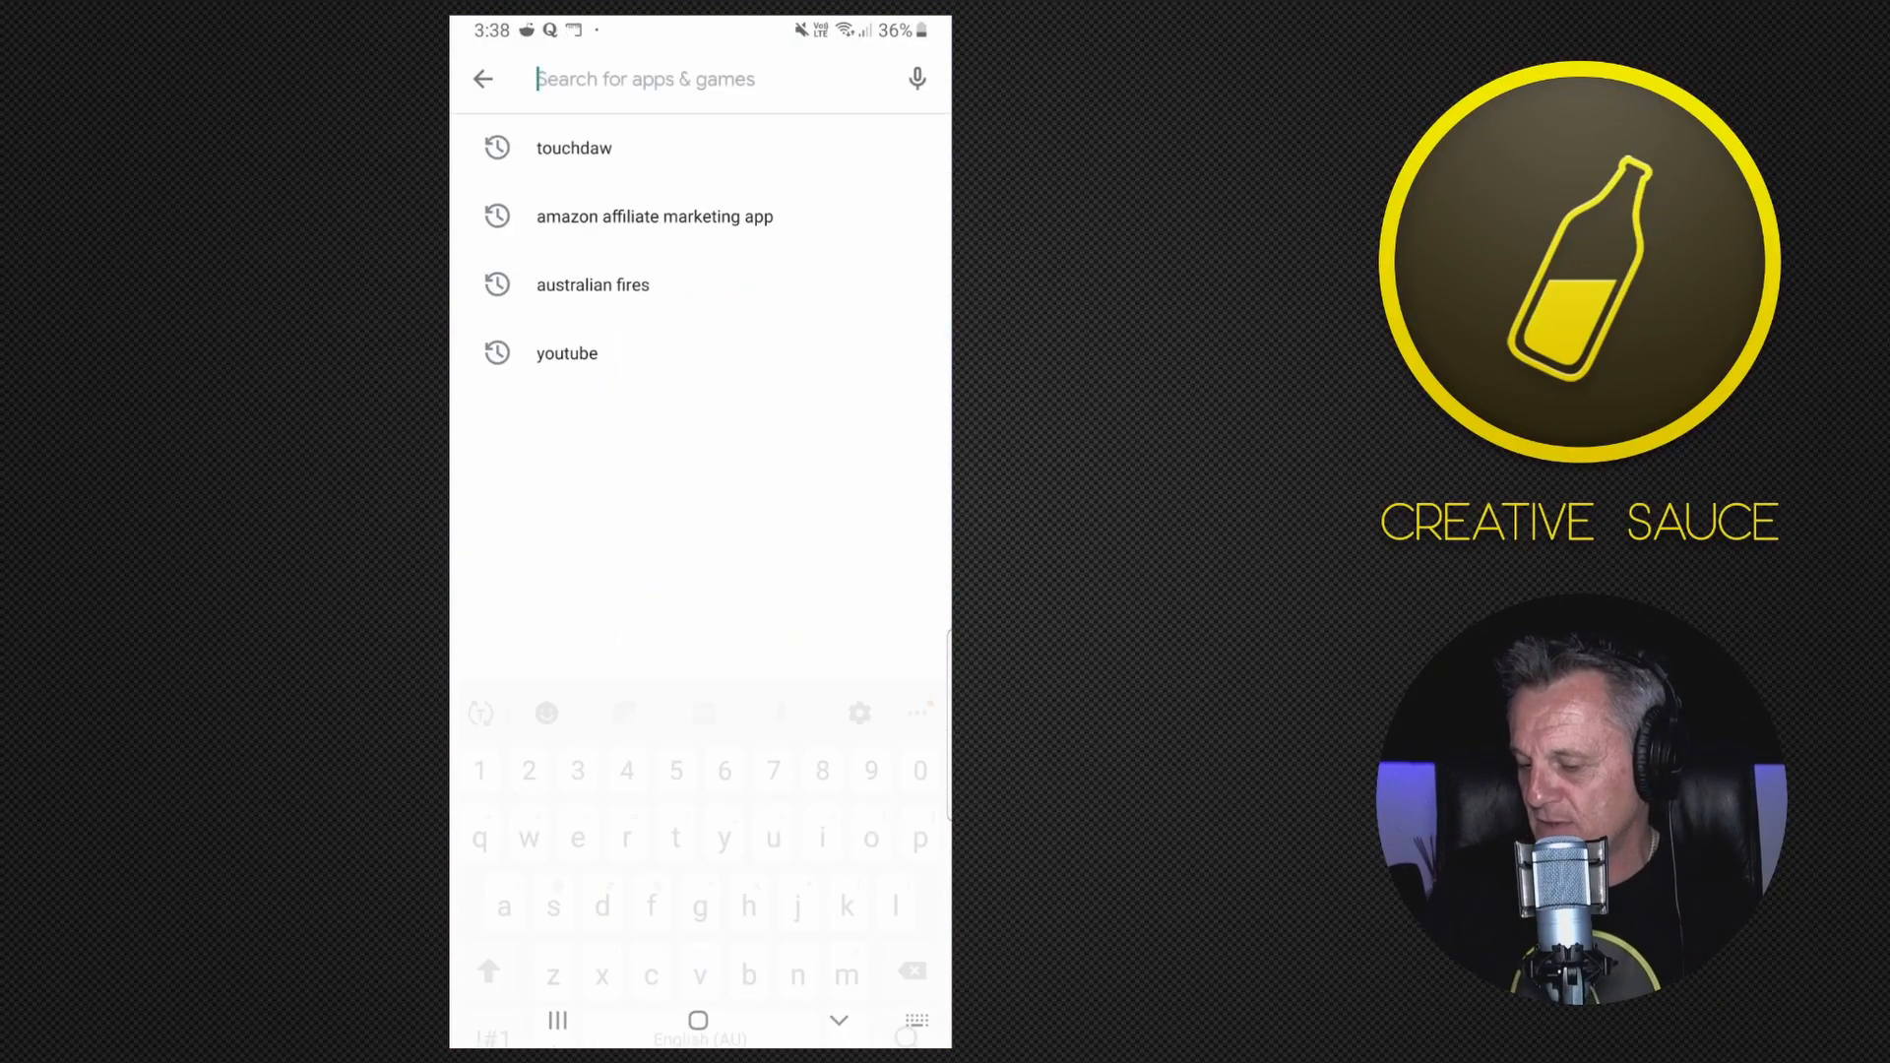
pyautogui.write('to')
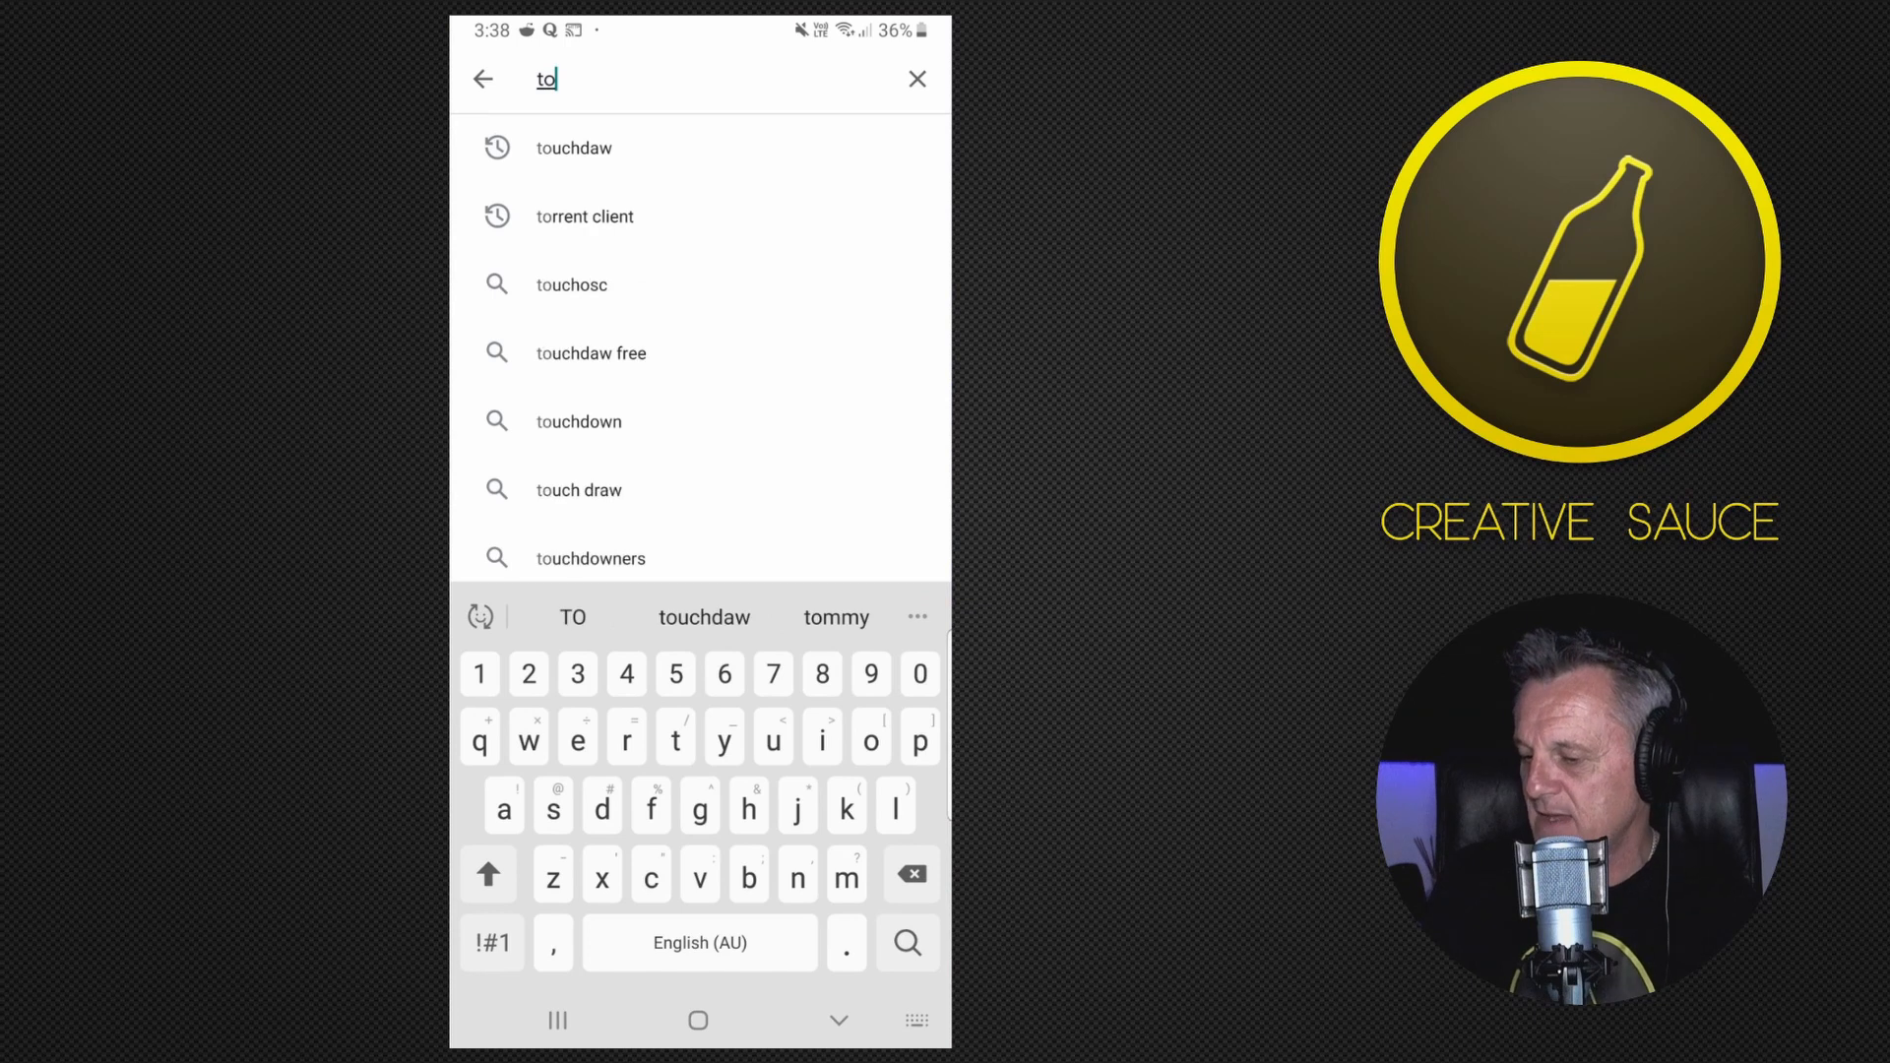
pyautogui.click(573, 146)
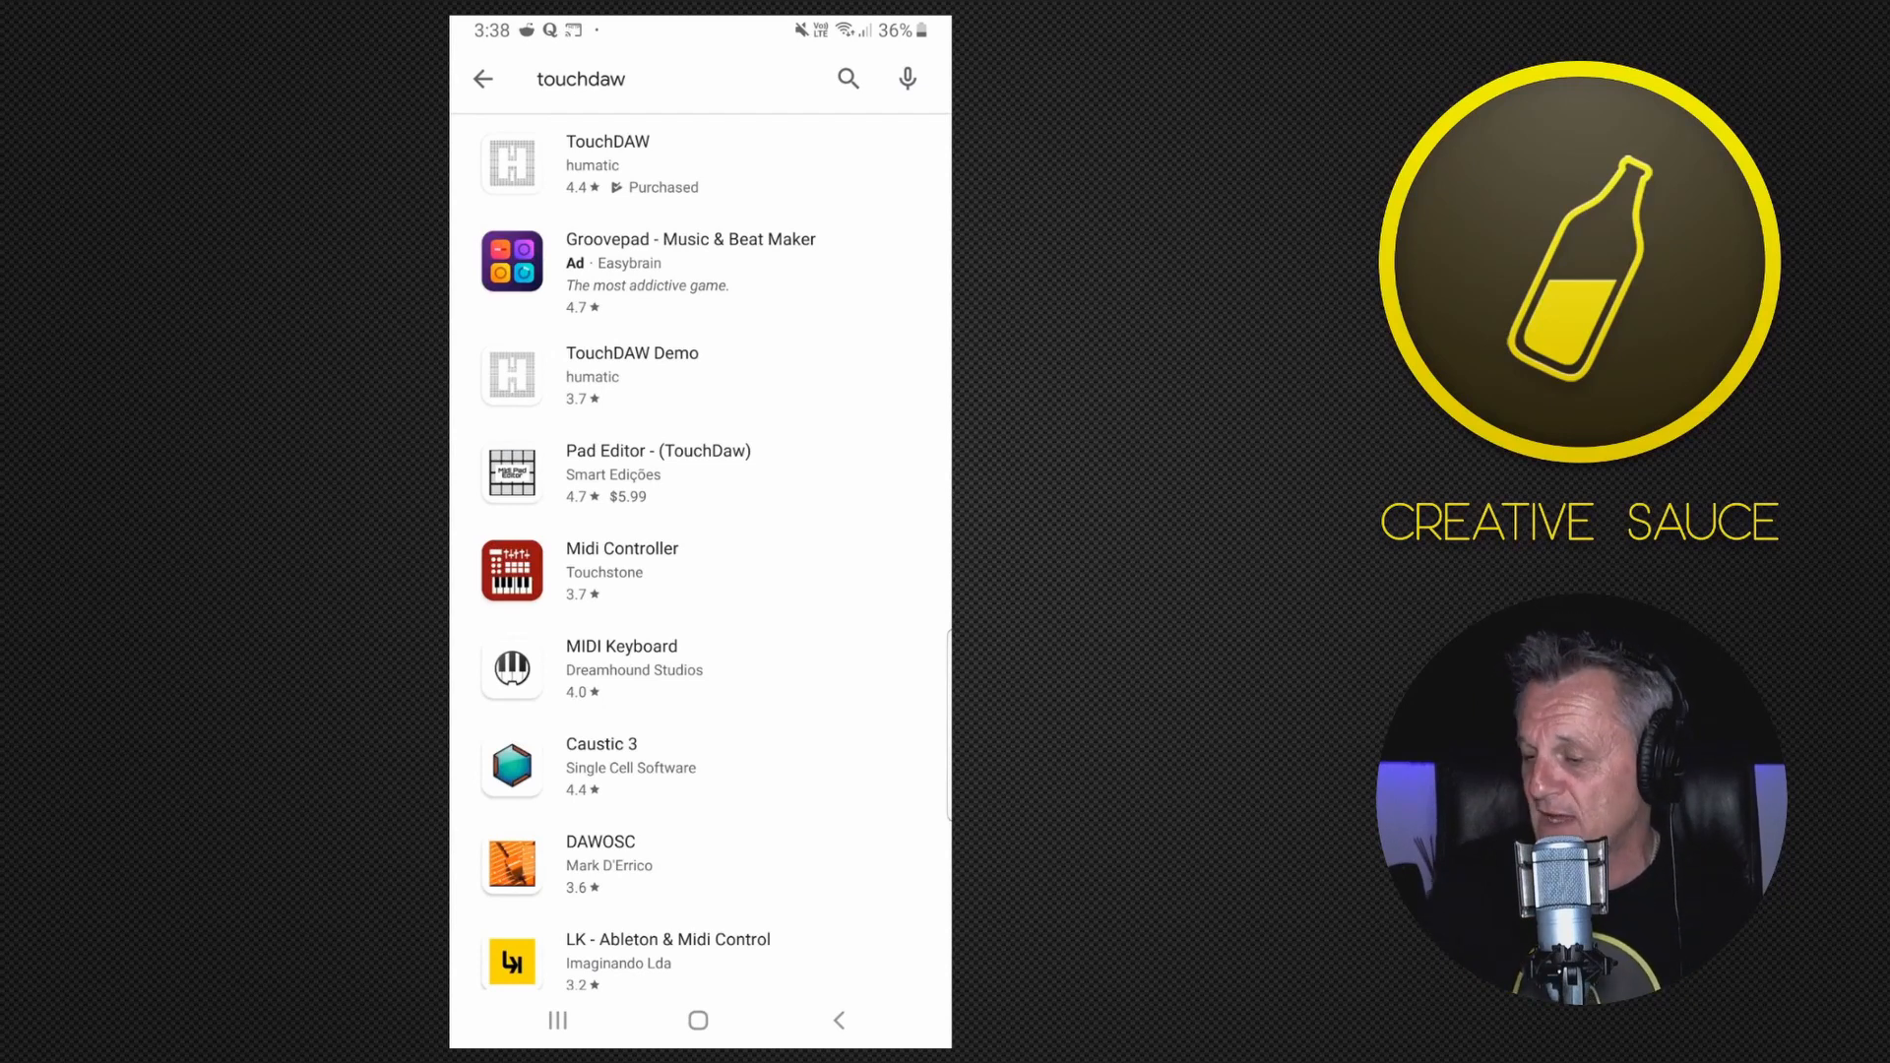
pyautogui.click(608, 162)
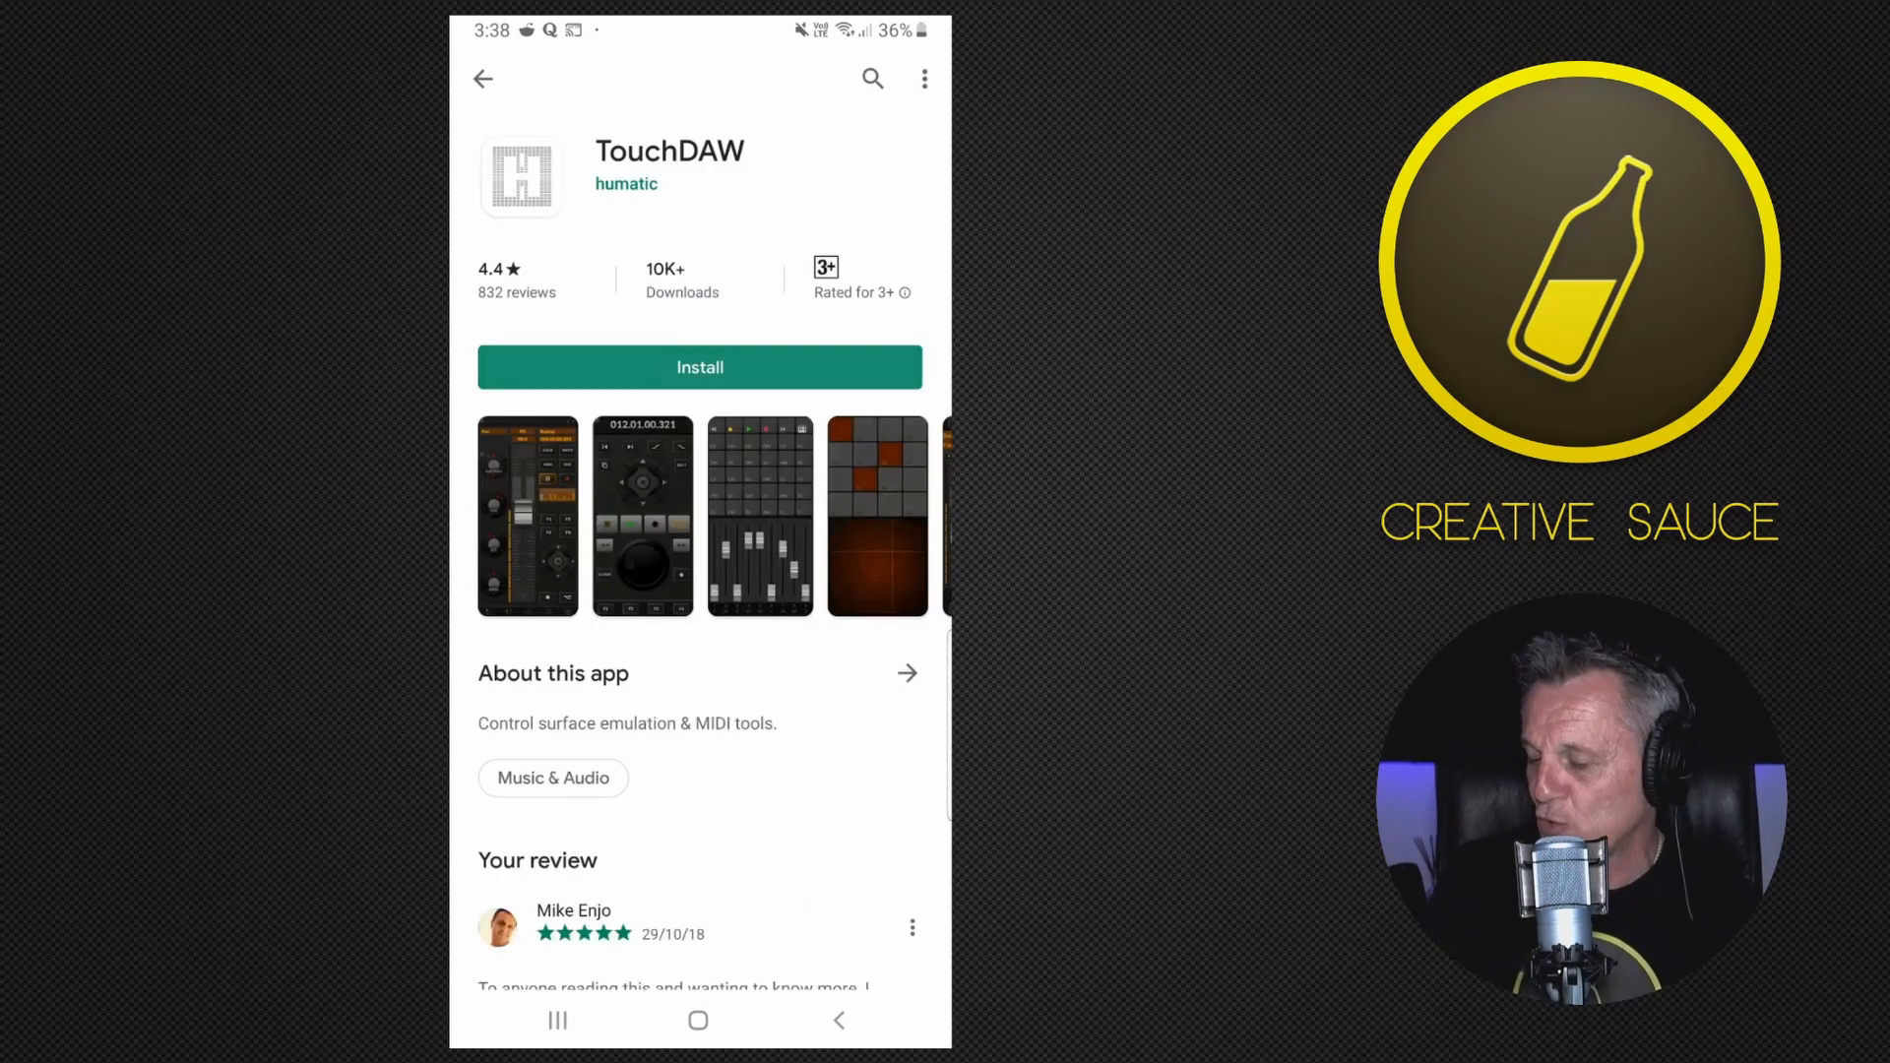
pyautogui.click(699, 367)
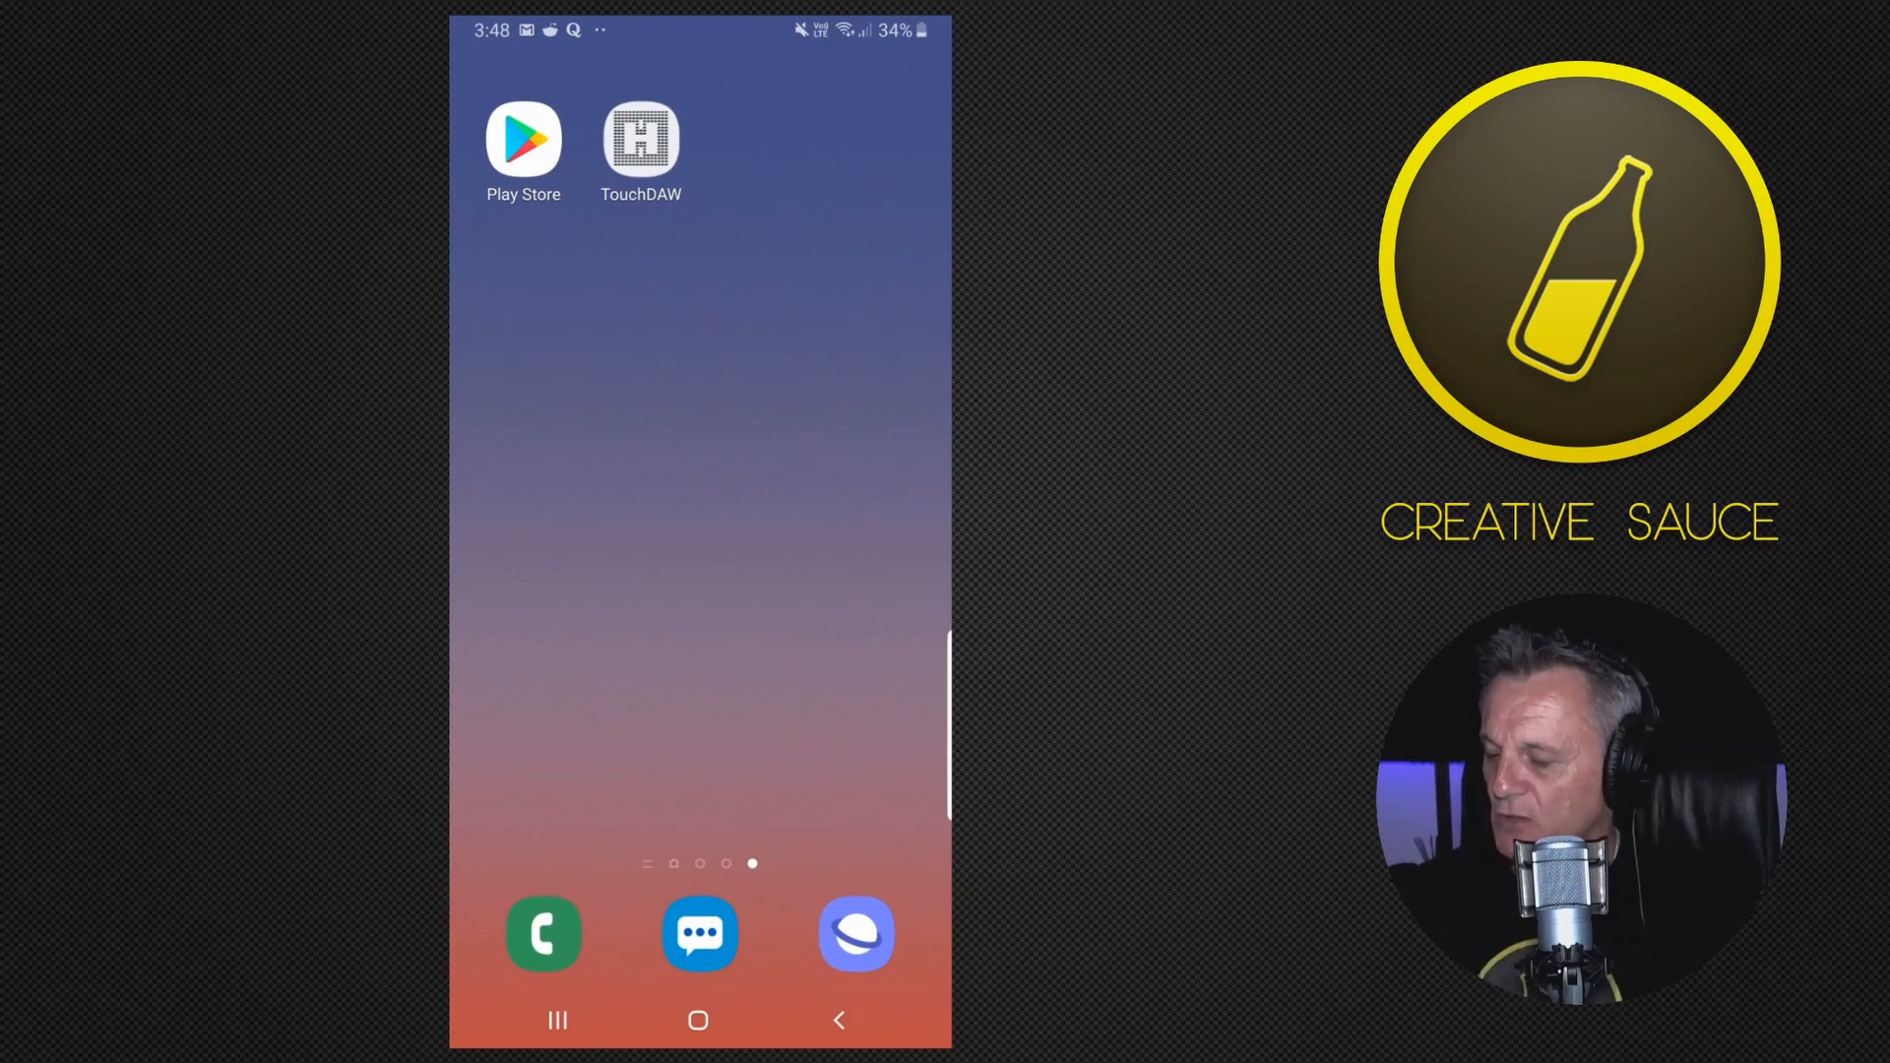
# Step: Launch TouchDAW and reach the DAW Controller setup page
pyautogui.click(640, 141)
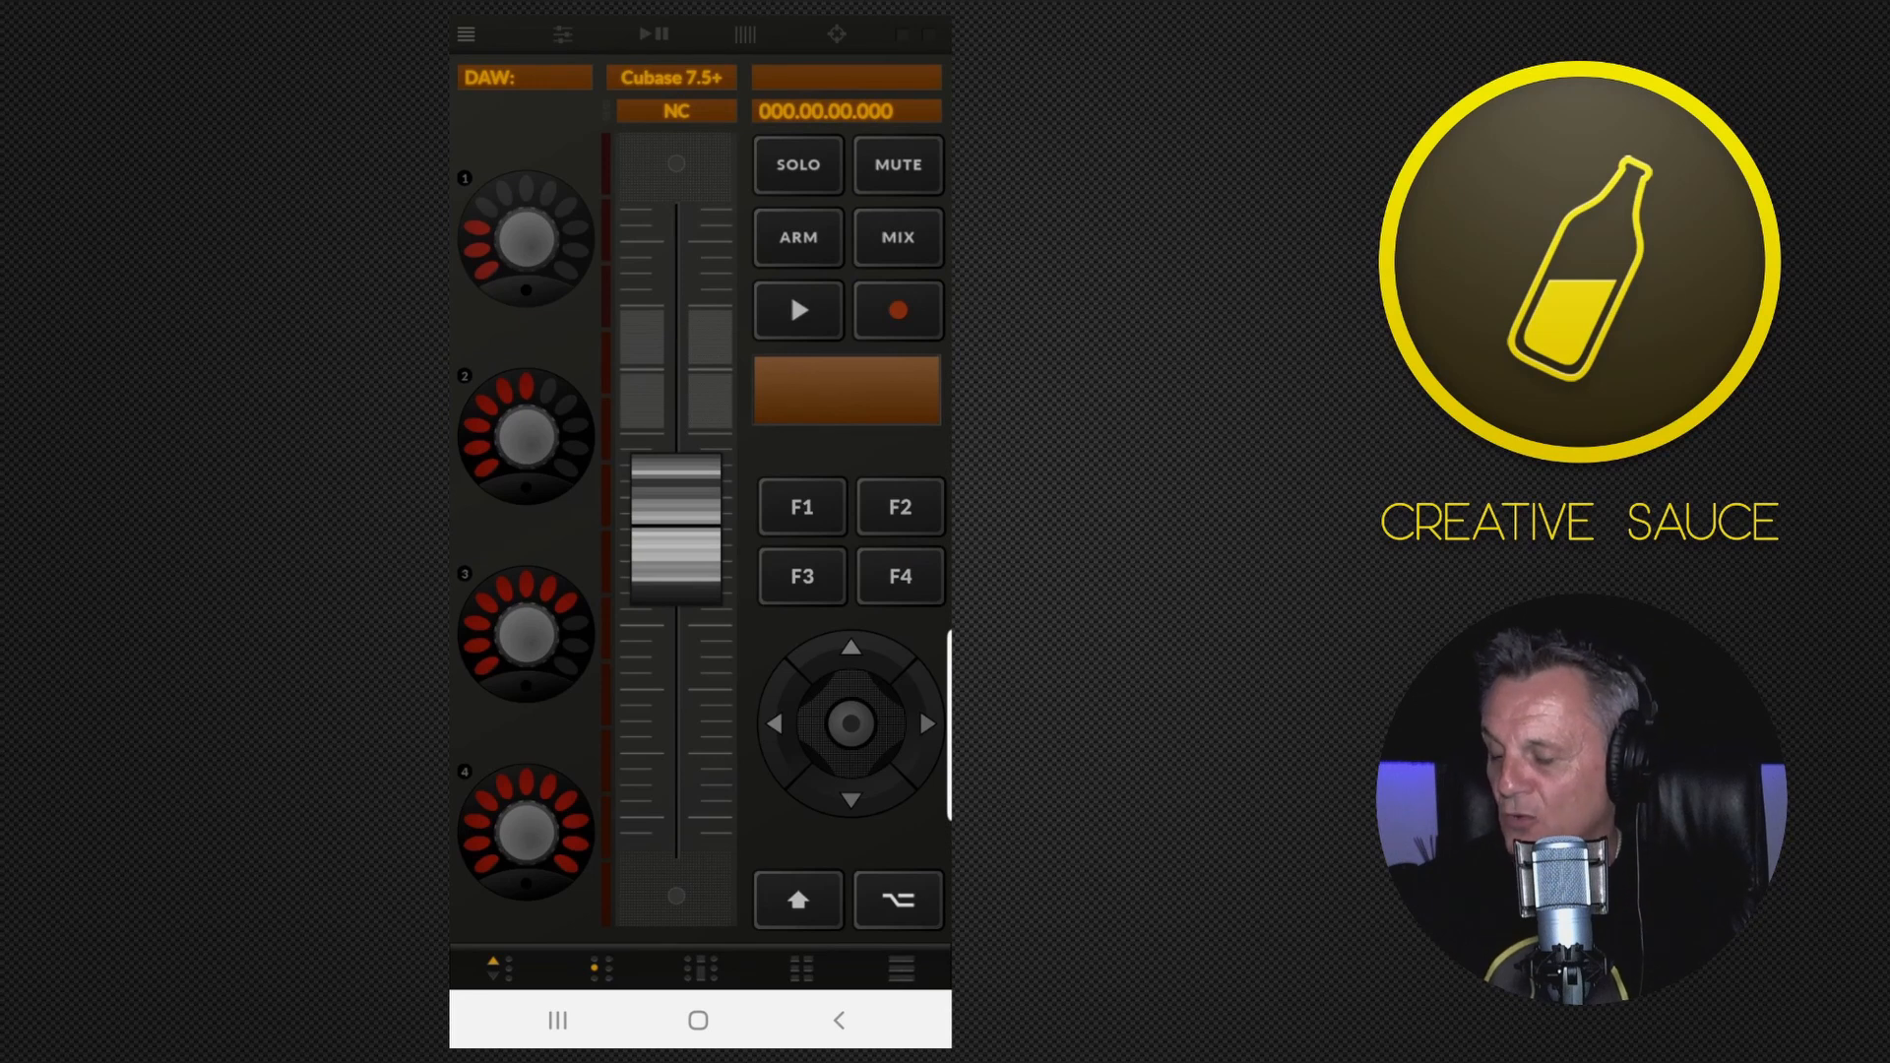
pyautogui.click(466, 33)
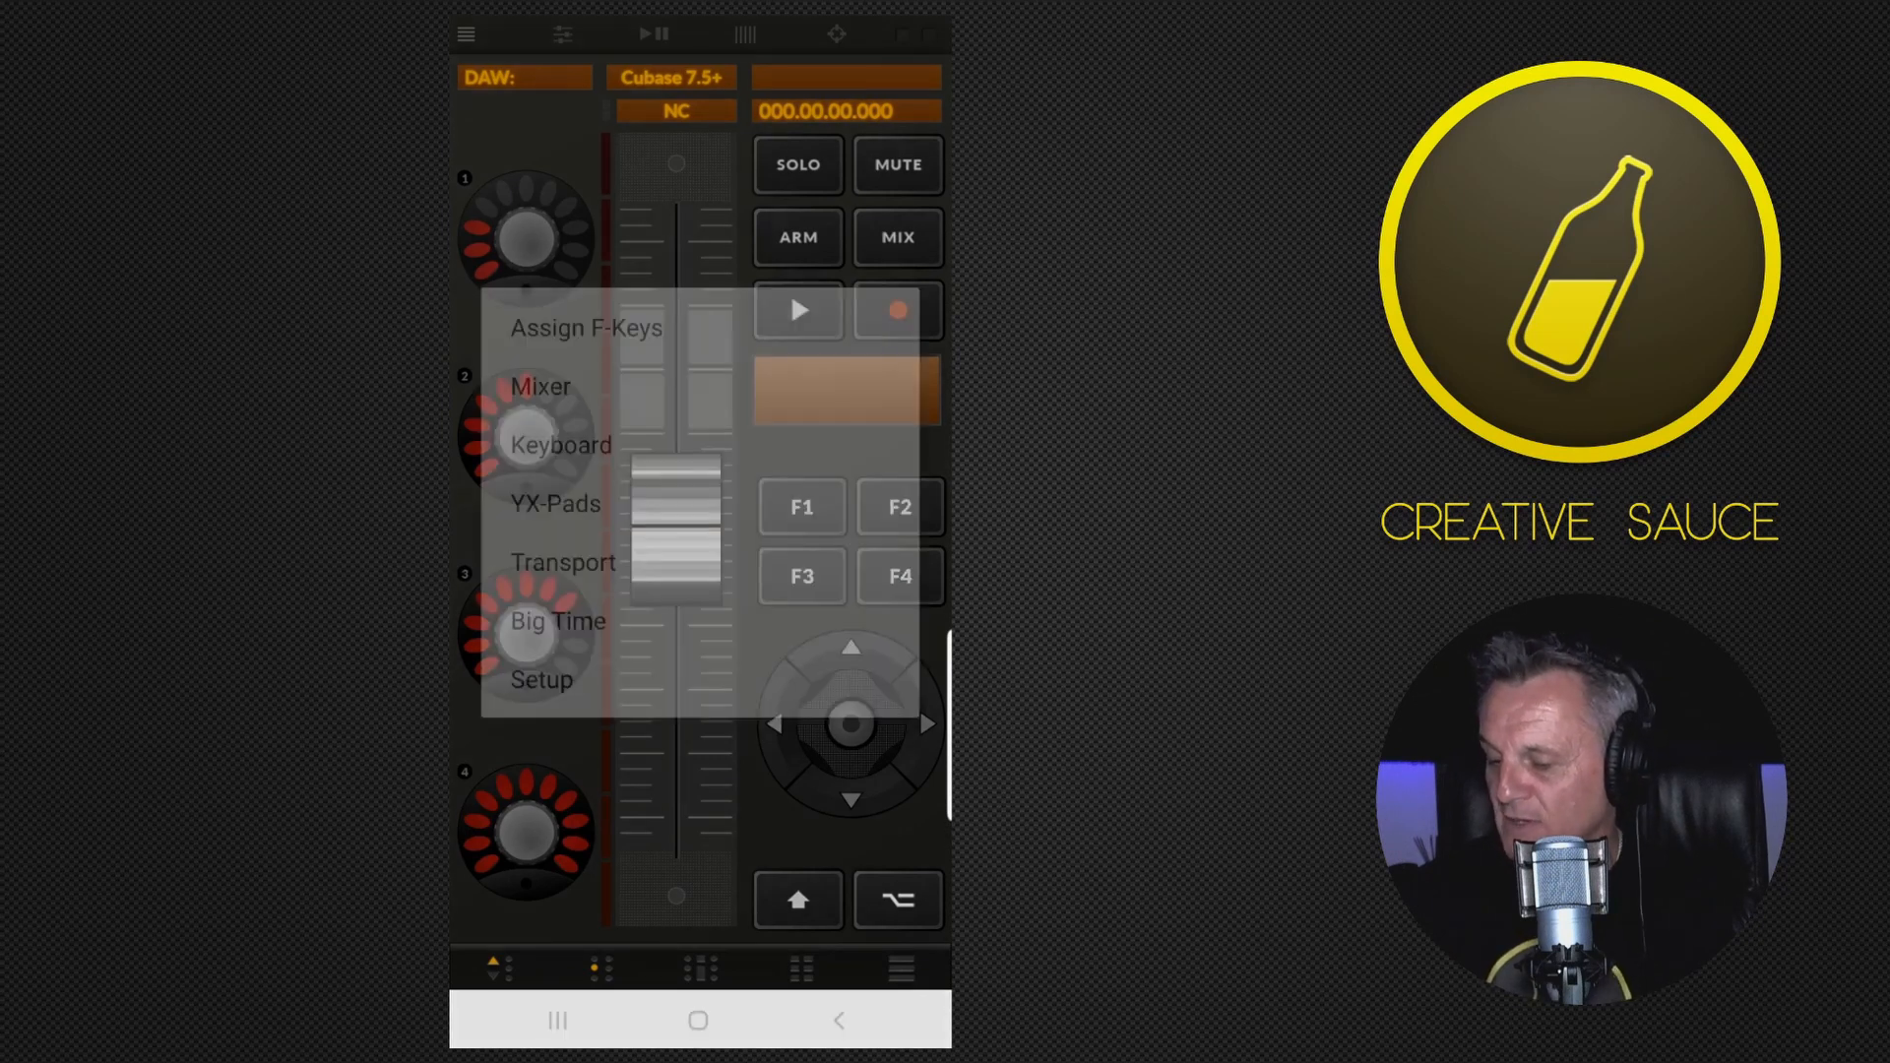
pyautogui.click(541, 678)
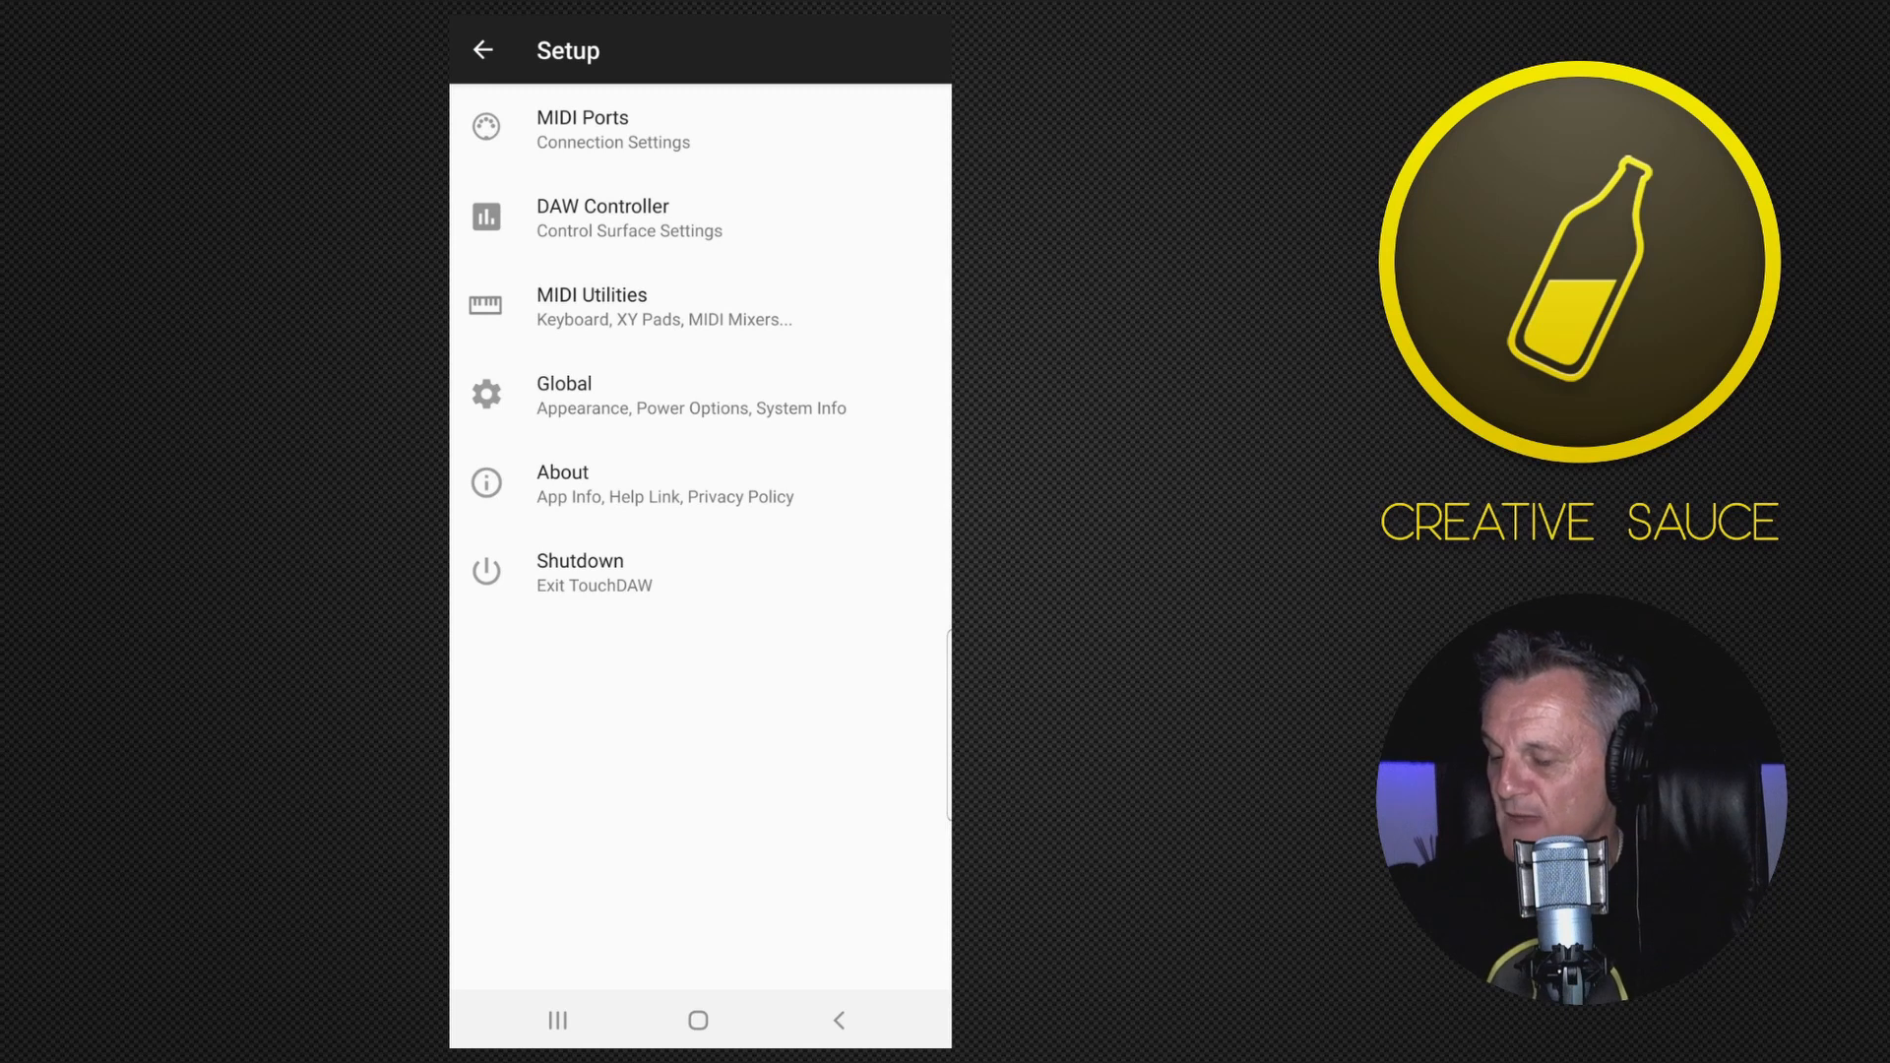
pyautogui.click(628, 218)
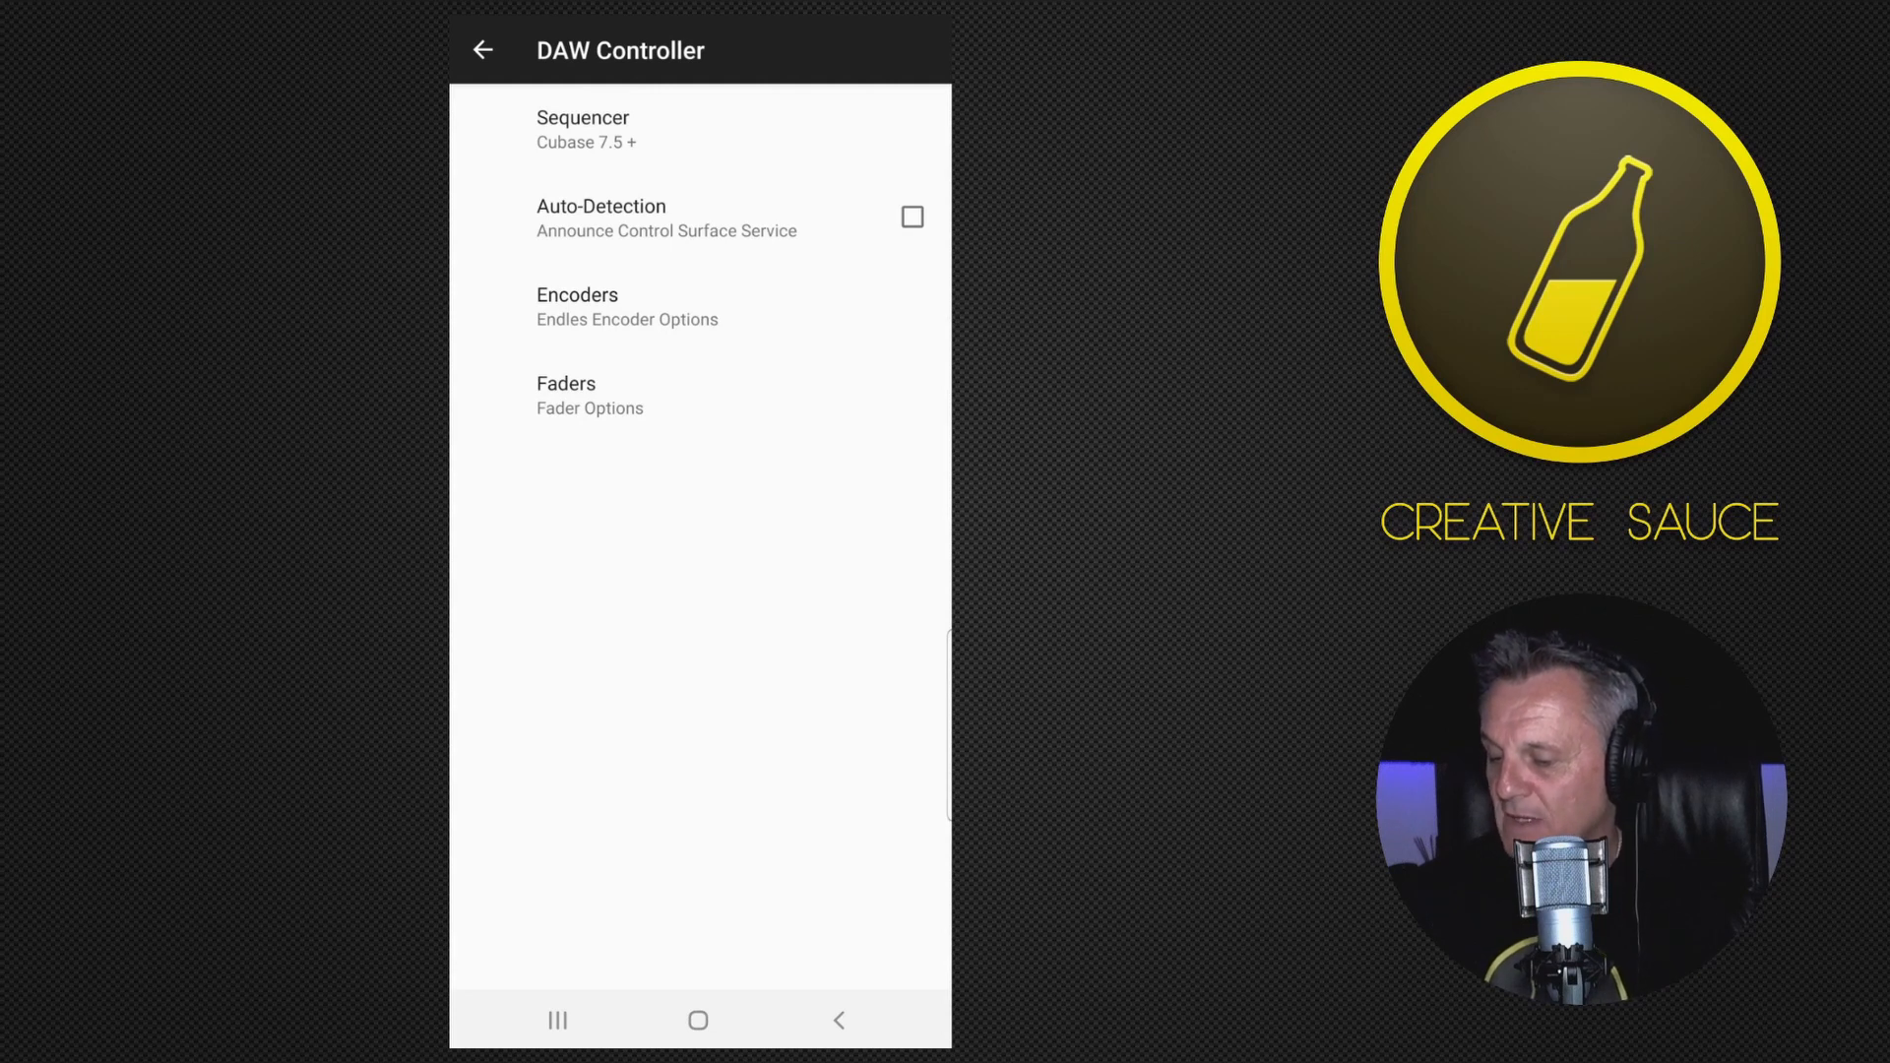
# Step: Choose Cakewalk / Sonar as the sequencer and return to the setup list
pyautogui.click(584, 129)
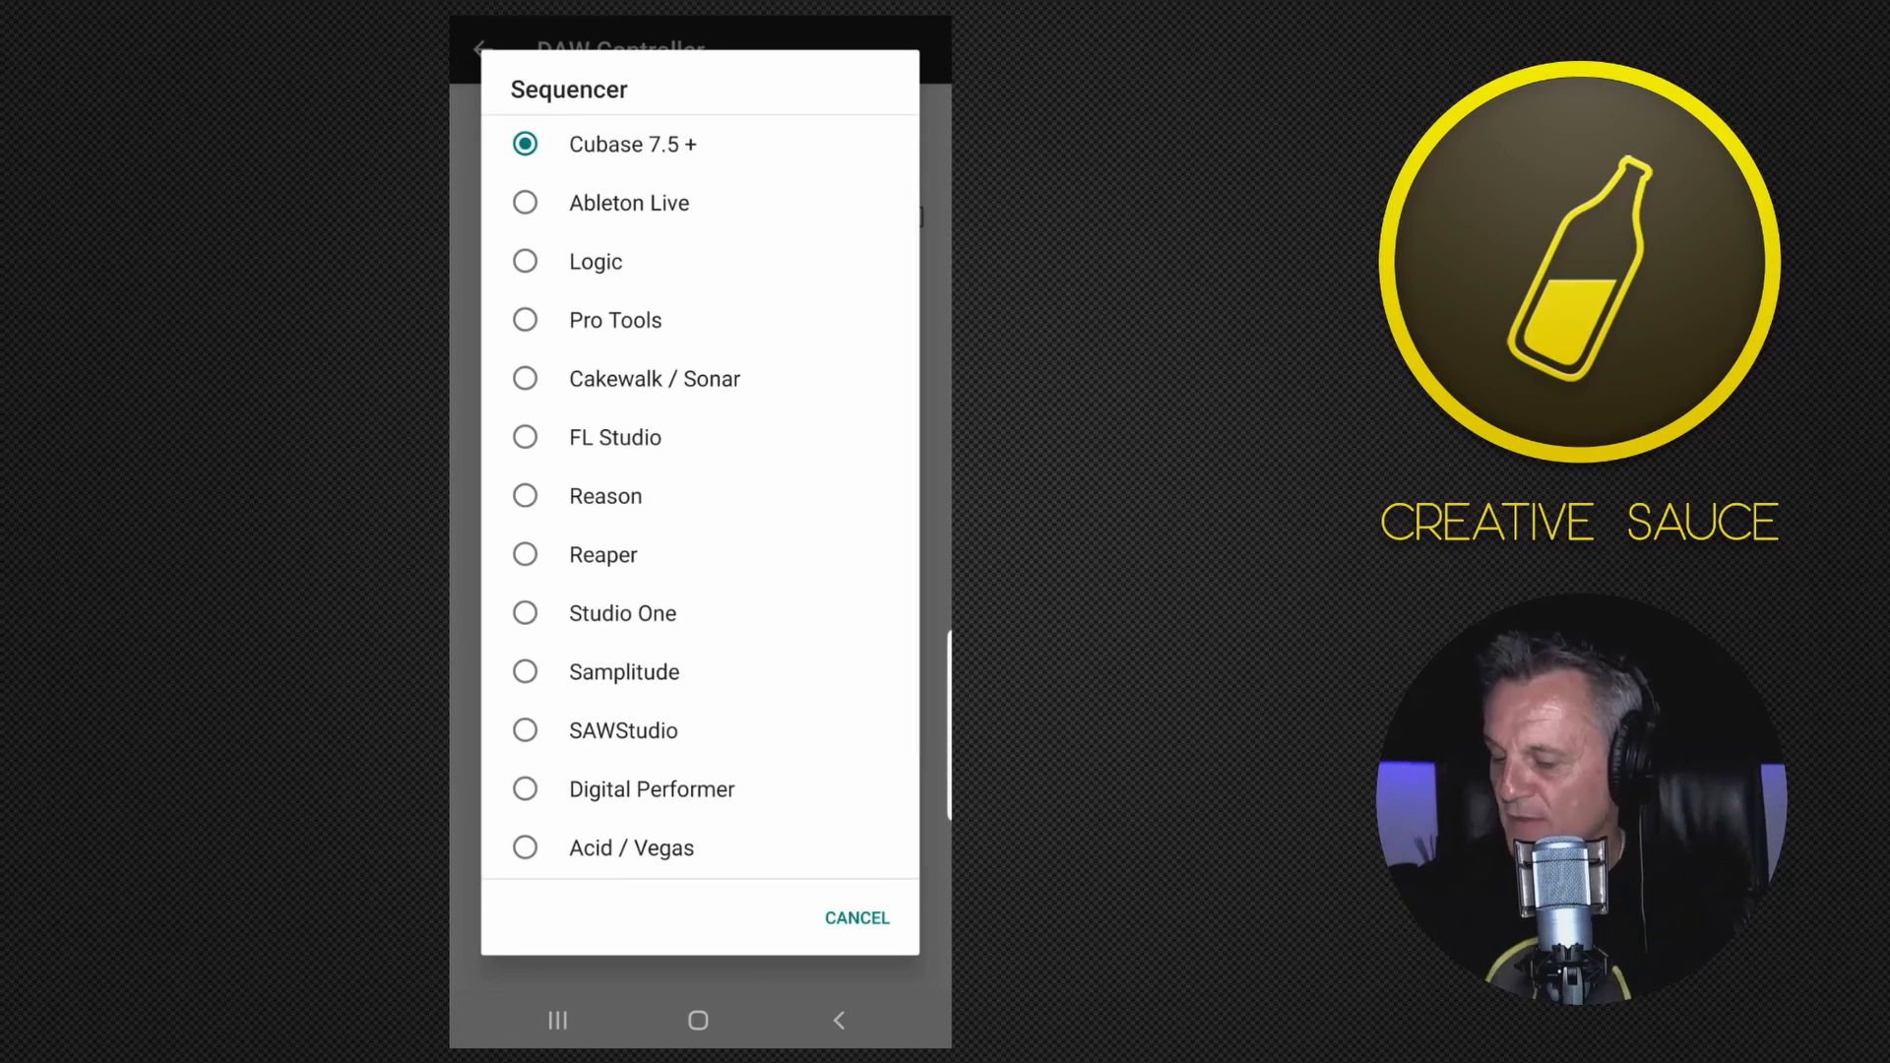
pyautogui.click(654, 379)
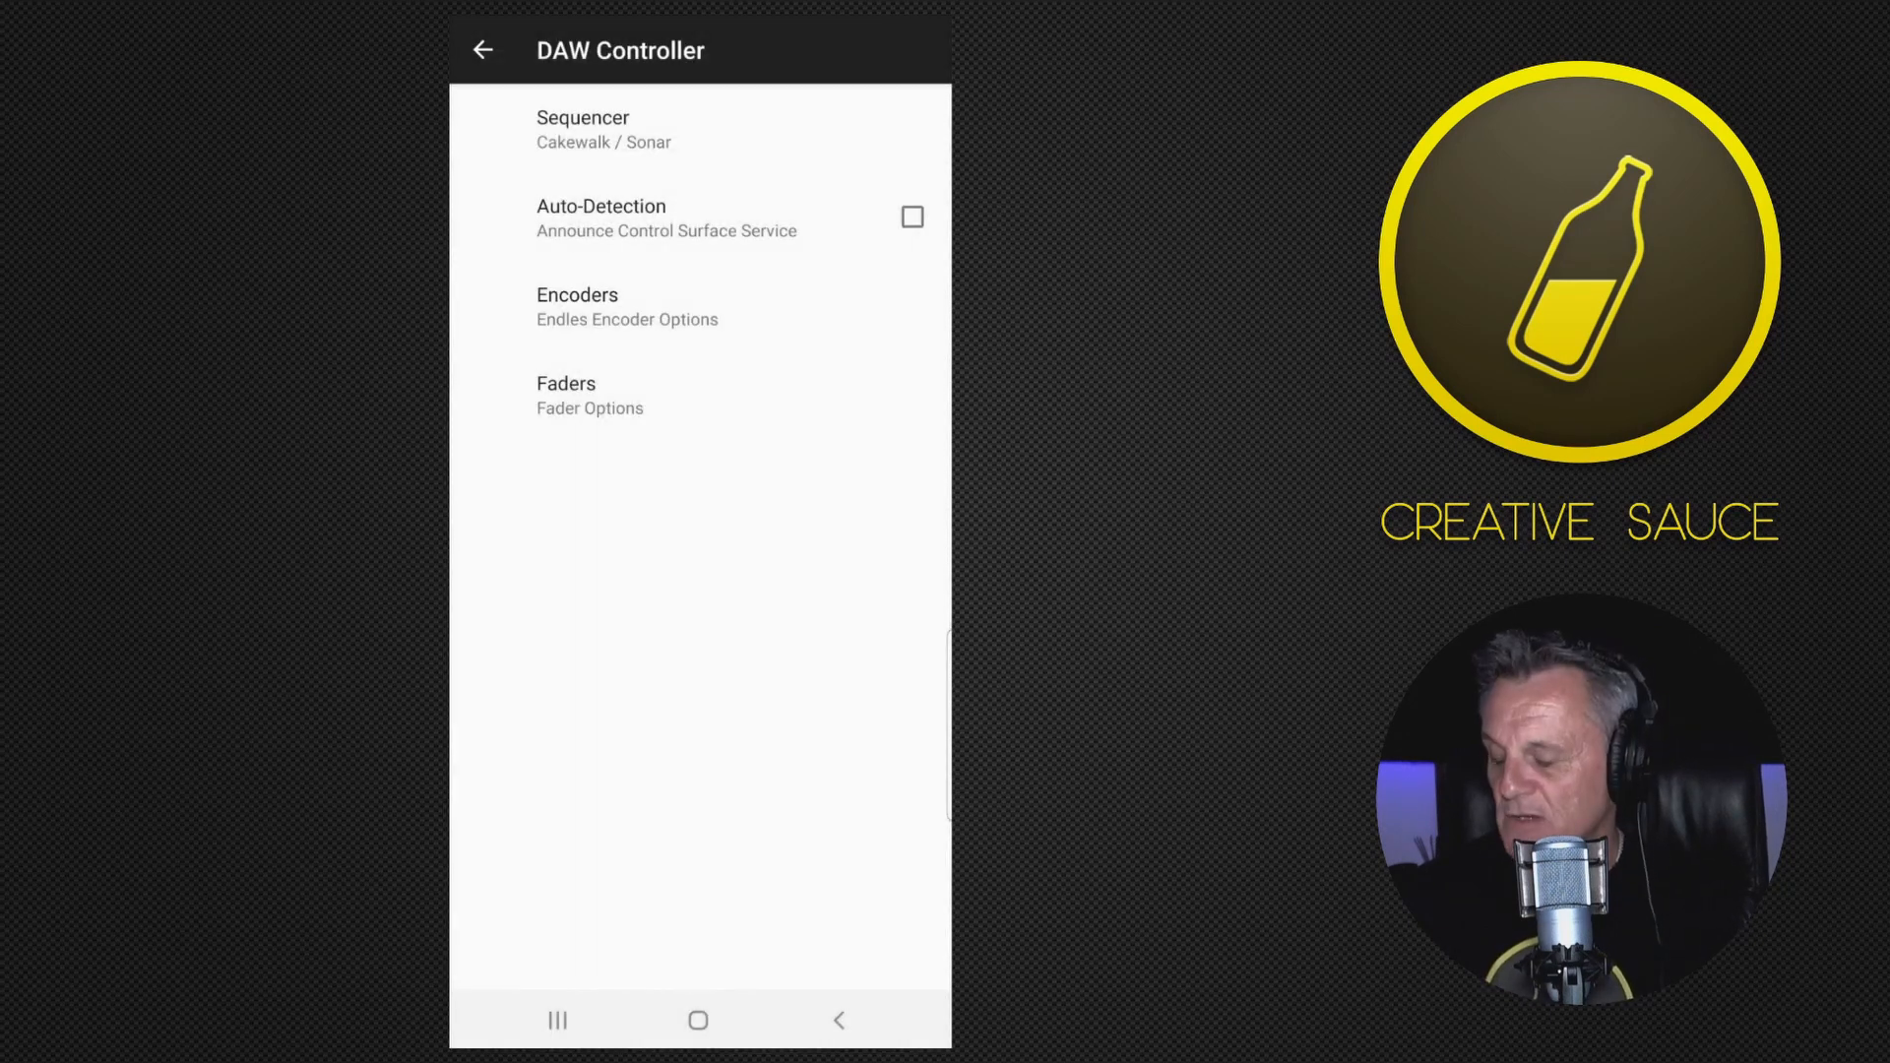
pyautogui.click(482, 49)
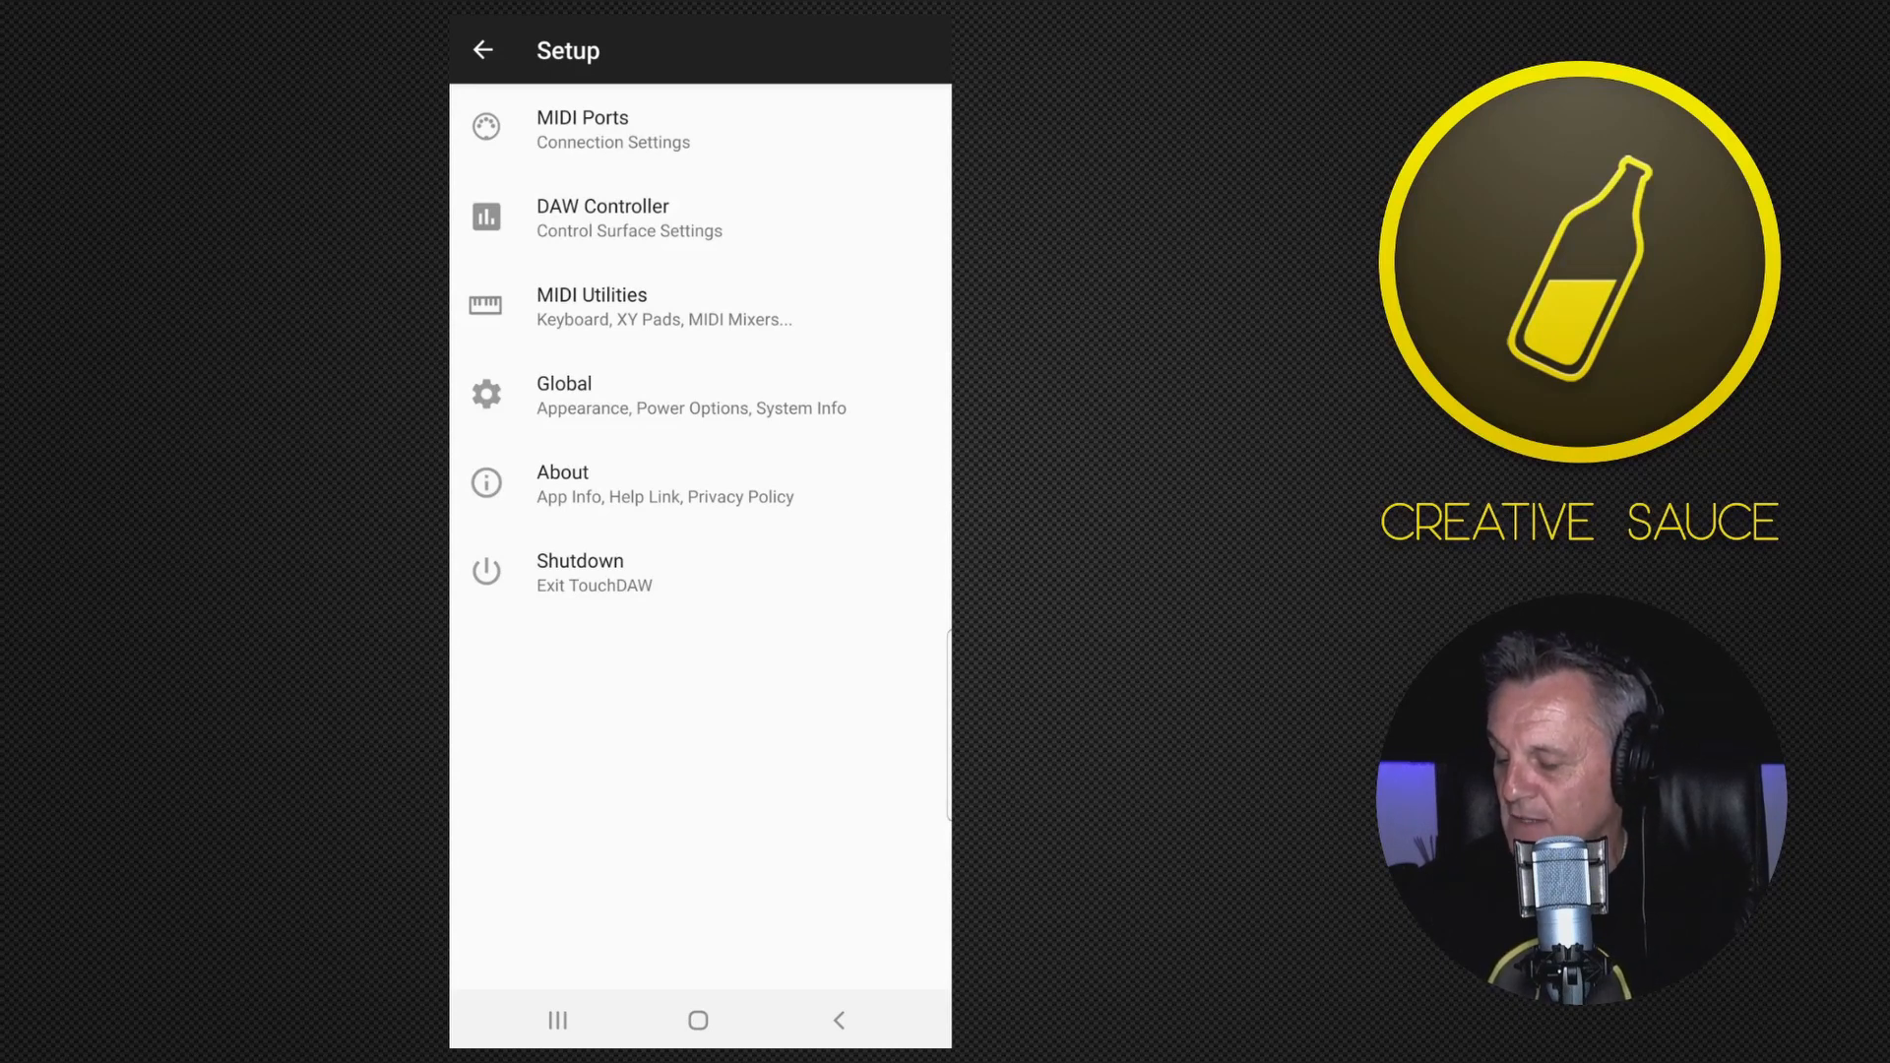
# Step: In Global > UI, Interaction set the skin to Classic TouchDAW and view the main surface
pyautogui.click(563, 394)
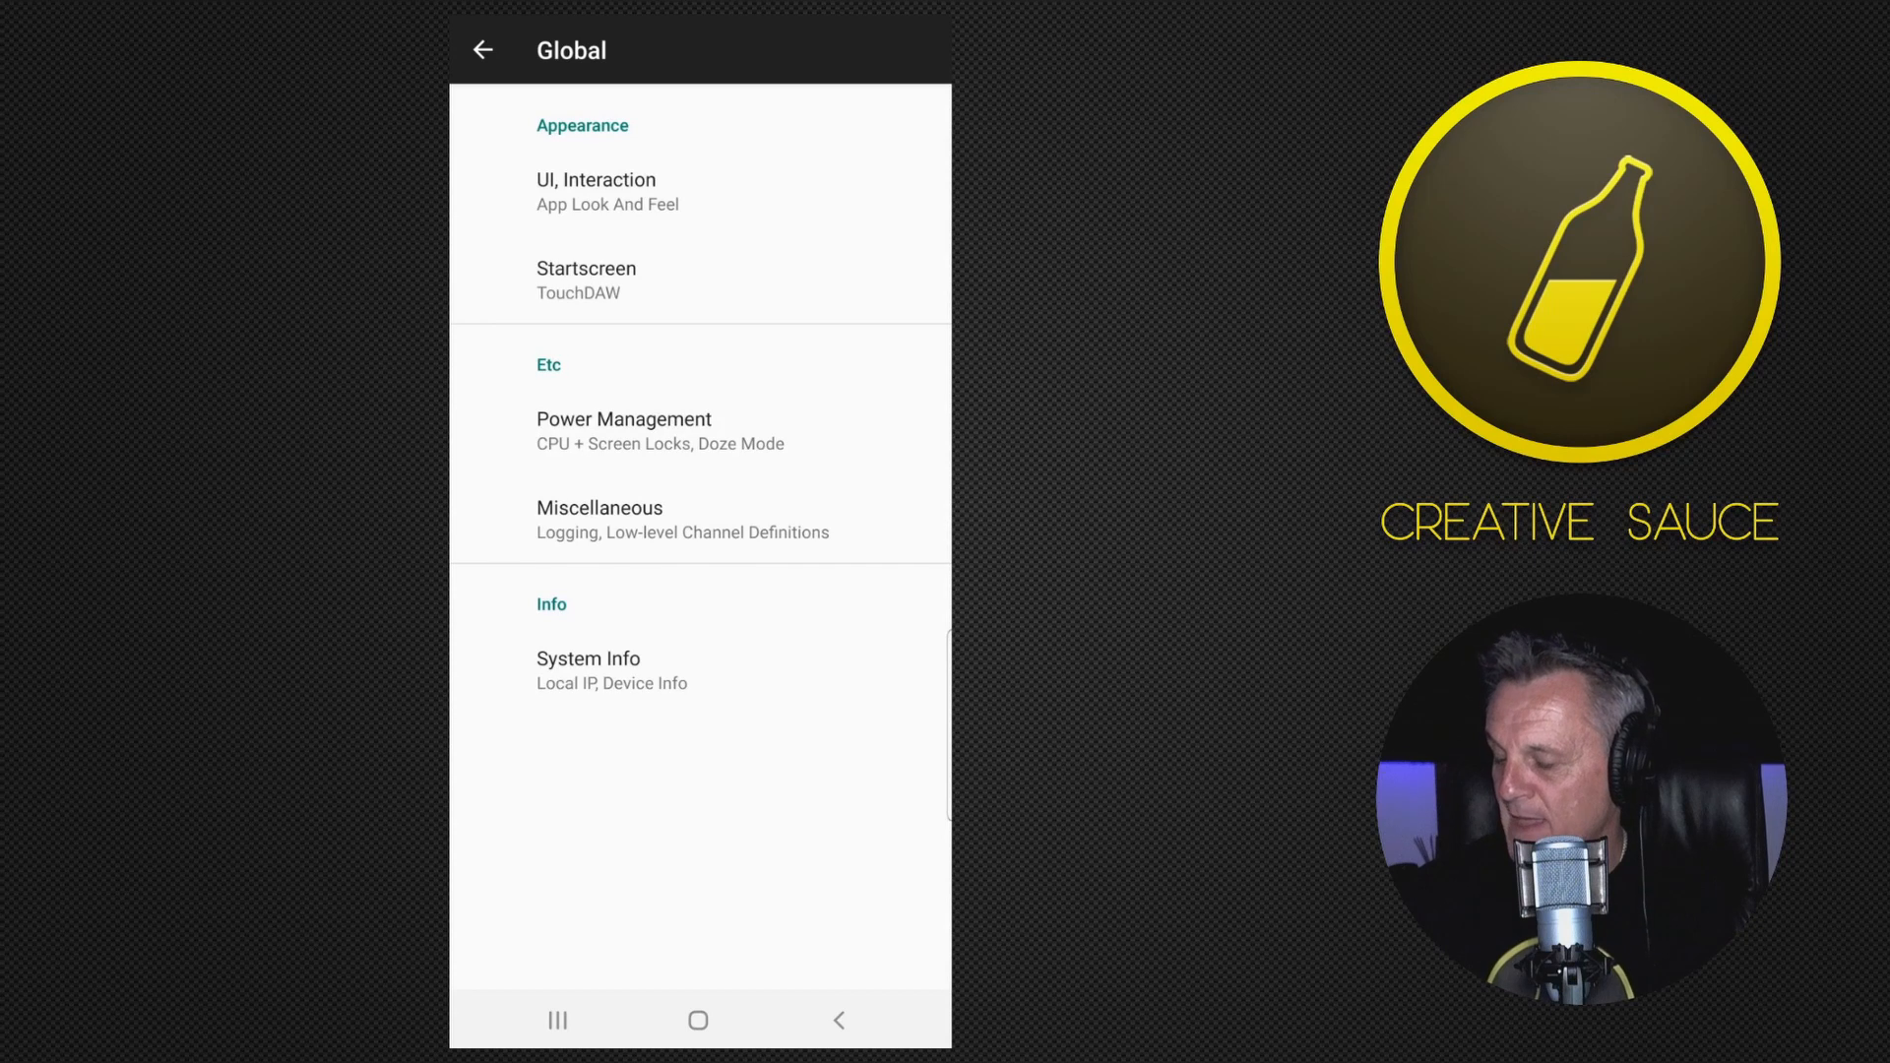
pyautogui.click(595, 190)
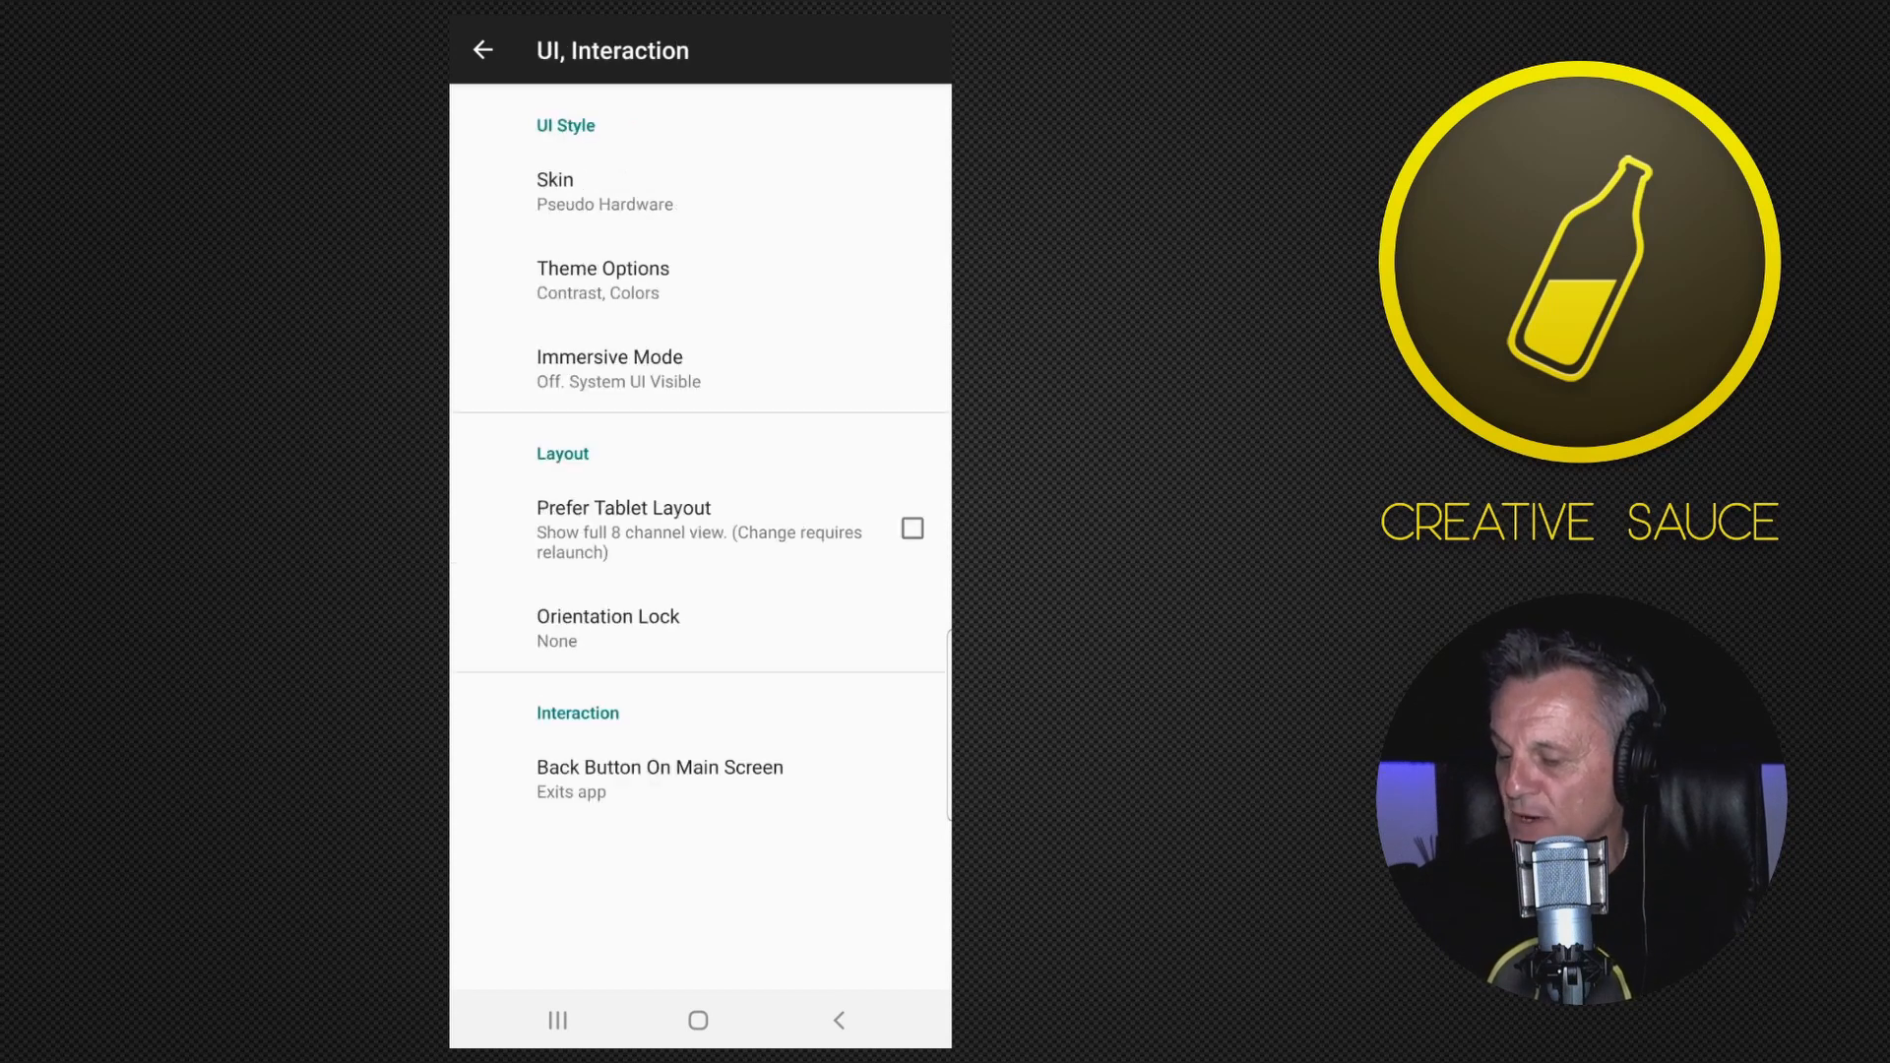
pyautogui.click(555, 190)
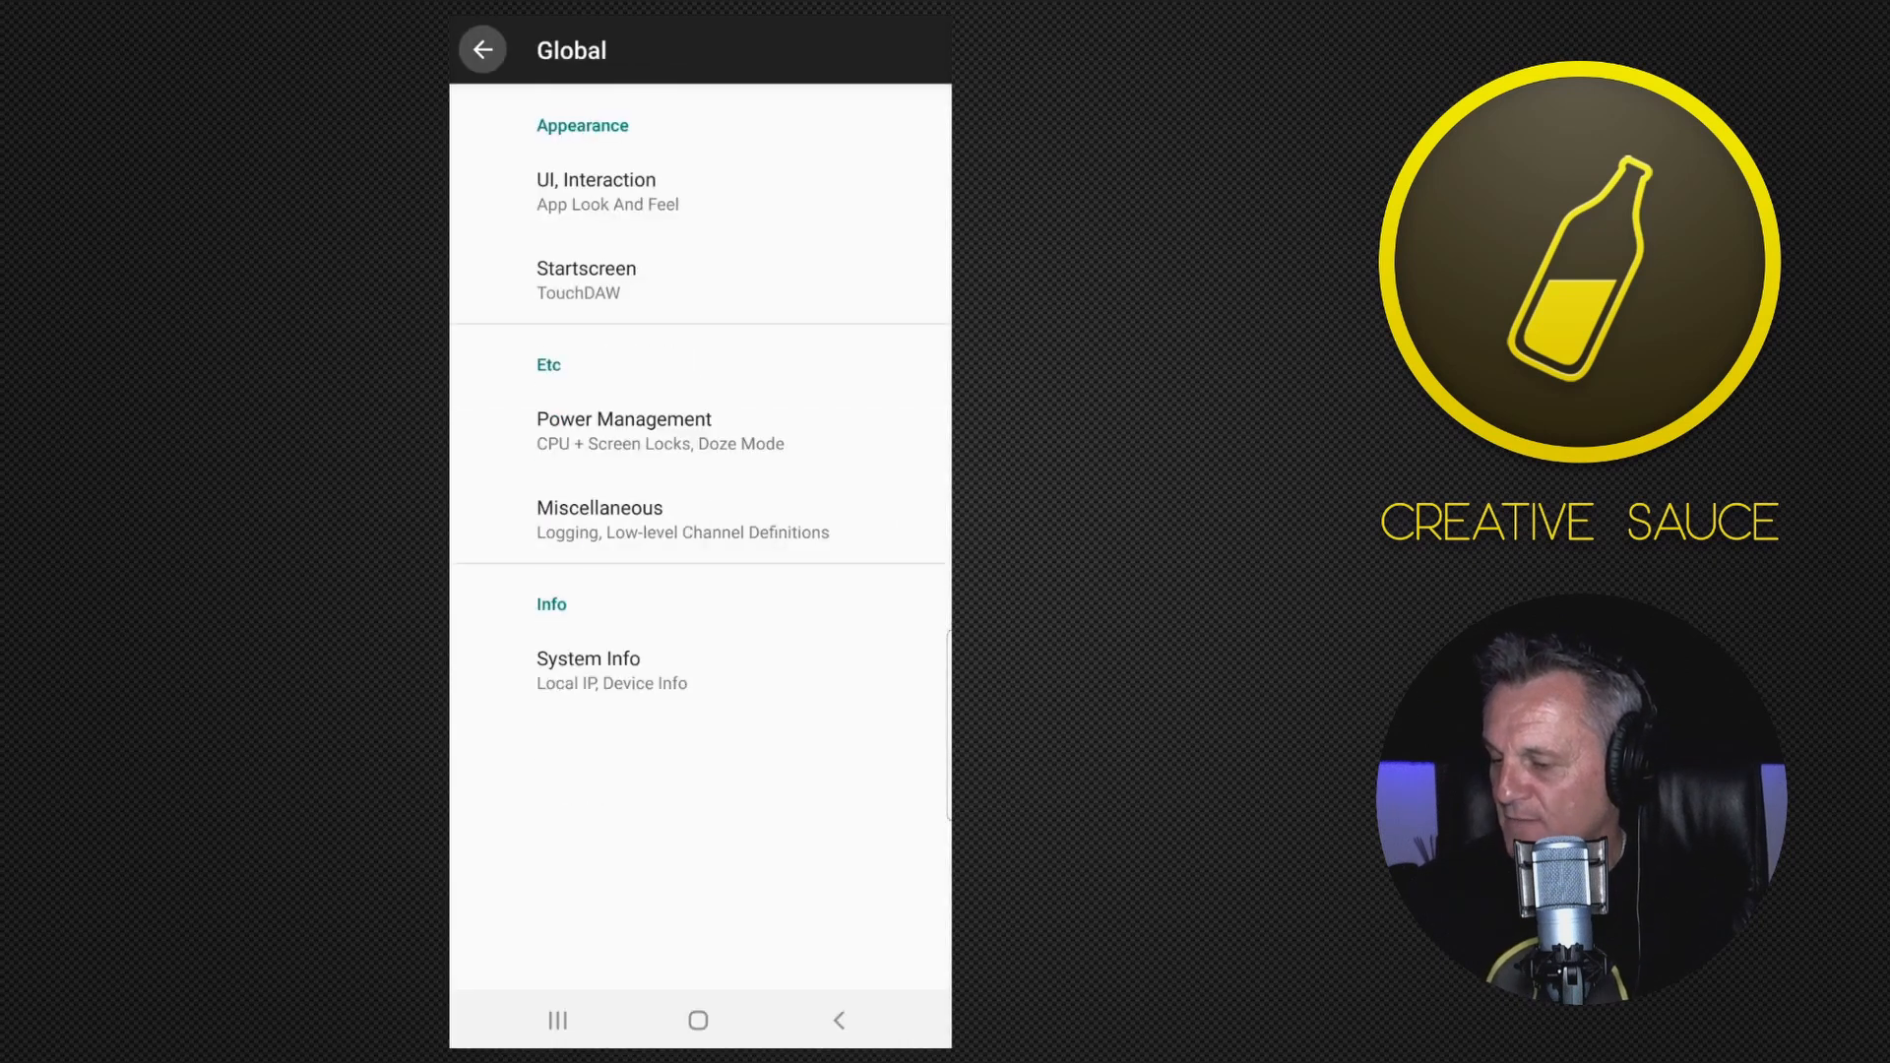
pyautogui.click(481, 49)
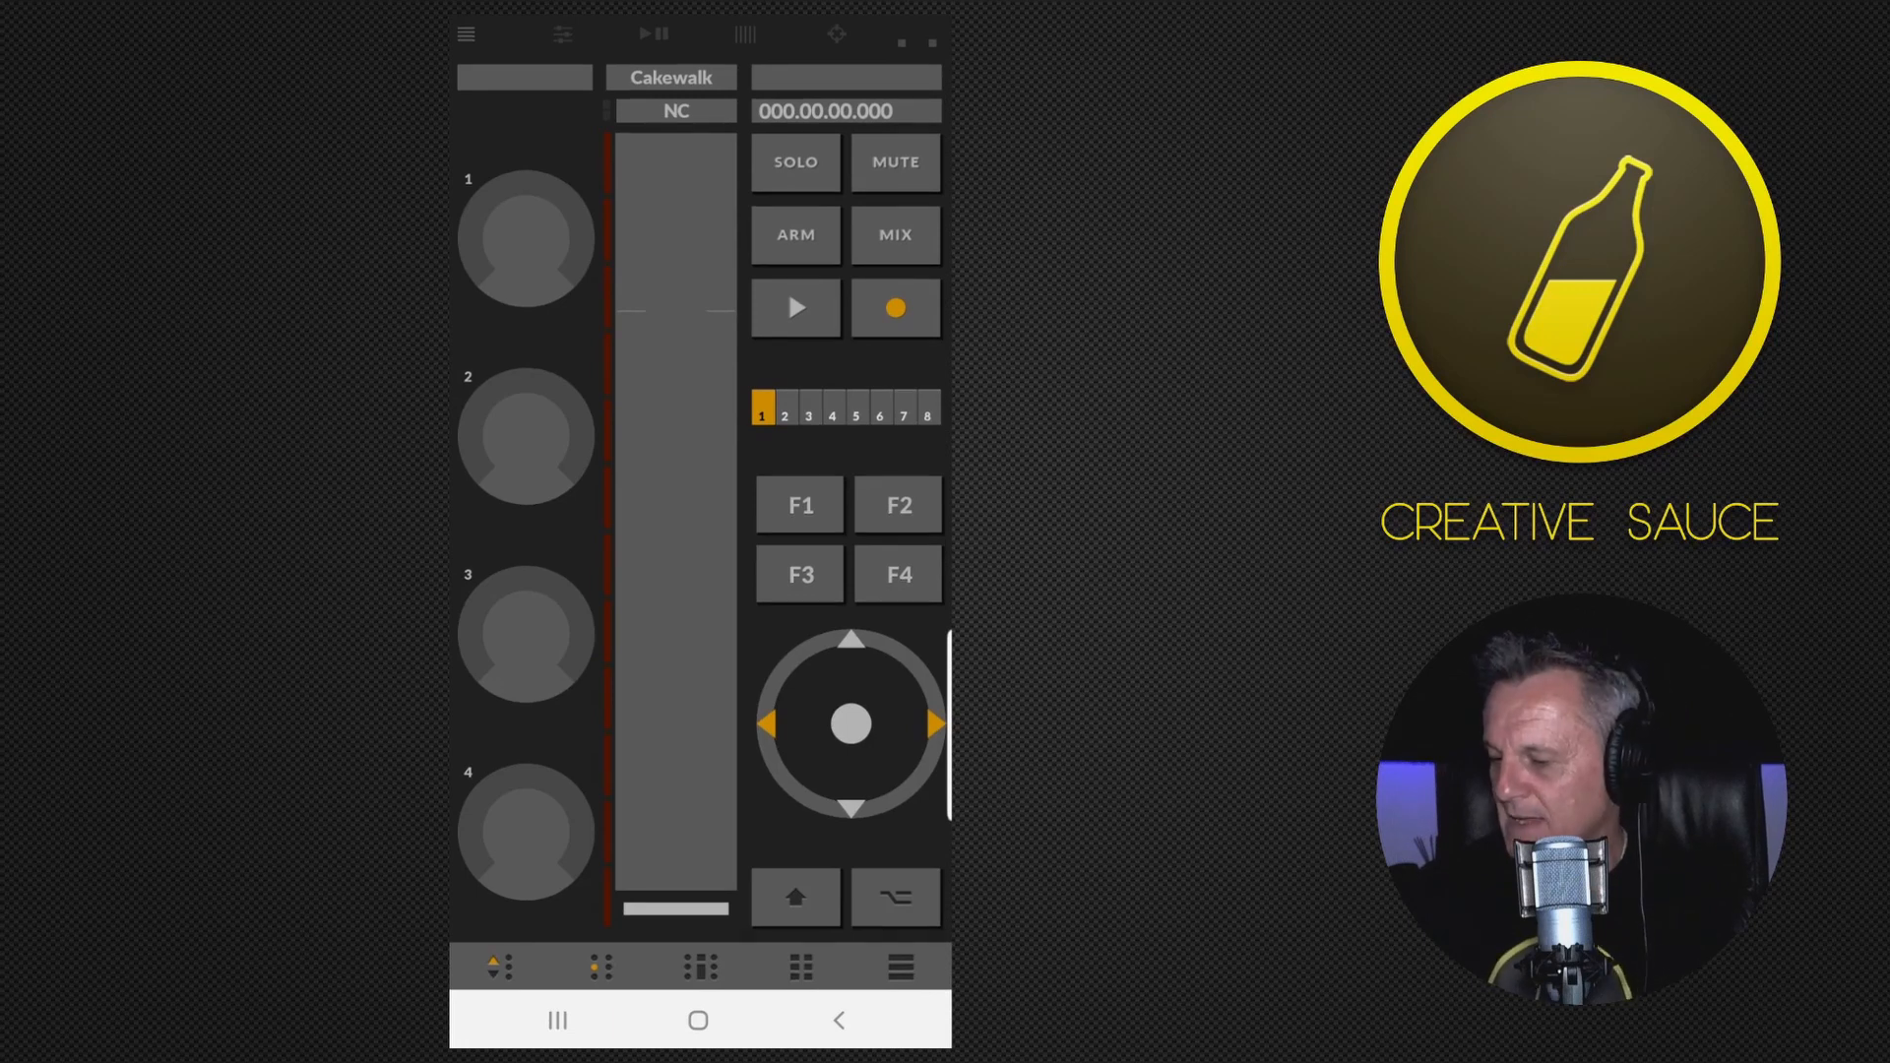
# Step: Return through the menu and Global settings back to the setup list
pyautogui.click(468, 32)
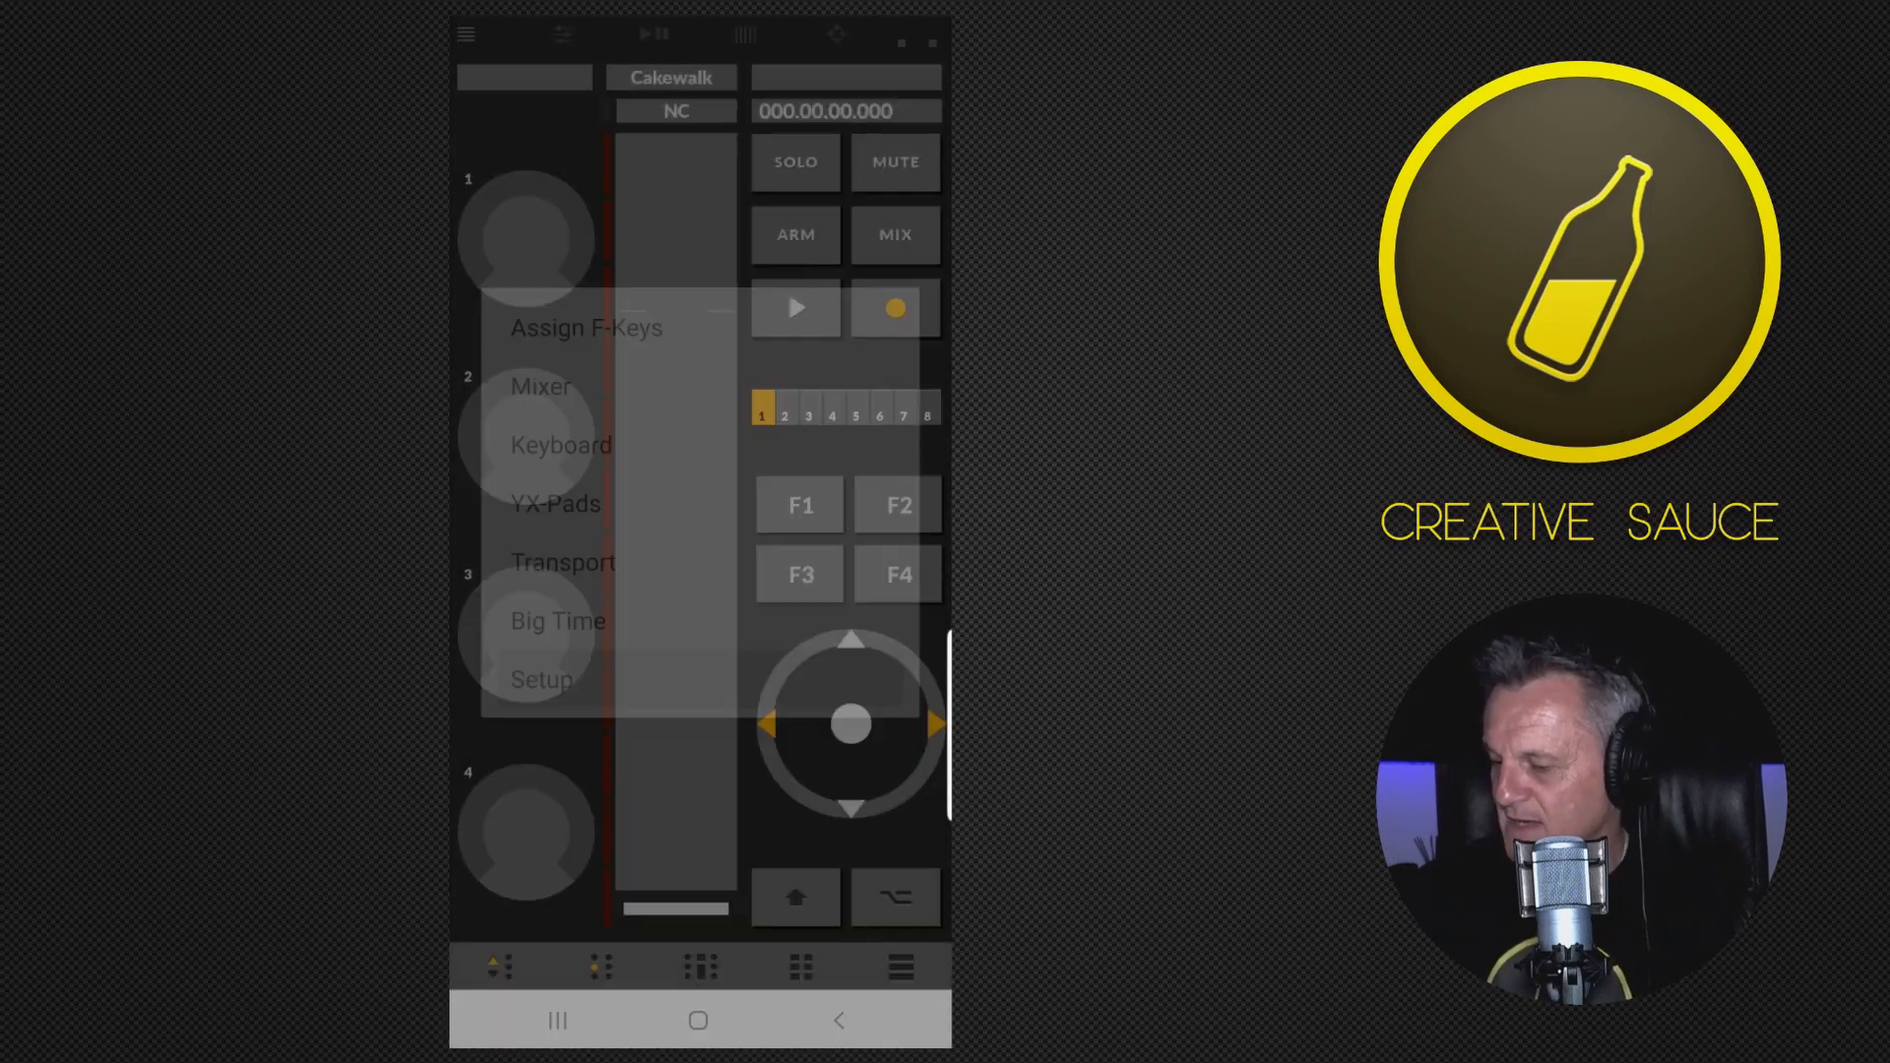
pyautogui.click(541, 678)
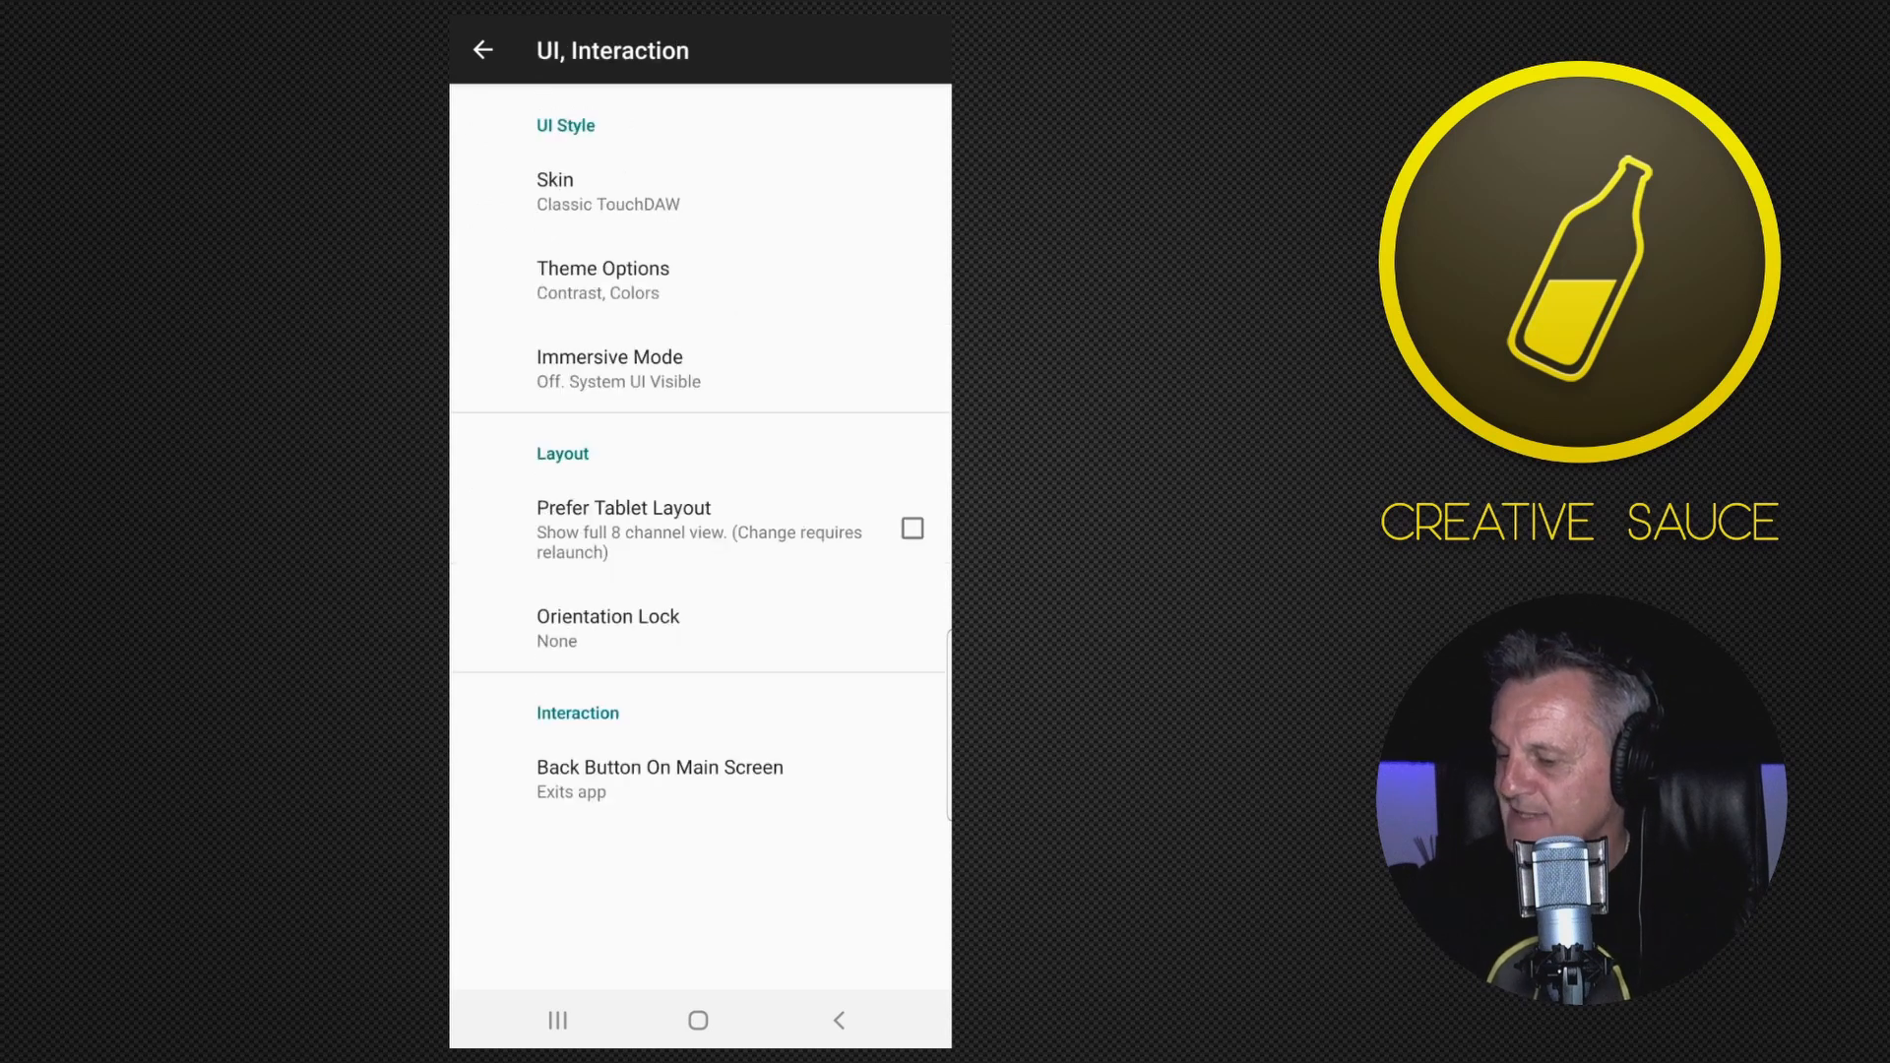
pyautogui.click(555, 190)
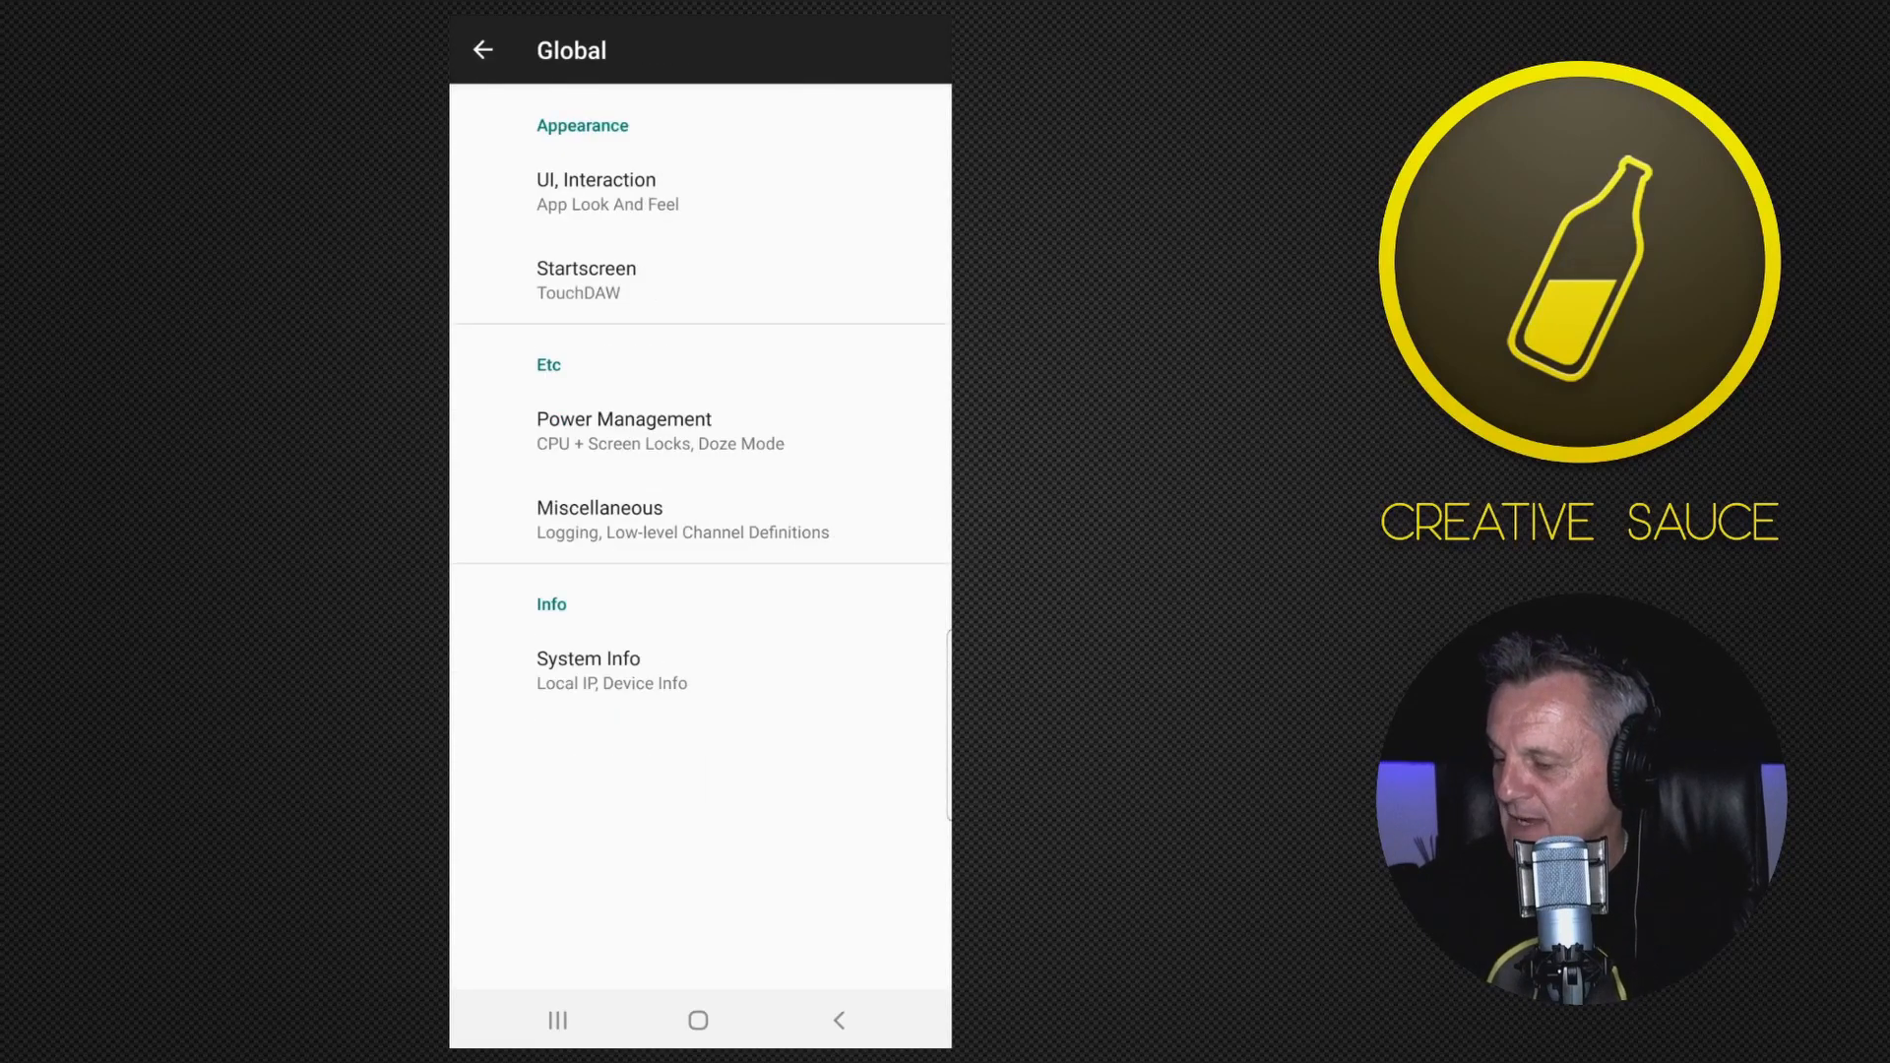
pyautogui.click(484, 49)
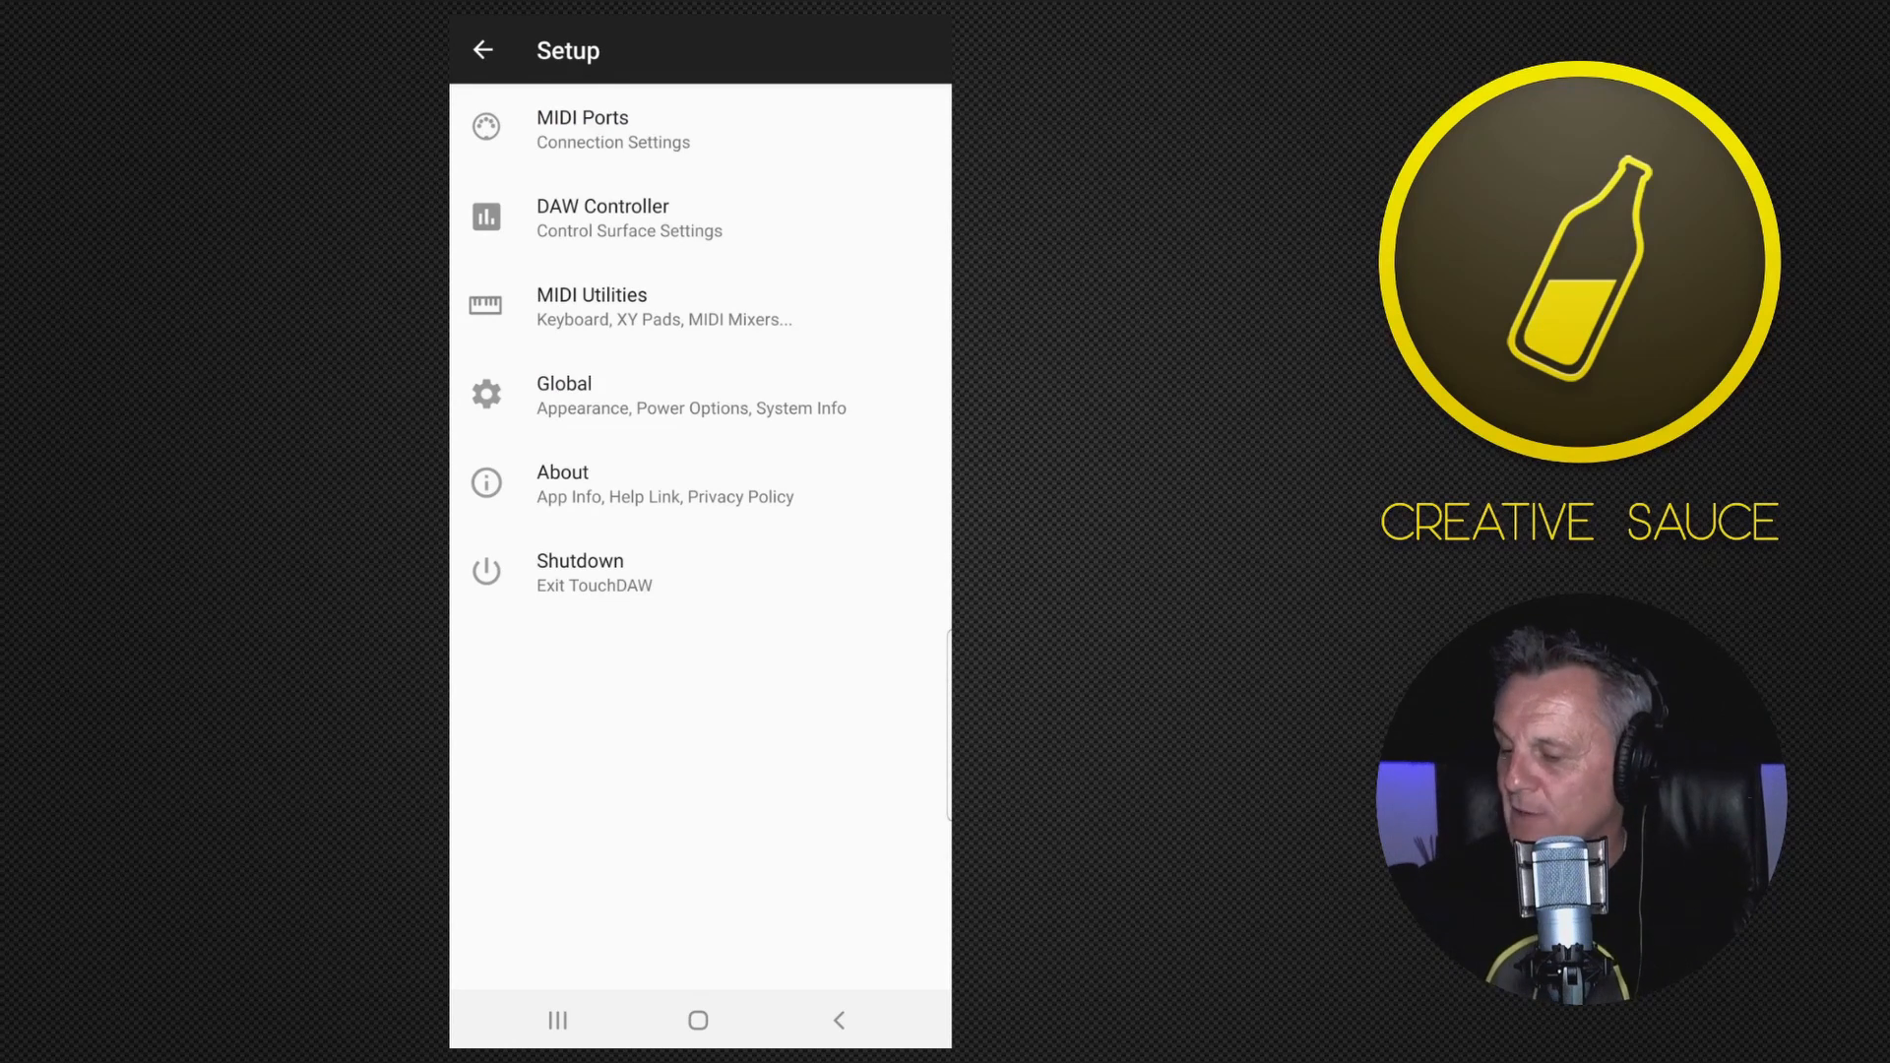
# Step: Set MIDI Port 1 to RTP WiFi transport and acknowledge the connection instructions
pyautogui.click(582, 129)
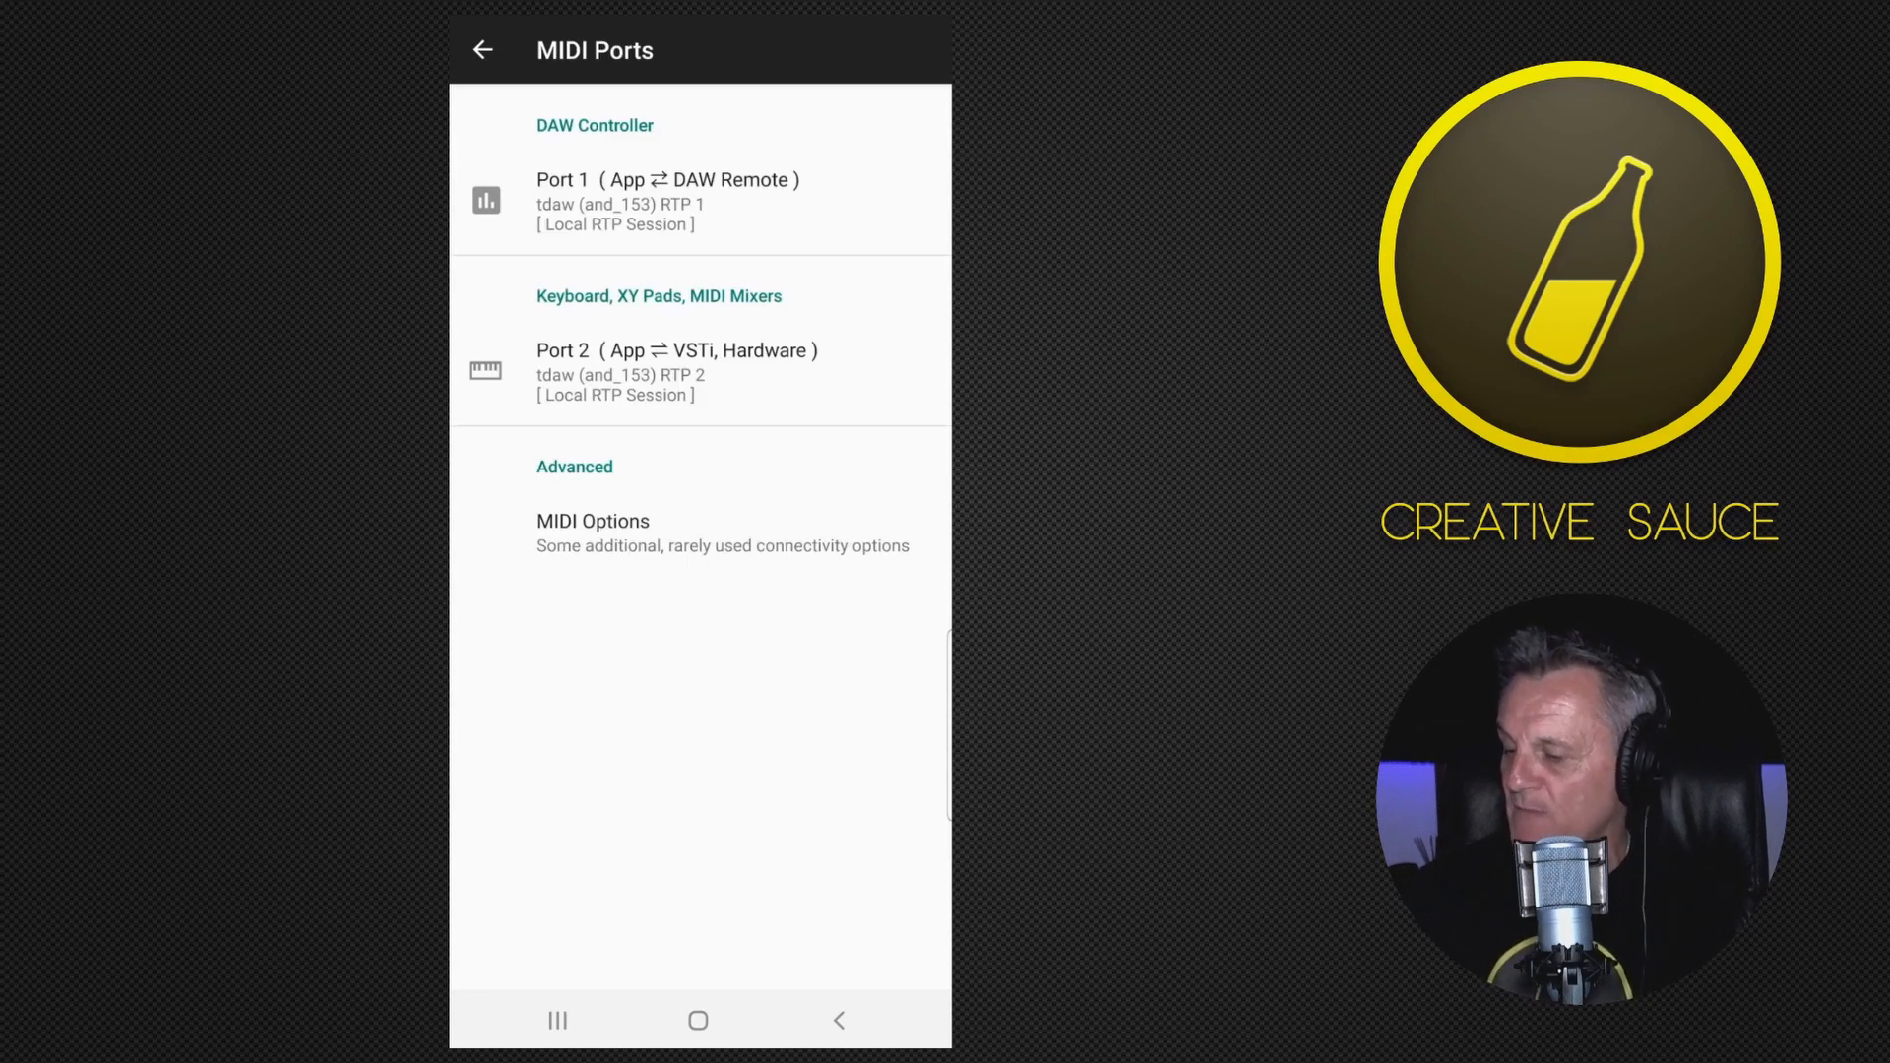
pyautogui.click(667, 199)
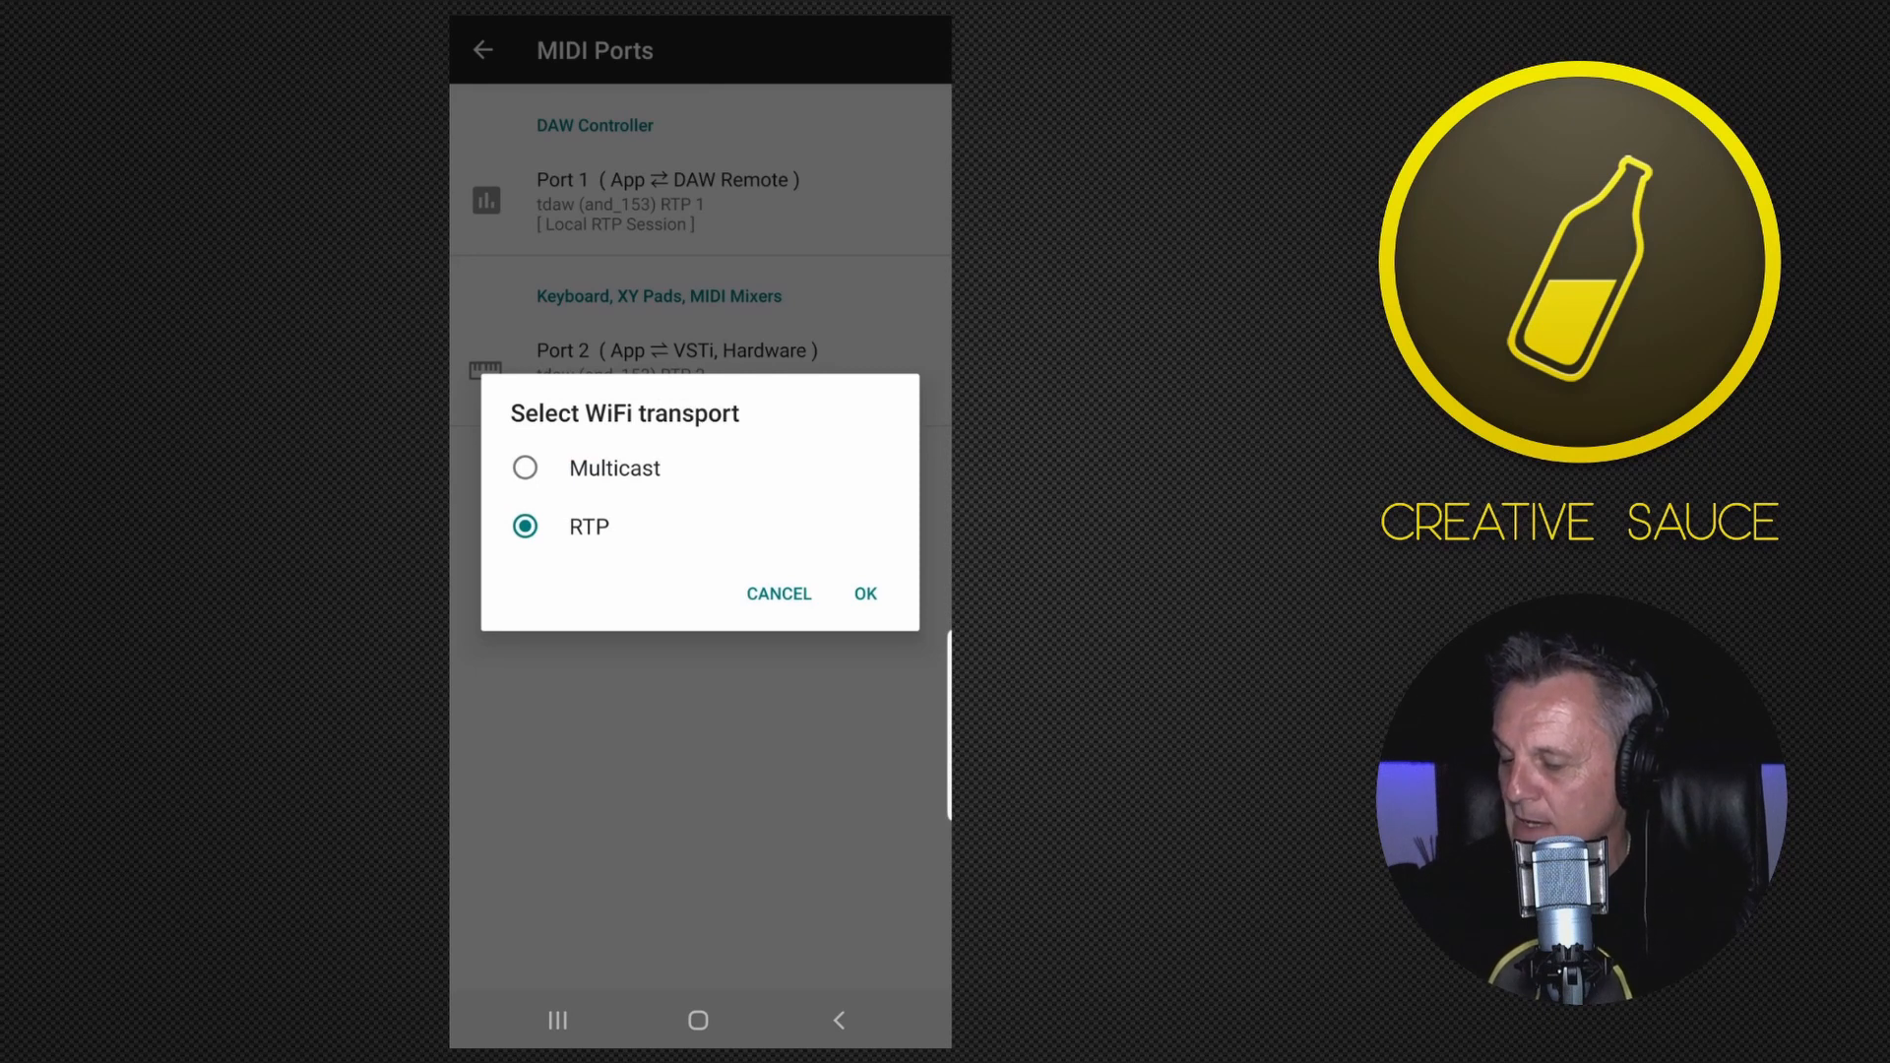
pyautogui.click(865, 593)
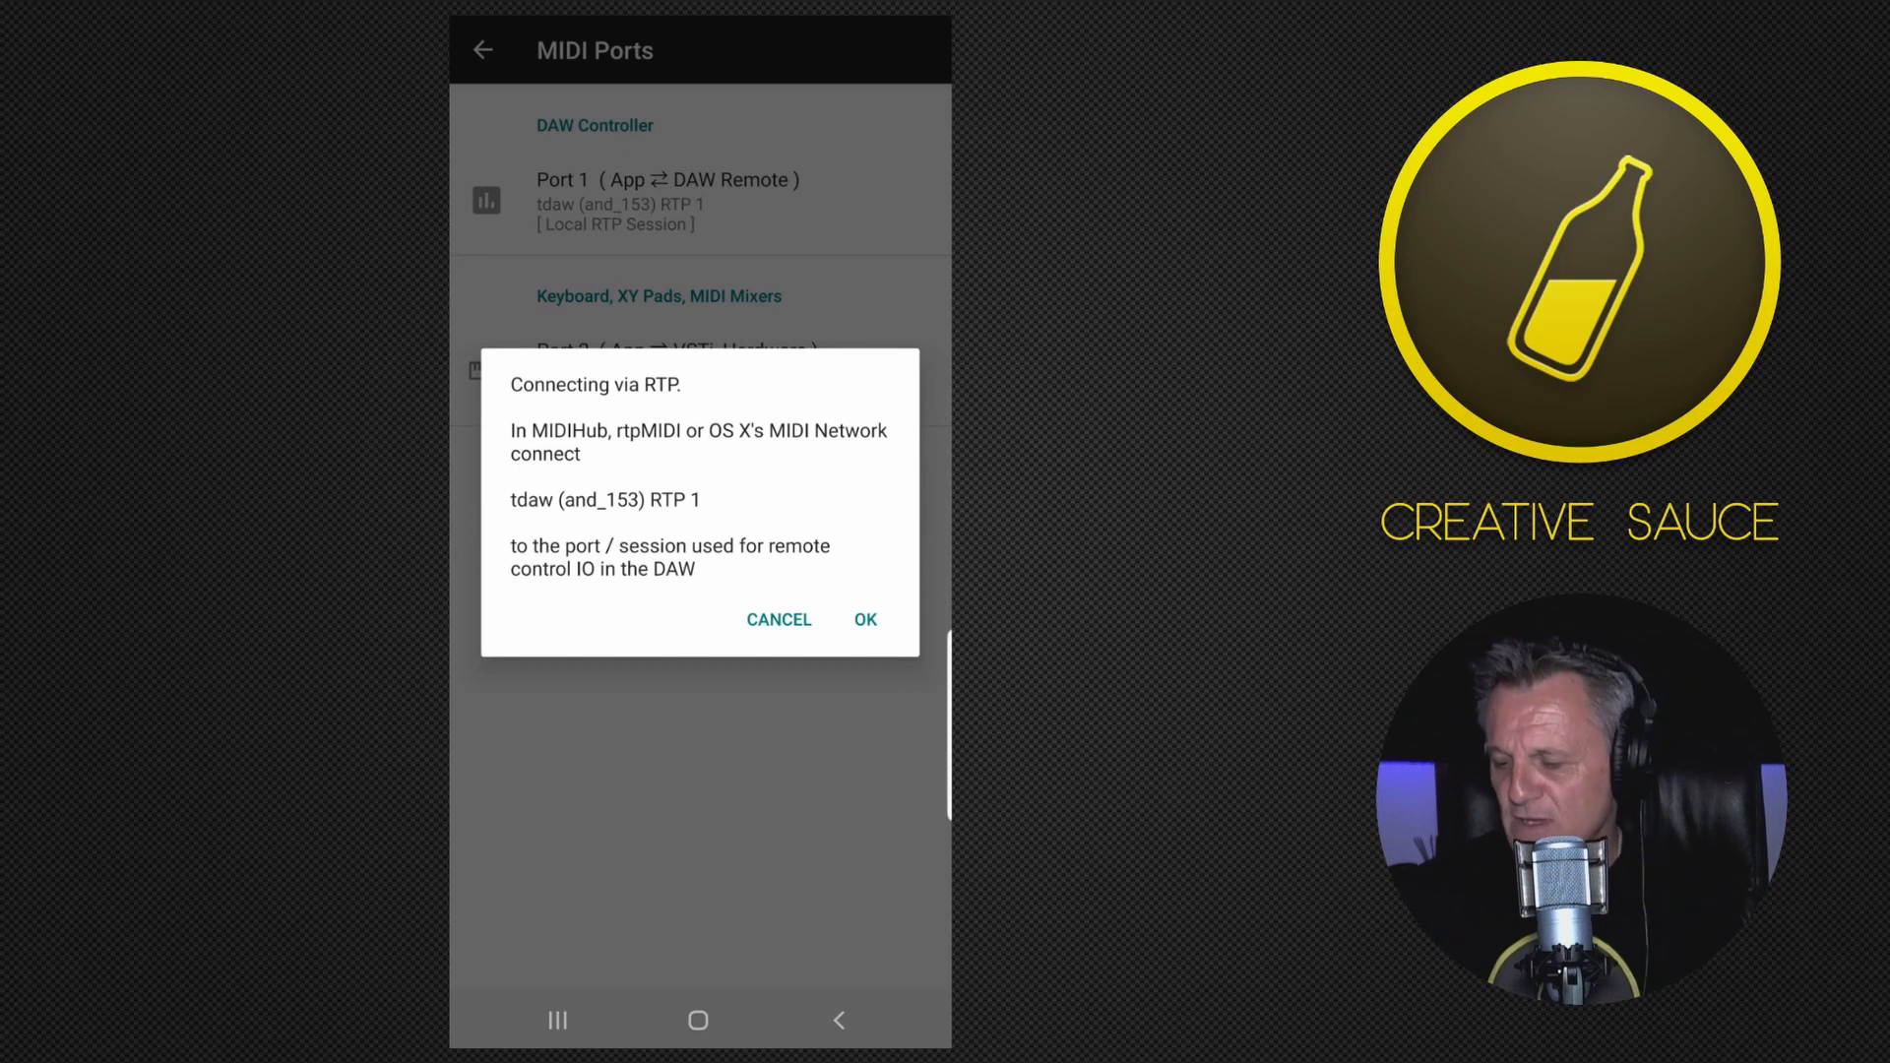
pyautogui.click(864, 618)
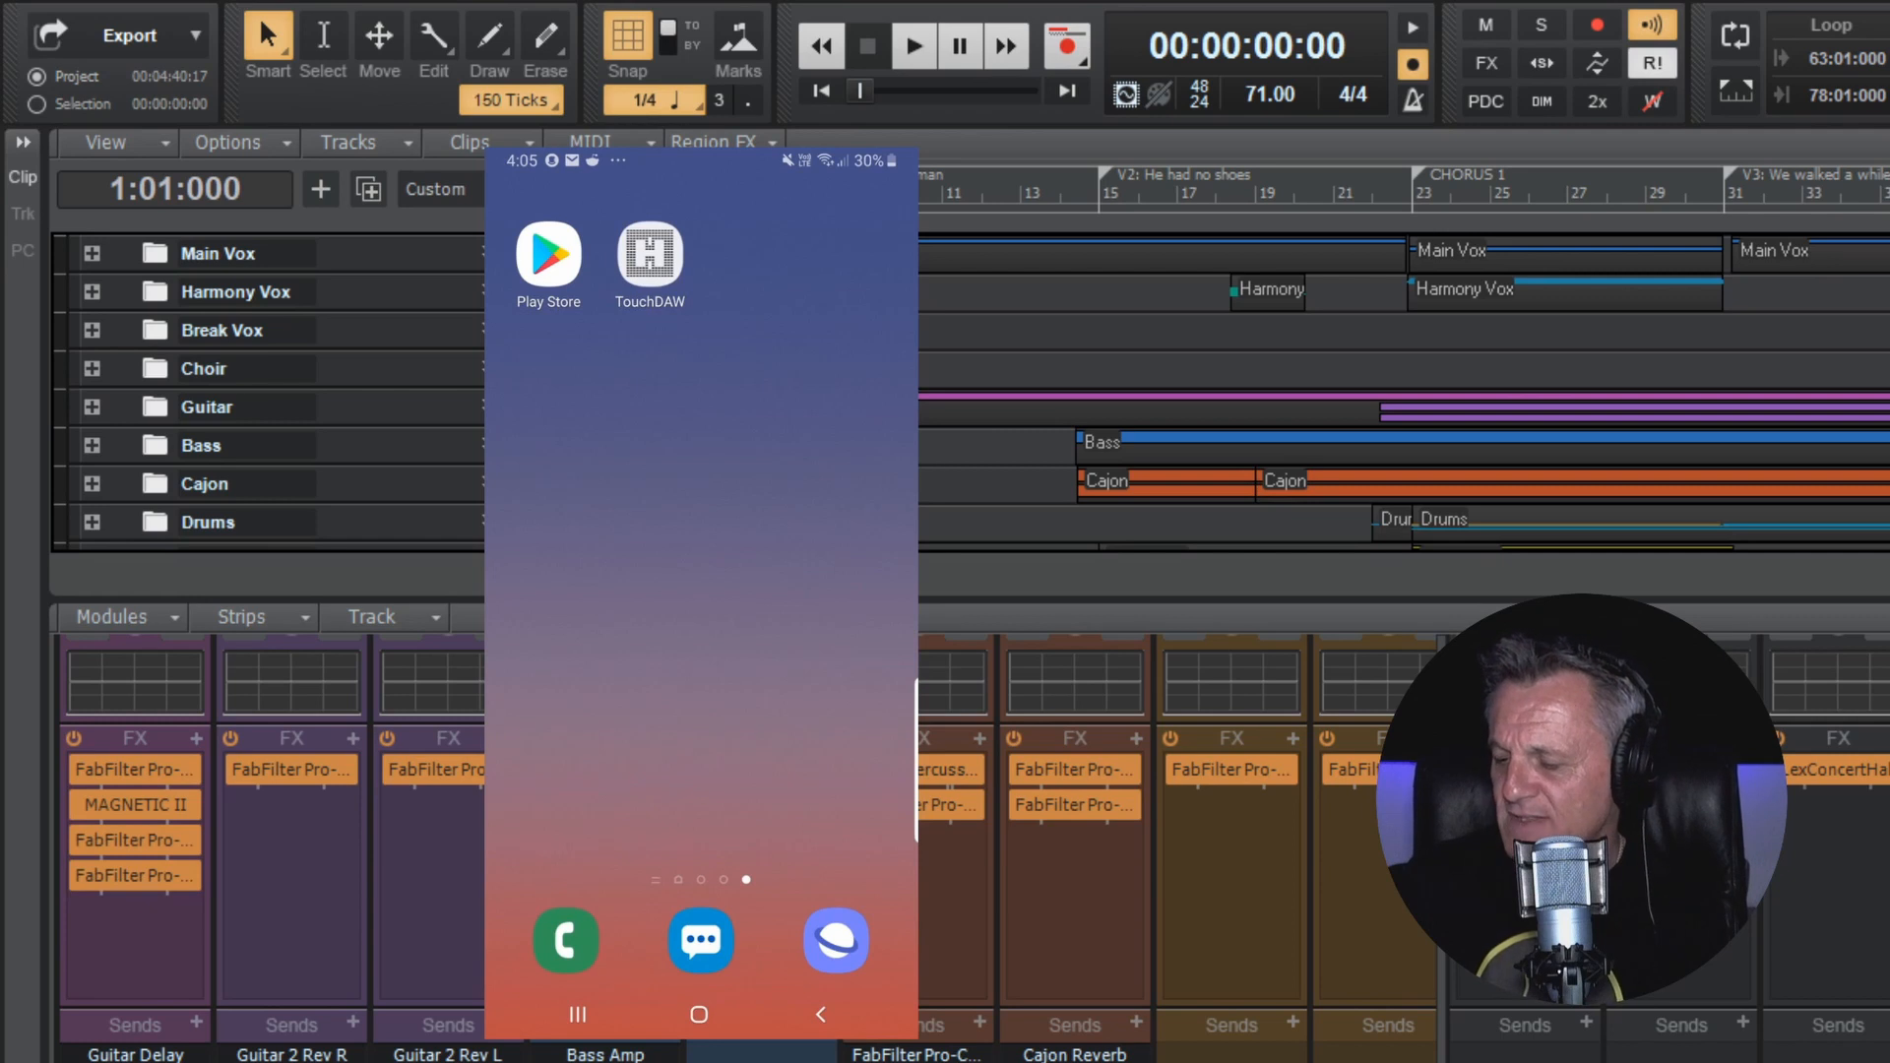
# Step: Relaunch TouchDAW on the Vox Chorus tracks, then start and stop Cakewalk playback remotely
pyautogui.click(649, 254)
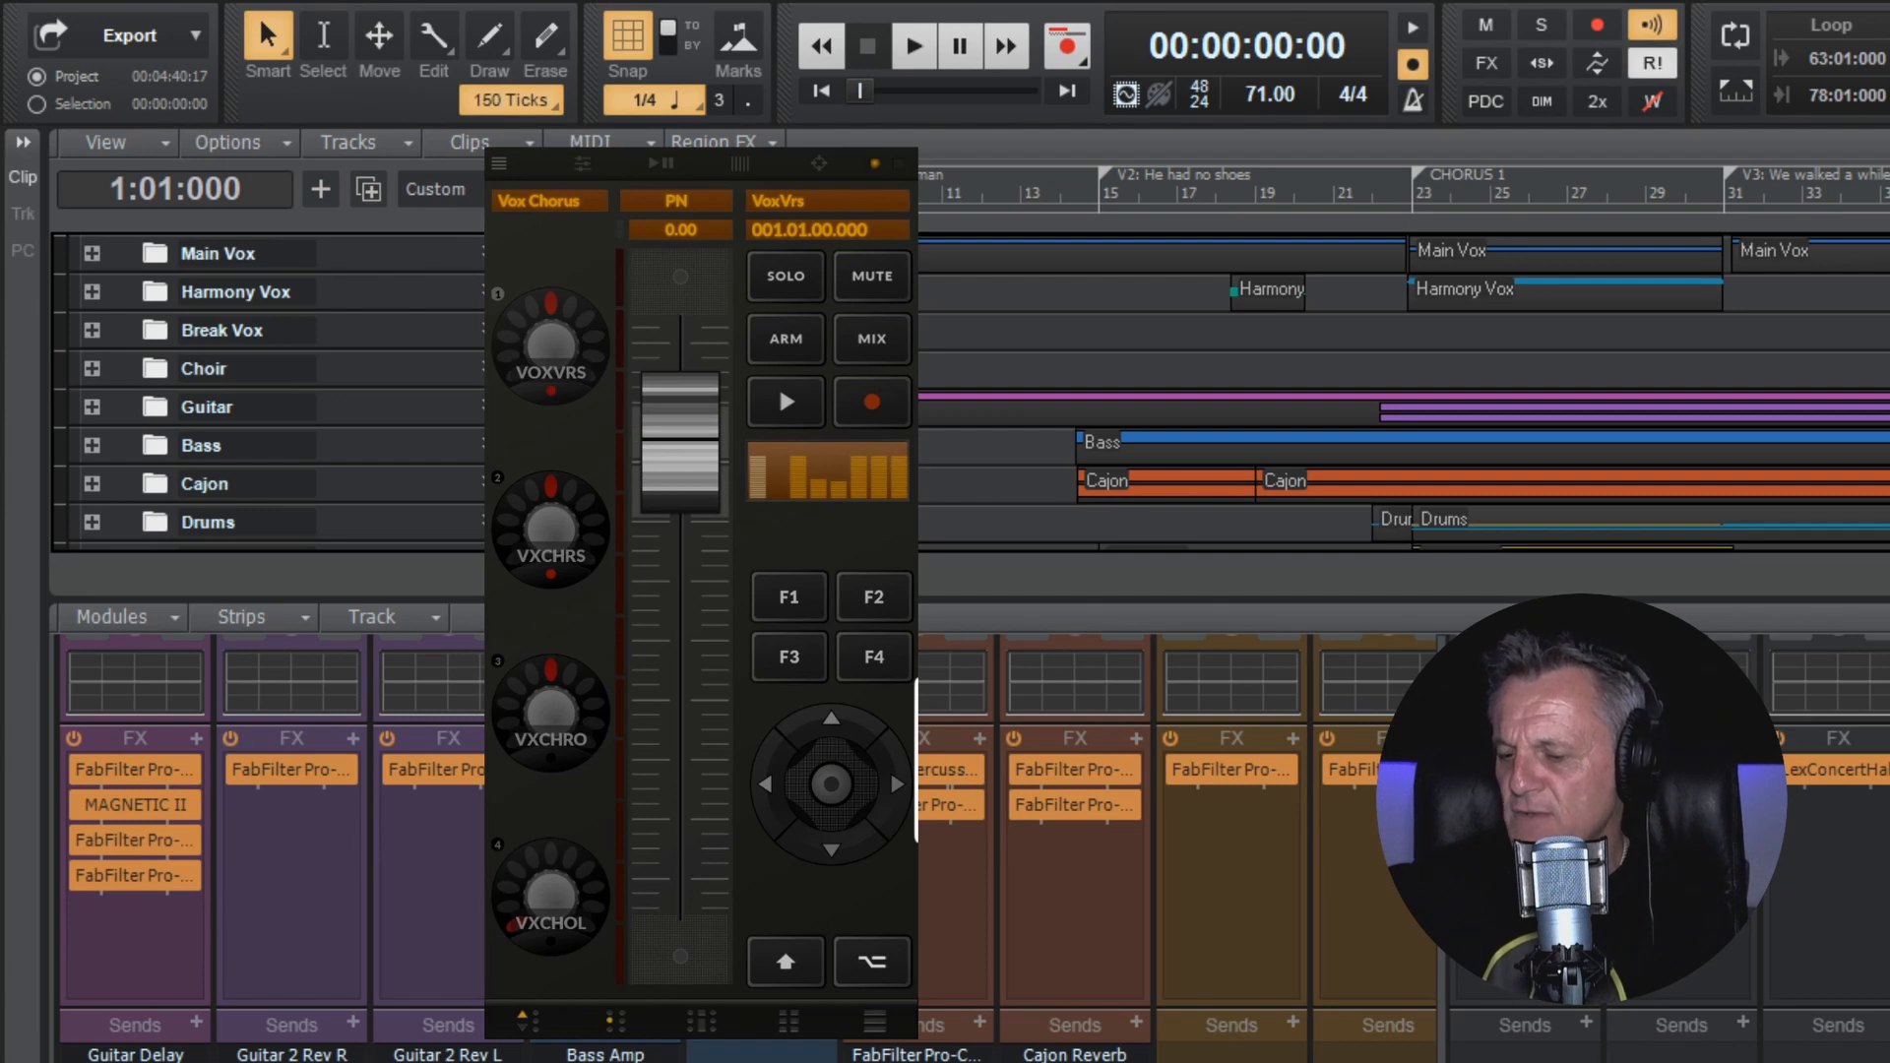
pyautogui.click(912, 46)
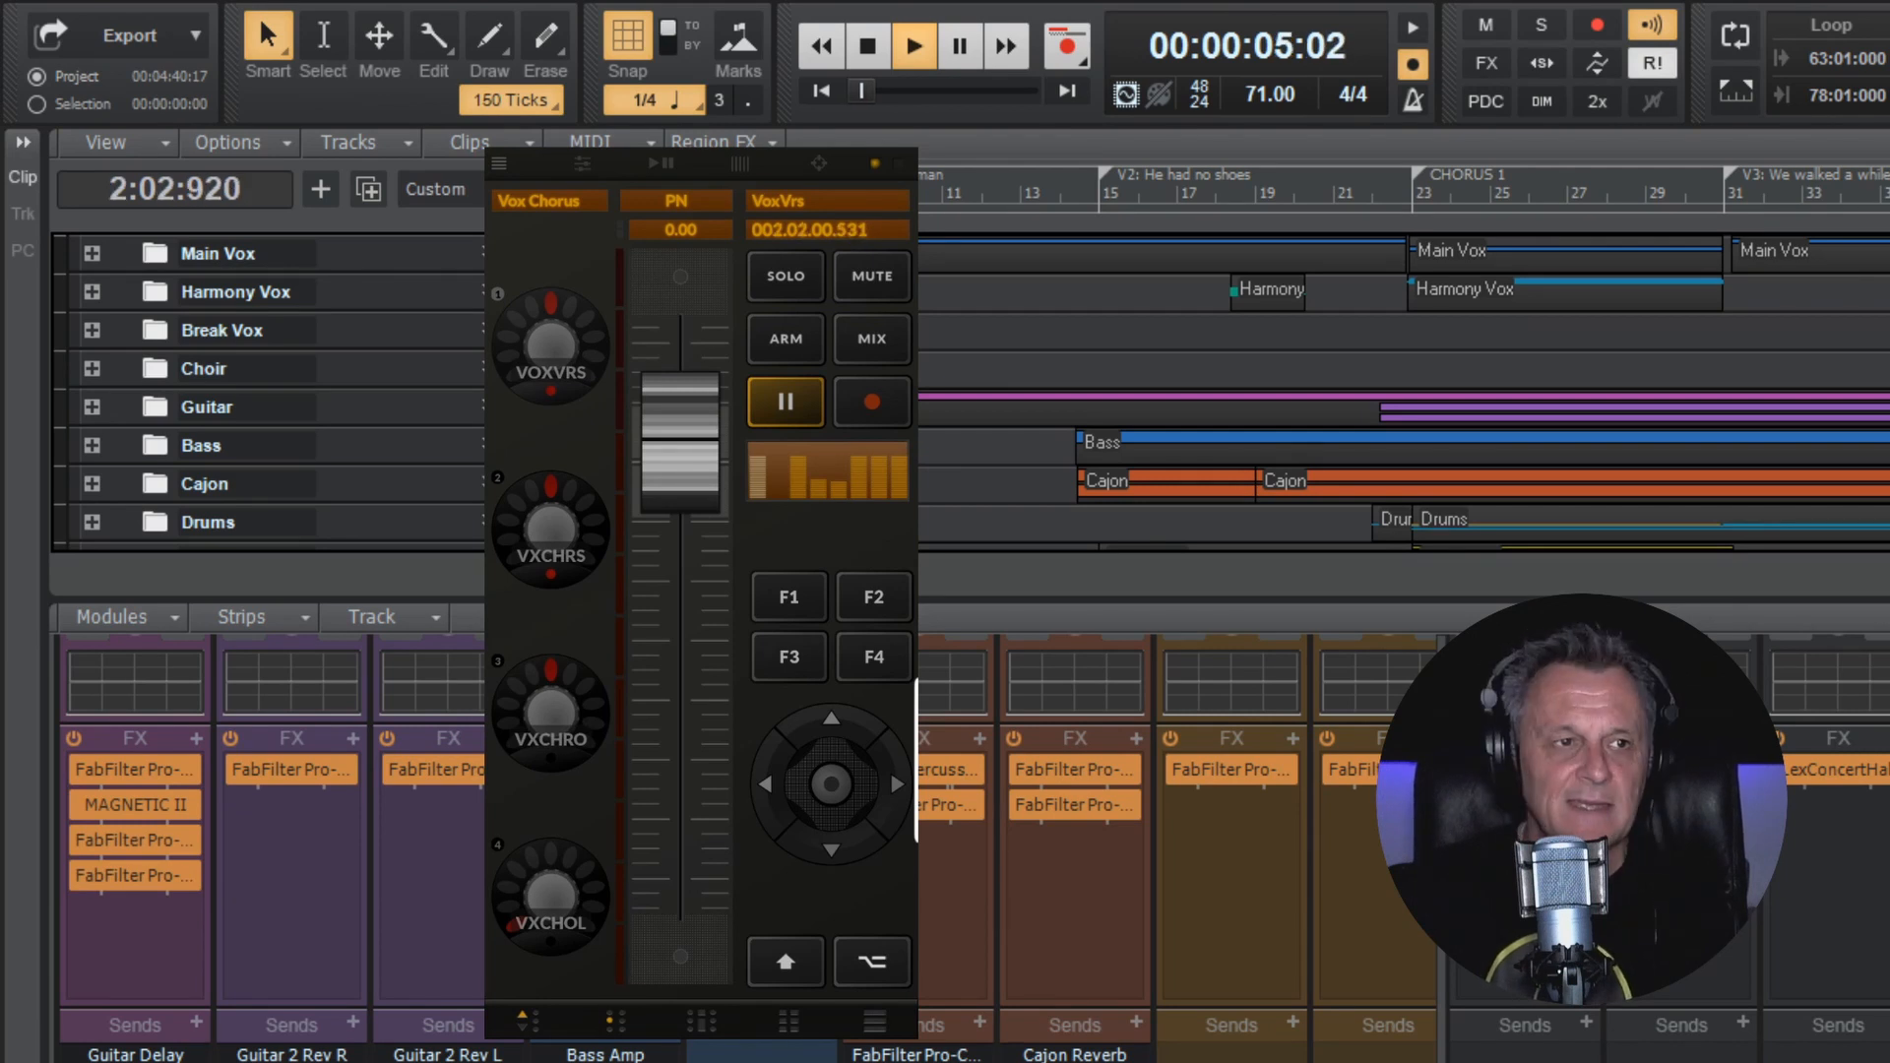
pyautogui.click(865, 46)
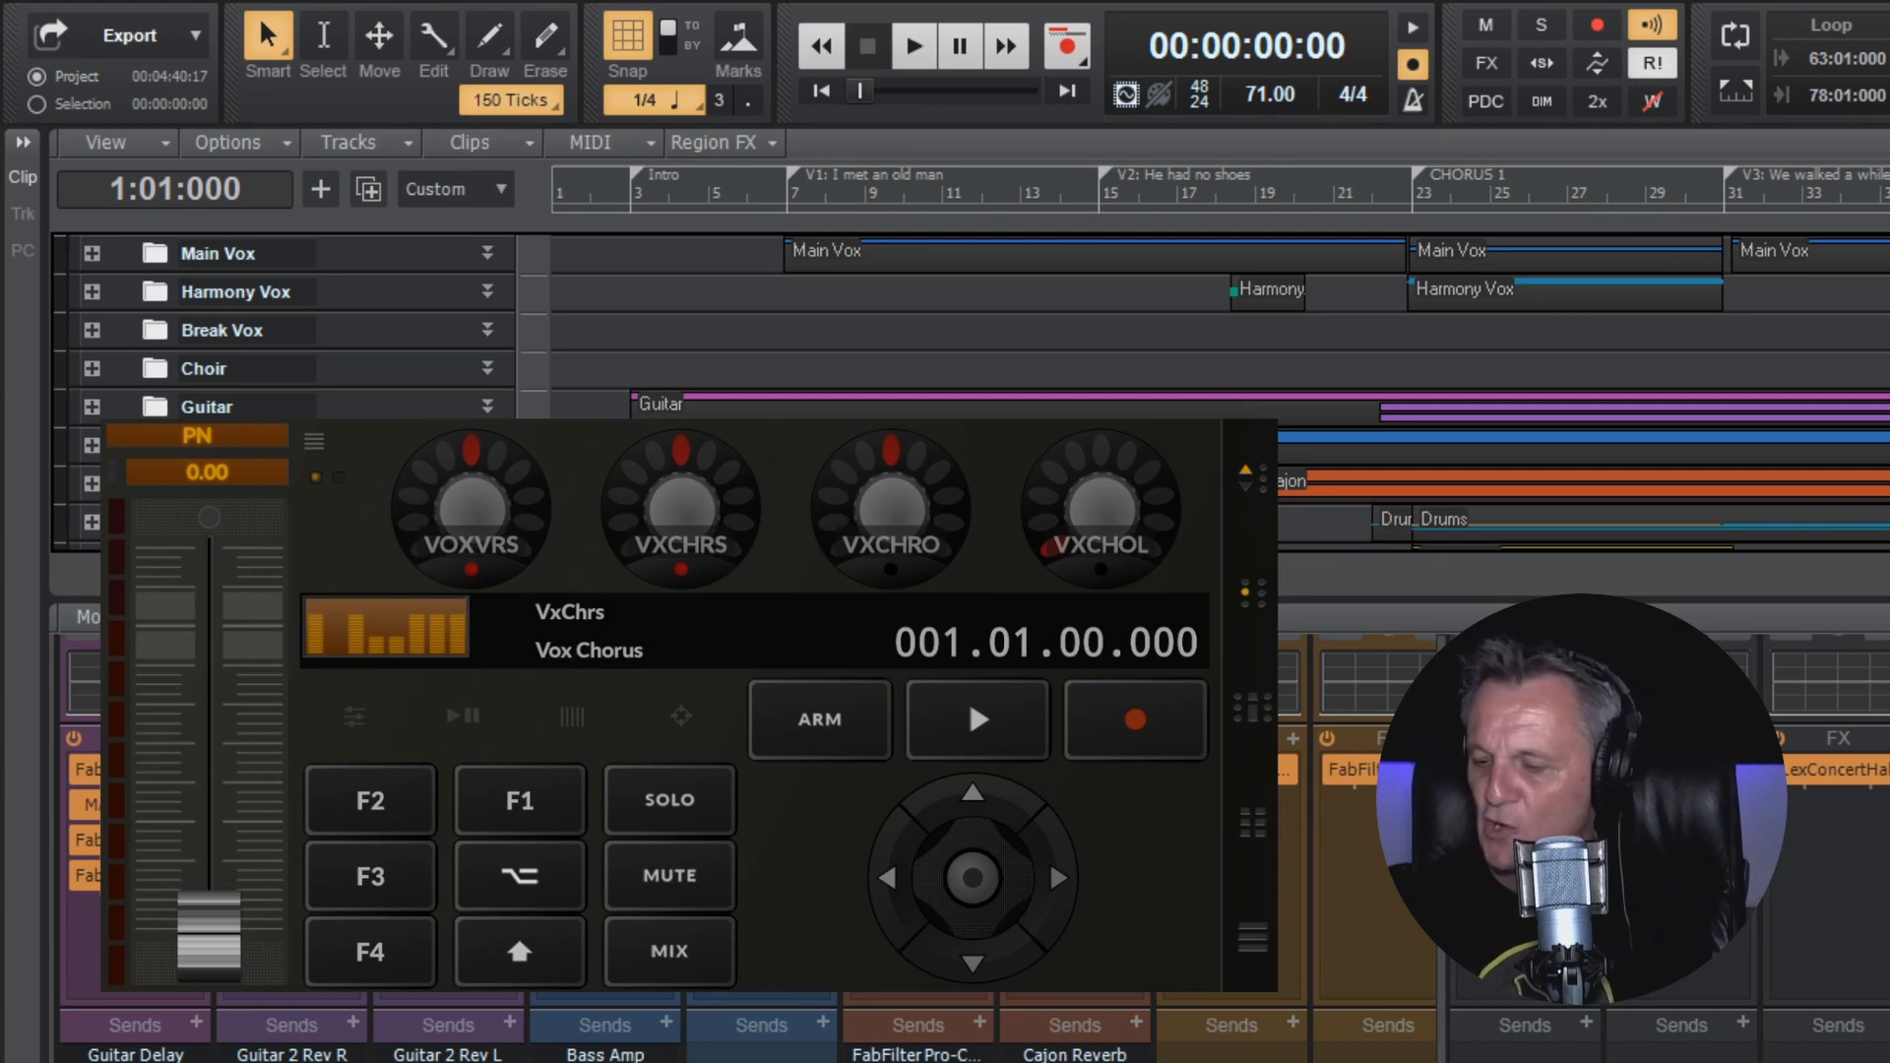
# Step: Switch to the Transport view, then over to the eight-channel mixer page
pyautogui.click(315, 440)
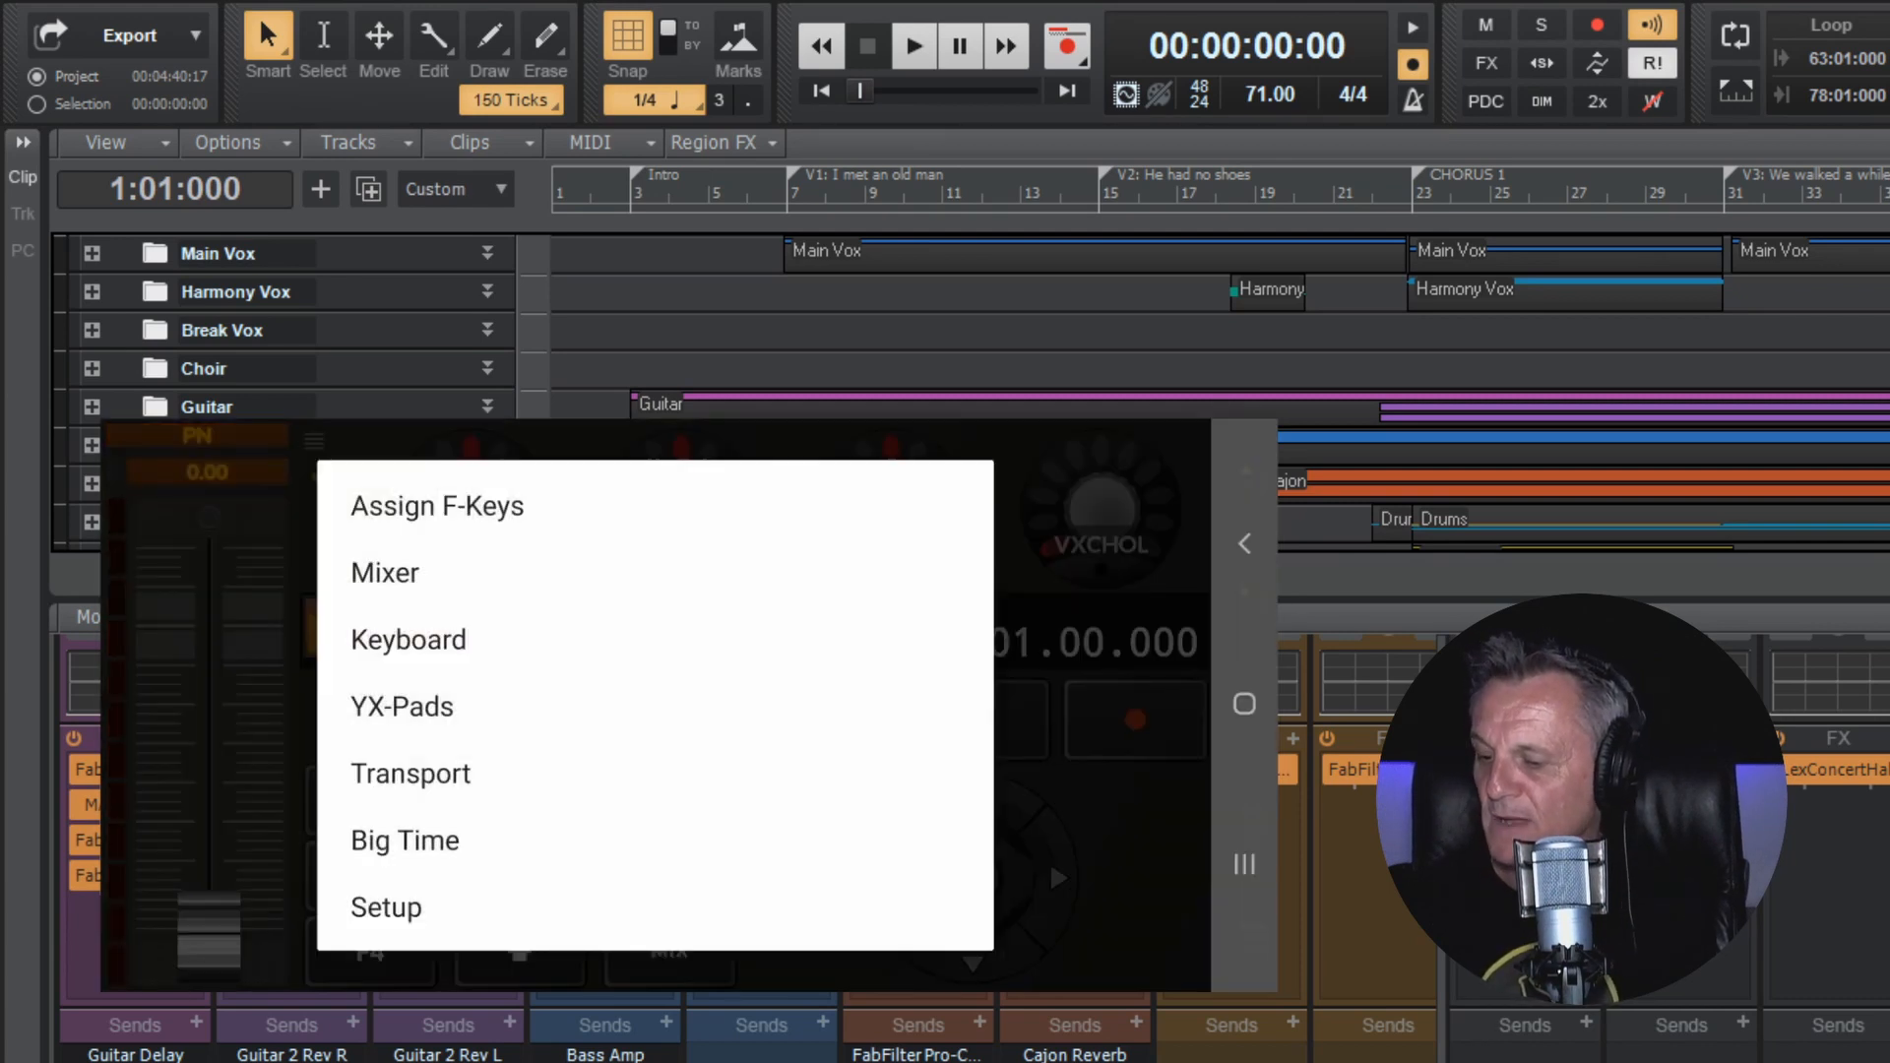
pyautogui.click(409, 773)
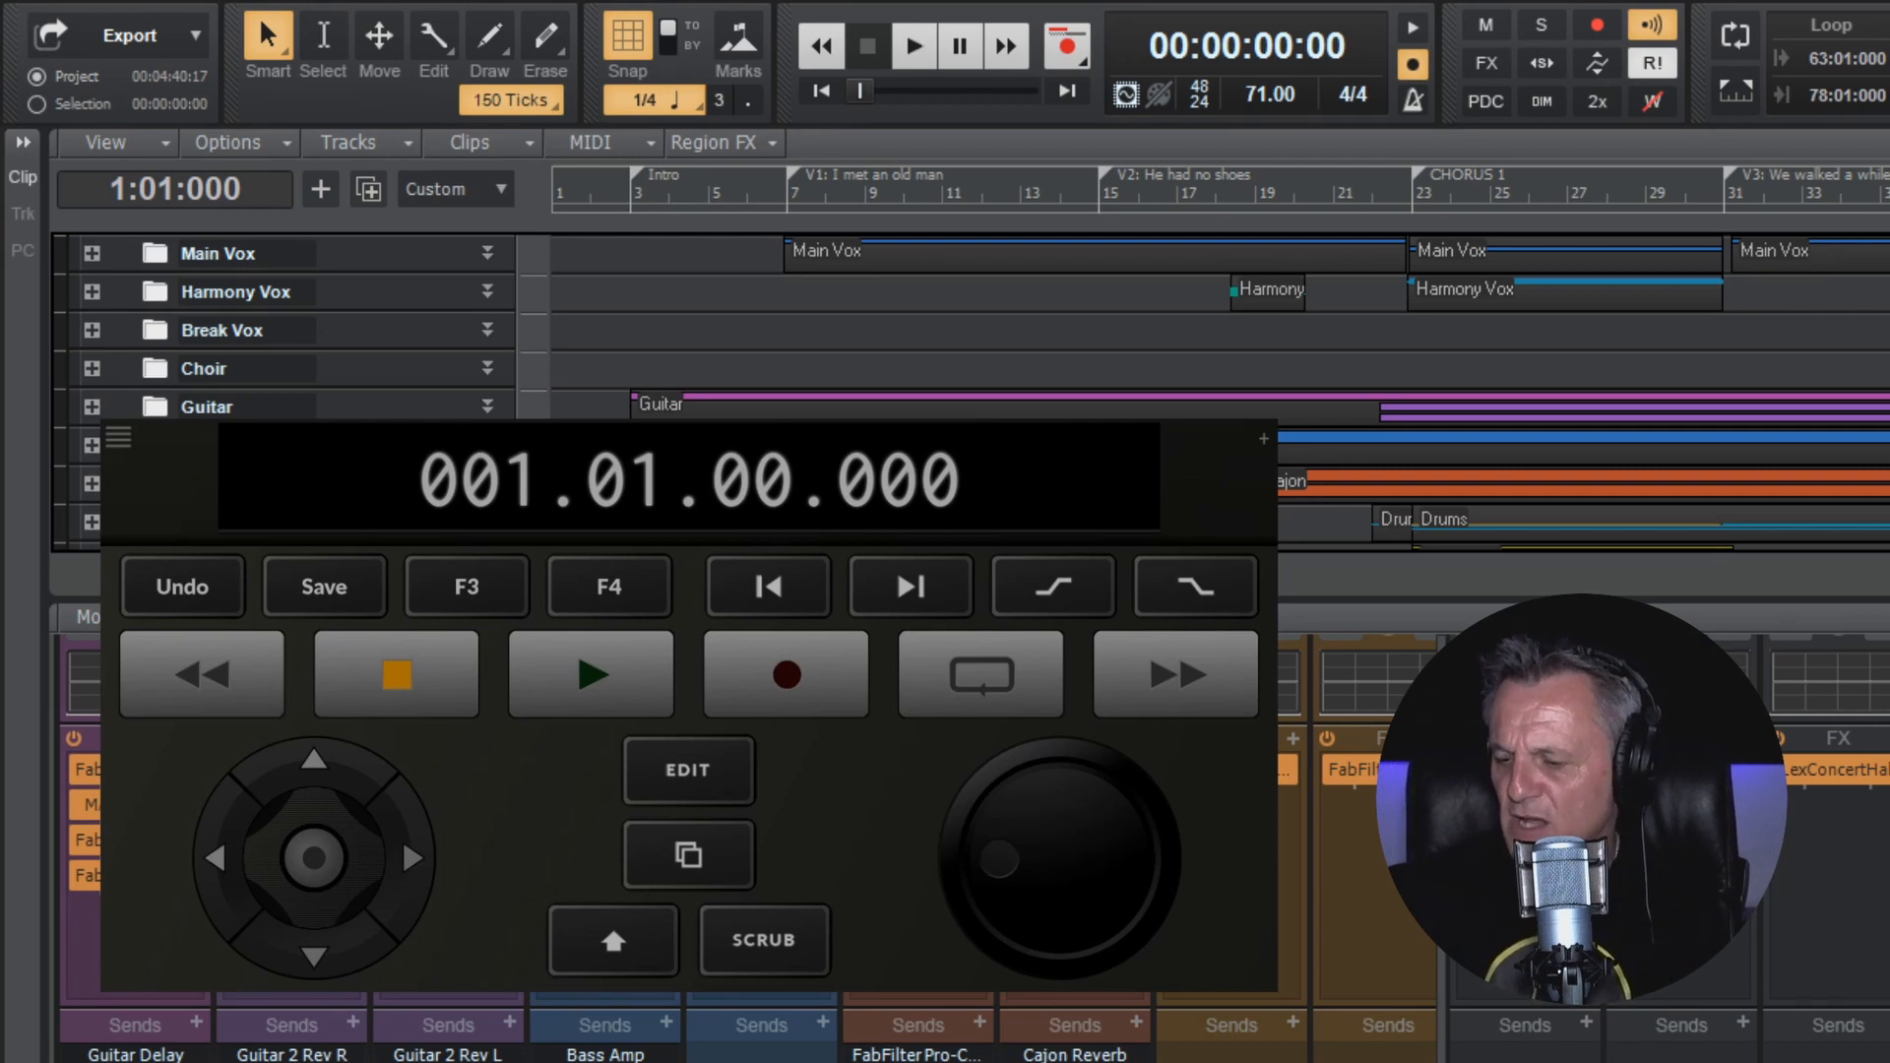
pyautogui.click(911, 46)
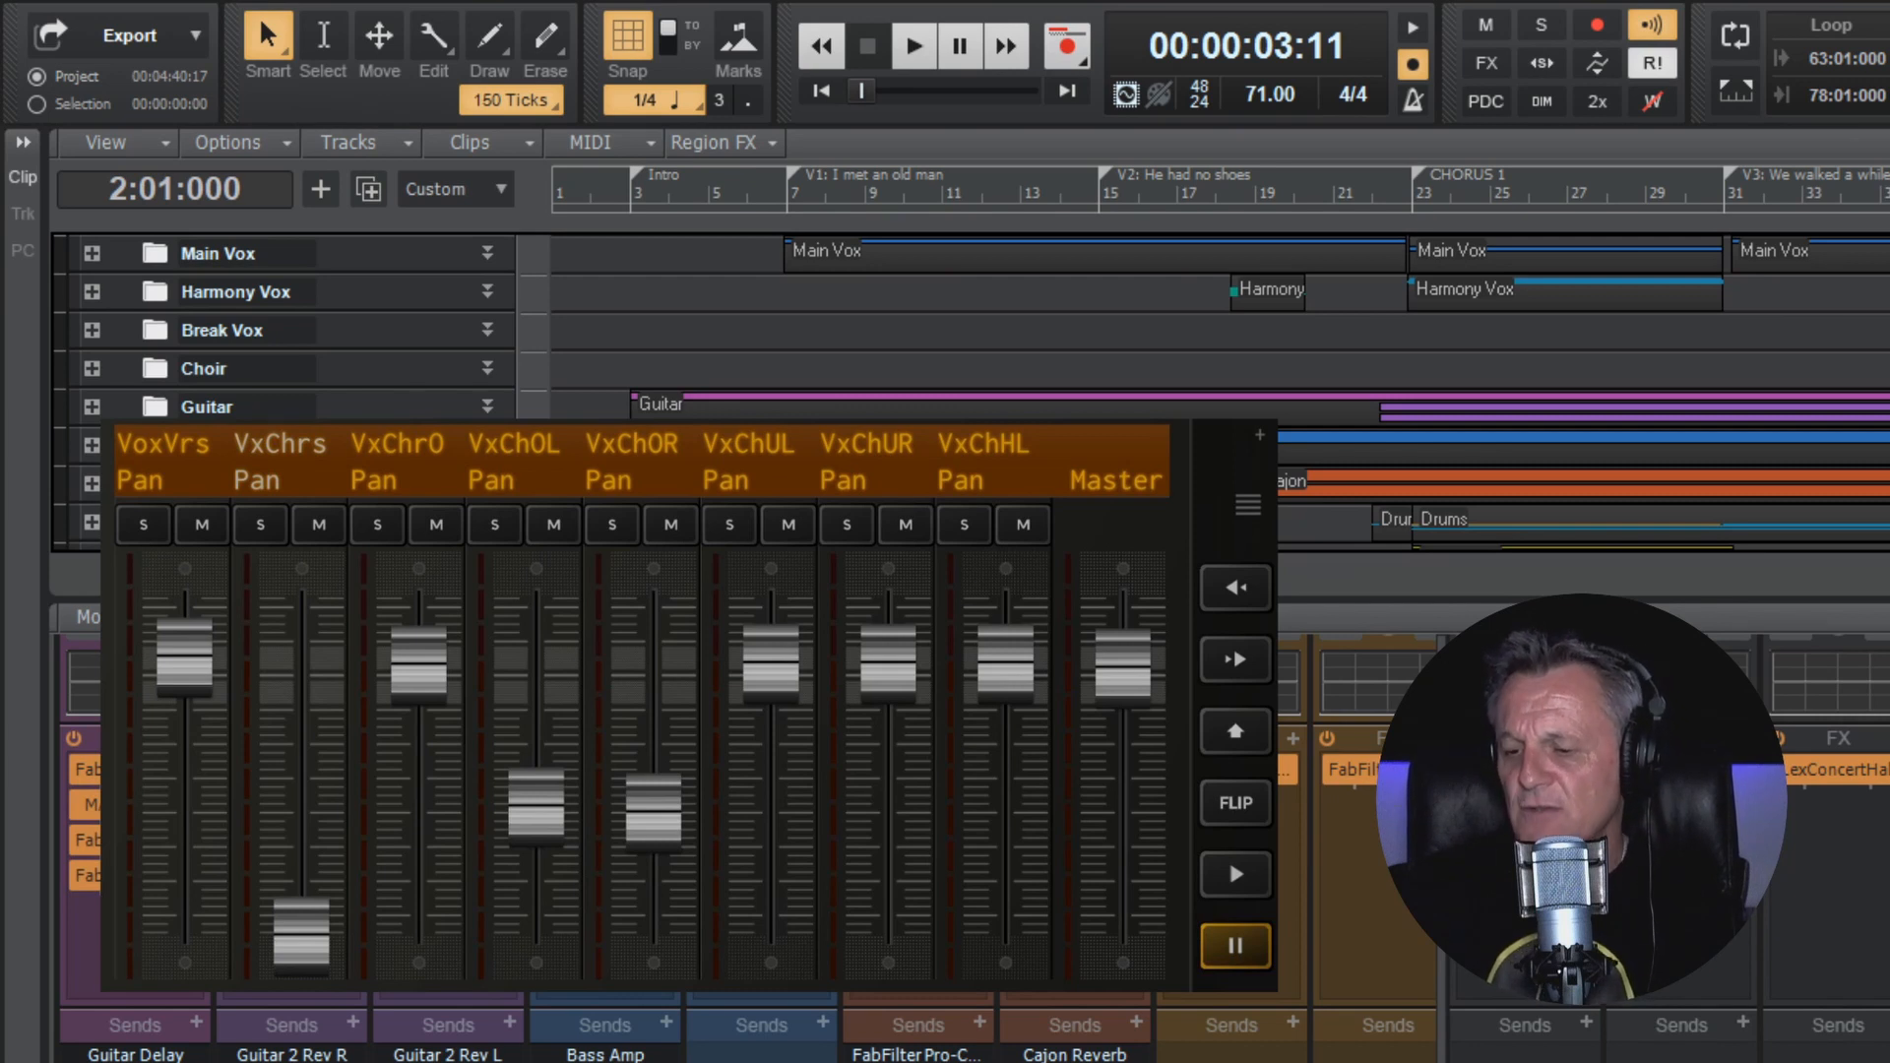
# Step: Return from the mixer to the Transport controls view
pyautogui.click(1247, 505)
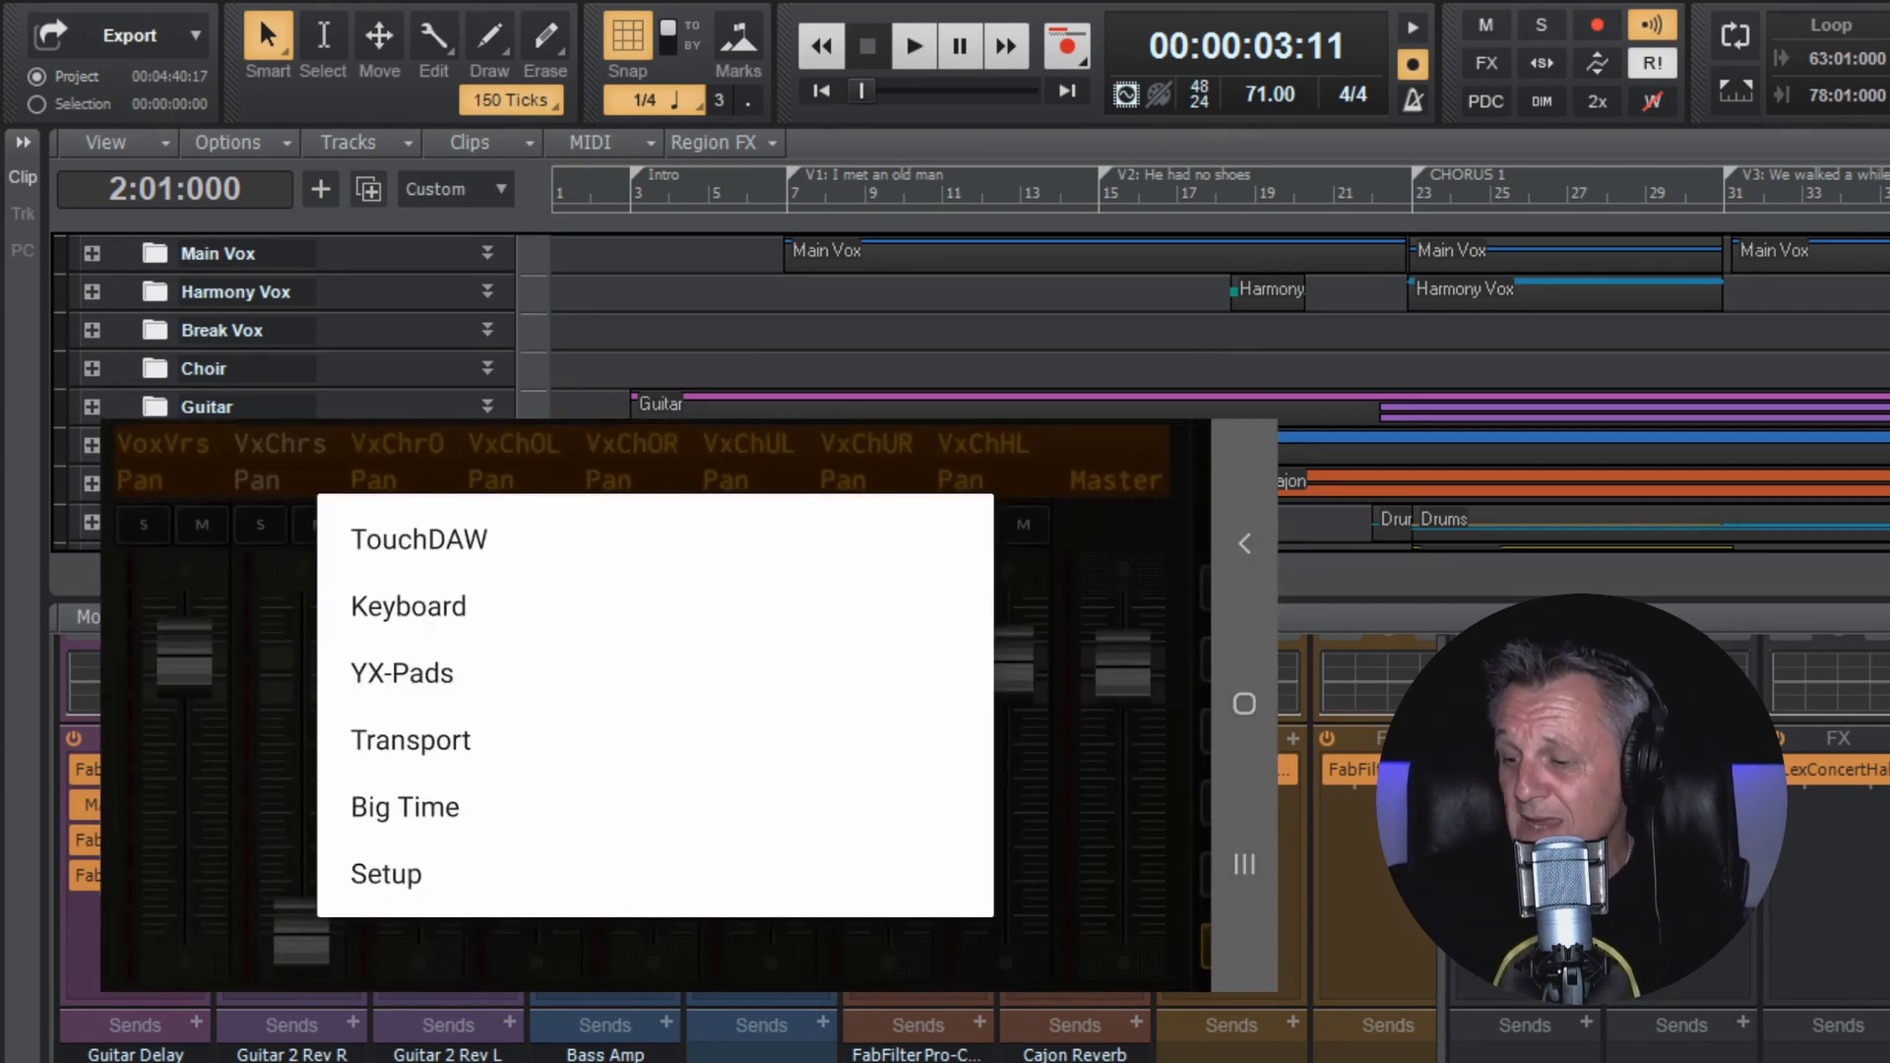
pyautogui.click(409, 739)
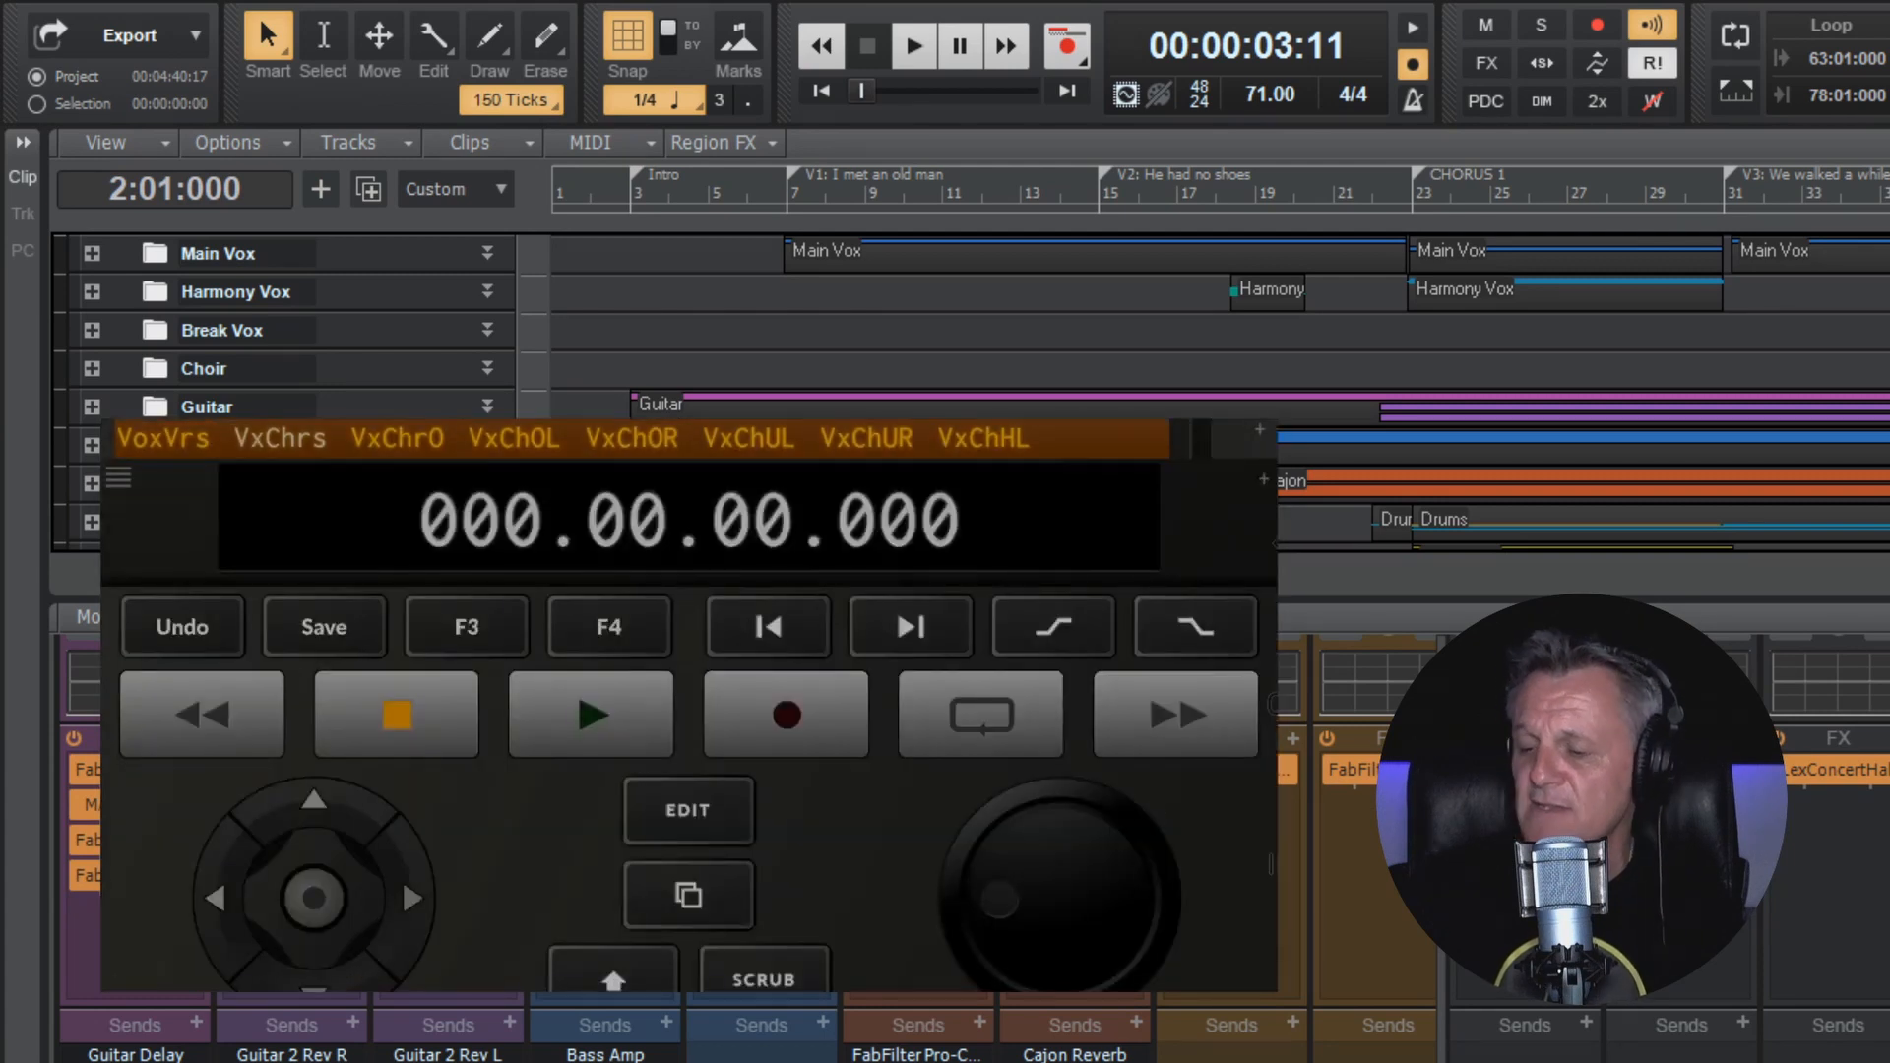